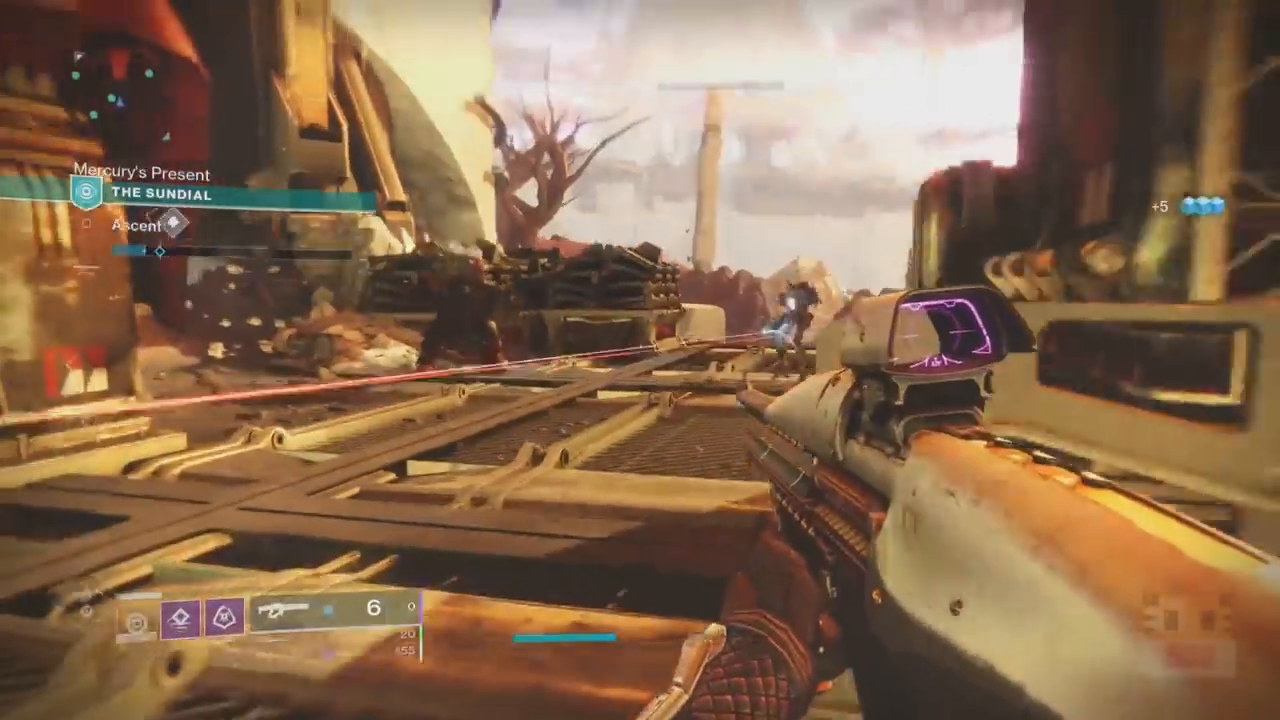
Check where Throne-Cleaver (Light) drops and read the 21% Delirium masterwork entry.
{"action": "left_click", "coordinate": [640, 360]}
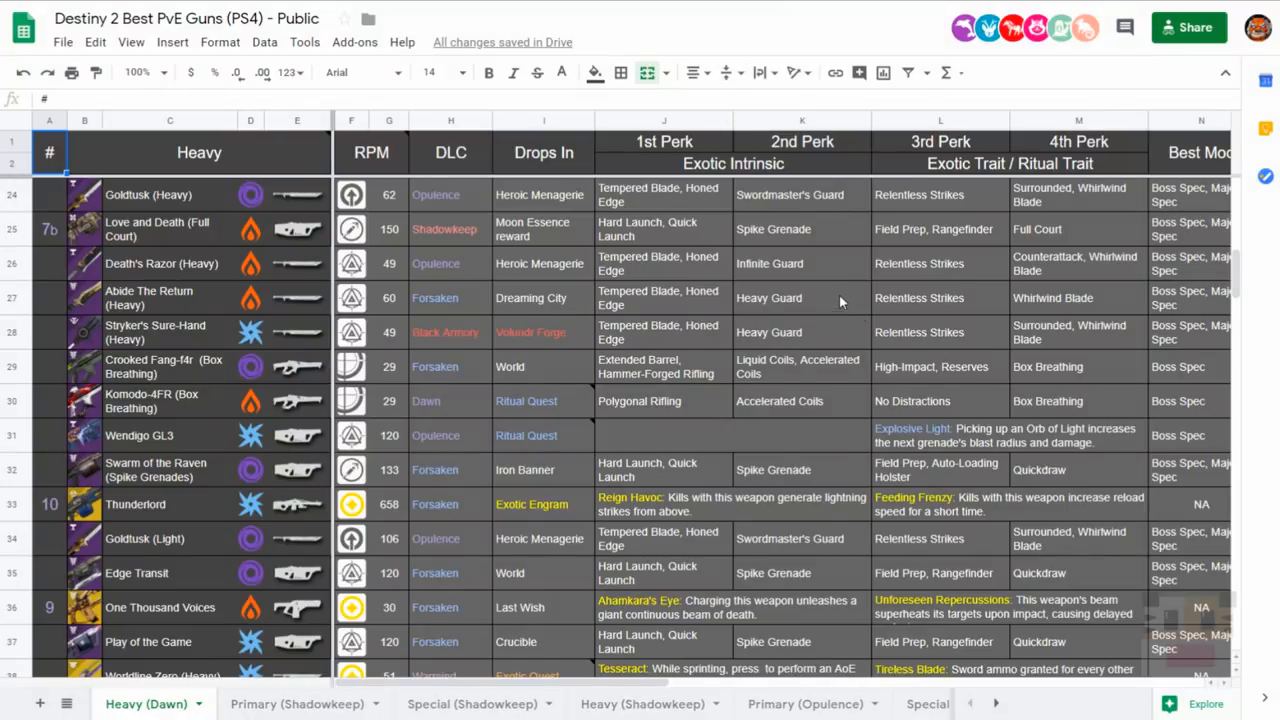
{"action": "scroll", "scroll_direction": "down", "scroll_amount": 3}
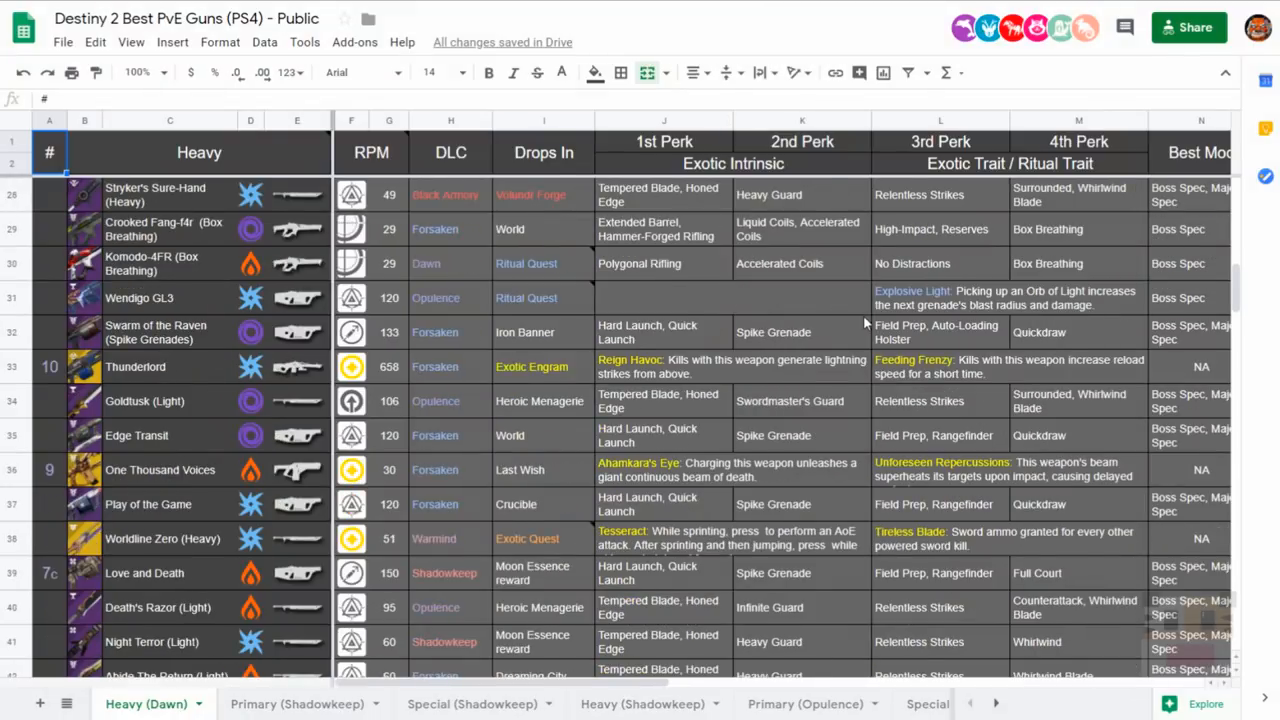
{"action": "scroll", "scroll_direction": "down", "scroll_amount": 3}
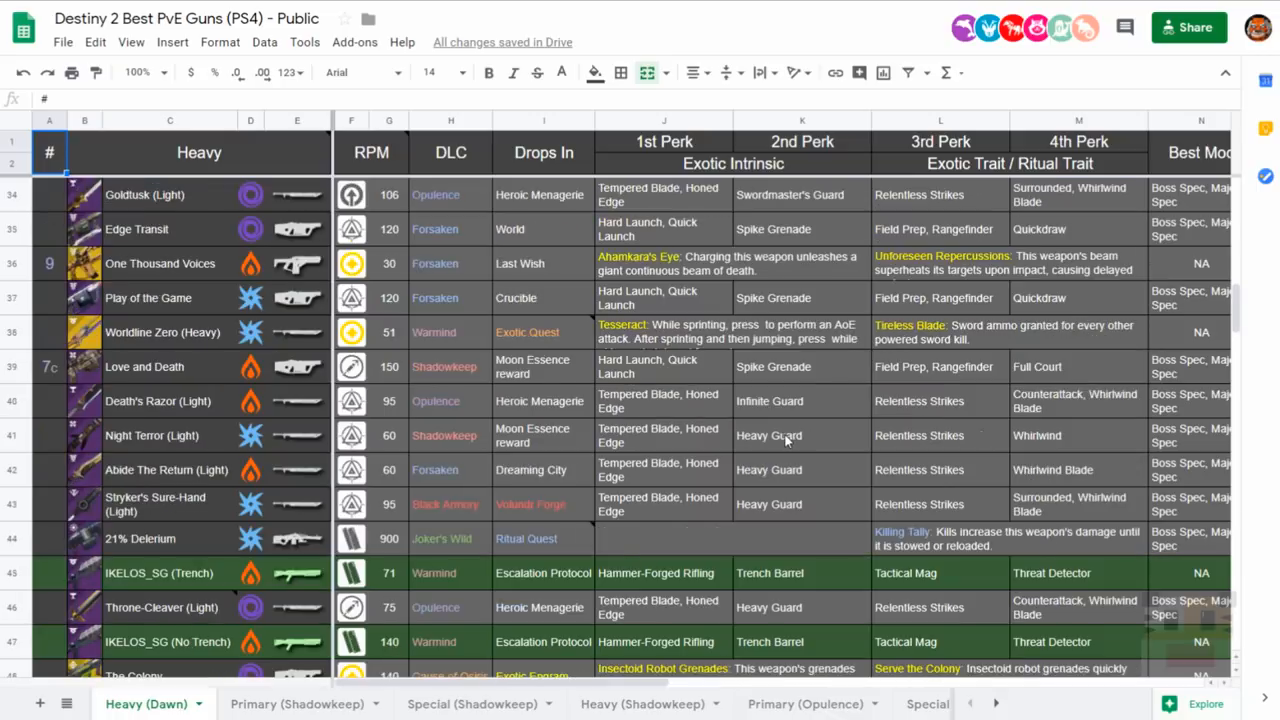
{"action": "scroll", "scroll_direction": "down", "scroll_amount": 3}
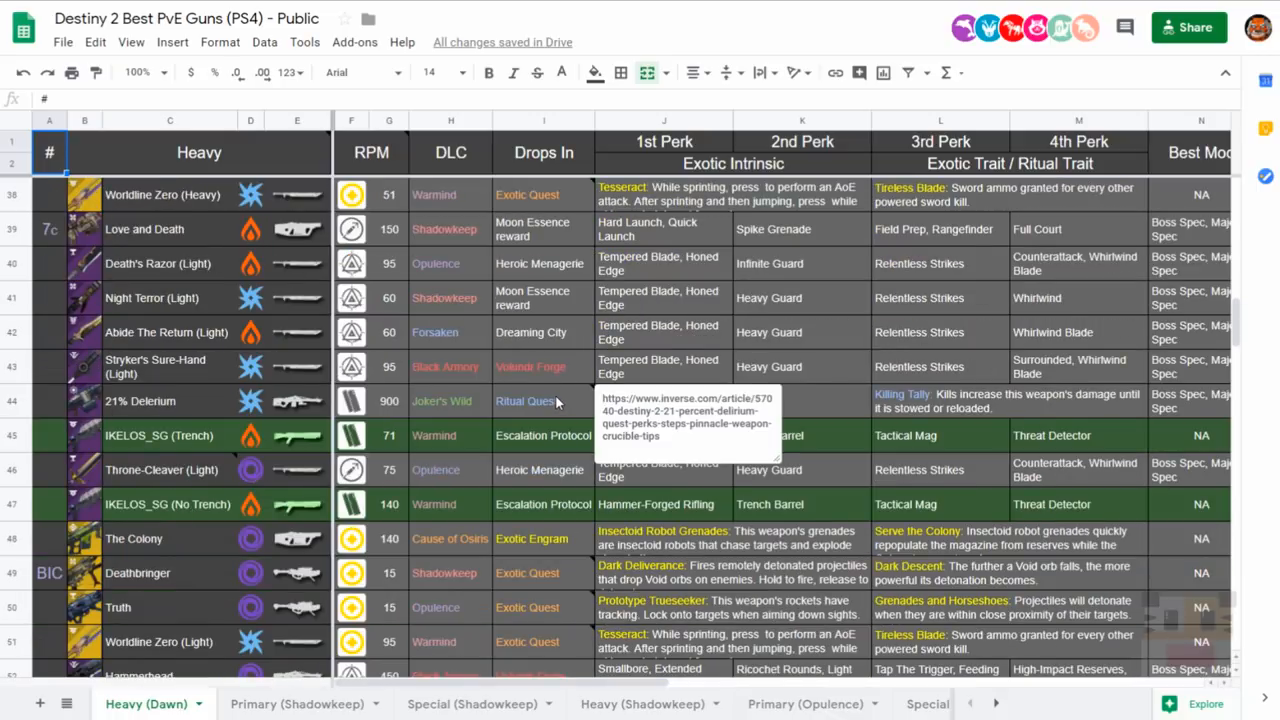
{"action": "mouse_move", "coordinate": [532, 572]}
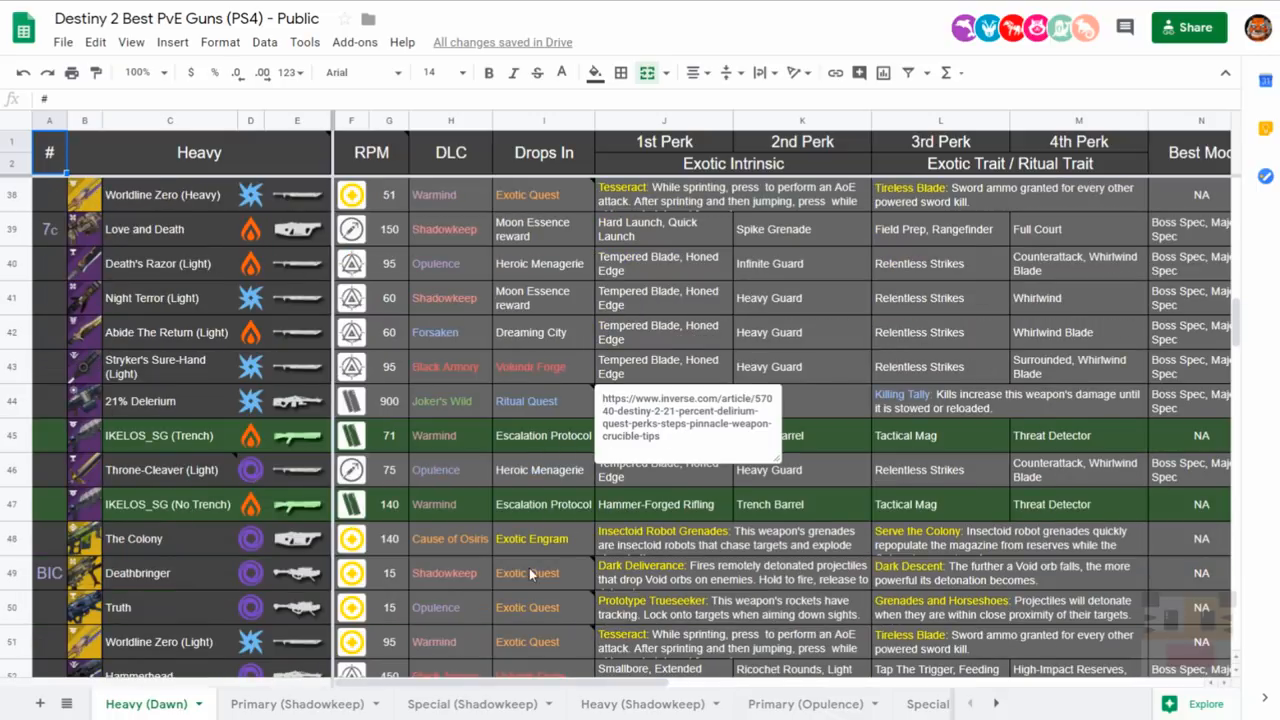
{"action": "left_click", "coordinate": [544, 468]}
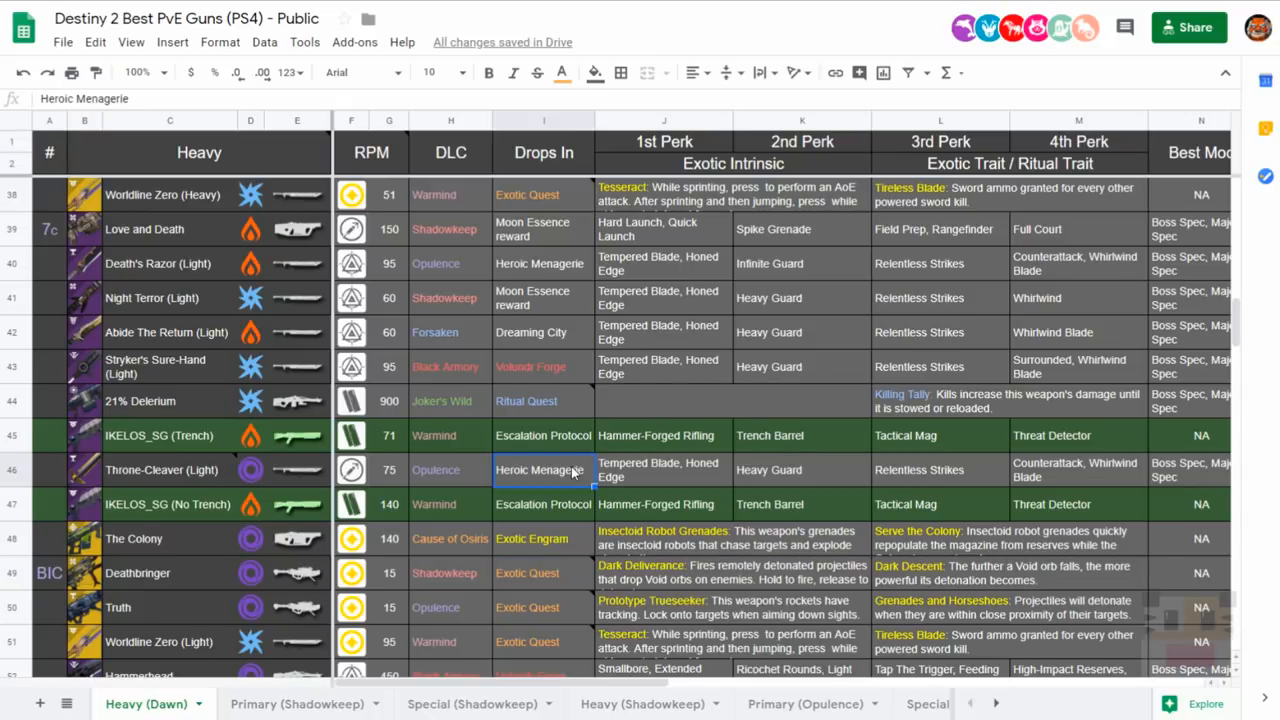
{"action": "scroll", "scroll_direction": "right", "scroll_amount": 3}
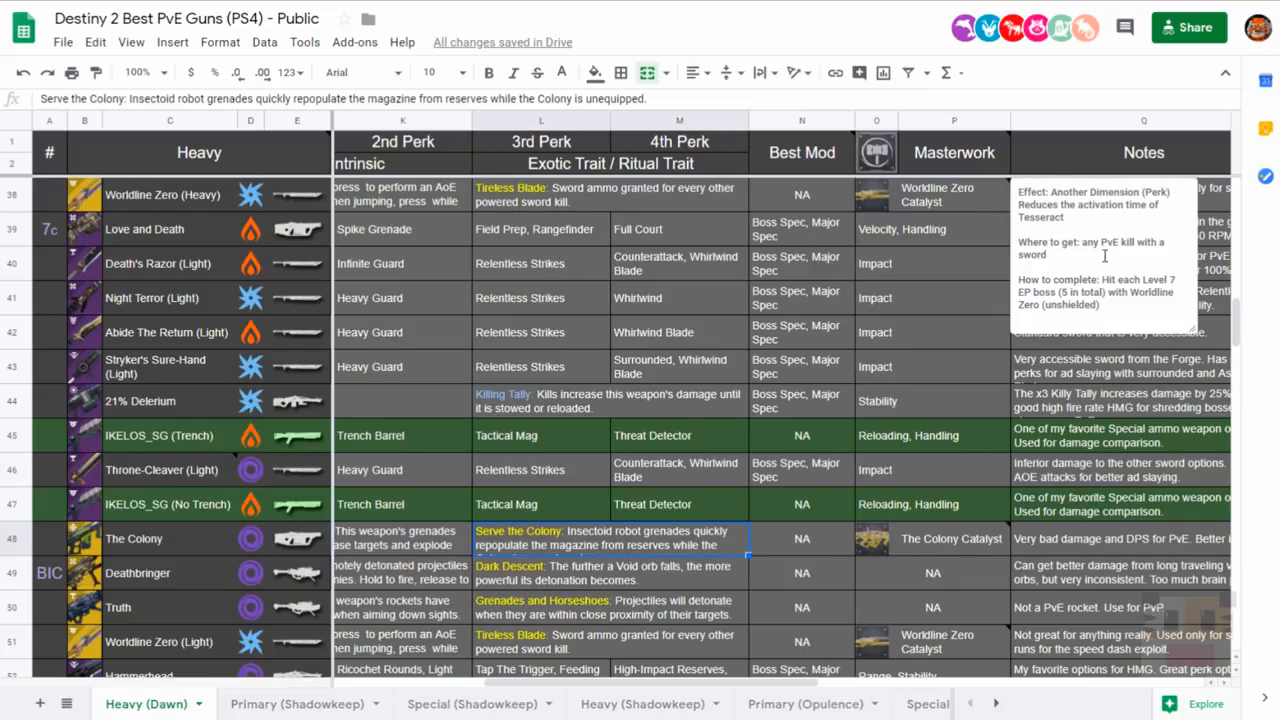
{"action": "left_click", "coordinate": [932, 400]}
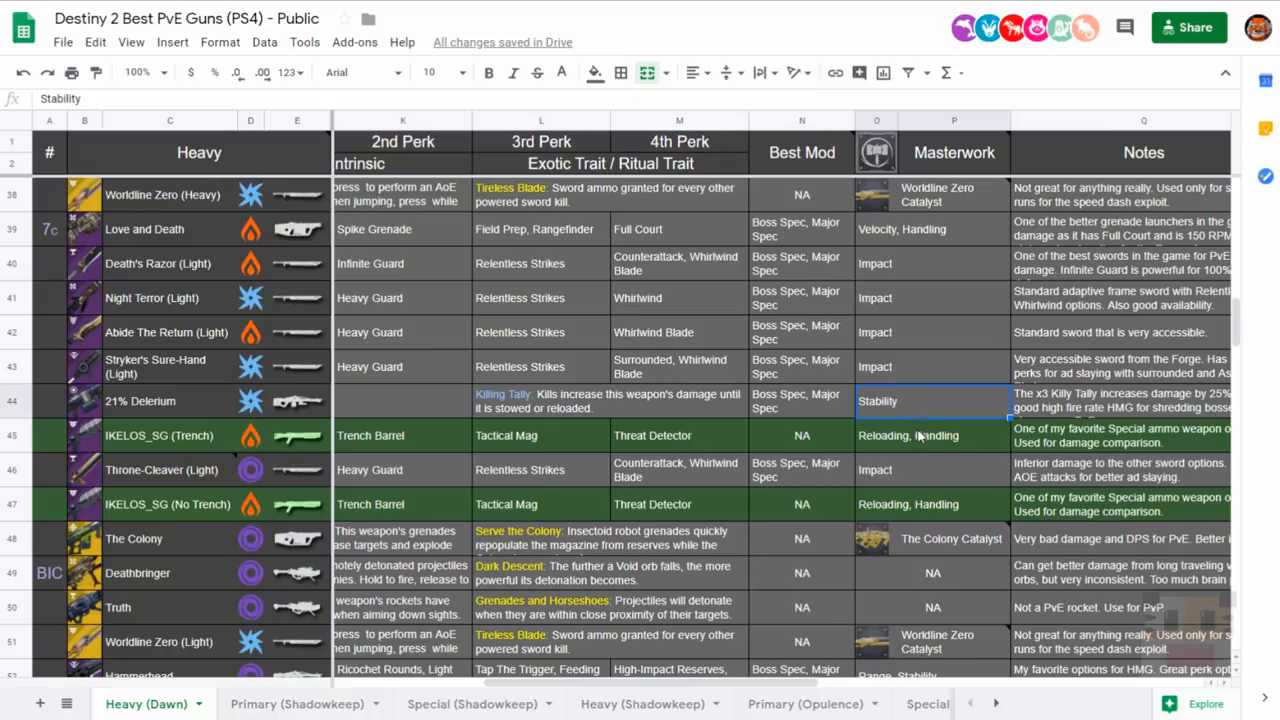
{"action": "scroll", "scroll_direction": "right", "scroll_amount": 3}
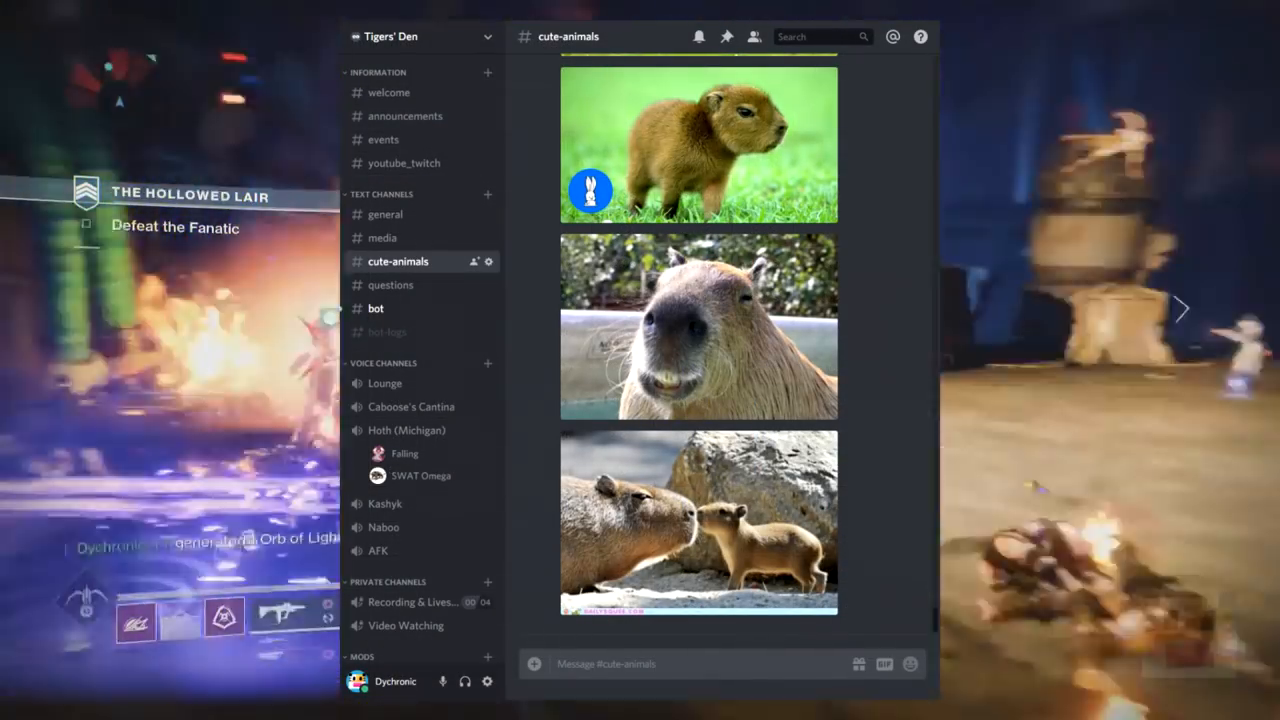
Inspect the Tractor Cannon full ammo damage formula further down the table.
{"action": "left_click", "coordinate": [404, 164]}
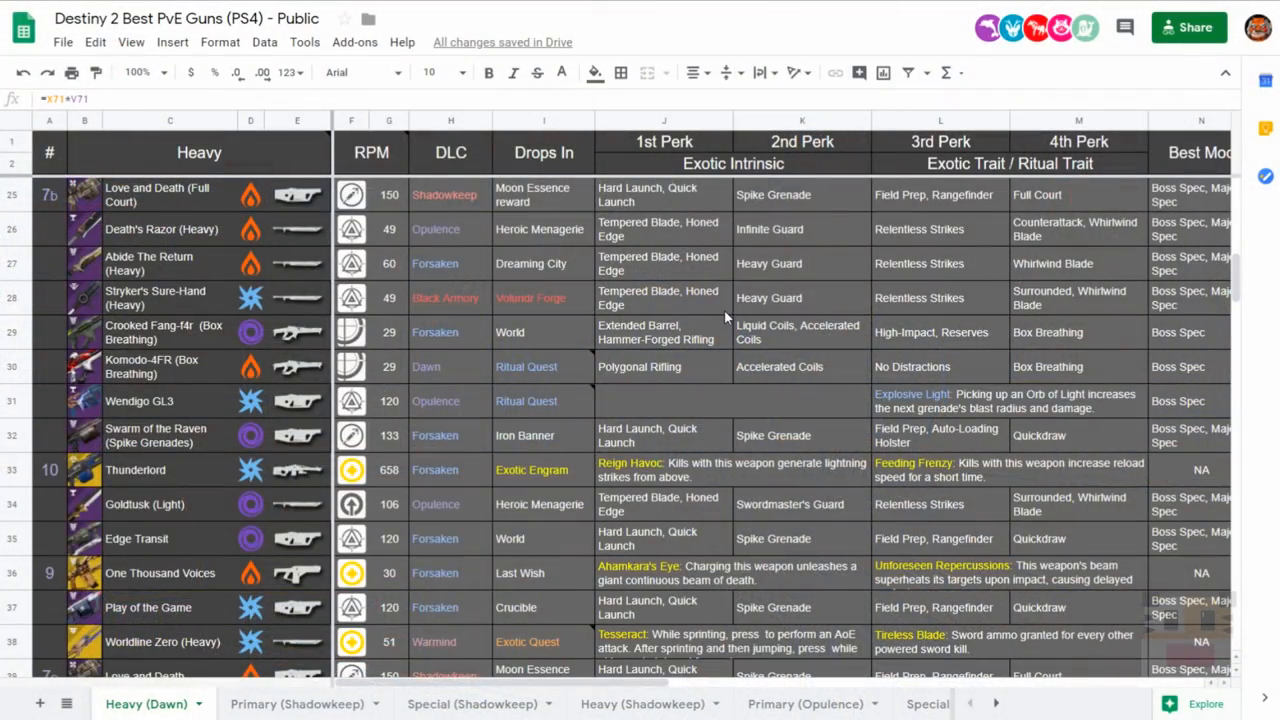
{"action": "scroll", "scroll_direction": "down", "scroll_amount": 3}
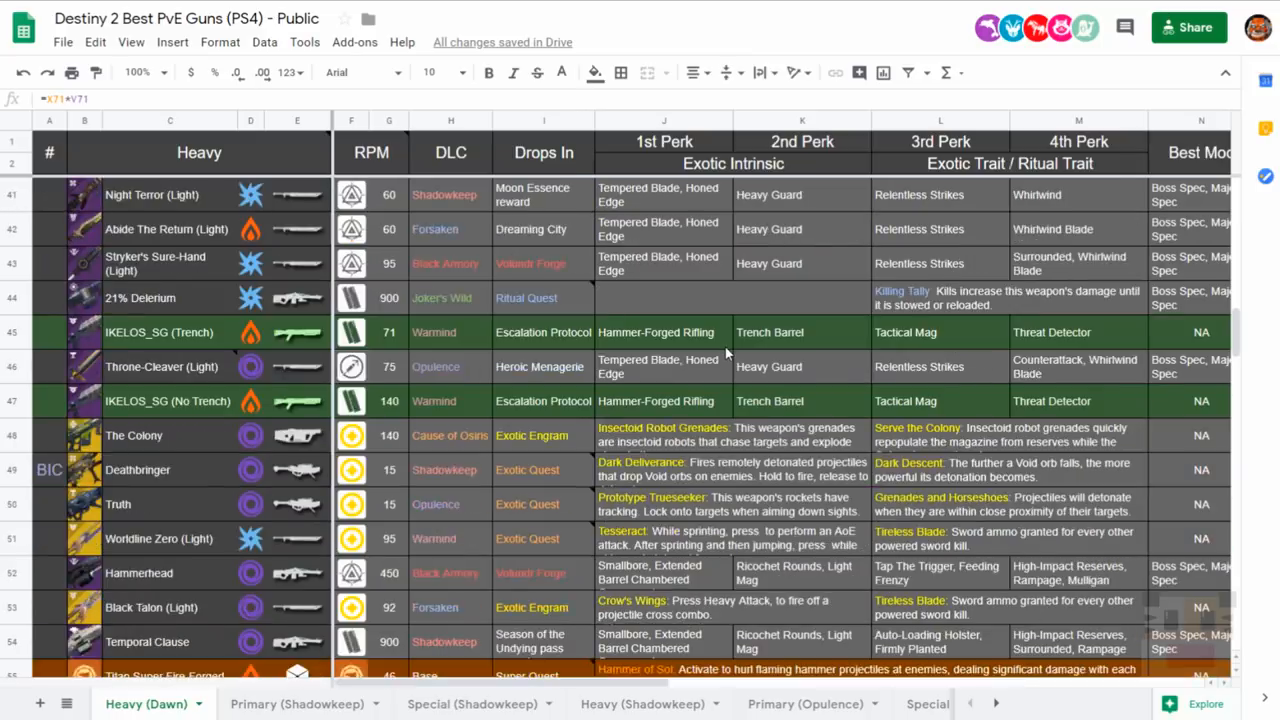
{"action": "scroll", "scroll_direction": "down", "scroll_amount": 3}
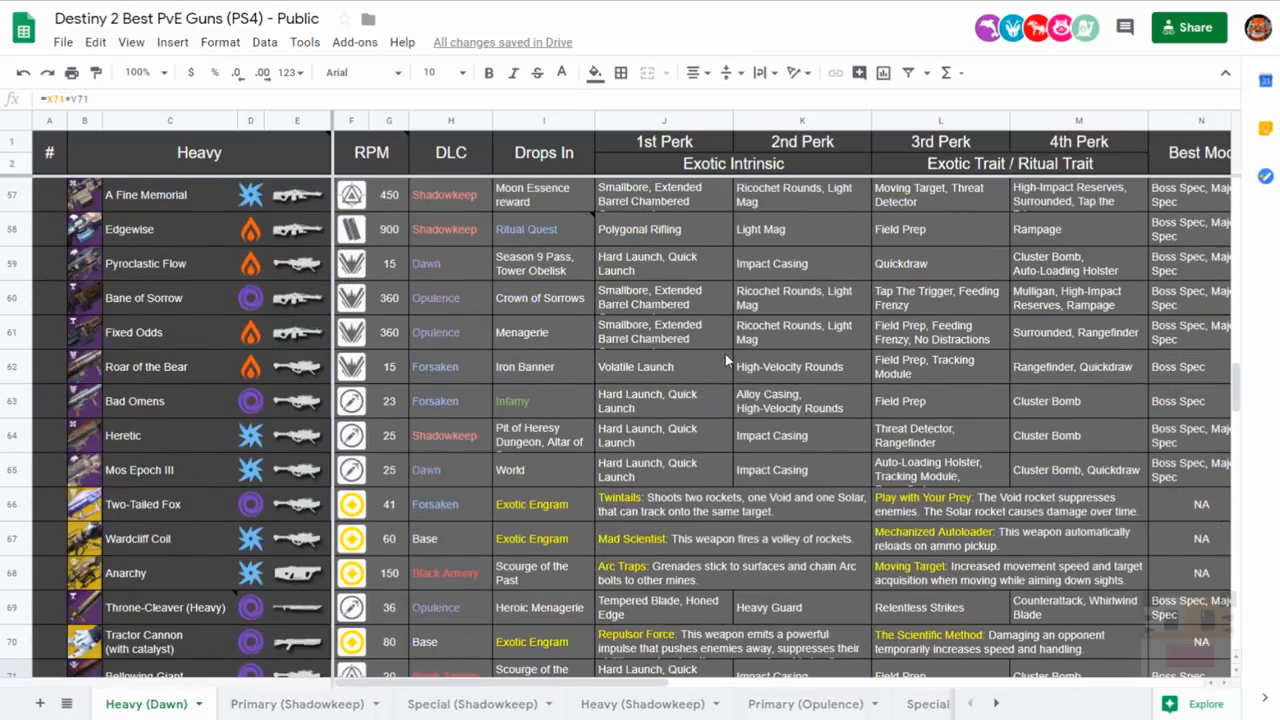
{"action": "scroll", "scroll_direction": "down", "scroll_amount": 3}
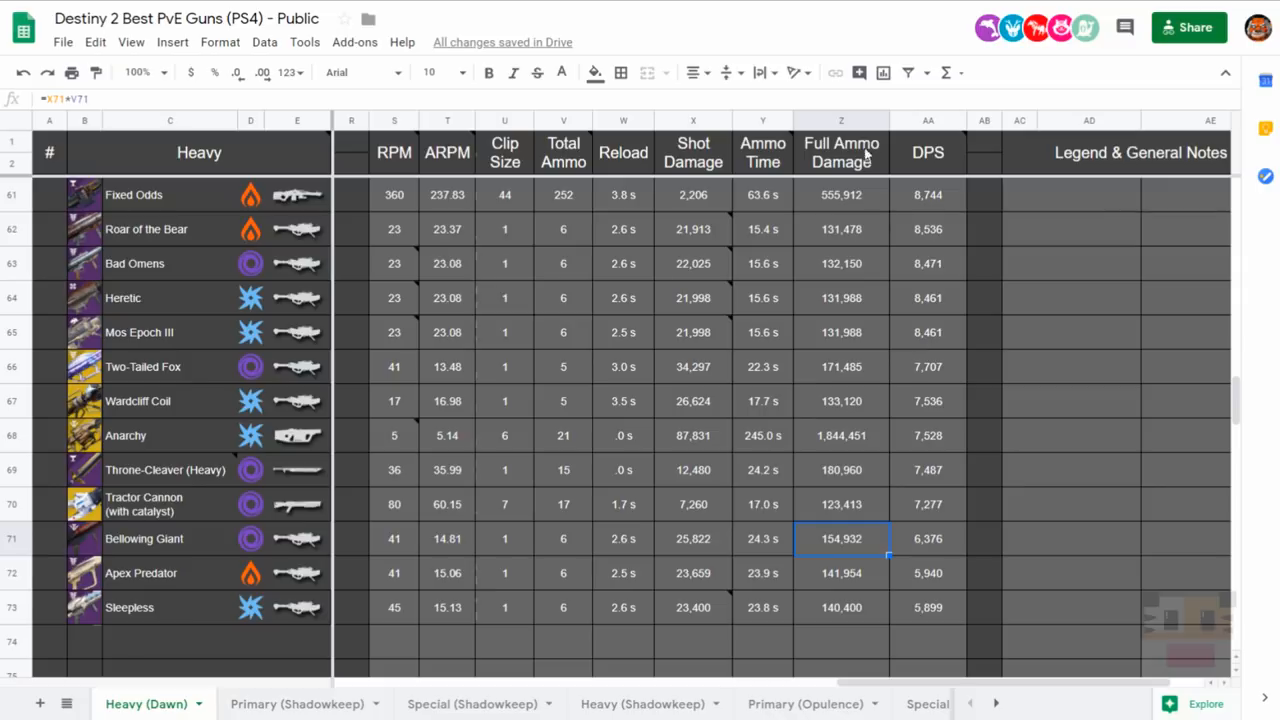
{"action": "mouse_move", "coordinate": [722, 576]}
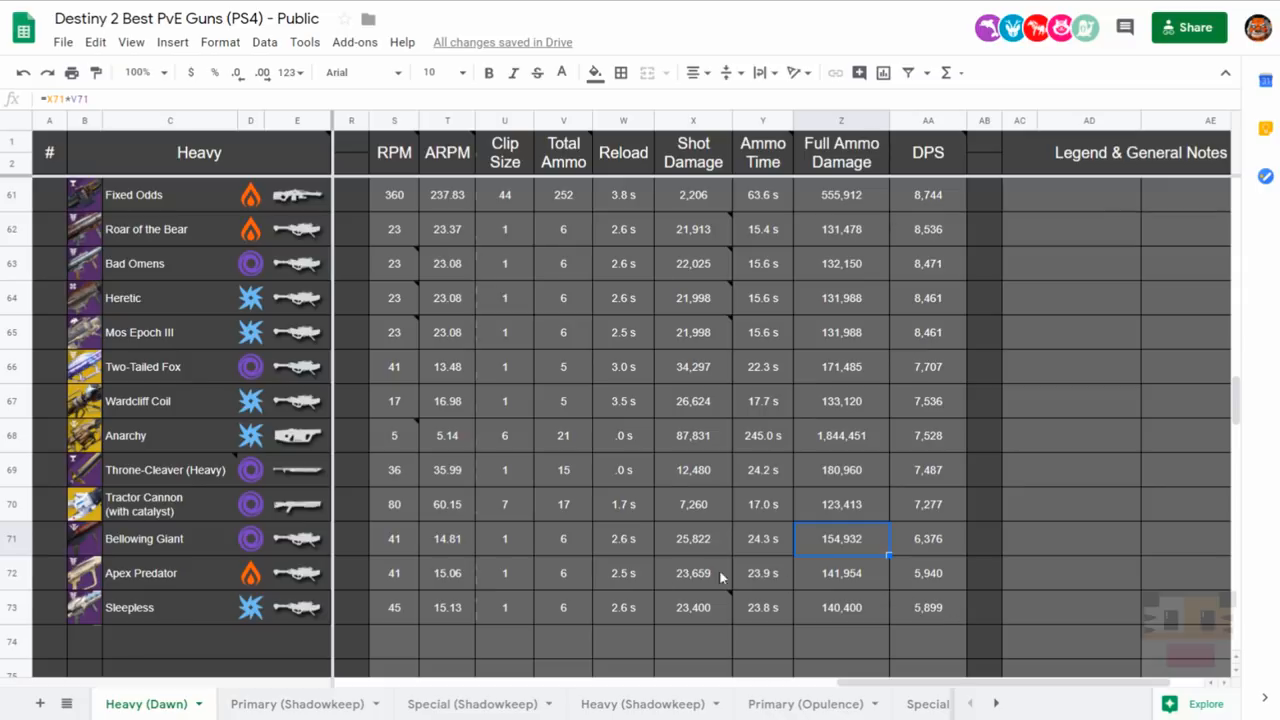
{"action": "mouse_move", "coordinate": [1066, 512]}
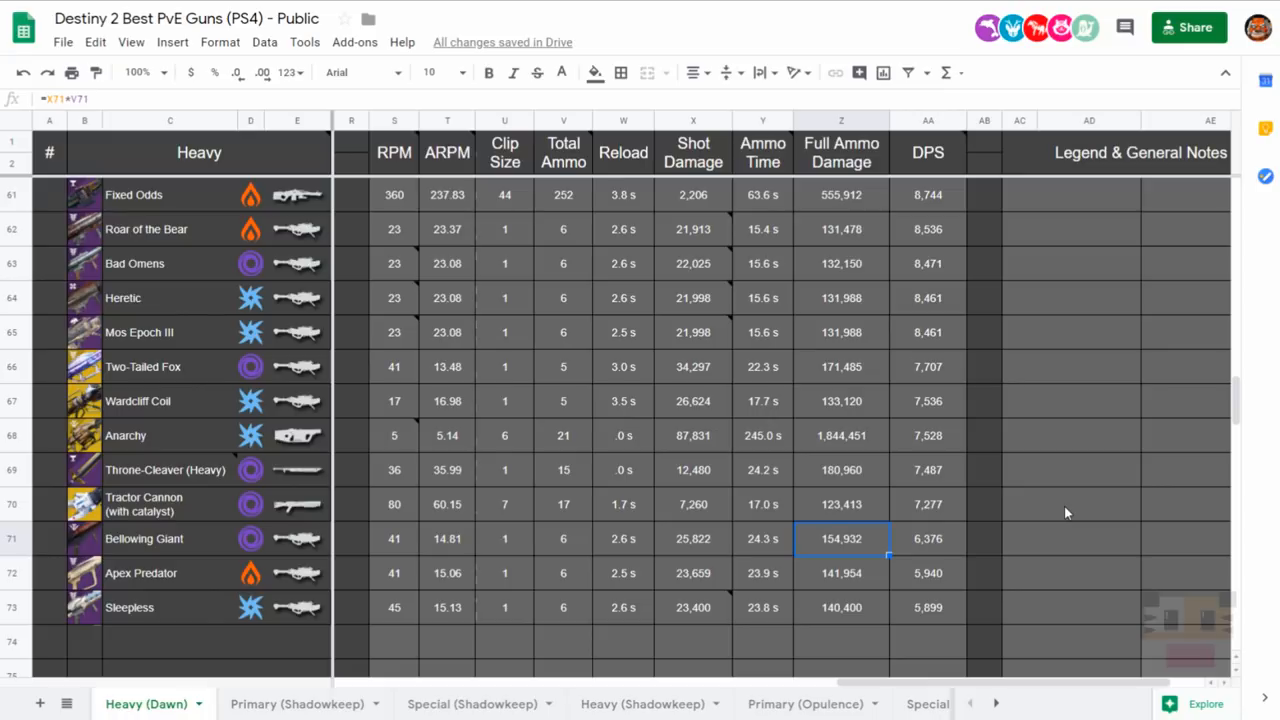
{"action": "mouse_move", "coordinate": [848, 522]}
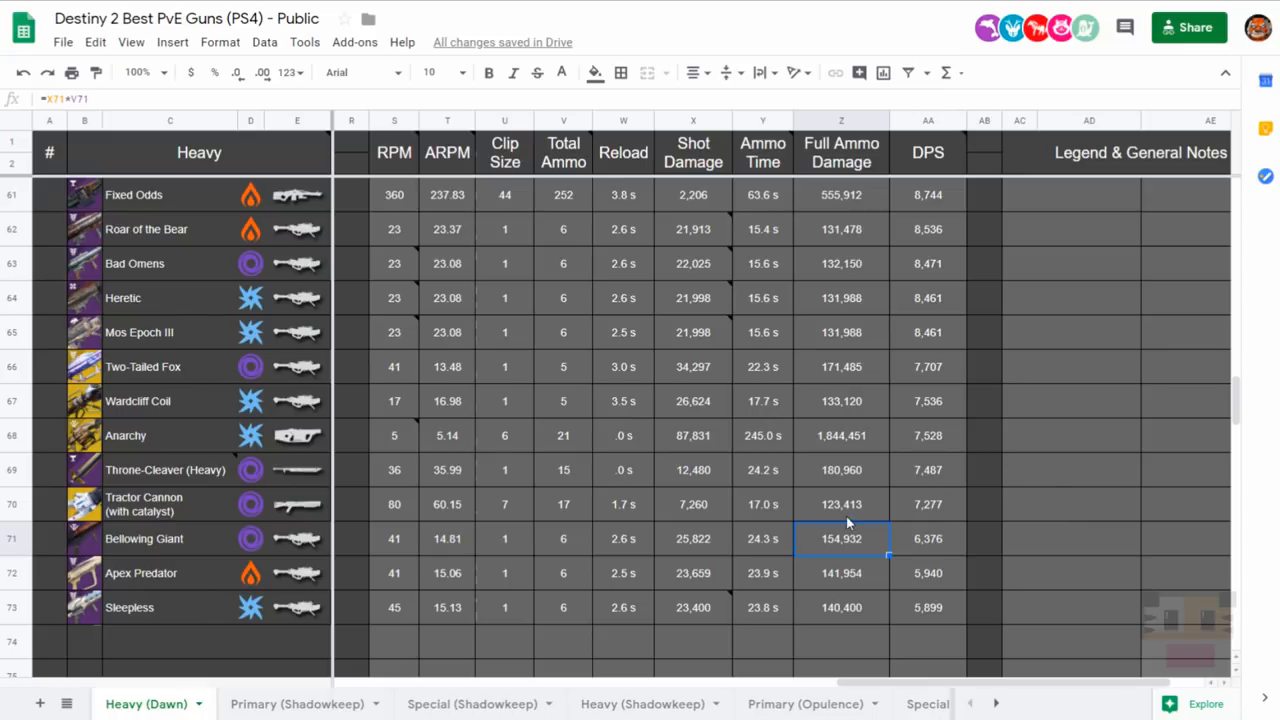
{"action": "left_click", "coordinate": [840, 504]}
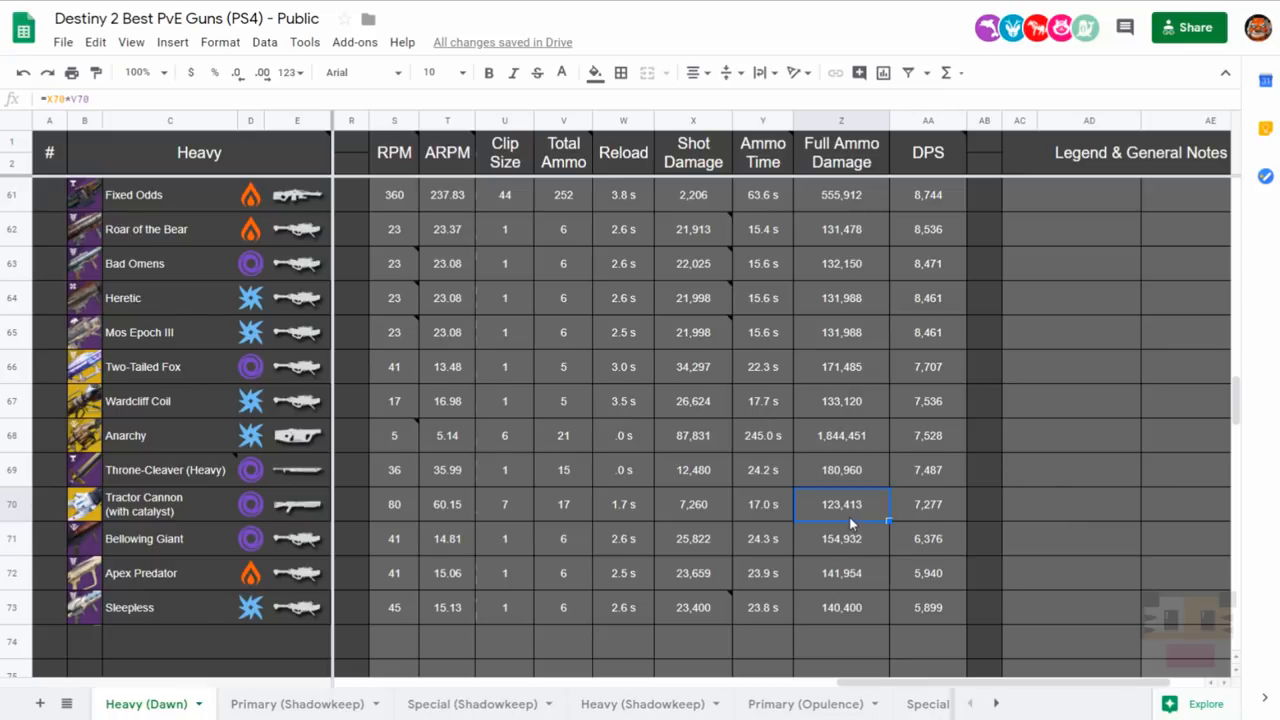
{"action": "mouse_move", "coordinate": [1088, 516]}
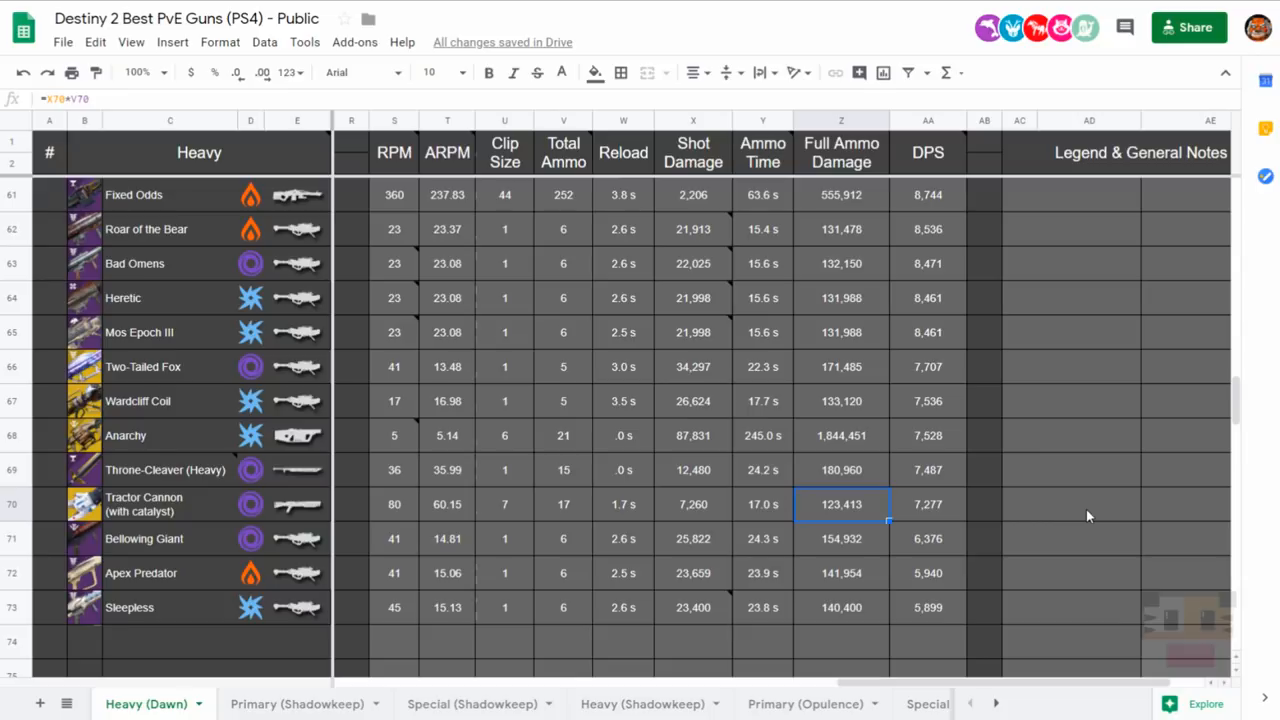
{"action": "mouse_move", "coordinate": [992, 472]}
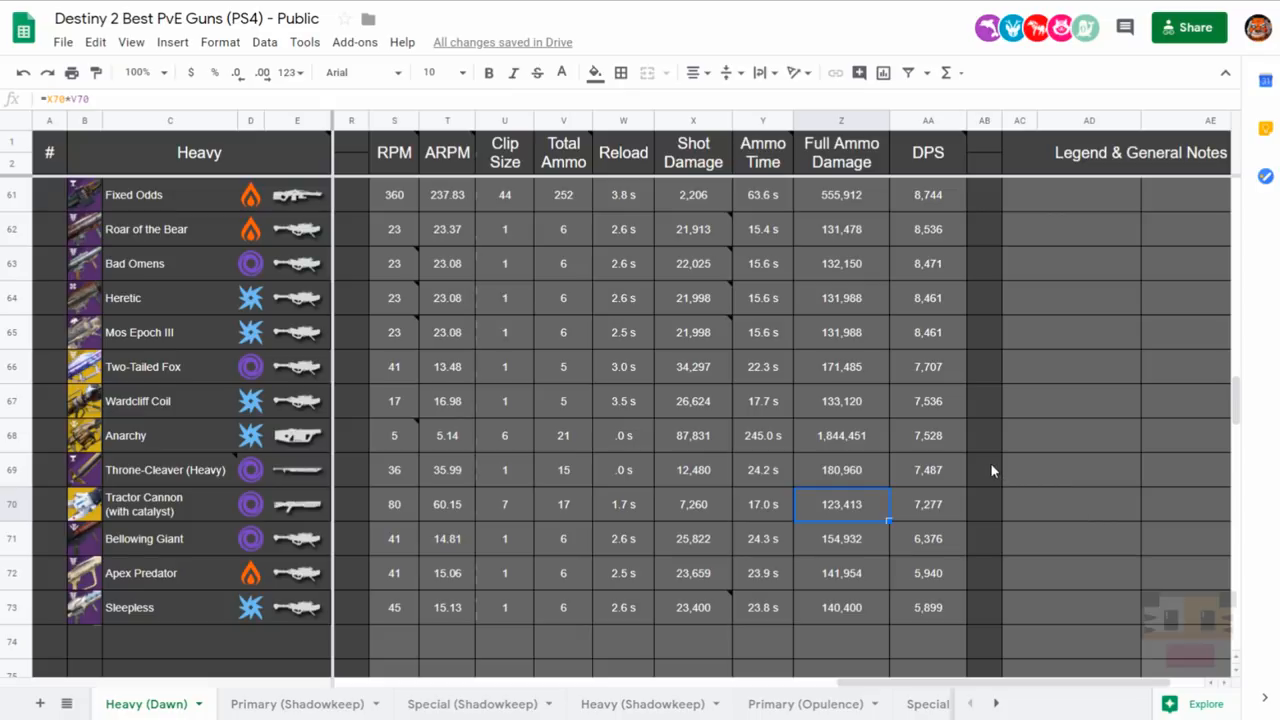
{"action": "scroll", "scroll_direction": "up", "scroll_amount": 3}
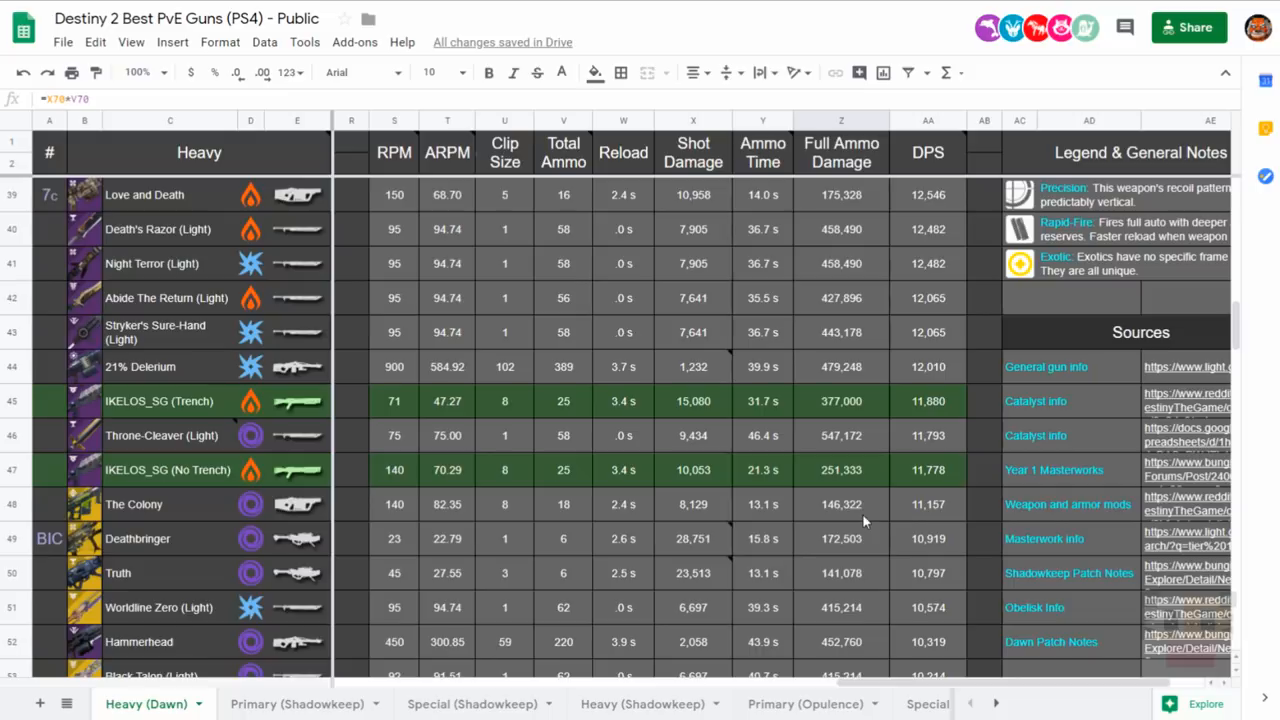
{"action": "scroll", "scroll_direction": "down", "scroll_amount": 3}
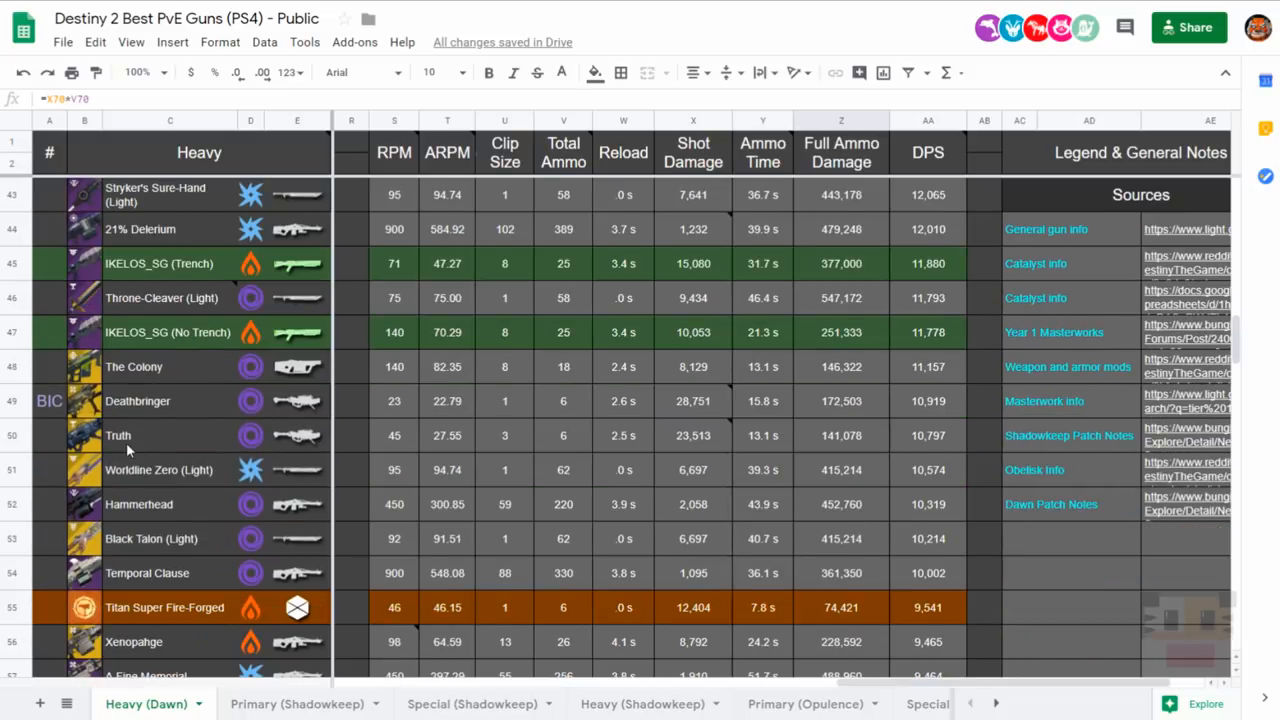
Review the DPS and full ammo damage formulas for Deathbringer, Truth and Fixed Odds.
{"action": "left_click", "coordinate": [928, 400]}
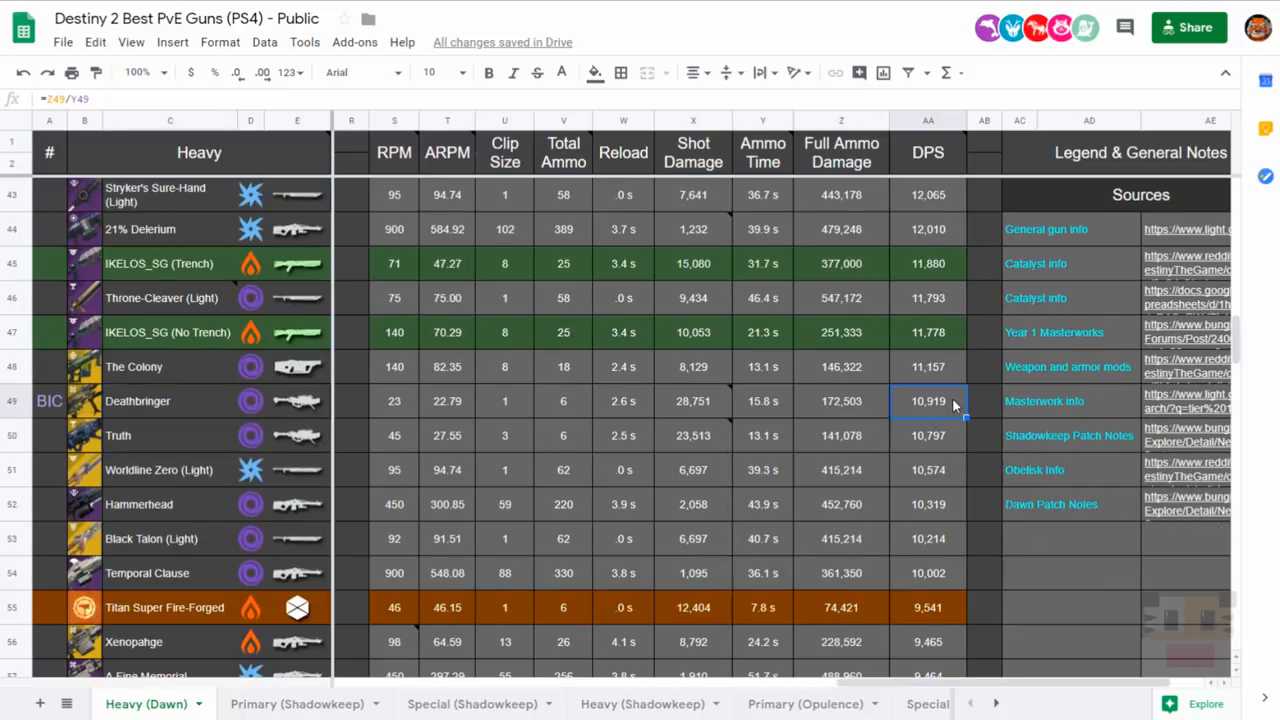
{"action": "left_click", "coordinate": [928, 436]}
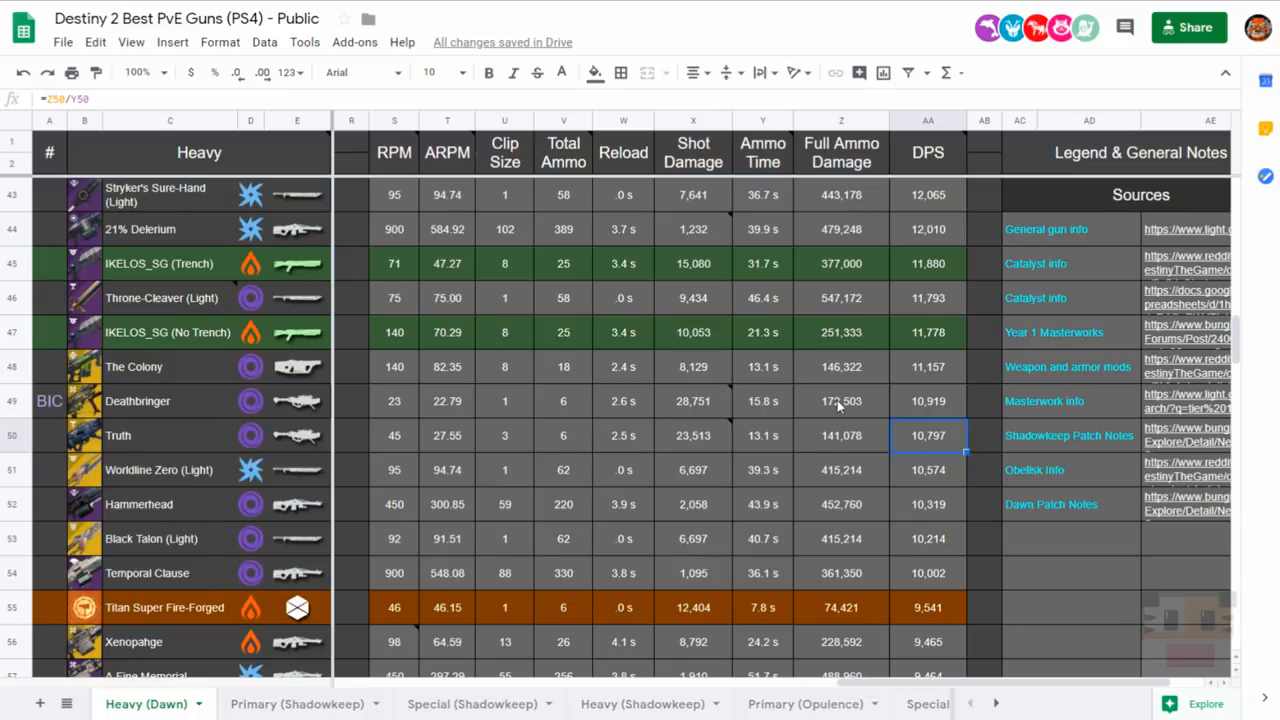
{"action": "left_click", "coordinate": [840, 400]}
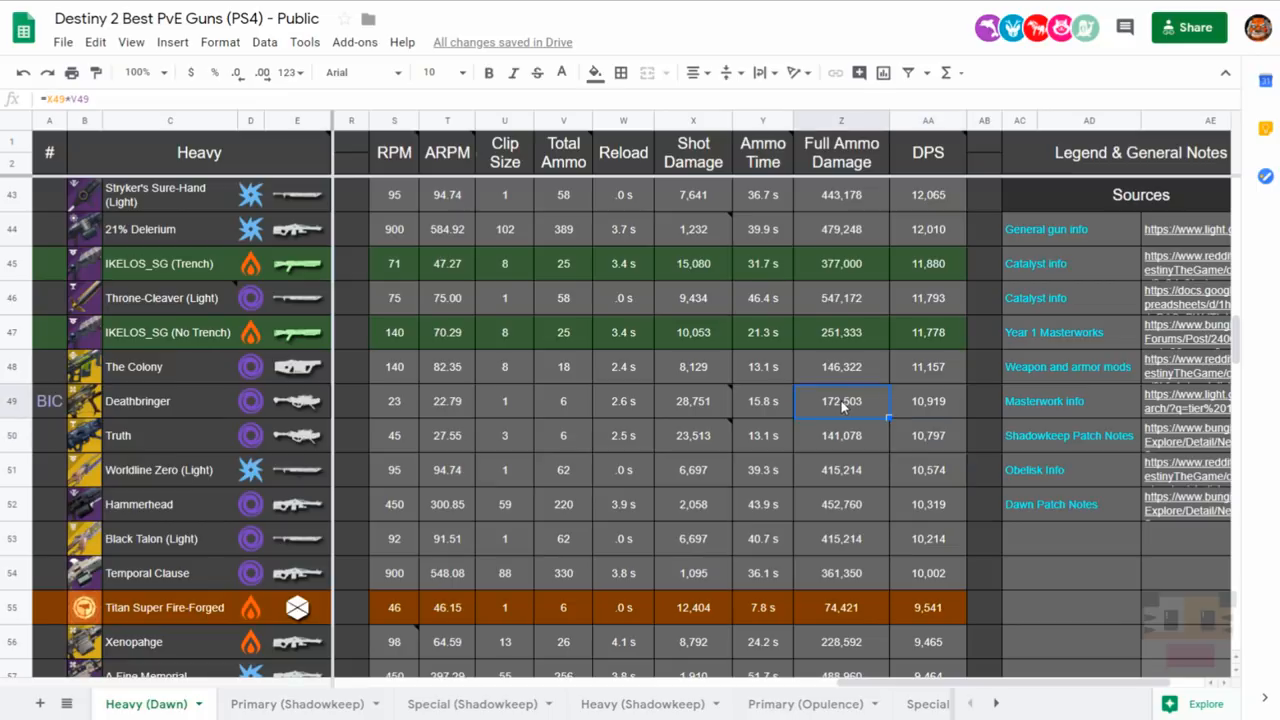
{"action": "scroll", "scroll_direction": "down", "scroll_amount": 3}
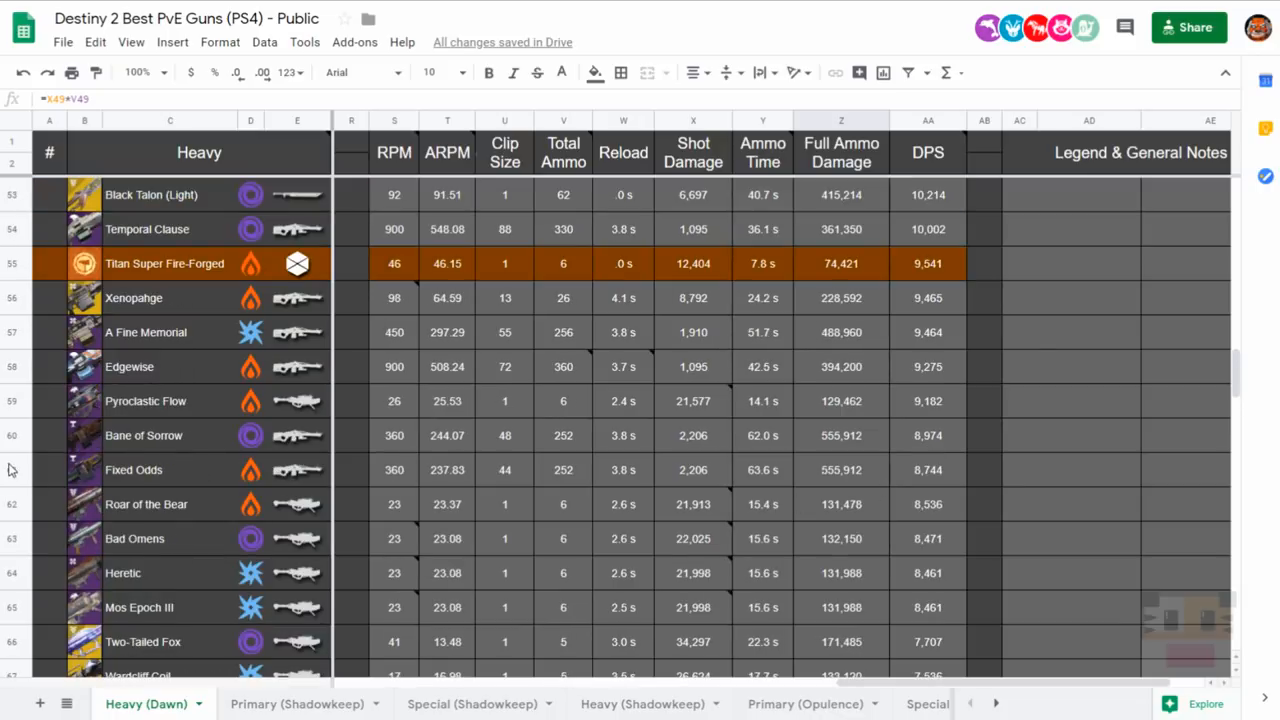
{"action": "left_click", "coordinate": [840, 468]}
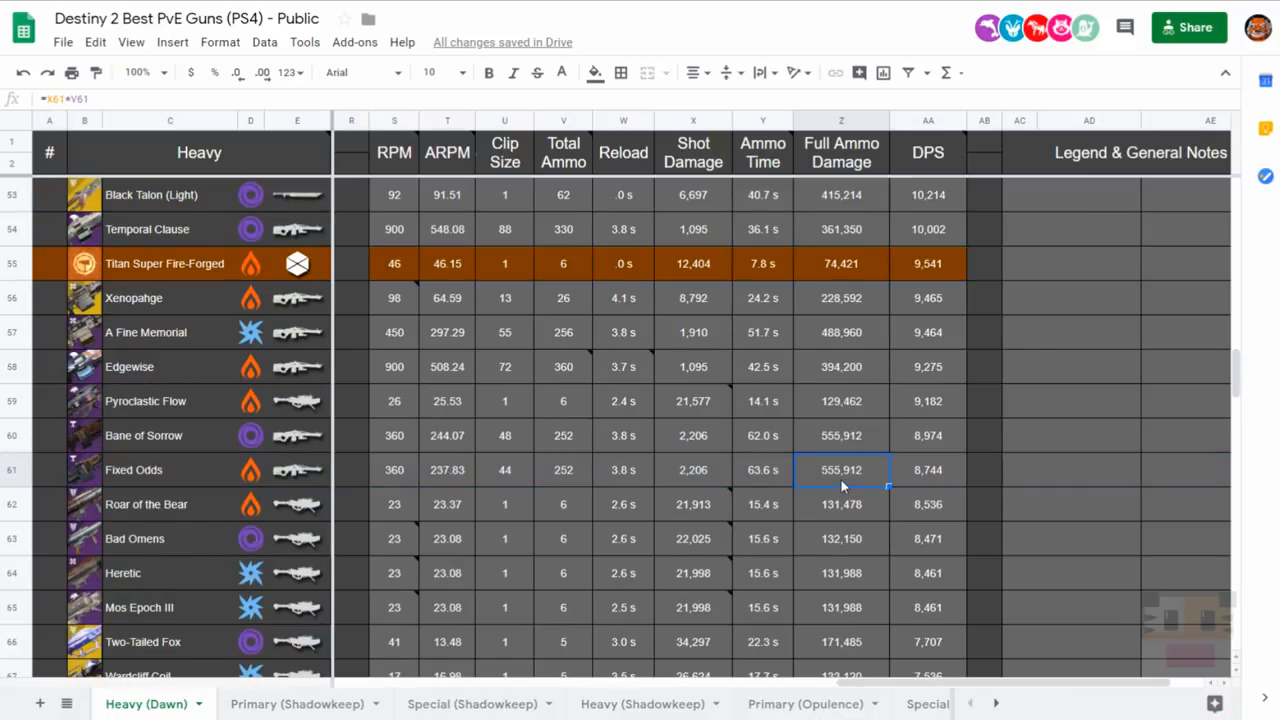
{"action": "left_click", "coordinate": [928, 470]}
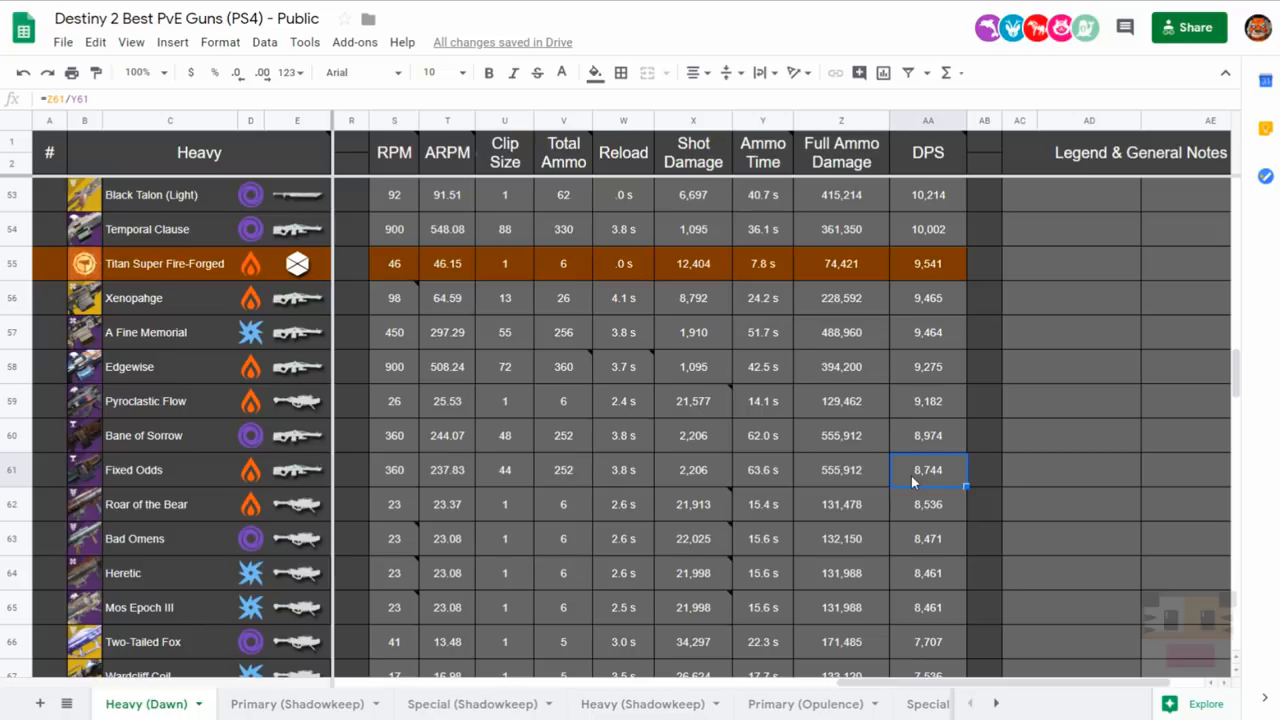
Compare the ammo time formulas for Fixed Odds and Heretic against Fixed Odds' DPS calculation.
{"action": "scroll", "scroll_direction": "down", "scroll_amount": 3}
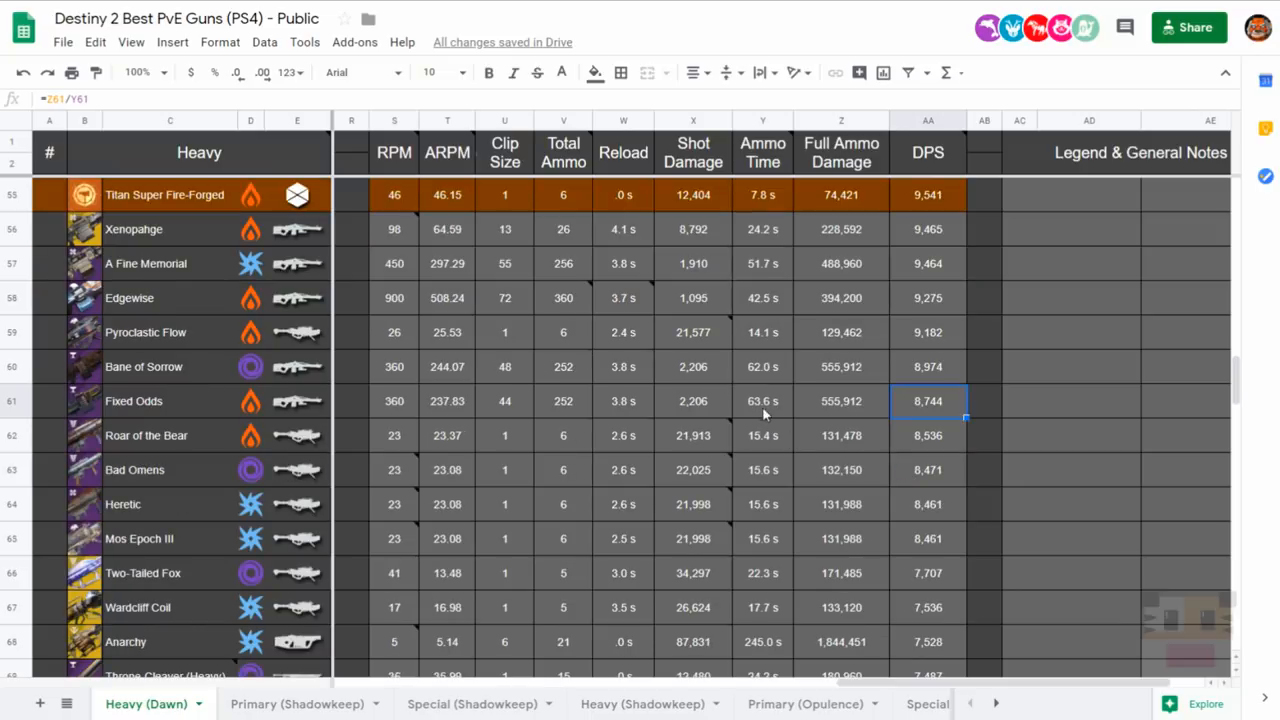
{"action": "left_click", "coordinate": [762, 400]}
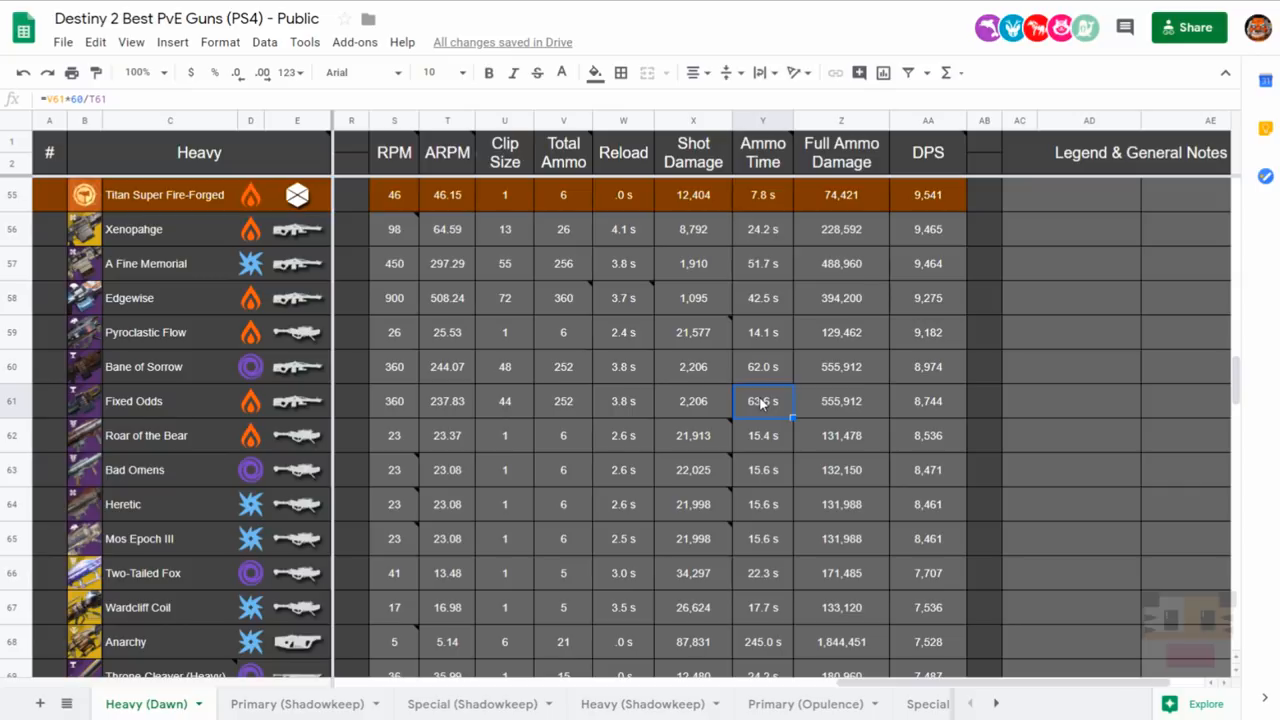
{"action": "left_click", "coordinate": [762, 504]}
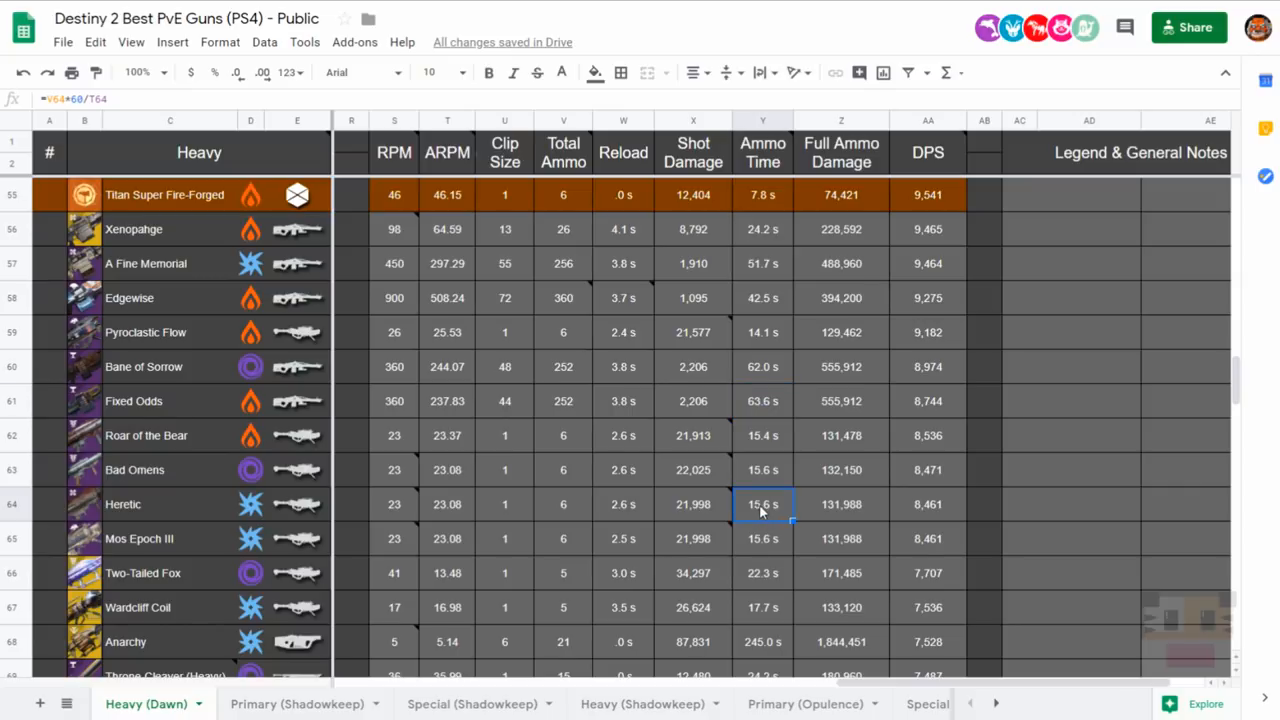
{"action": "left_click", "coordinate": [762, 400]}
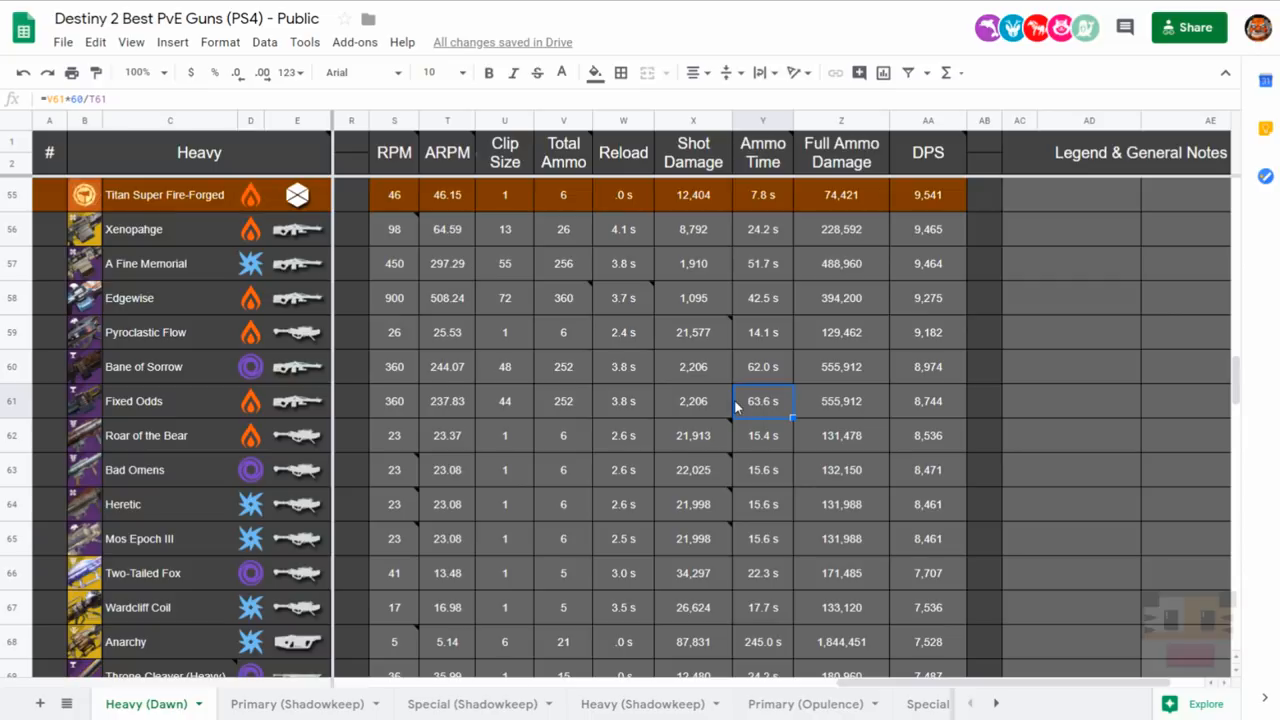
{"action": "mouse_move", "coordinate": [764, 400]}
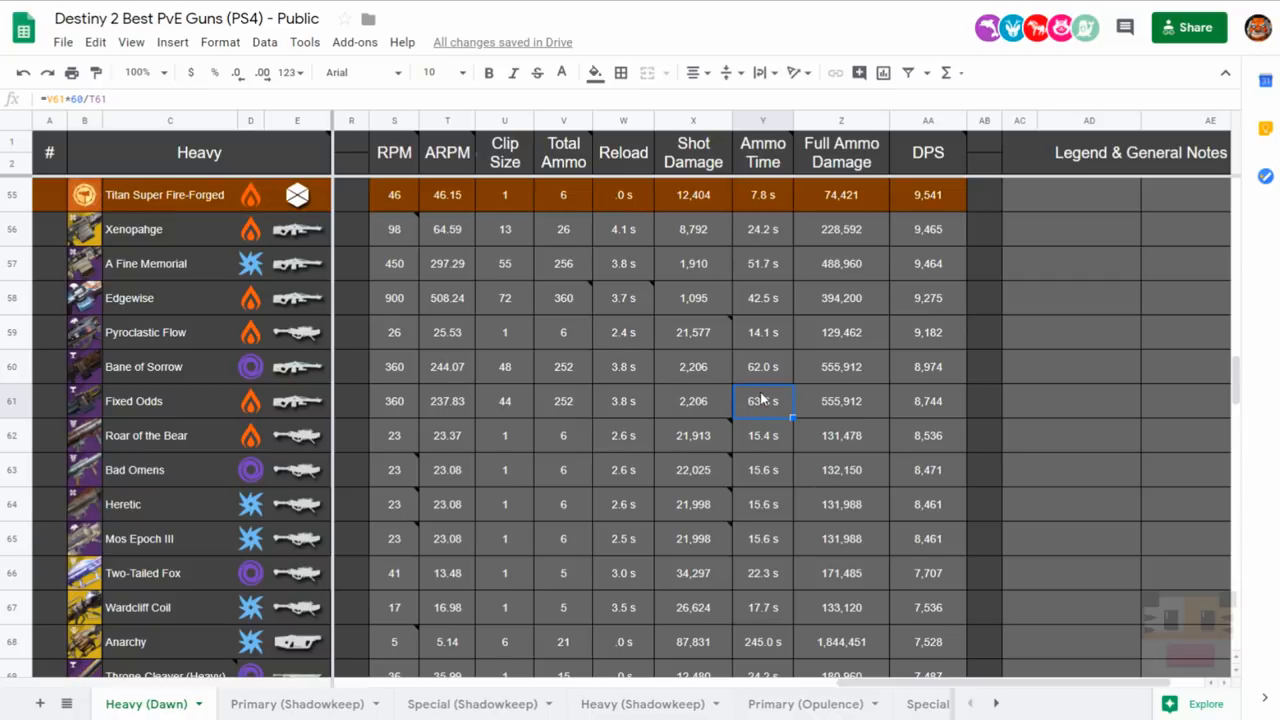
{"action": "left_click", "coordinate": [928, 400]}
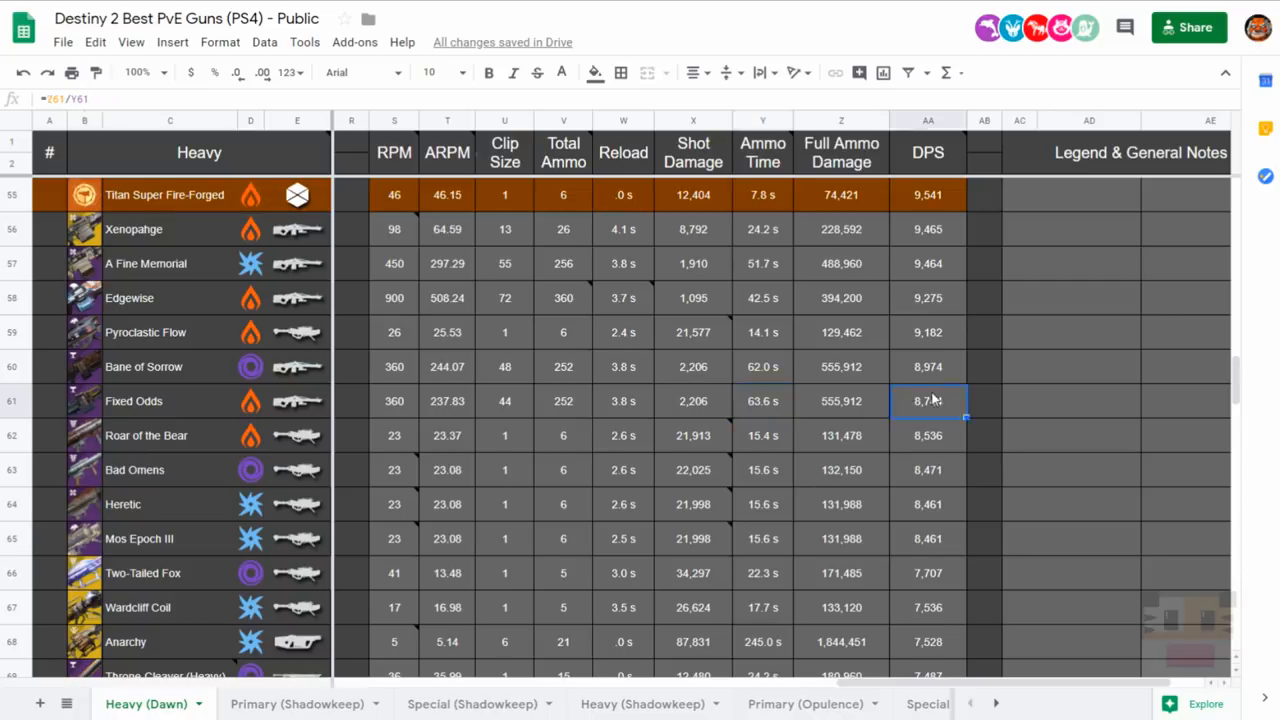
{"action": "left_click", "coordinate": [762, 400]}
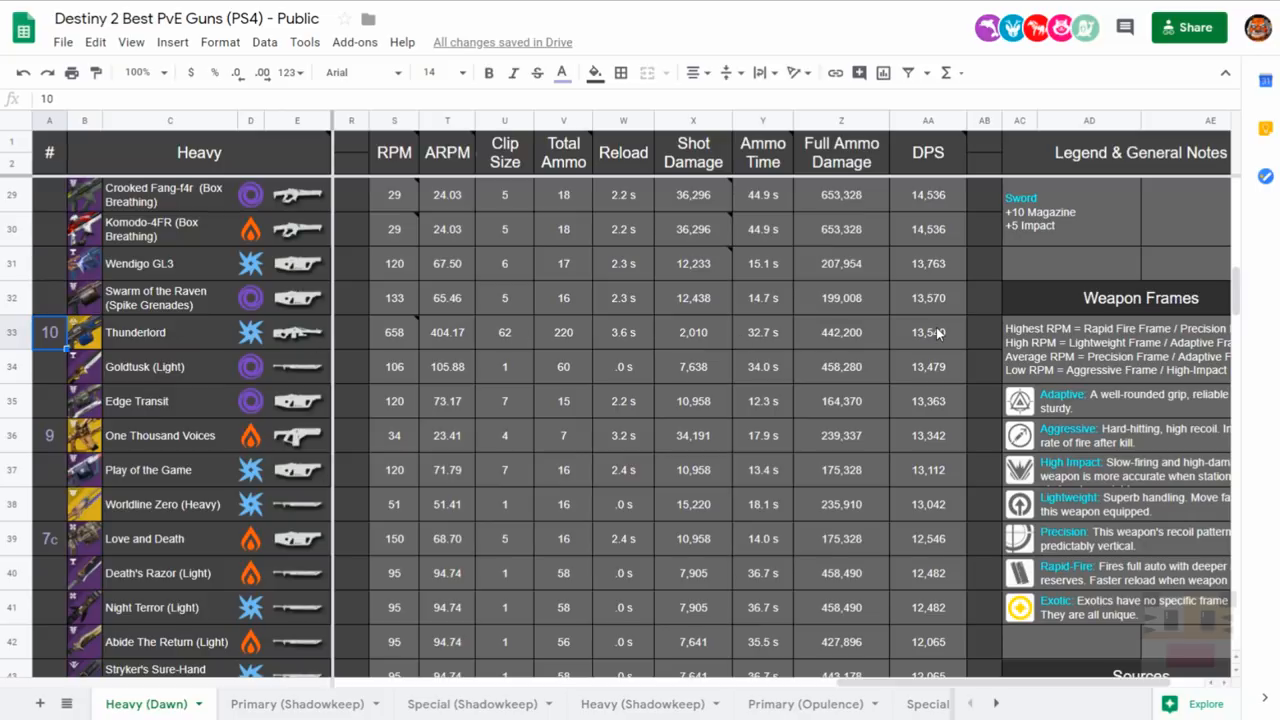
Review Thunderlord's DPS and full ammo damage formulas and its averaged RPM note.
{"action": "left_click", "coordinate": [928, 332]}
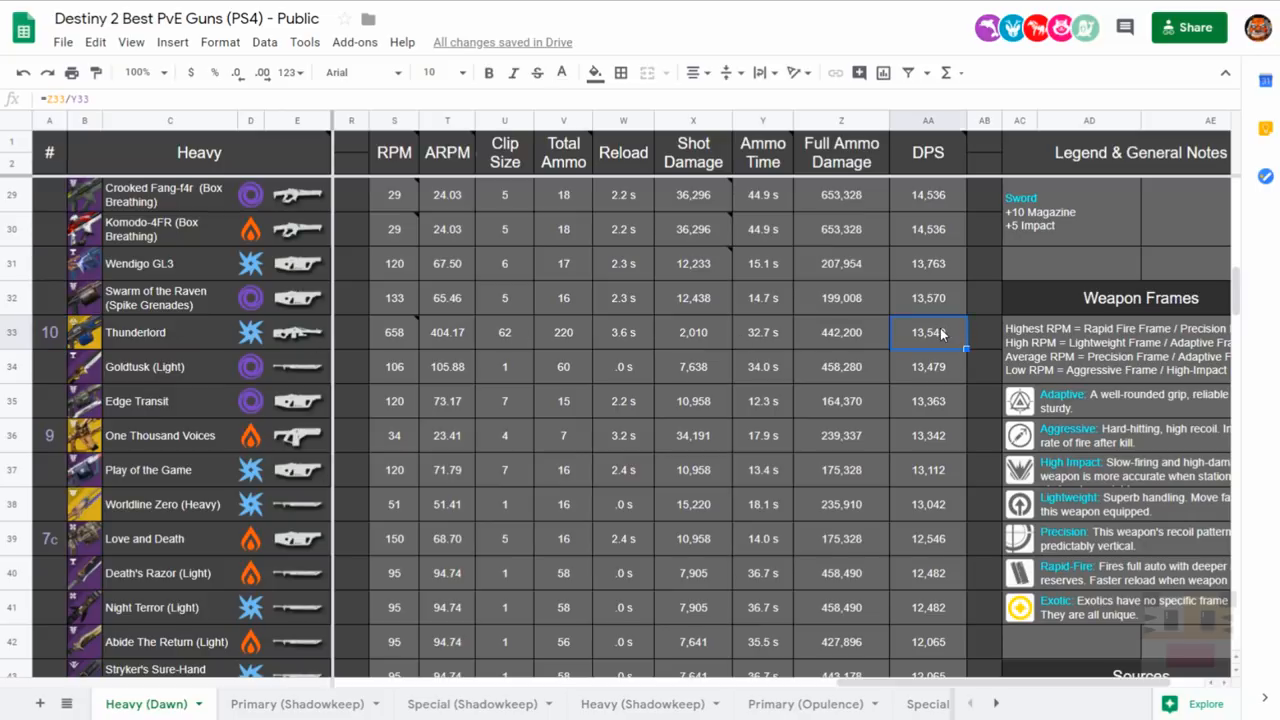
{"action": "left_click", "coordinate": [840, 332]}
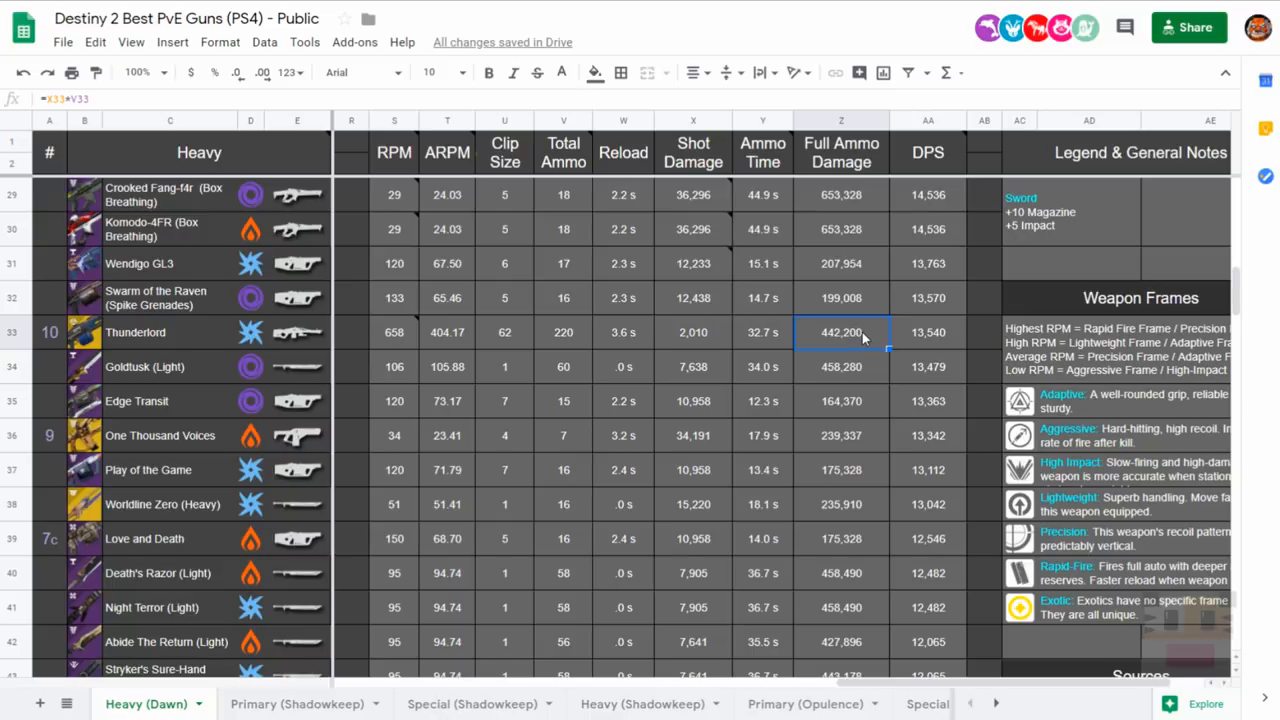
{"action": "mouse_move", "coordinate": [78, 344]}
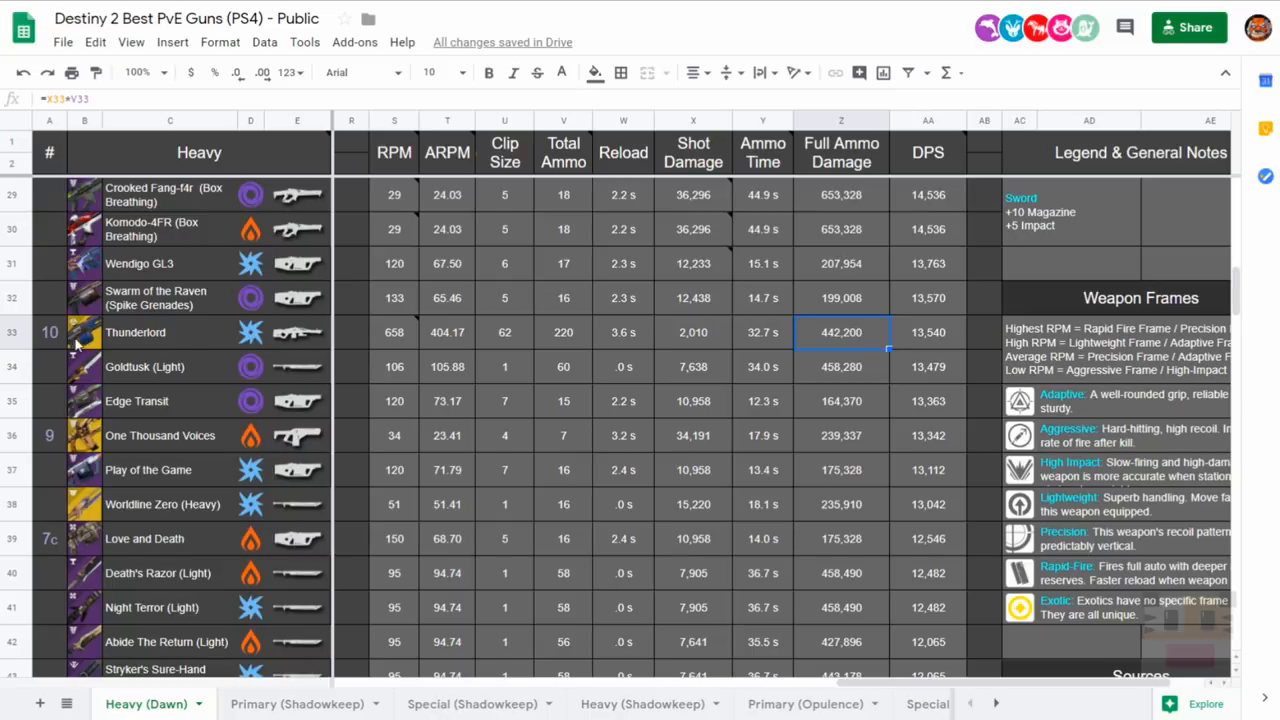
{"action": "left_click", "coordinate": [170, 332]}
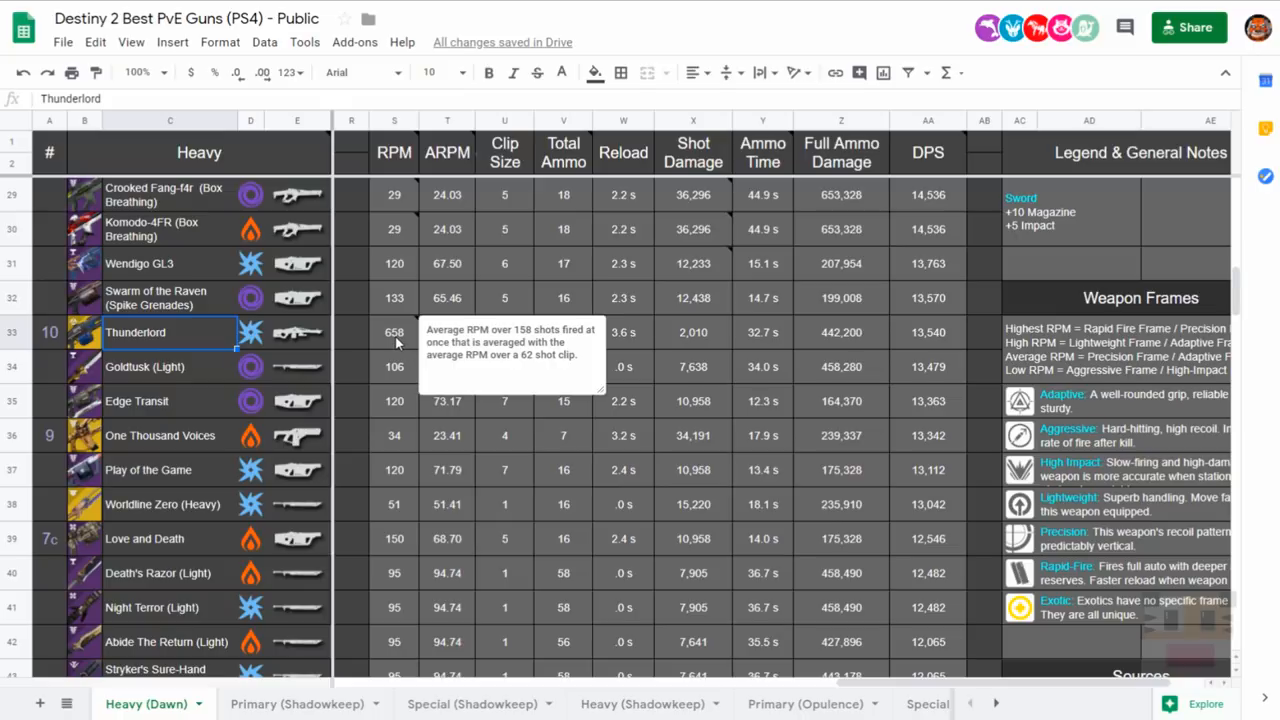
{"action": "mouse_move", "coordinate": [796, 340]}
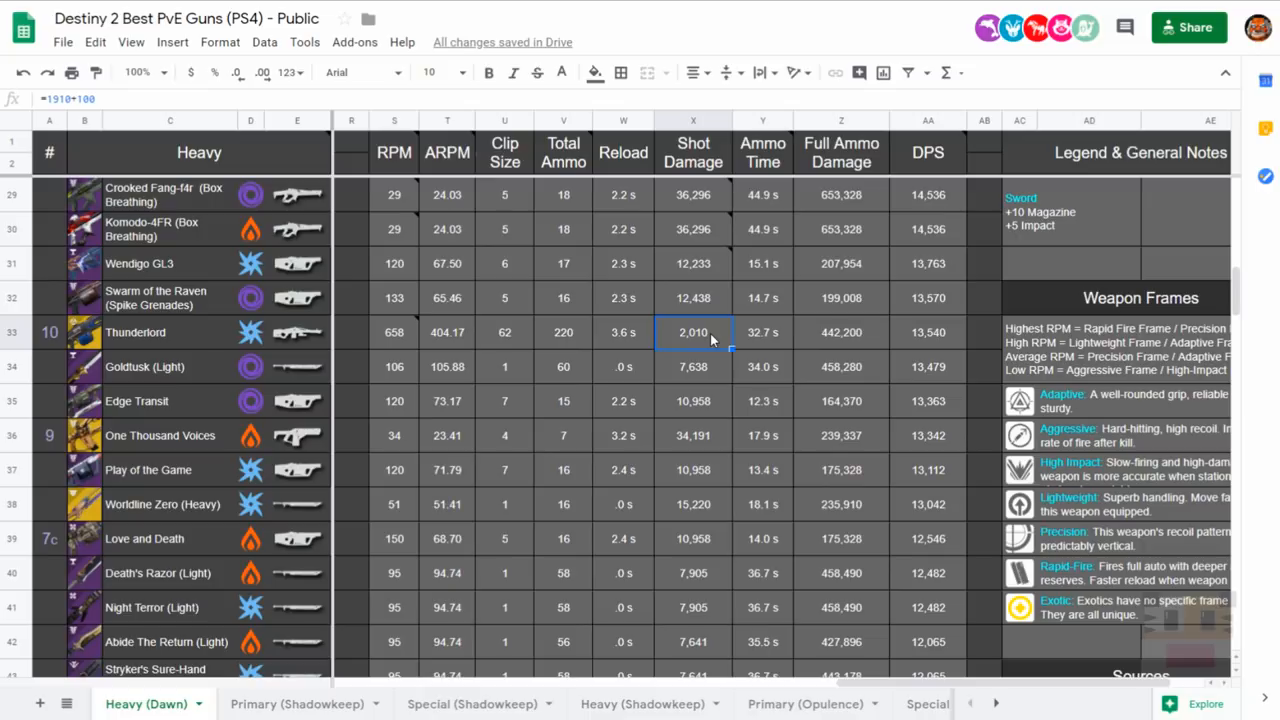
Select the four Light sword entries and inspect Stryker's Sure-Hand (Heavy) full ammo damage formula.
{"action": "scroll", "scroll_direction": "down", "scroll_amount": 3}
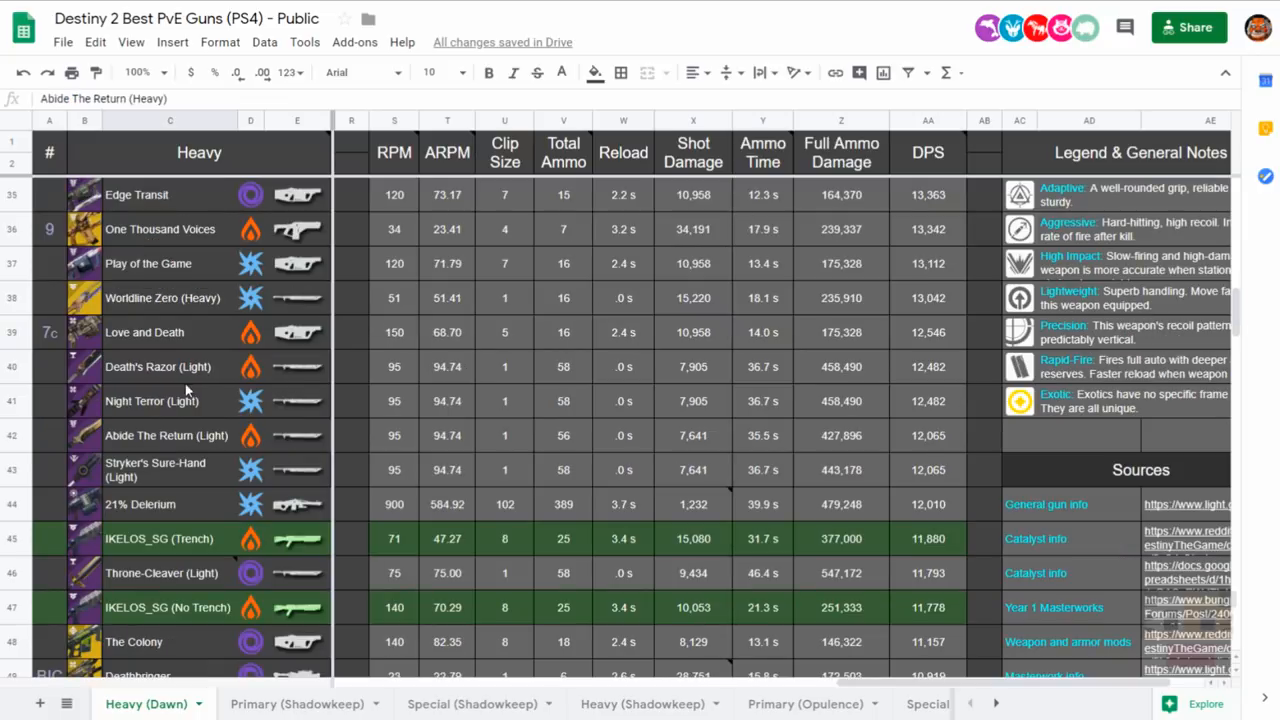
{"action": "mouse_move", "coordinate": [180, 368]}
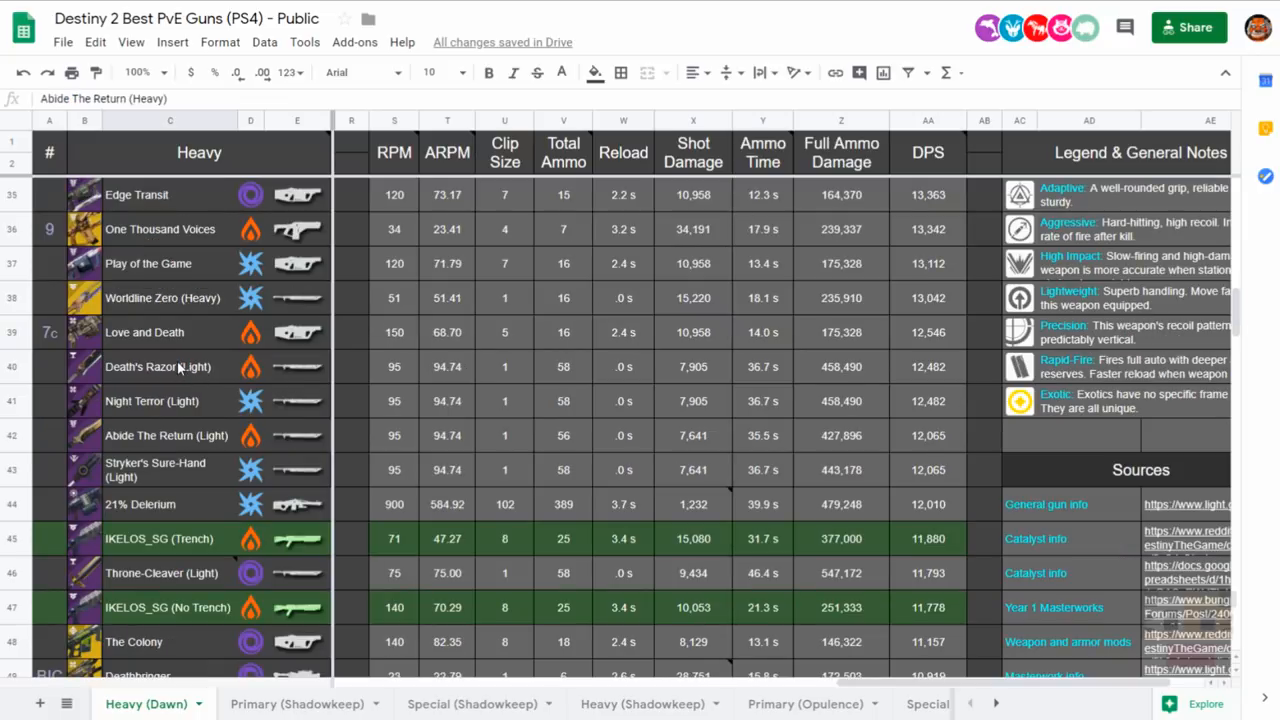
{"action": "left_click_drag", "start_coordinate": [170, 366], "coordinate": [170, 476]}
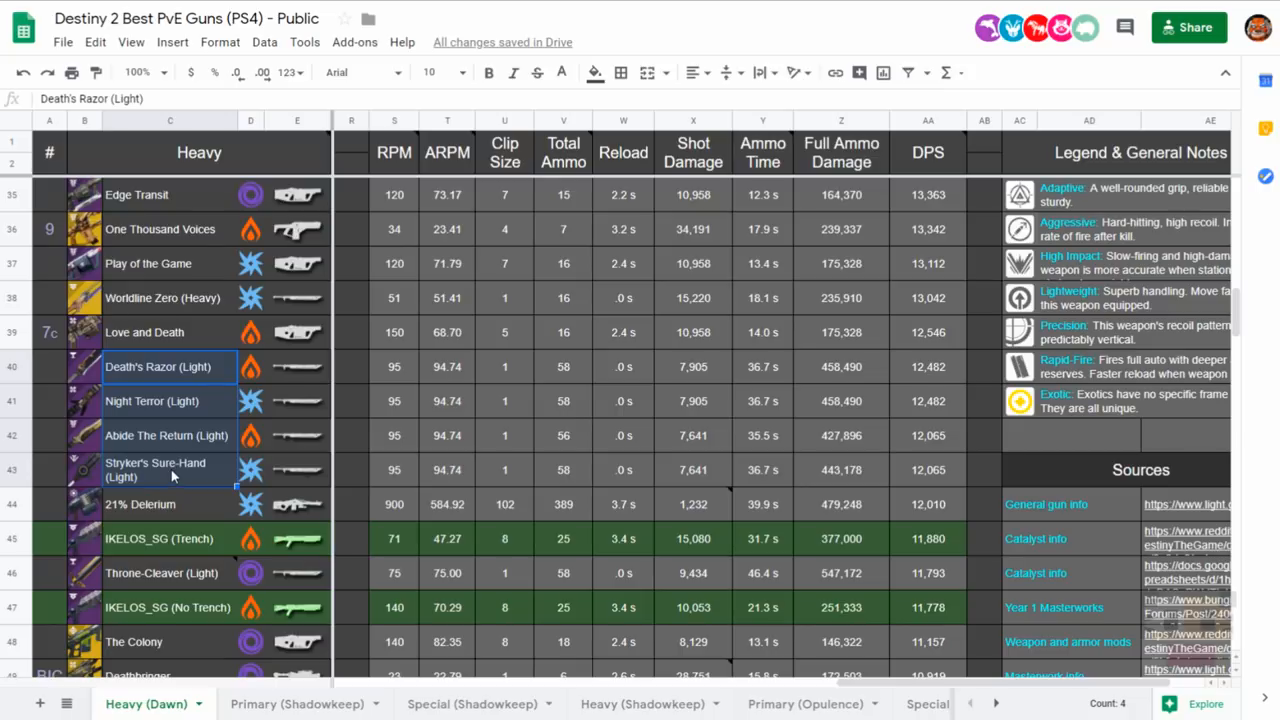
{"action": "mouse_move", "coordinate": [168, 404]}
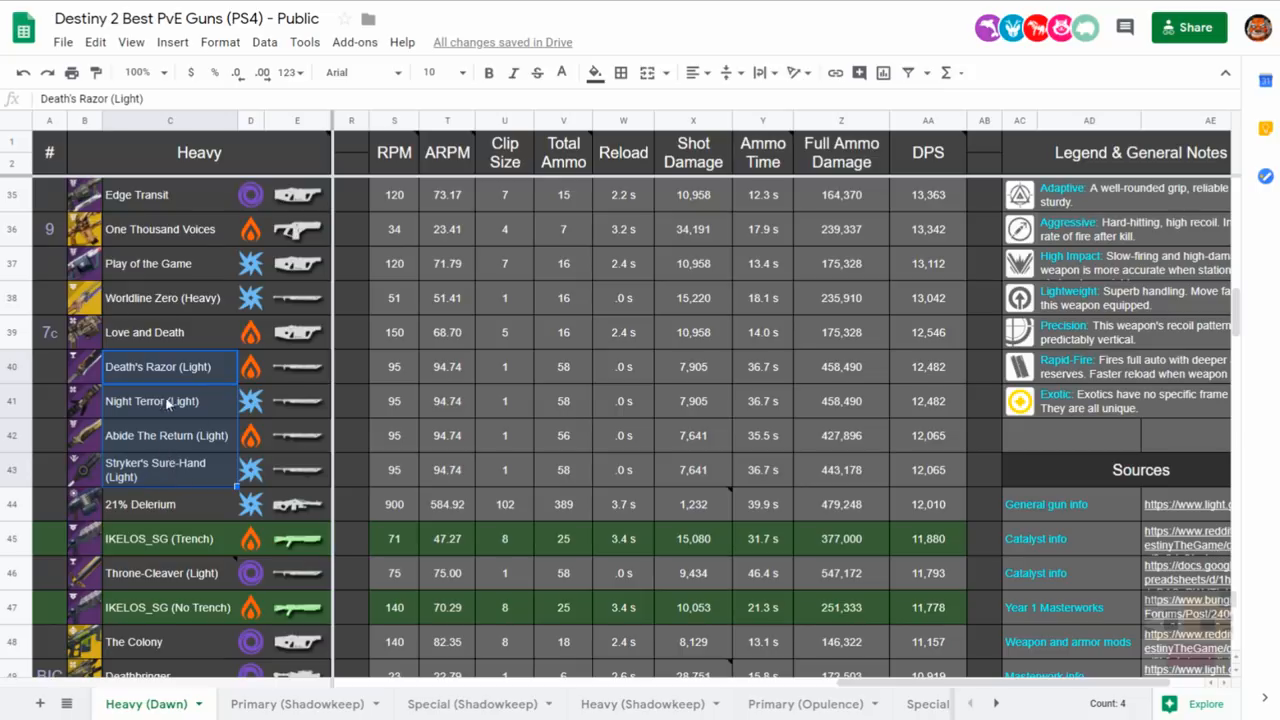
{"action": "left_click", "coordinate": [928, 366]}
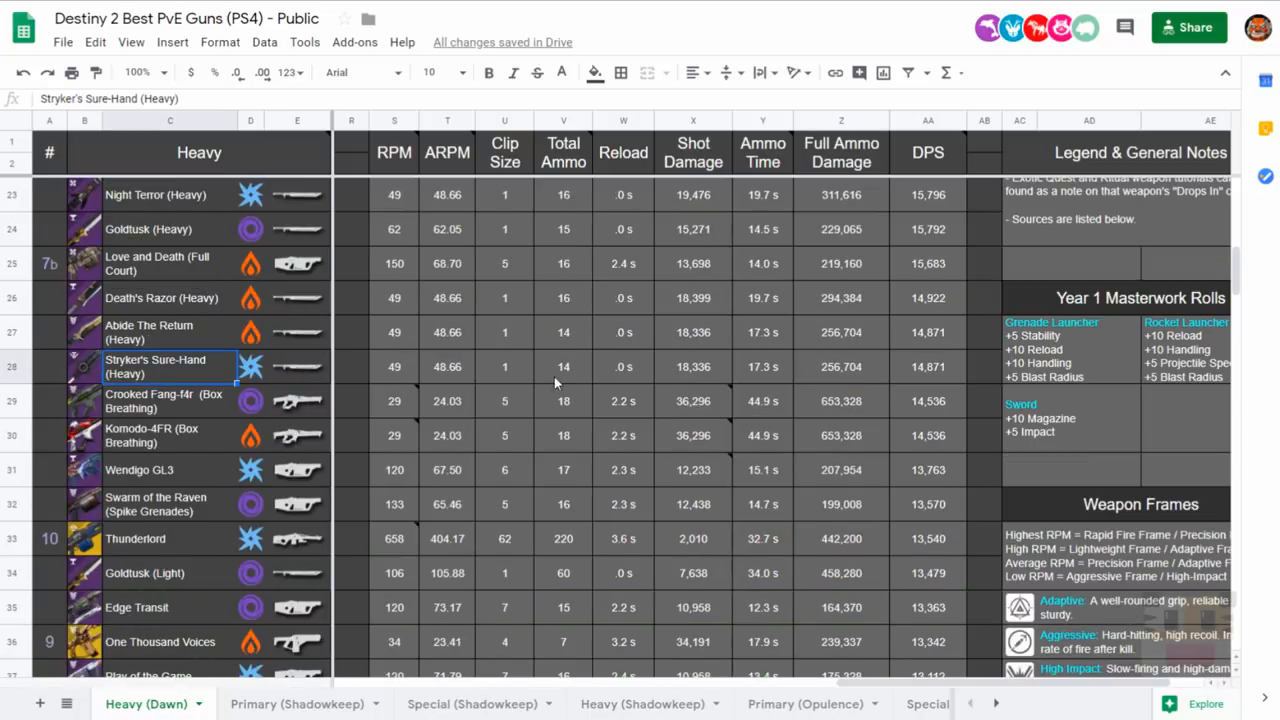
{"action": "left_click", "coordinate": [840, 366]}
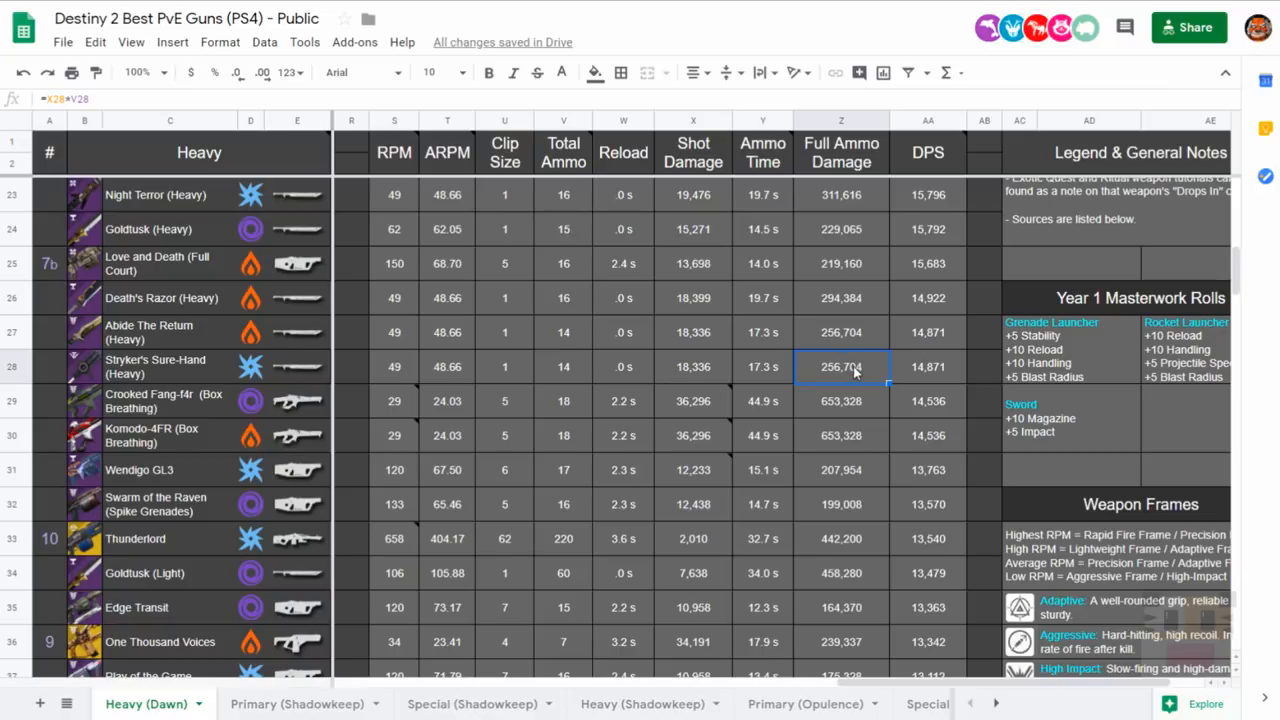
{"action": "mouse_move", "coordinate": [888, 378]}
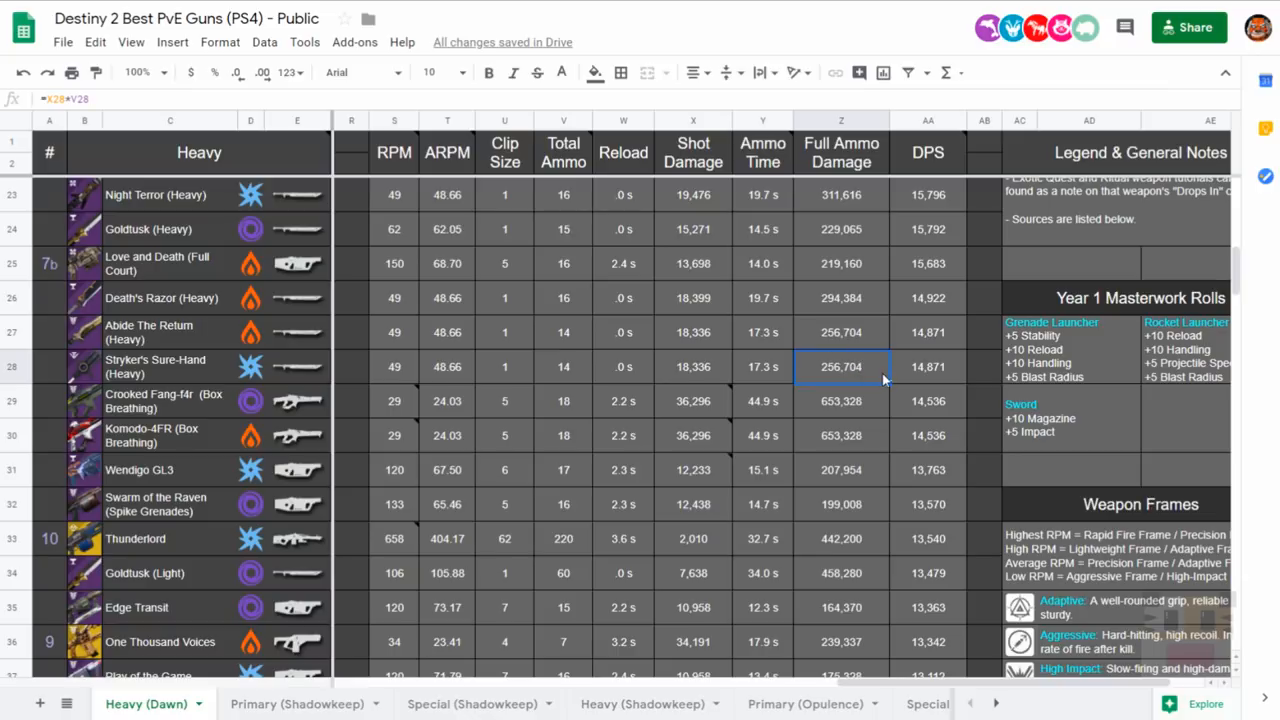
Review Goldtusk (Light+)'s note, rank, perks and full ammo damage formula.
{"action": "scroll", "scroll_direction": "up", "scroll_amount": 3}
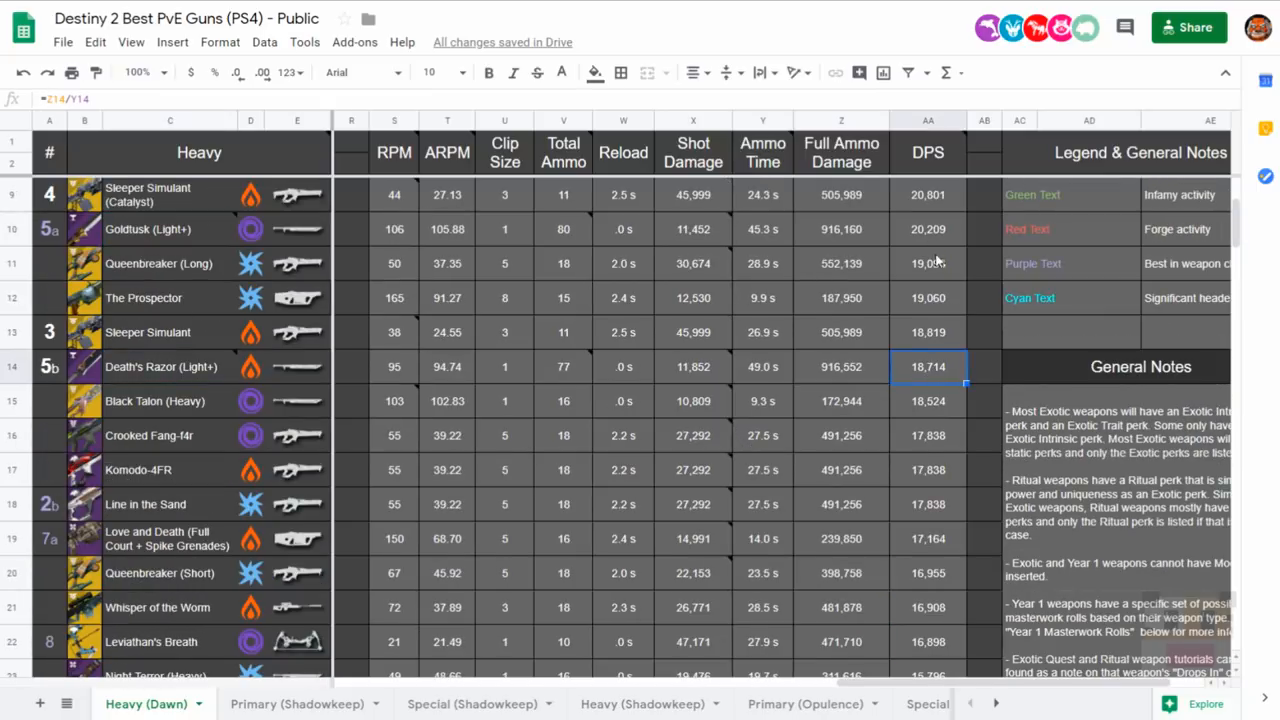
{"action": "left_click", "coordinate": [840, 228]}
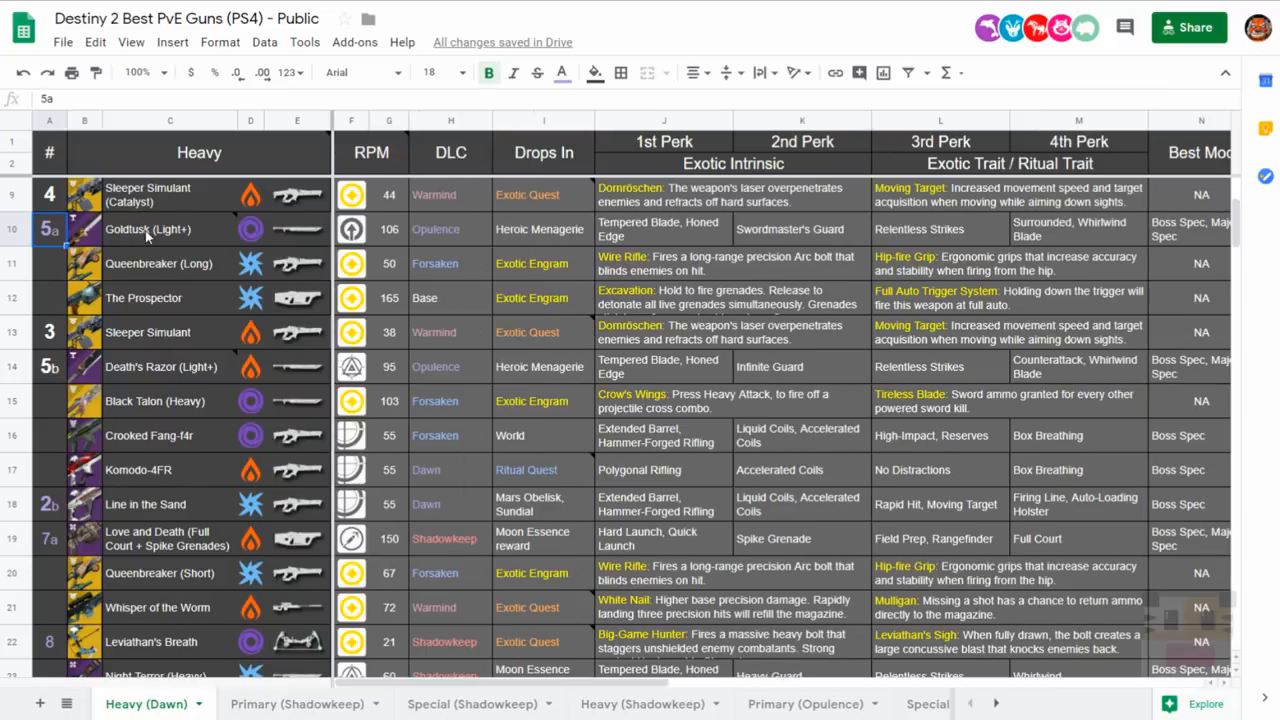
{"action": "left_click", "coordinate": [148, 228]}
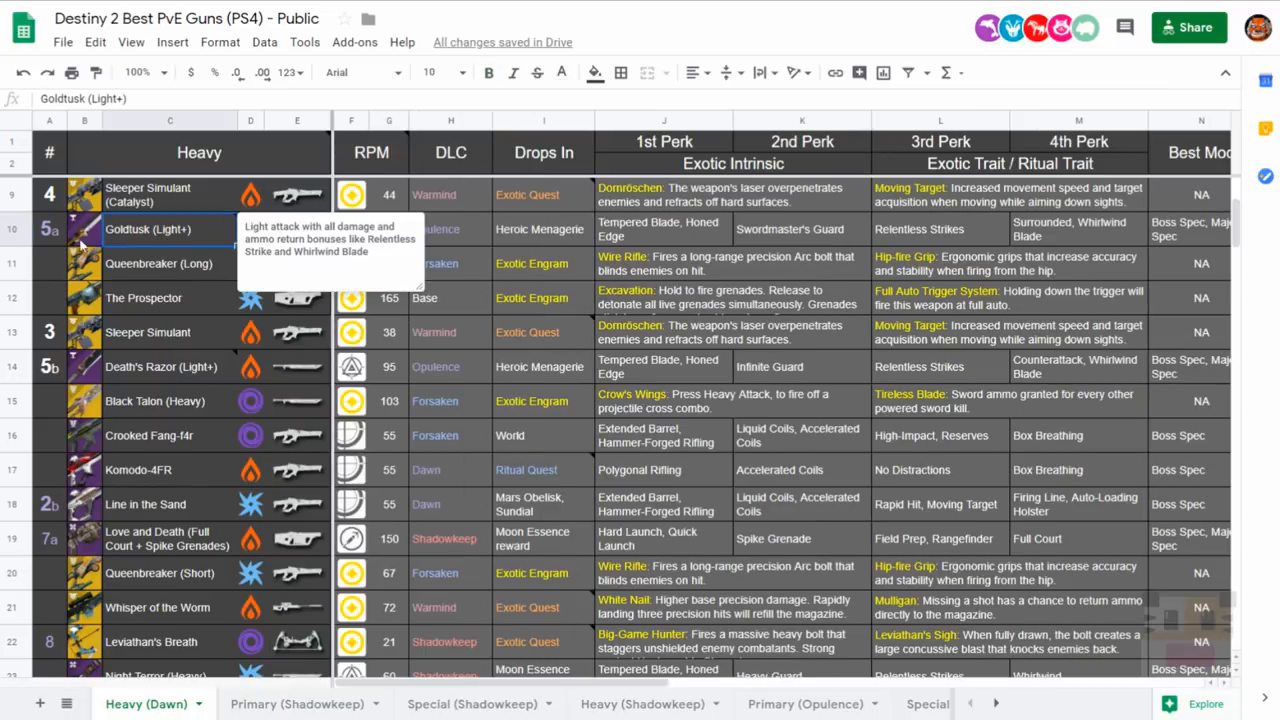
{"action": "left_click", "coordinate": [48, 228]}
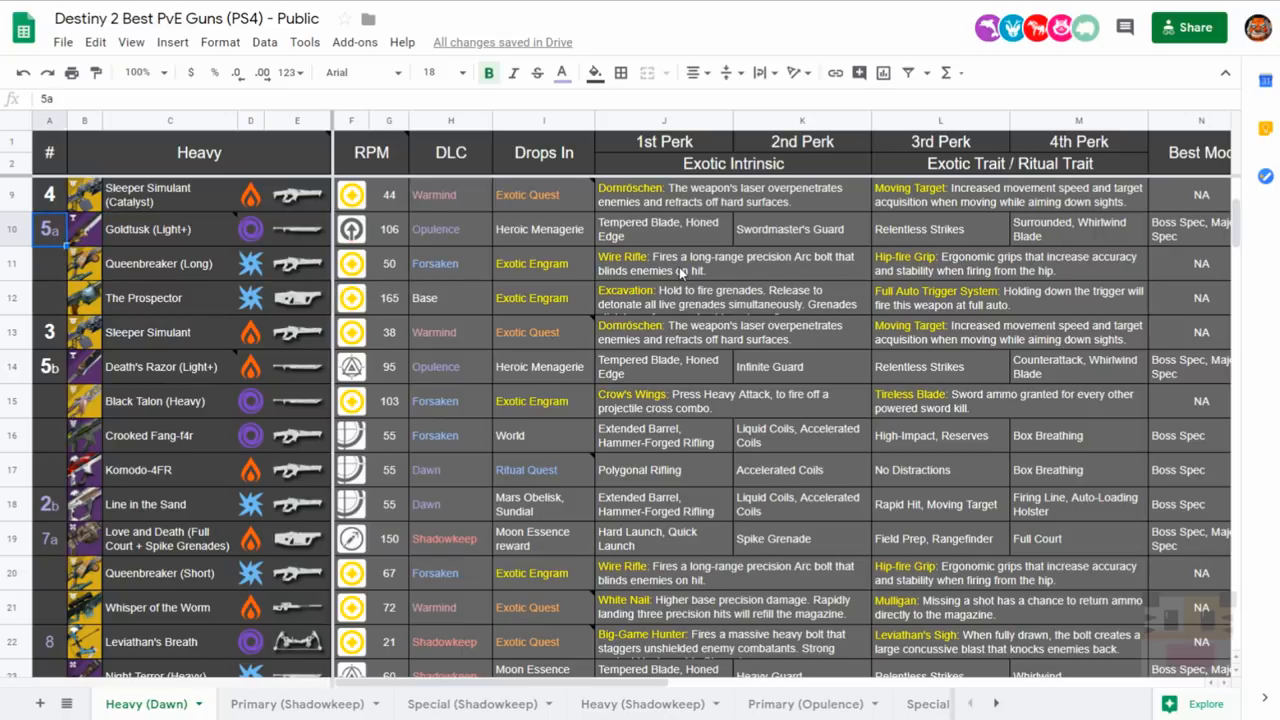
{"action": "left_click", "coordinate": [940, 228]}
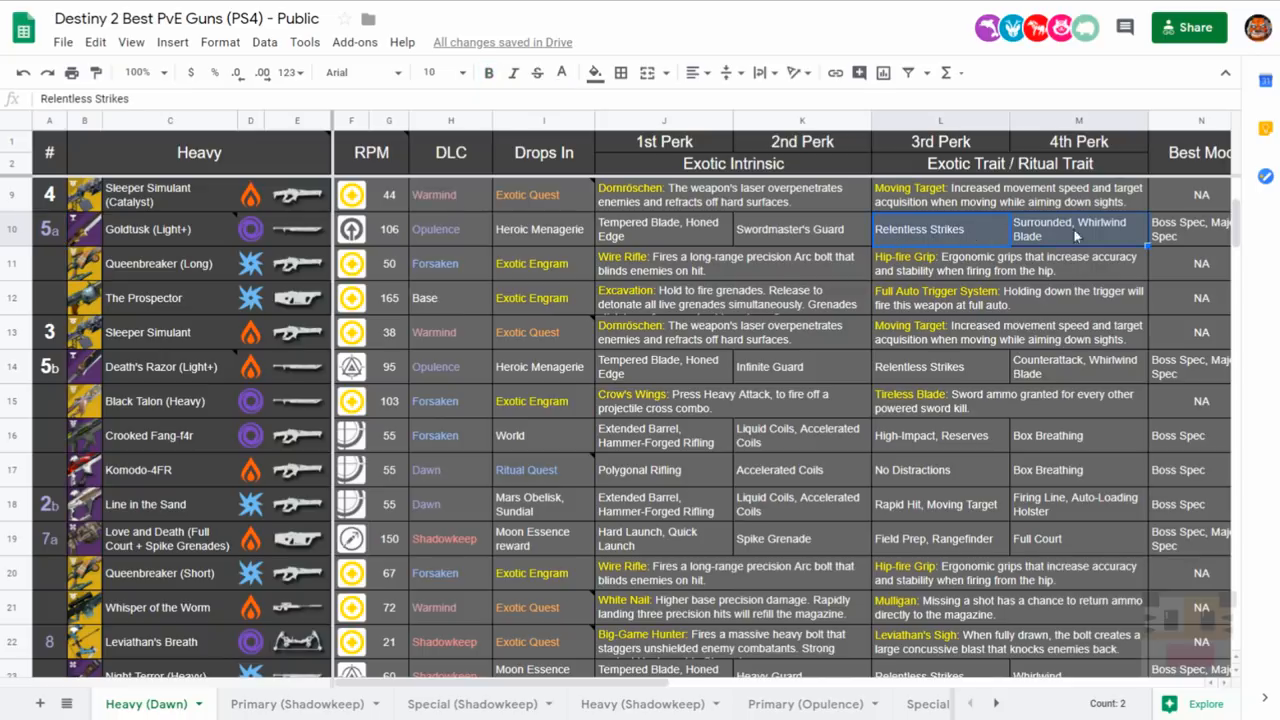
{"action": "mouse_move", "coordinate": [1050, 244]}
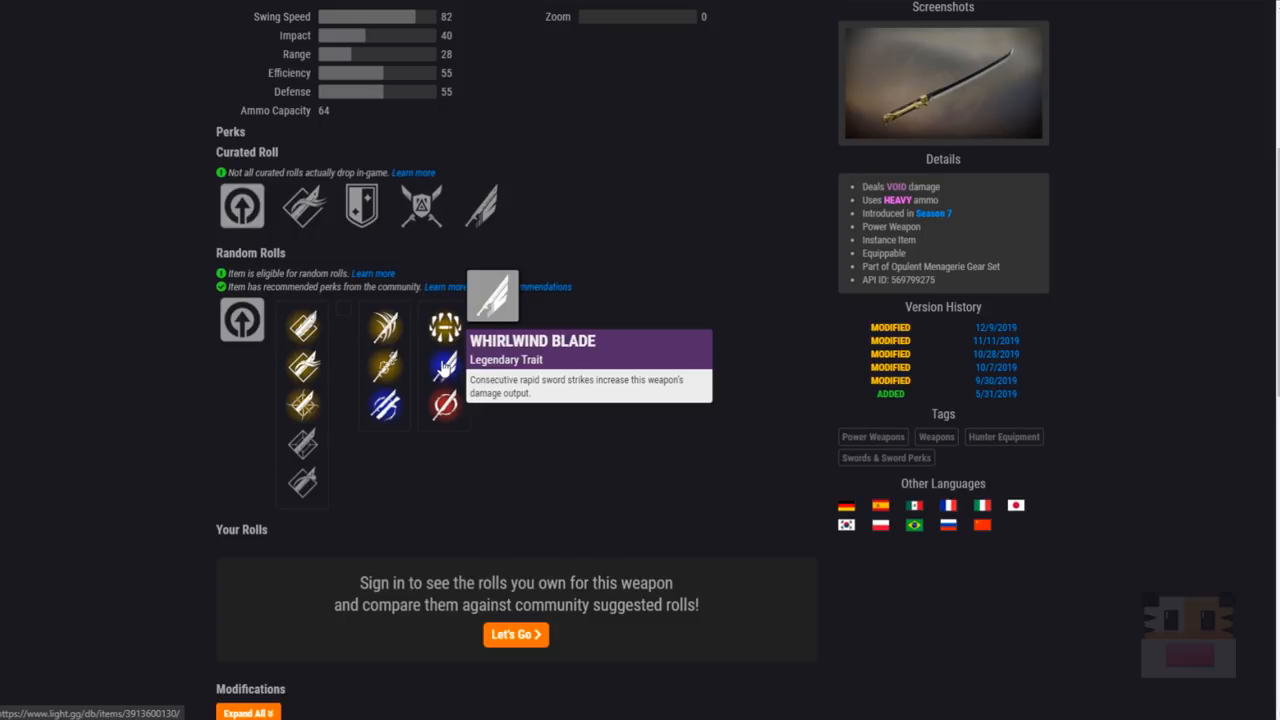
{"action": "mouse_move", "coordinate": [450, 374]}
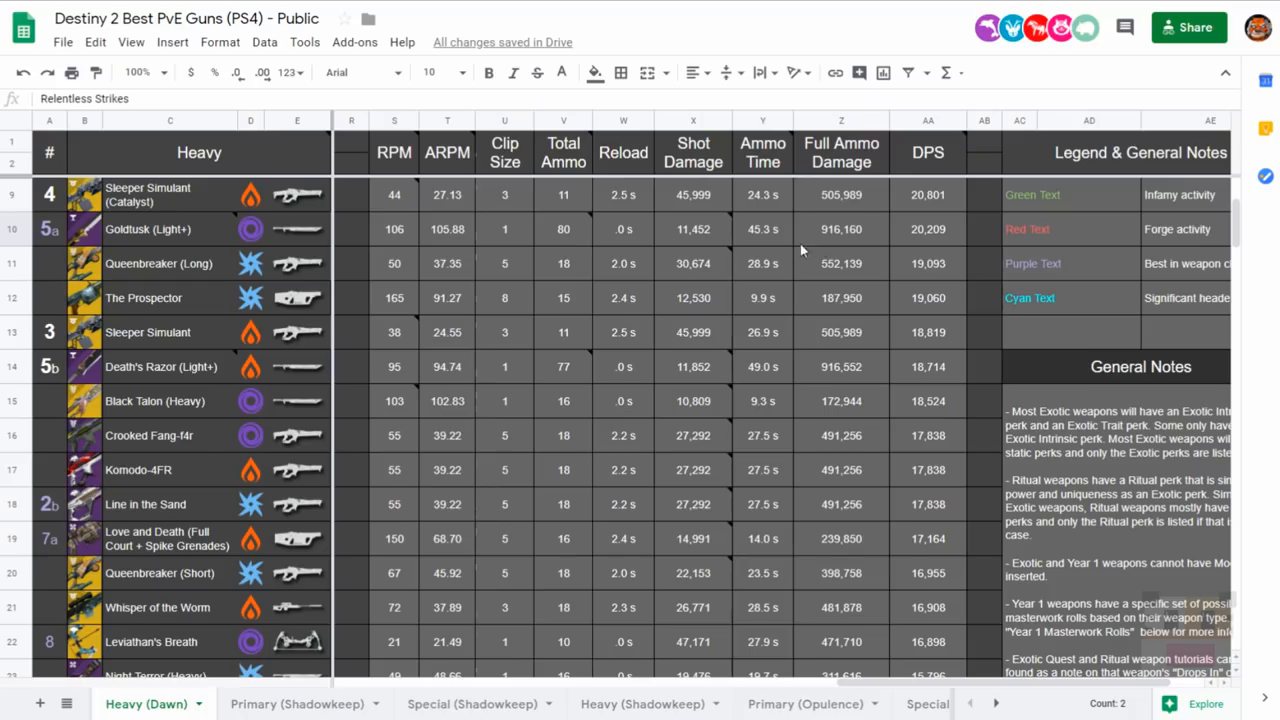
{"action": "left_click", "coordinate": [840, 228]}
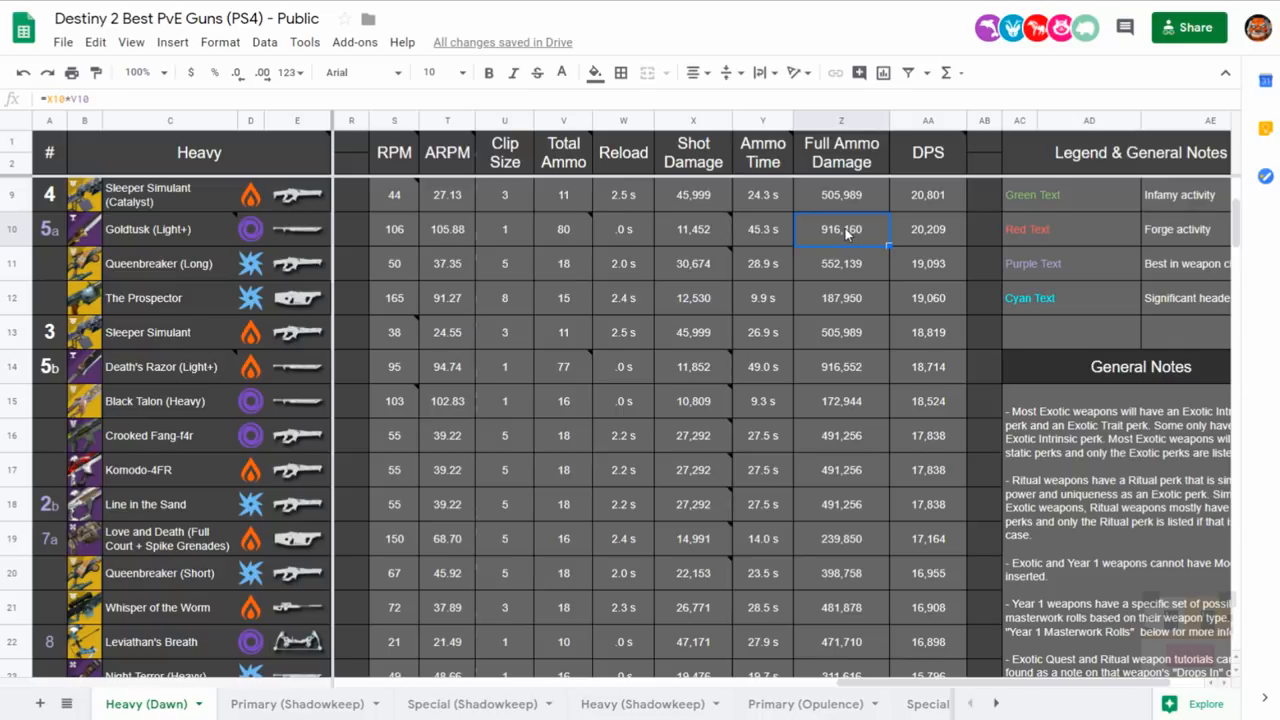
Check Death's Razor (Light) shot damage and enter =58+58/3 as the Death's Razor (Light+) shot damage.
{"action": "left_click", "coordinate": [692, 228]}
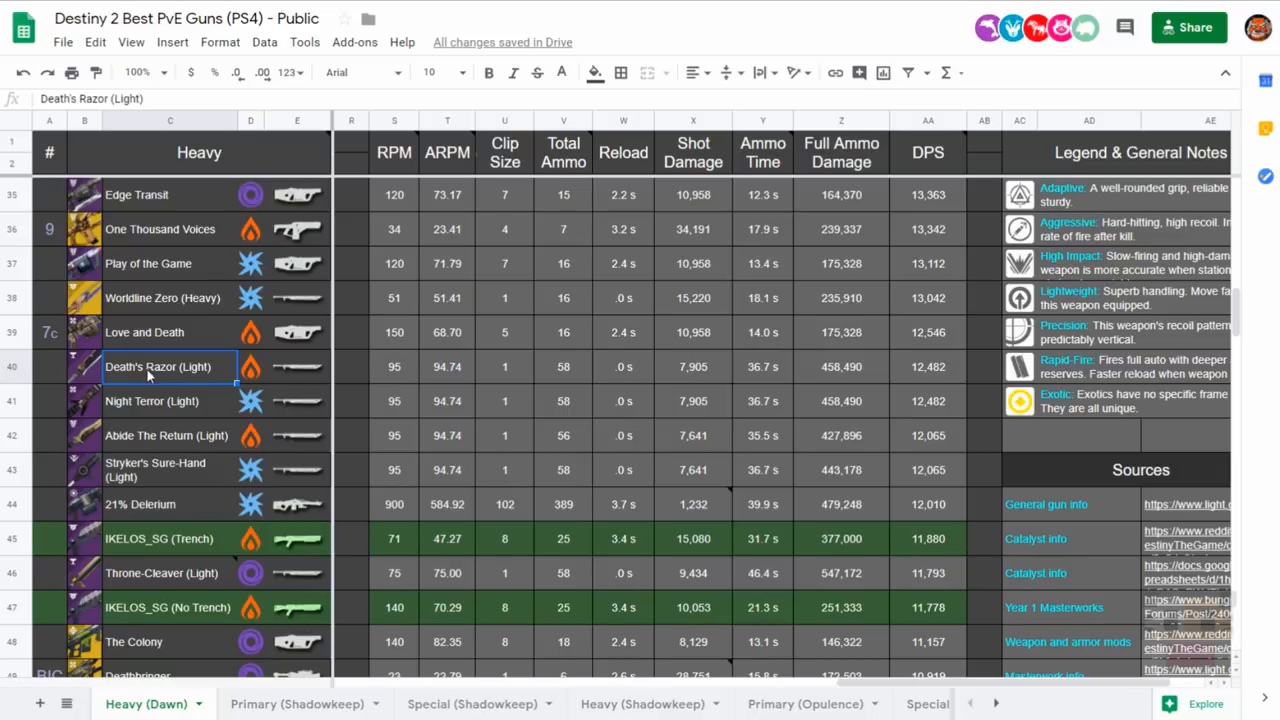
{"action": "mouse_move", "coordinate": [148, 376]}
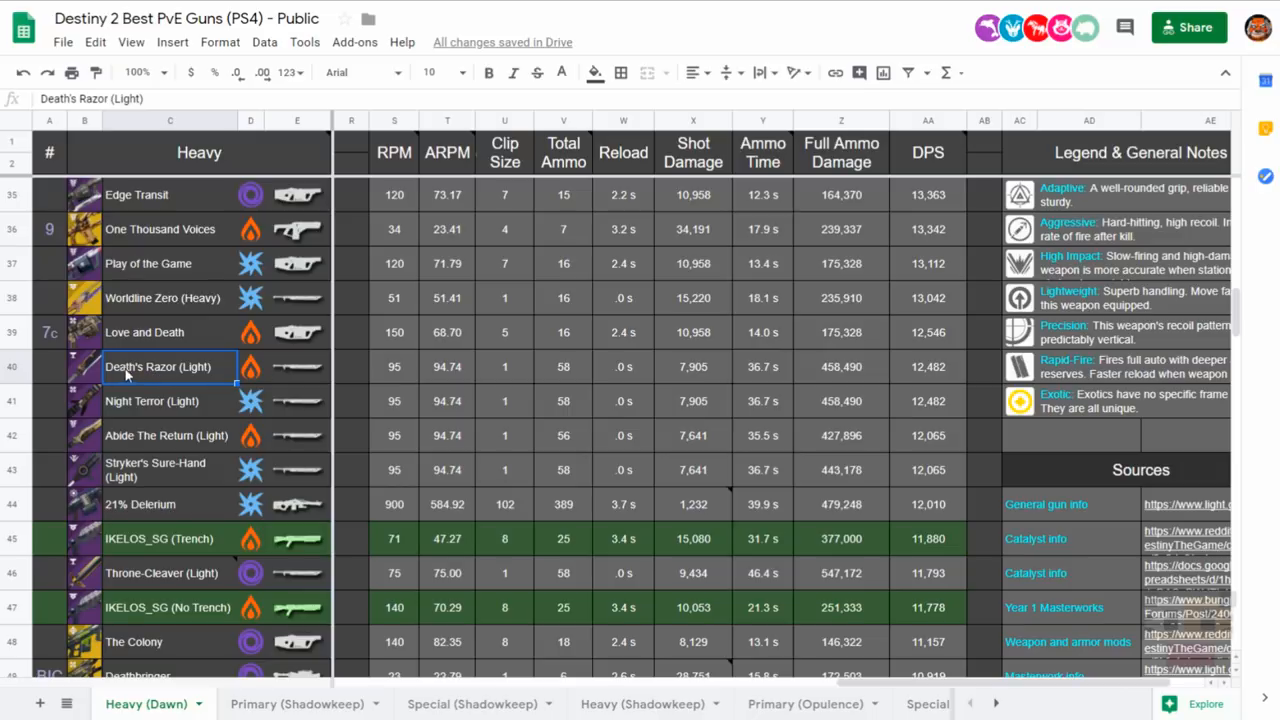
{"action": "mouse_move", "coordinate": [68, 372]}
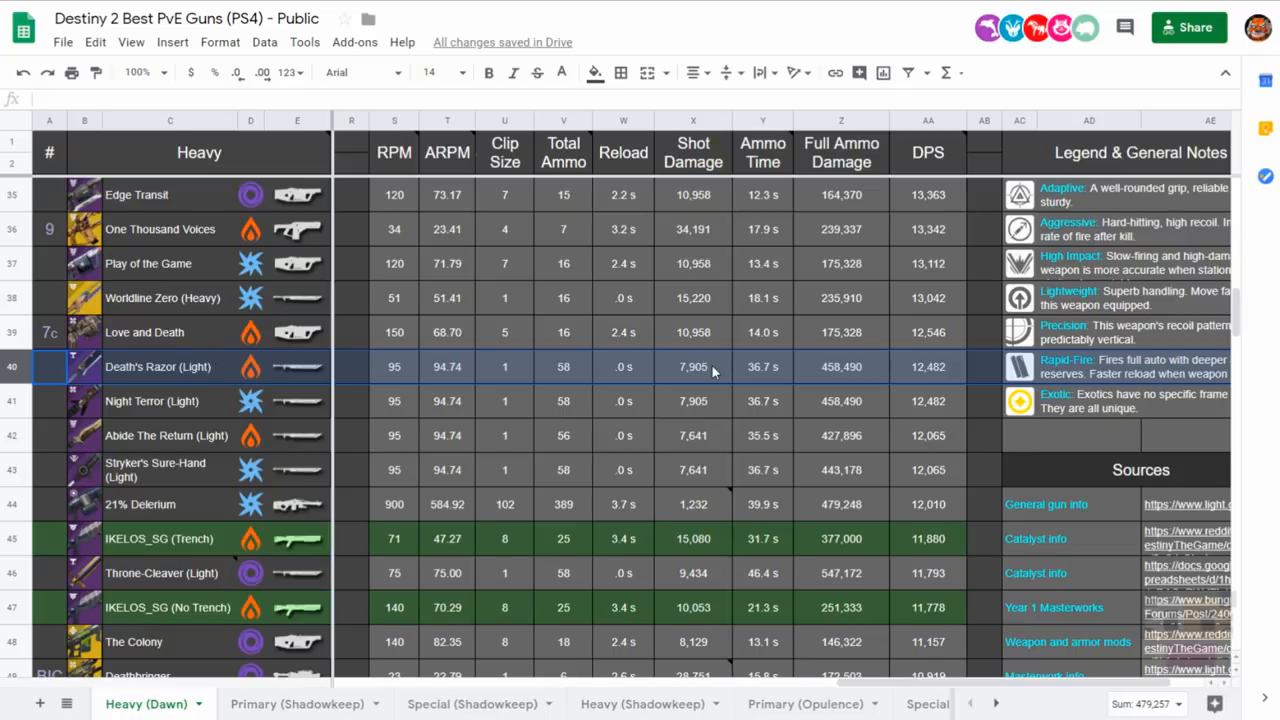
{"action": "left_click", "coordinate": [692, 366]}
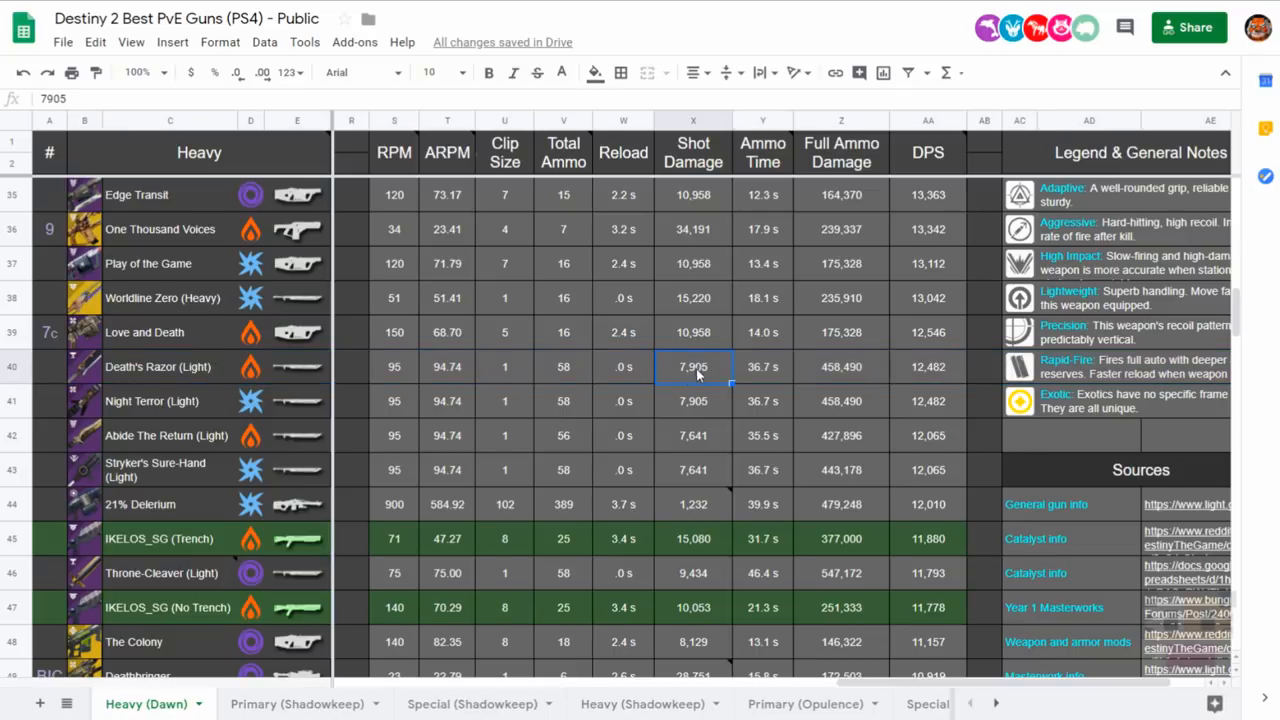
{"action": "left_click", "coordinate": [564, 366]}
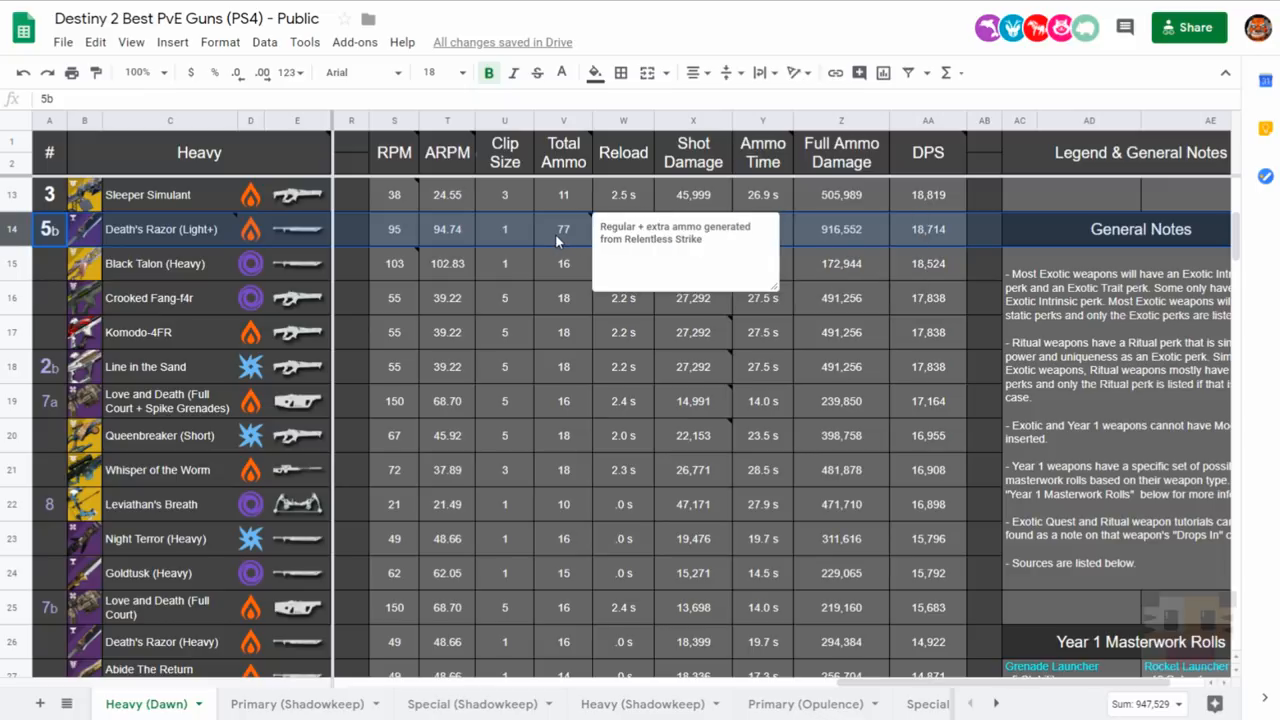
{"action": "type", "text": "=58+58/3"}
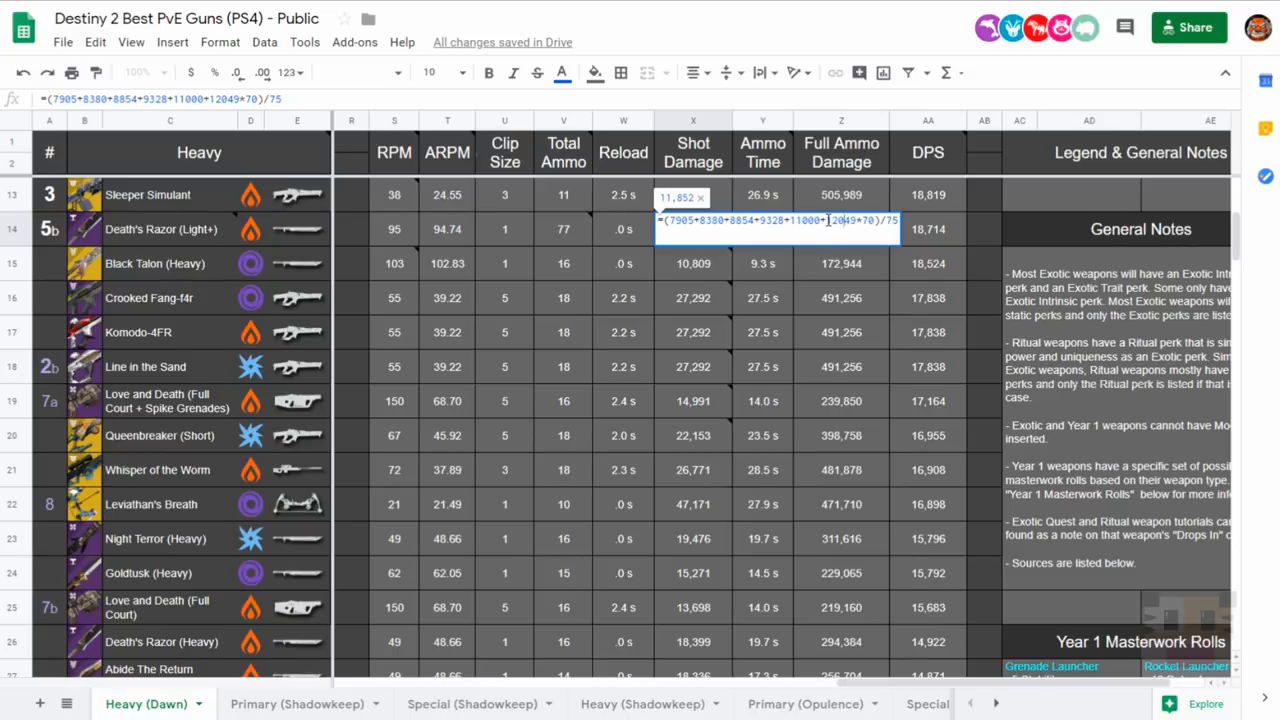
{"action": "double_click", "coordinate": [844, 220]}
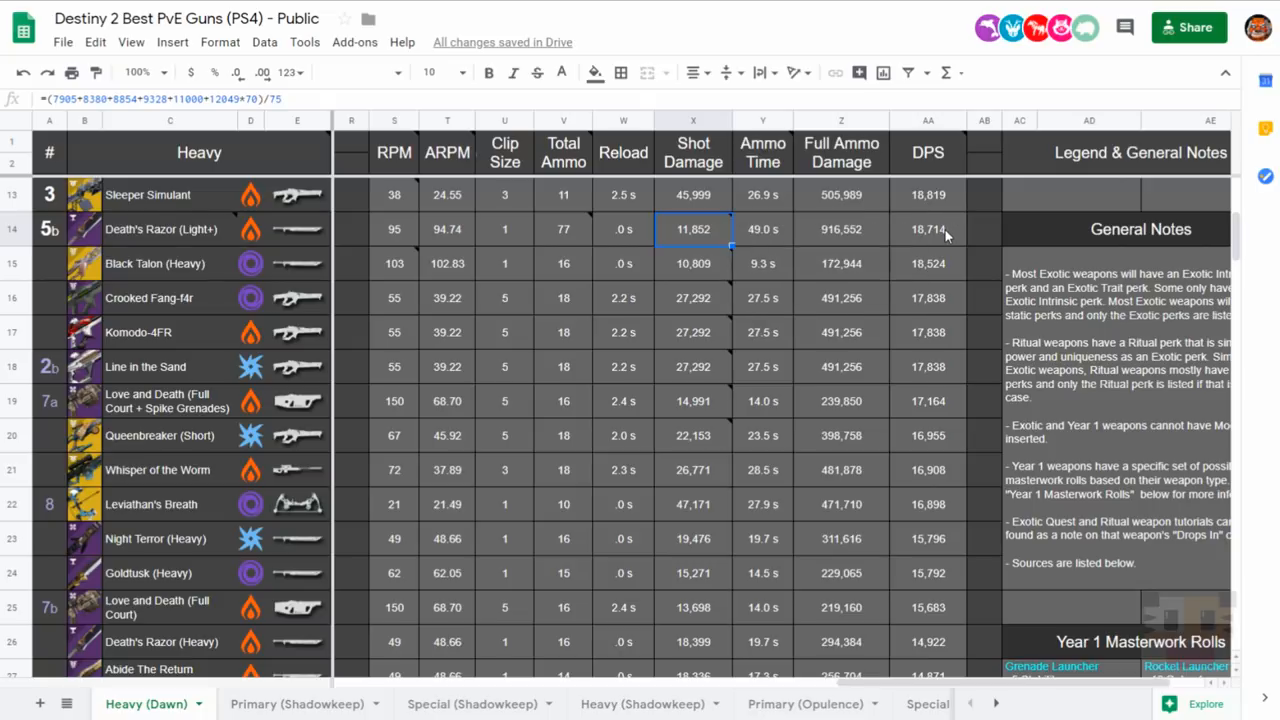
{"action": "mouse_move", "coordinate": [84, 292]}
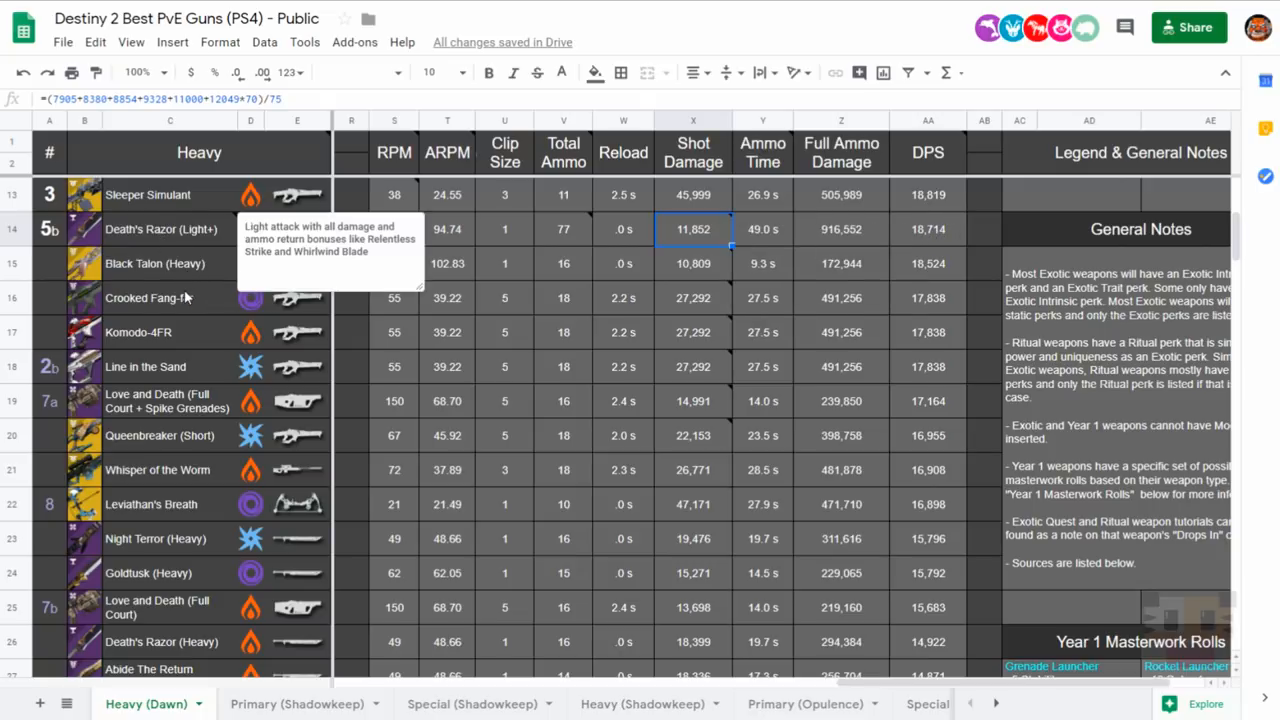
Review Black Talon (Heavy)'s DPS and full ammo damage formulas.
{"action": "left_click", "coordinate": [156, 264]}
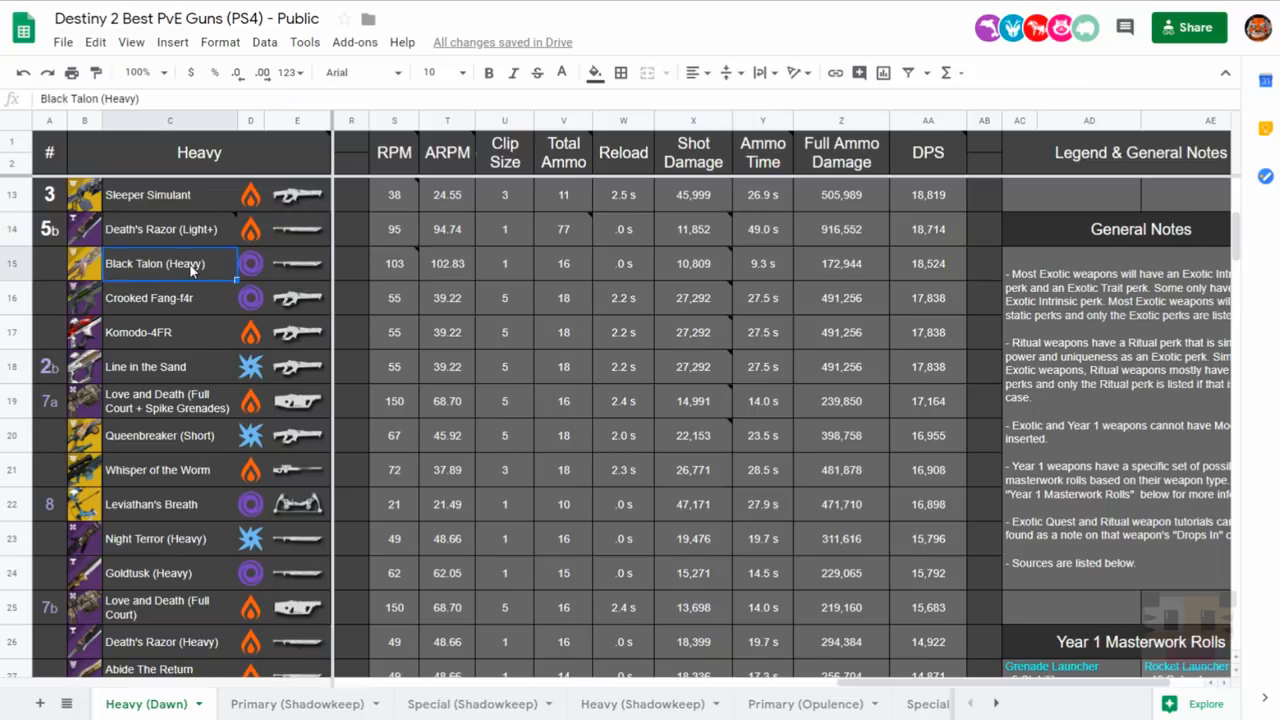
{"action": "left_click", "coordinate": [928, 264]}
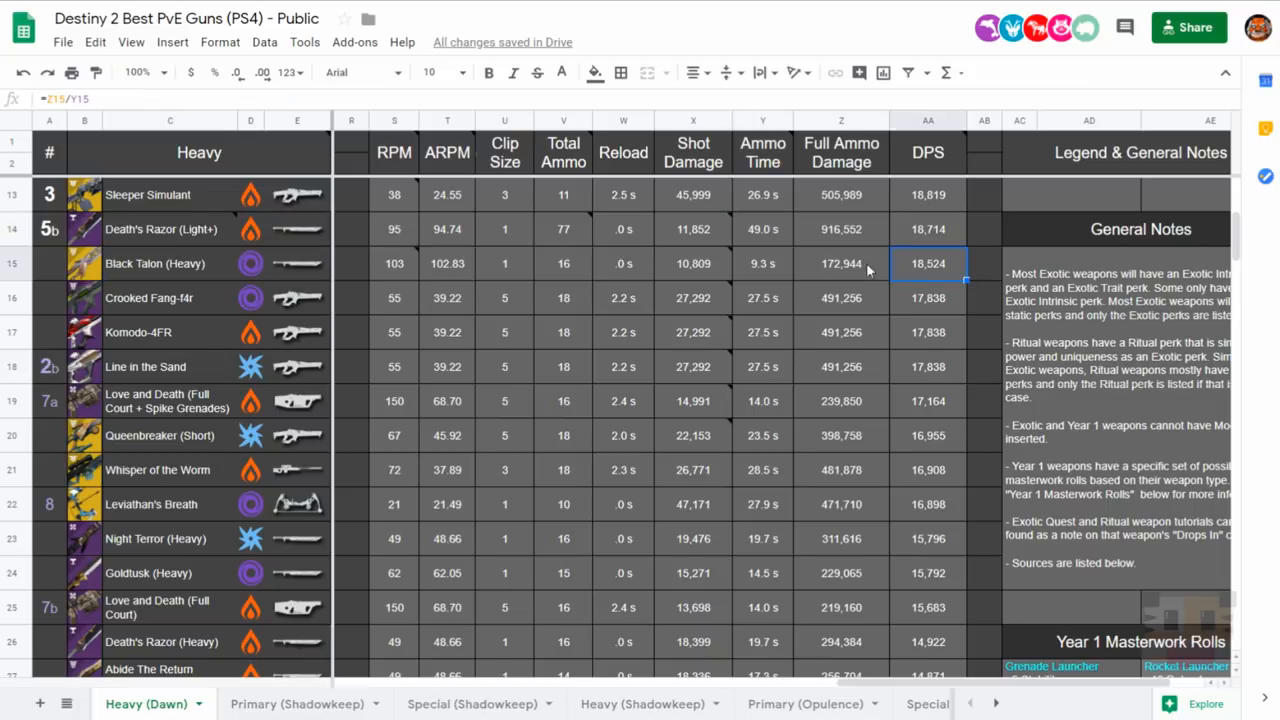
{"action": "left_click", "coordinate": [840, 264]}
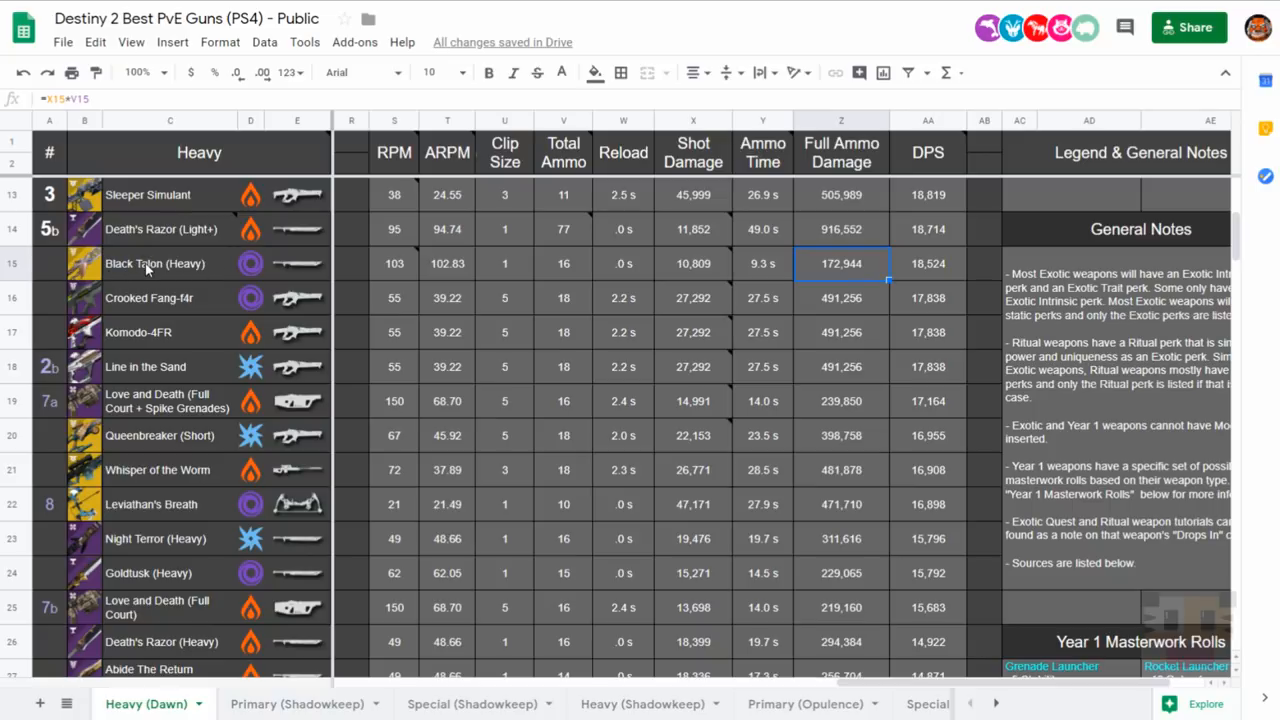
{"action": "left_click", "coordinate": [154, 264]}
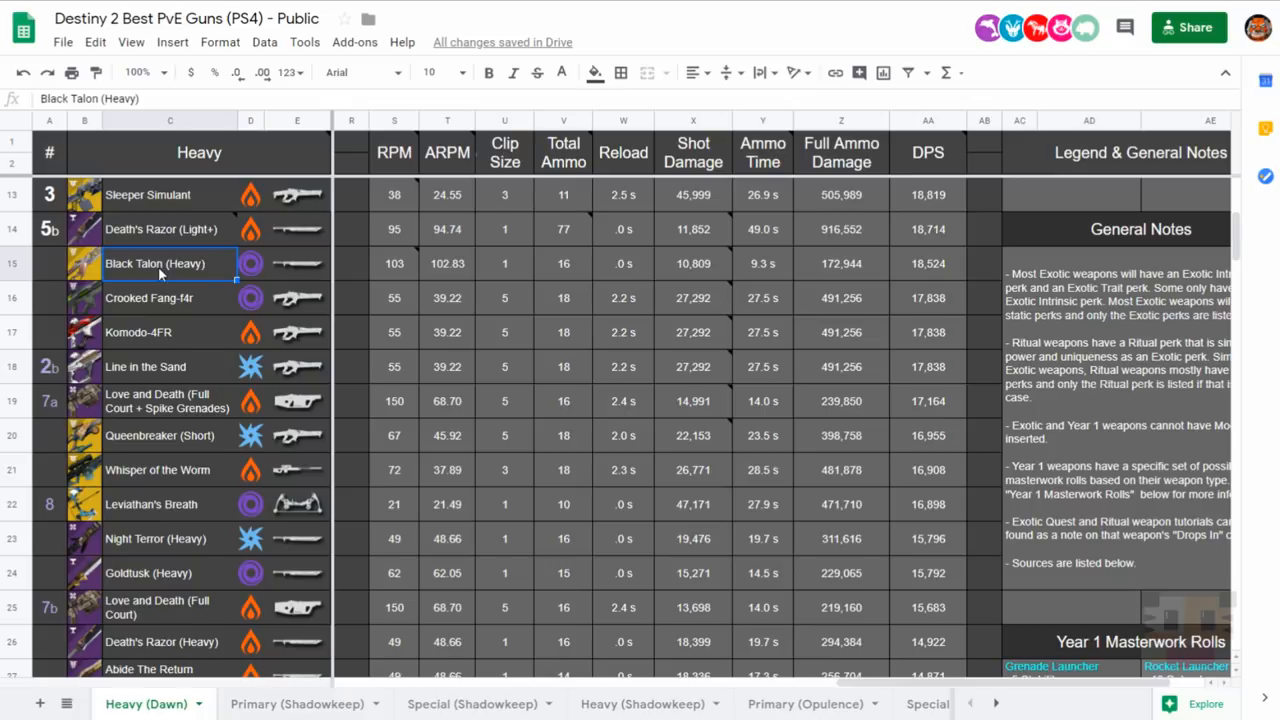
Inspect the Love and Death and Swarm of the Raven (Spike Grenades) entries and their DPS formulas.
{"action": "scroll", "scroll_direction": "down", "scroll_amount": 3}
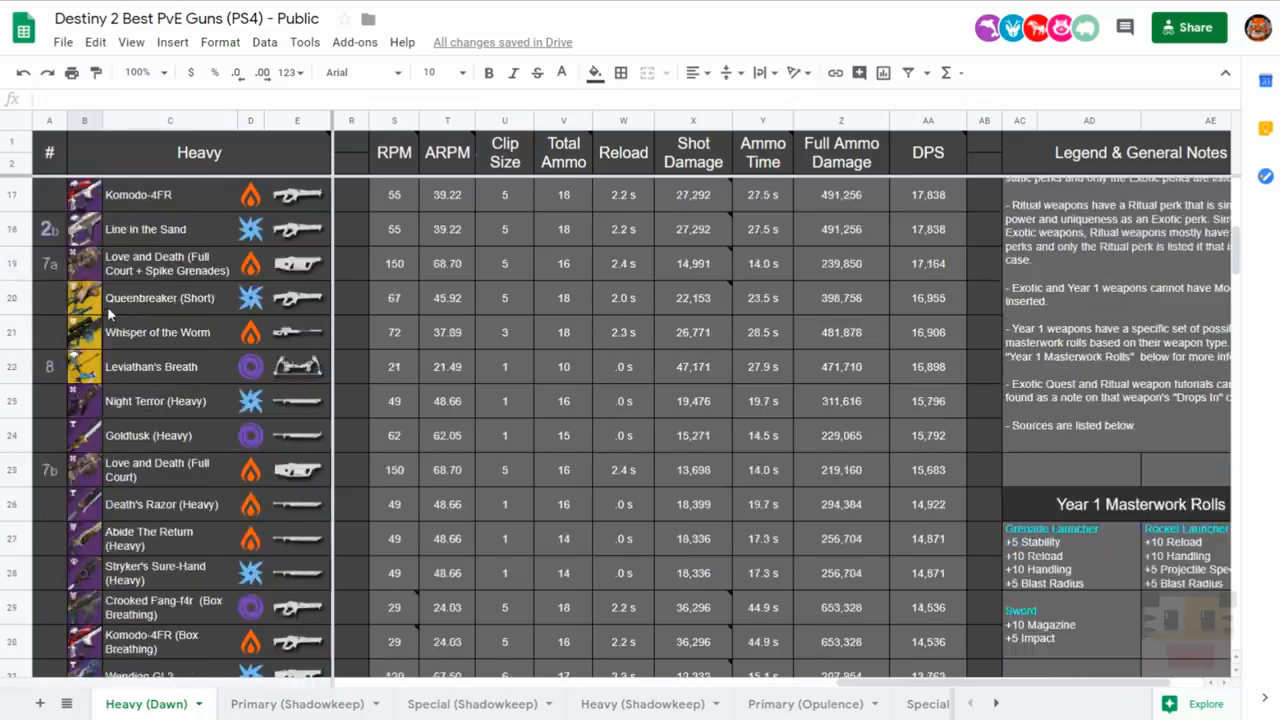
{"action": "scroll", "scroll_direction": "down", "scroll_amount": 3}
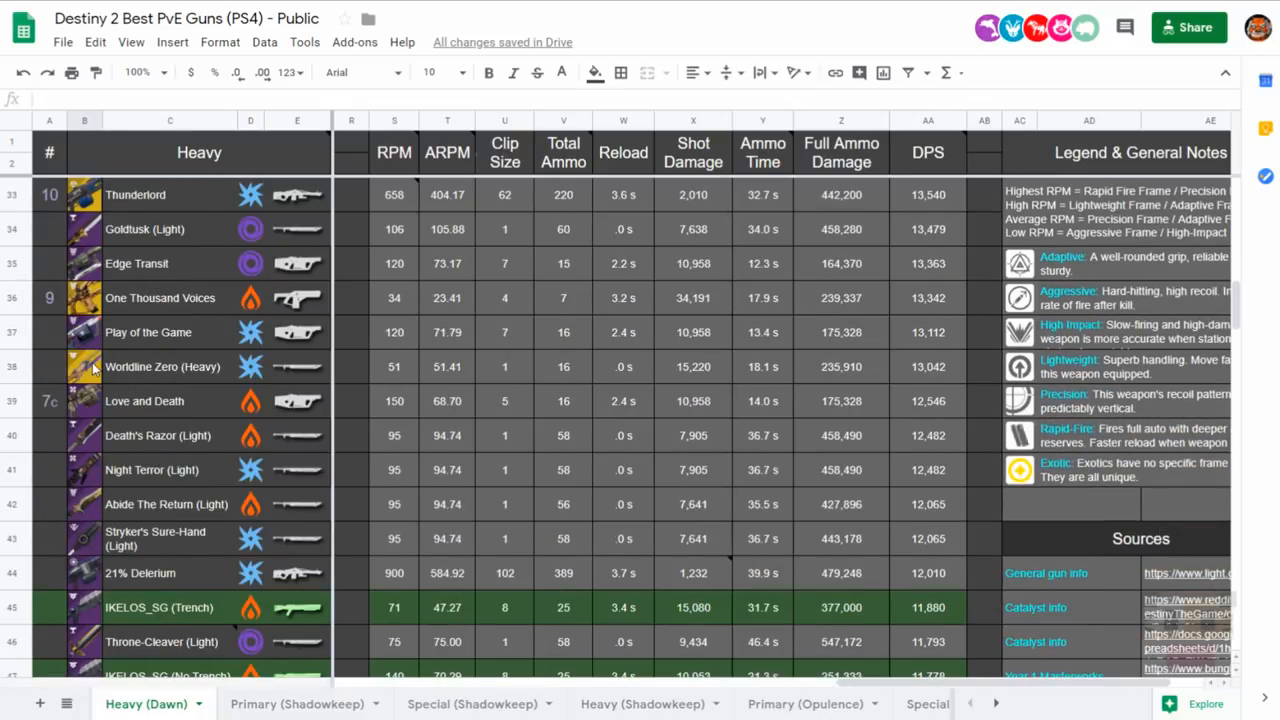
{"action": "scroll", "scroll_direction": "down", "scroll_amount": 3}
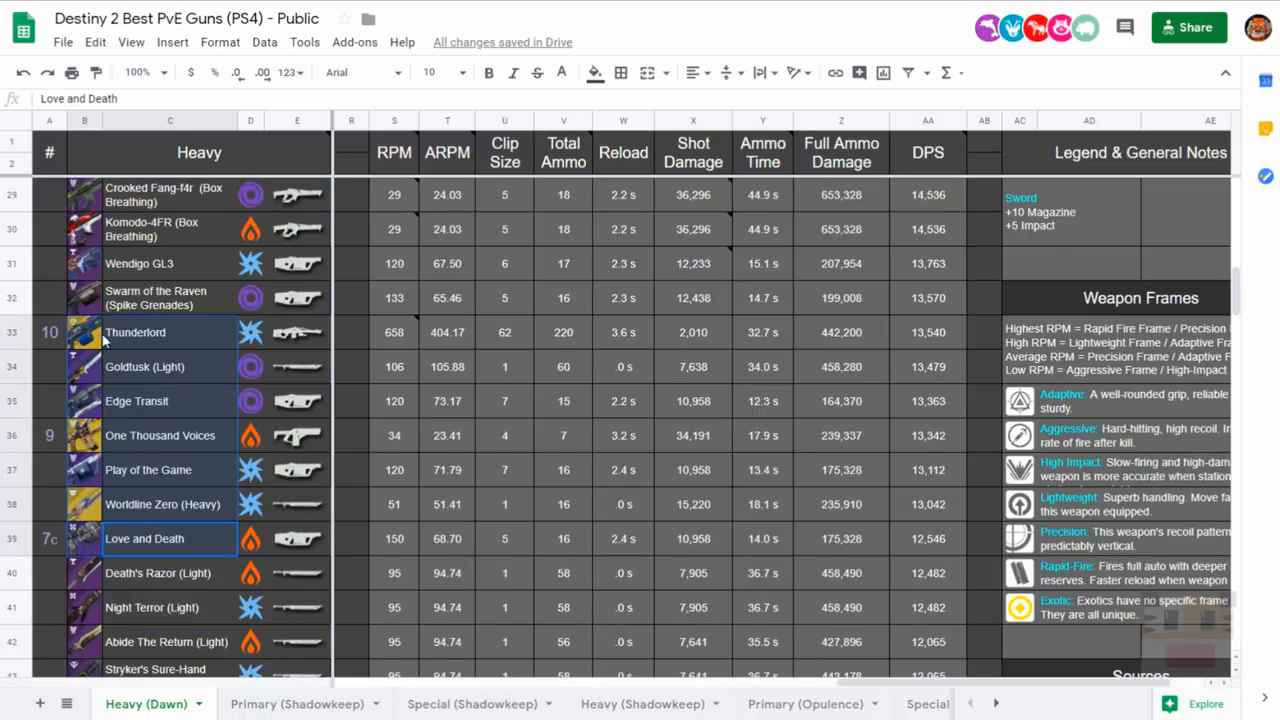
{"action": "left_click", "coordinate": [130, 270]}
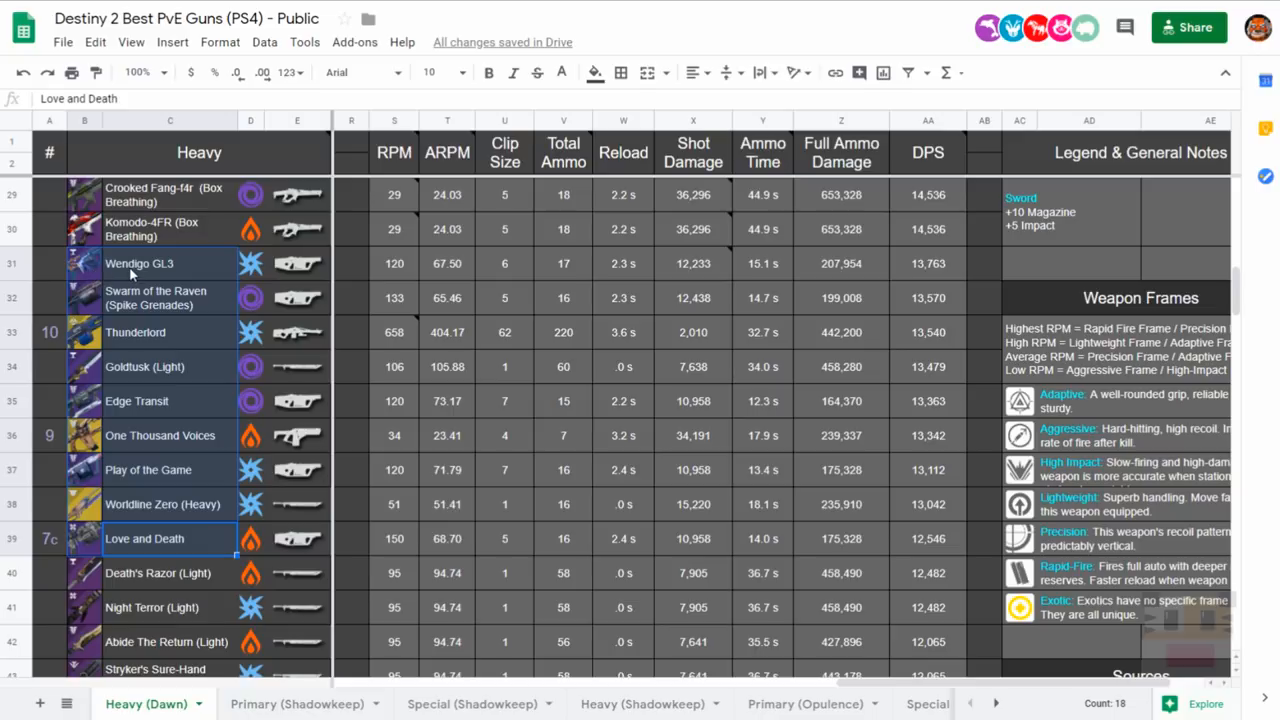
{"action": "mouse_move", "coordinate": [252, 498]}
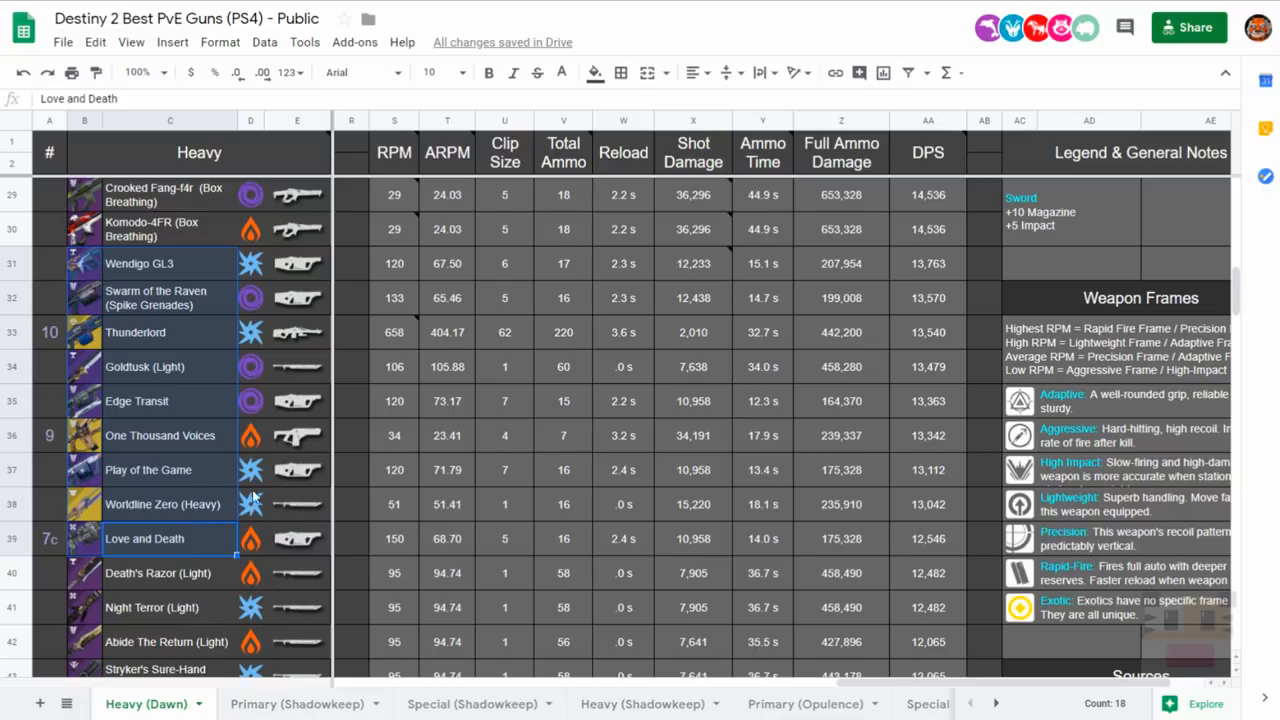
{"action": "mouse_move", "coordinate": [924, 268]}
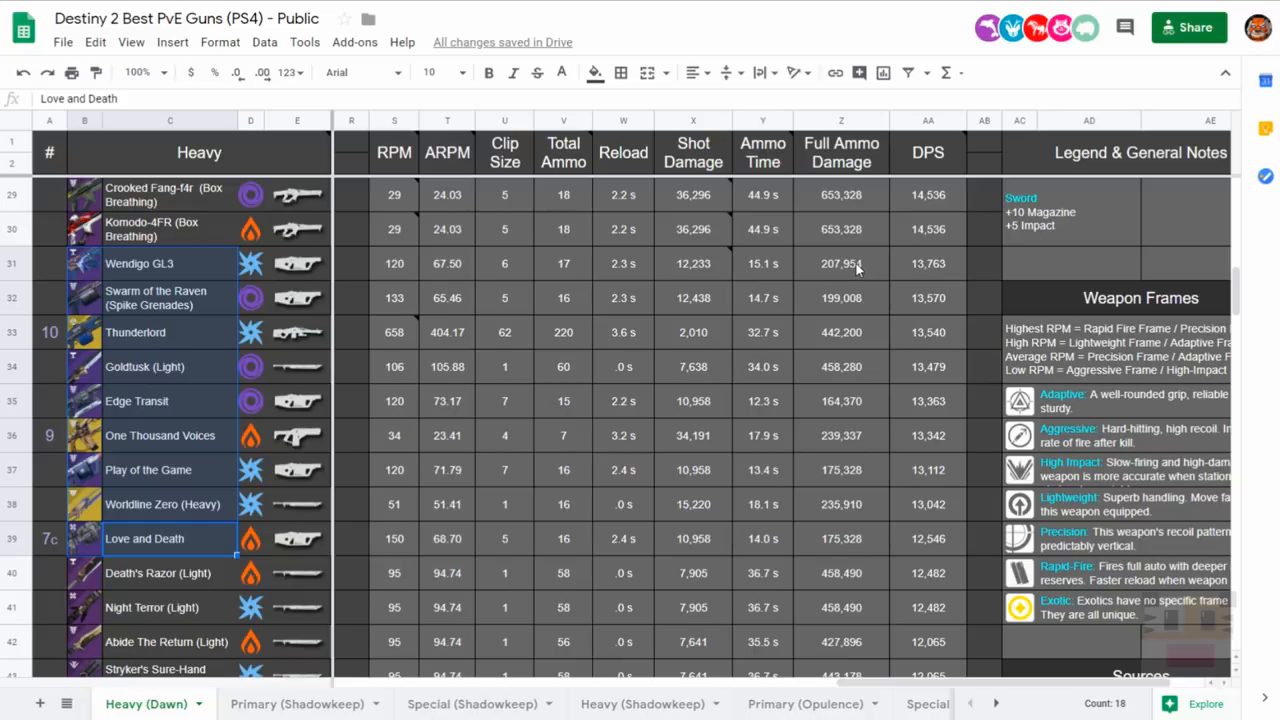
{"action": "mouse_move", "coordinate": [860, 268]}
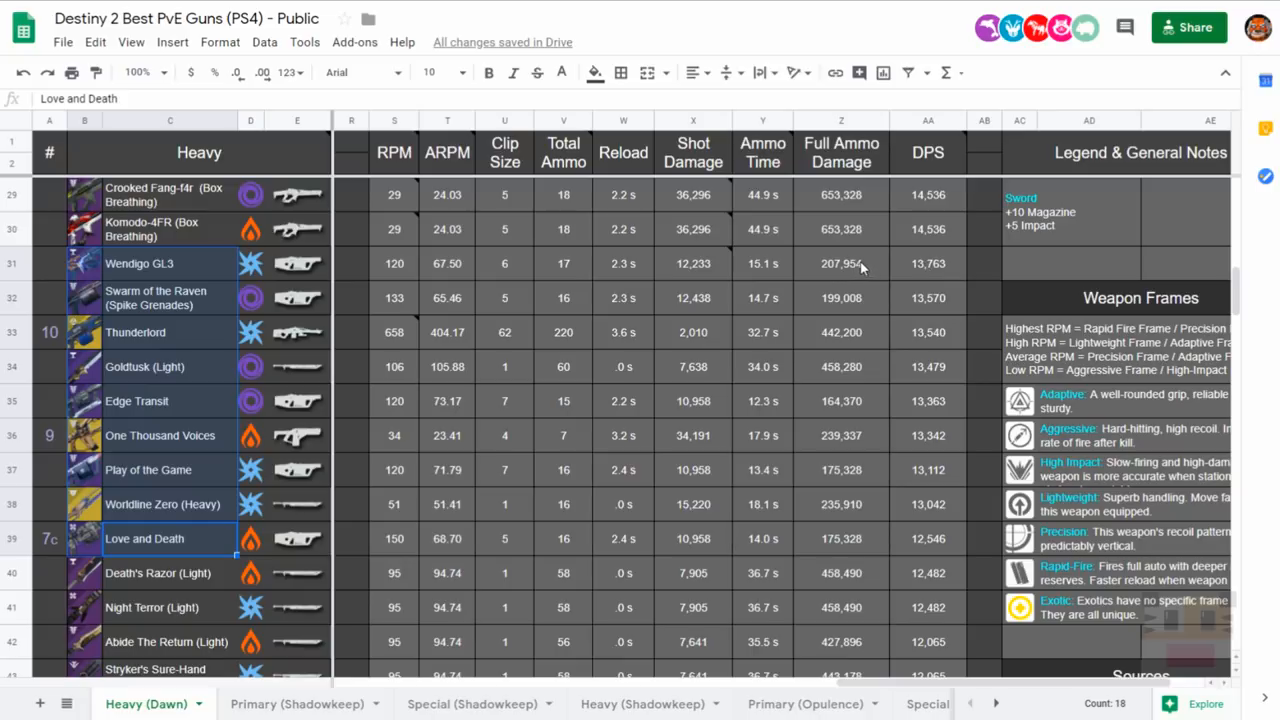
{"action": "mouse_move", "coordinate": [648, 424]}
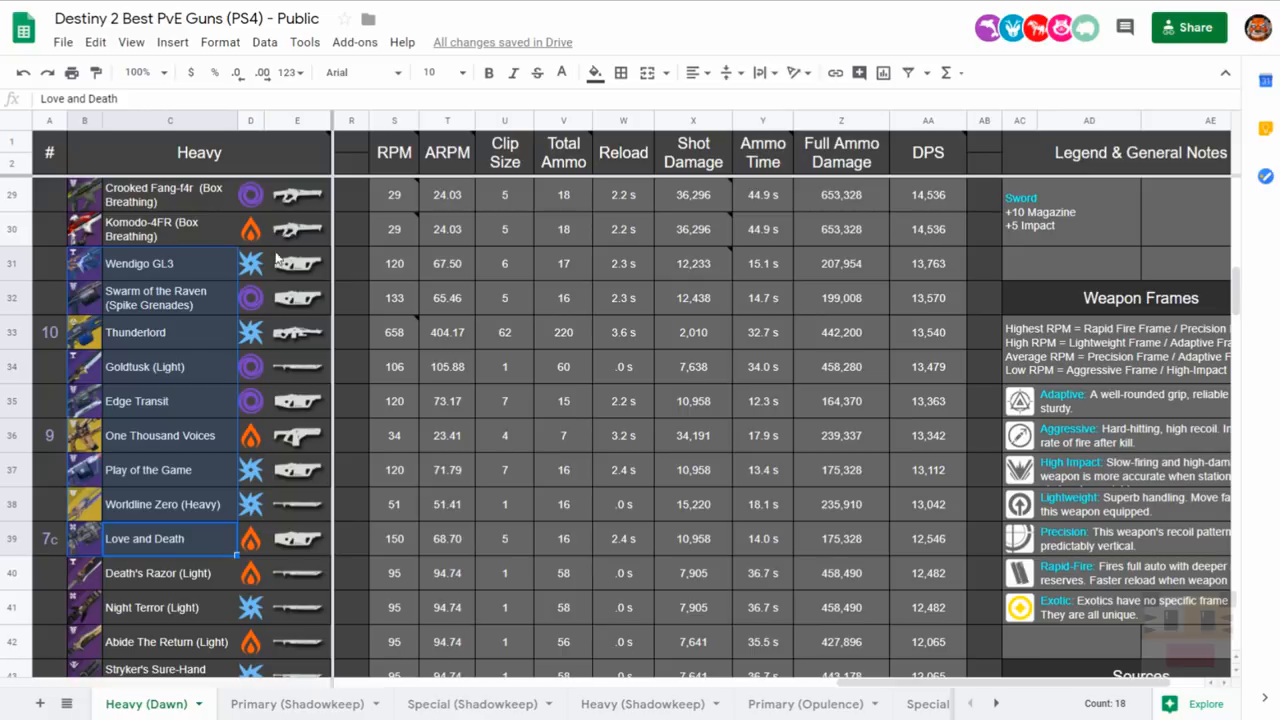
{"action": "mouse_move", "coordinate": [224, 318]}
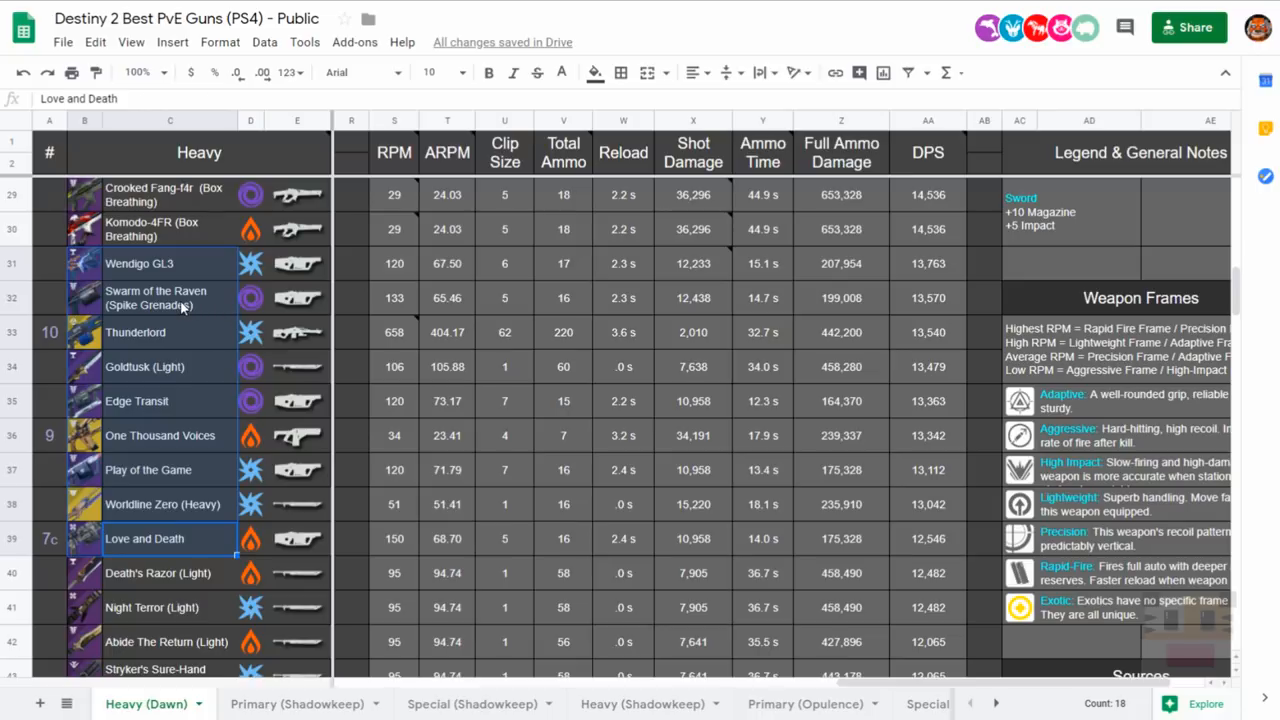
{"action": "left_click", "coordinate": [168, 298]}
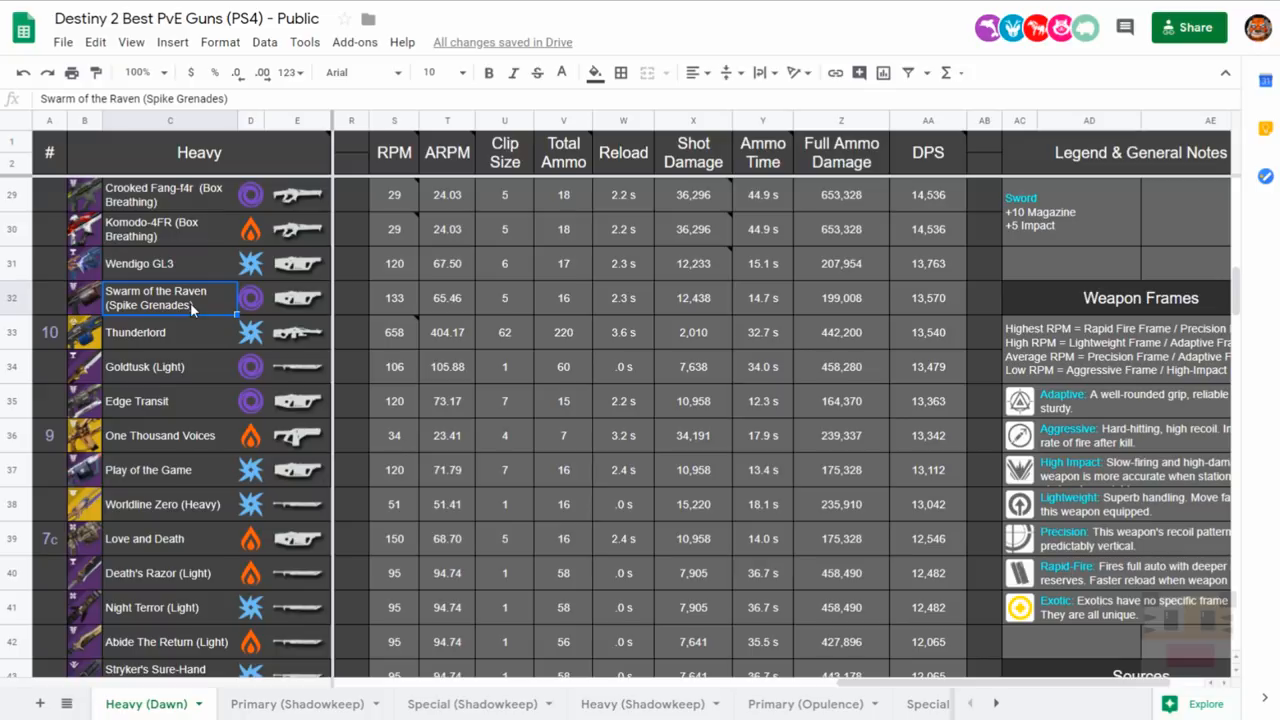
{"action": "mouse_move", "coordinate": [810, 316]}
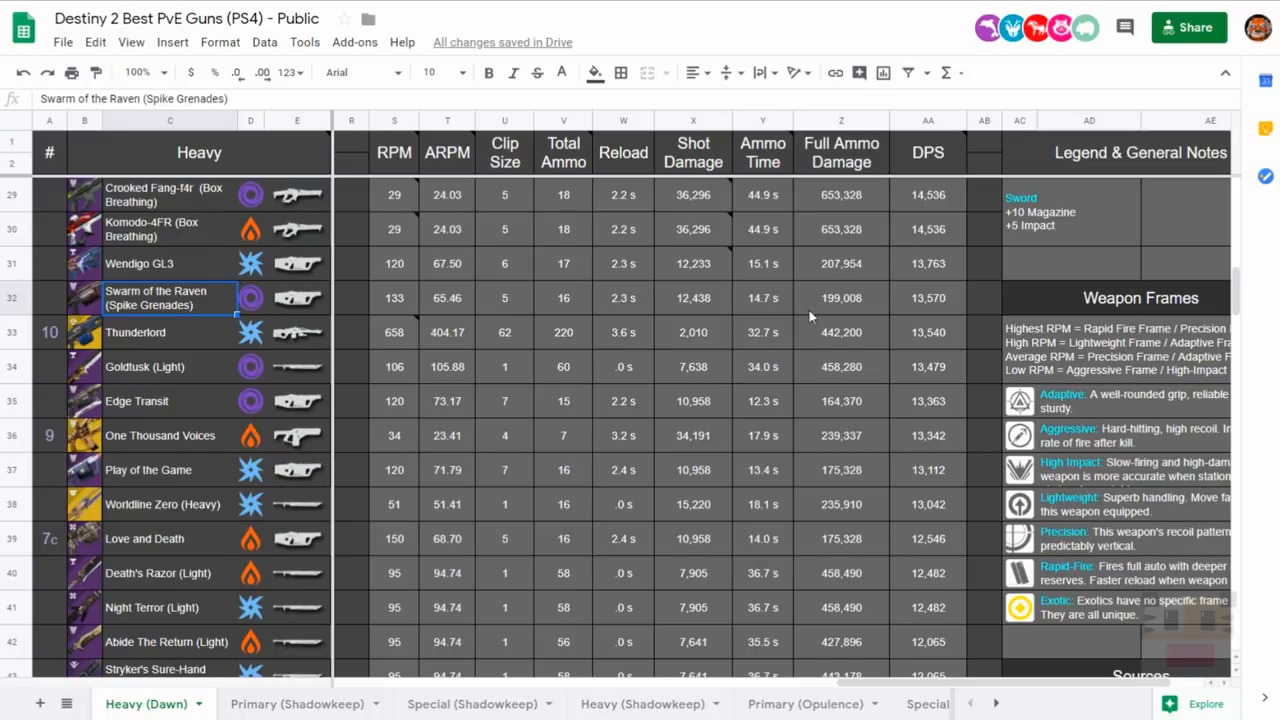
{"action": "left_click", "coordinate": [928, 298]}
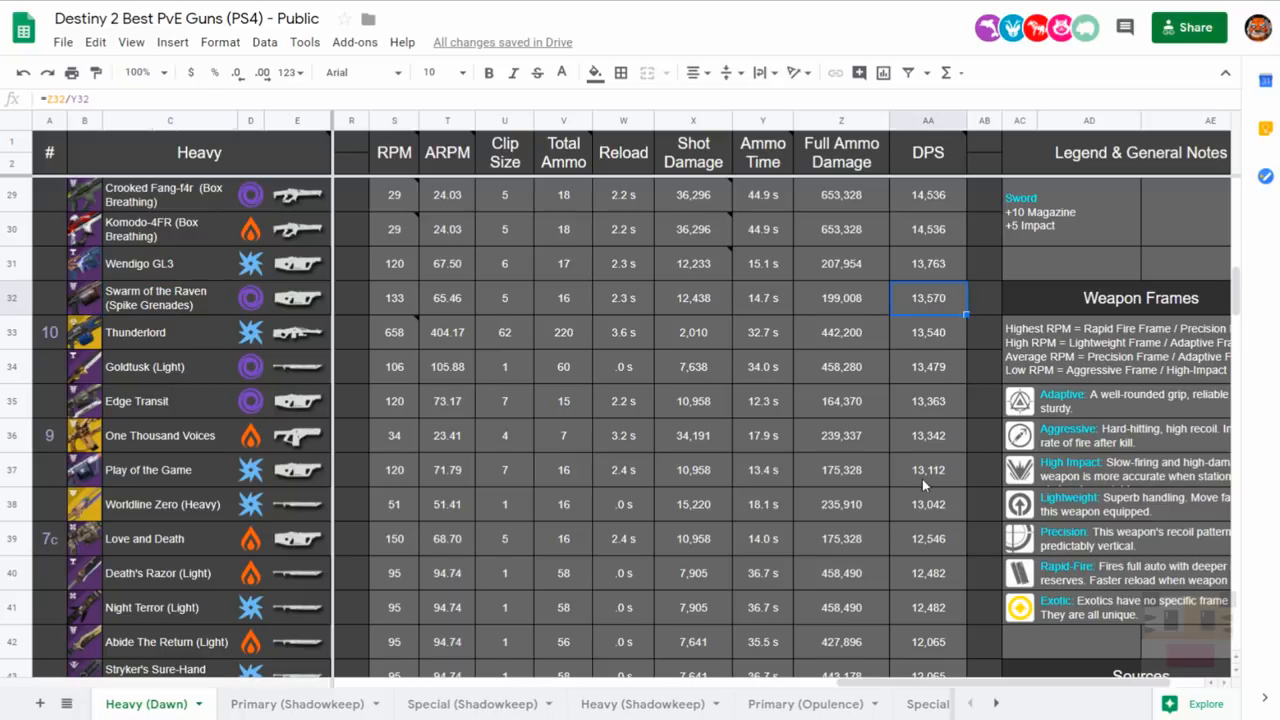
{"action": "left_click", "coordinate": [928, 538]}
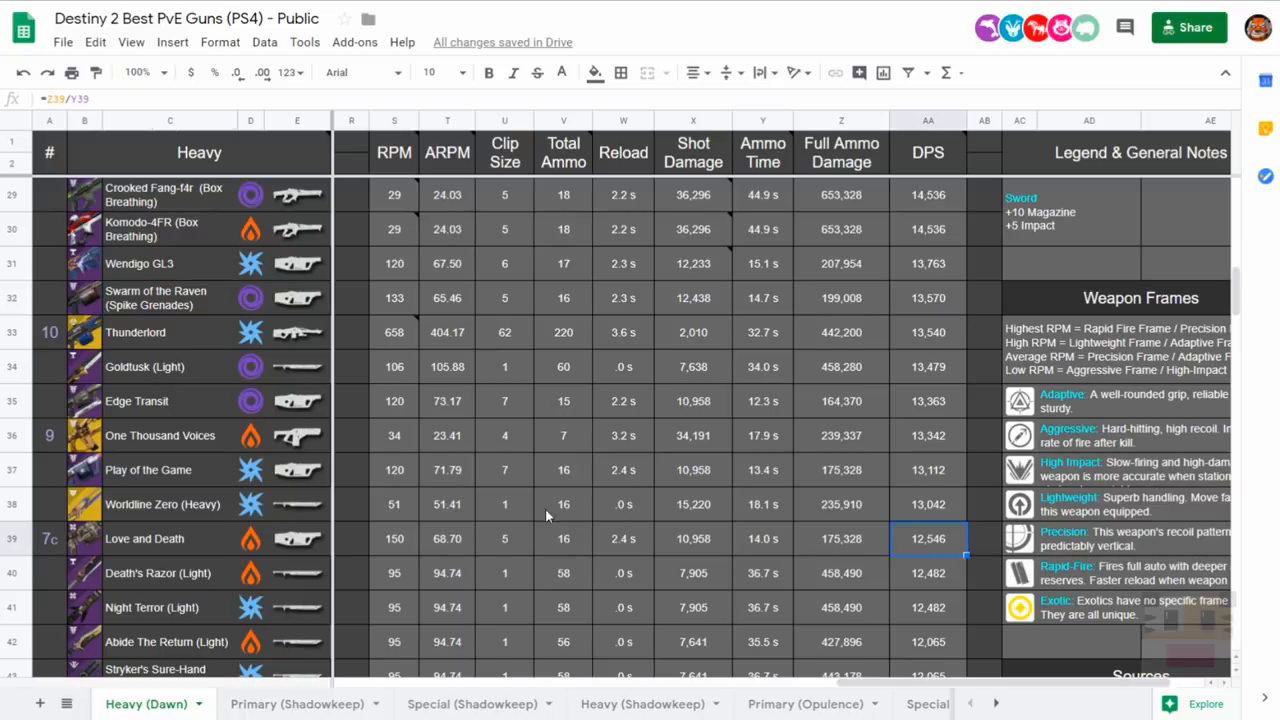
Review a Love and Death variant's DPS and full ammo formulas and its 7a rank, then return to the top.
{"action": "scroll", "scroll_direction": "up", "scroll_amount": 3}
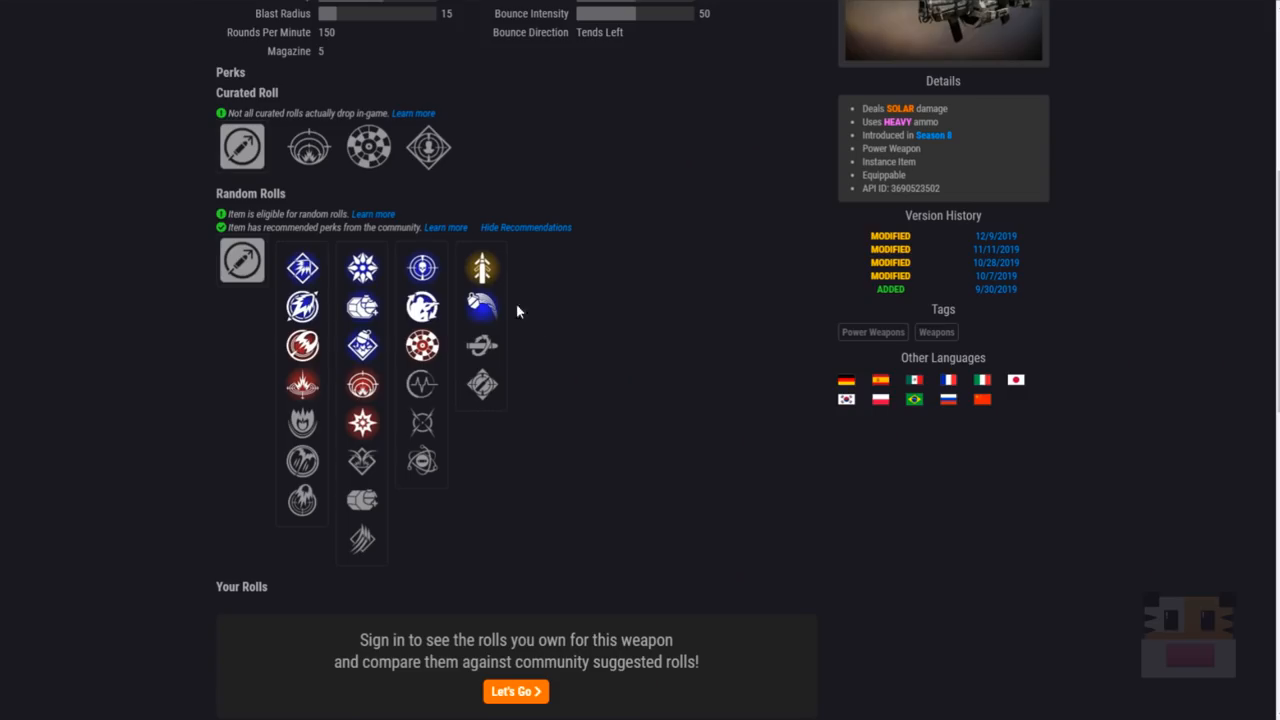
{"action": "mouse_move", "coordinate": [480, 304]}
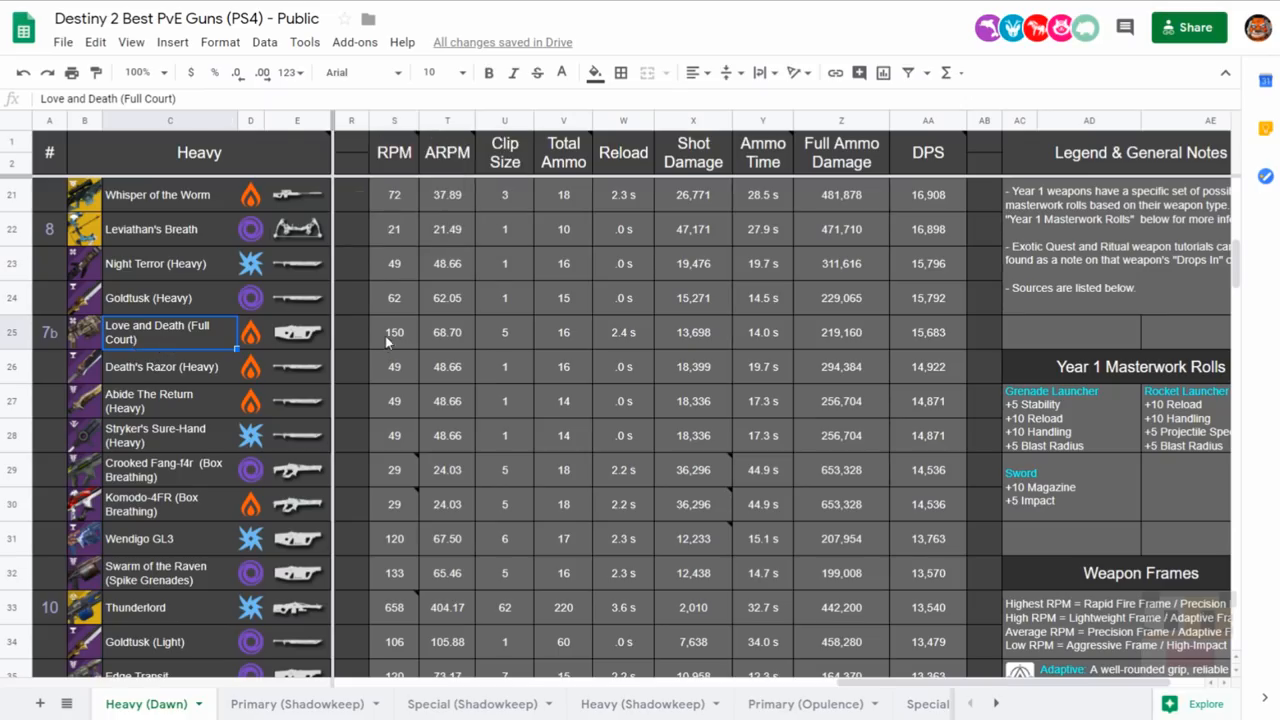
{"action": "left_click", "coordinate": [394, 332]}
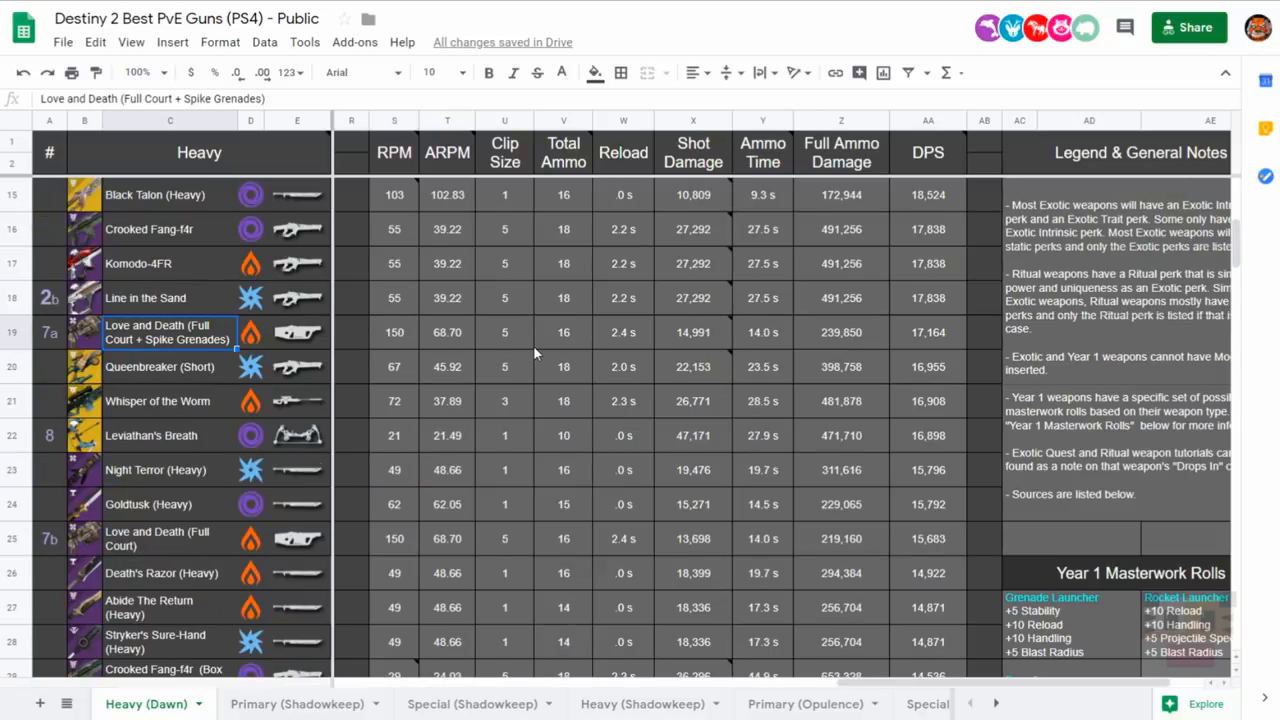
{"action": "left_click", "coordinate": [928, 332]}
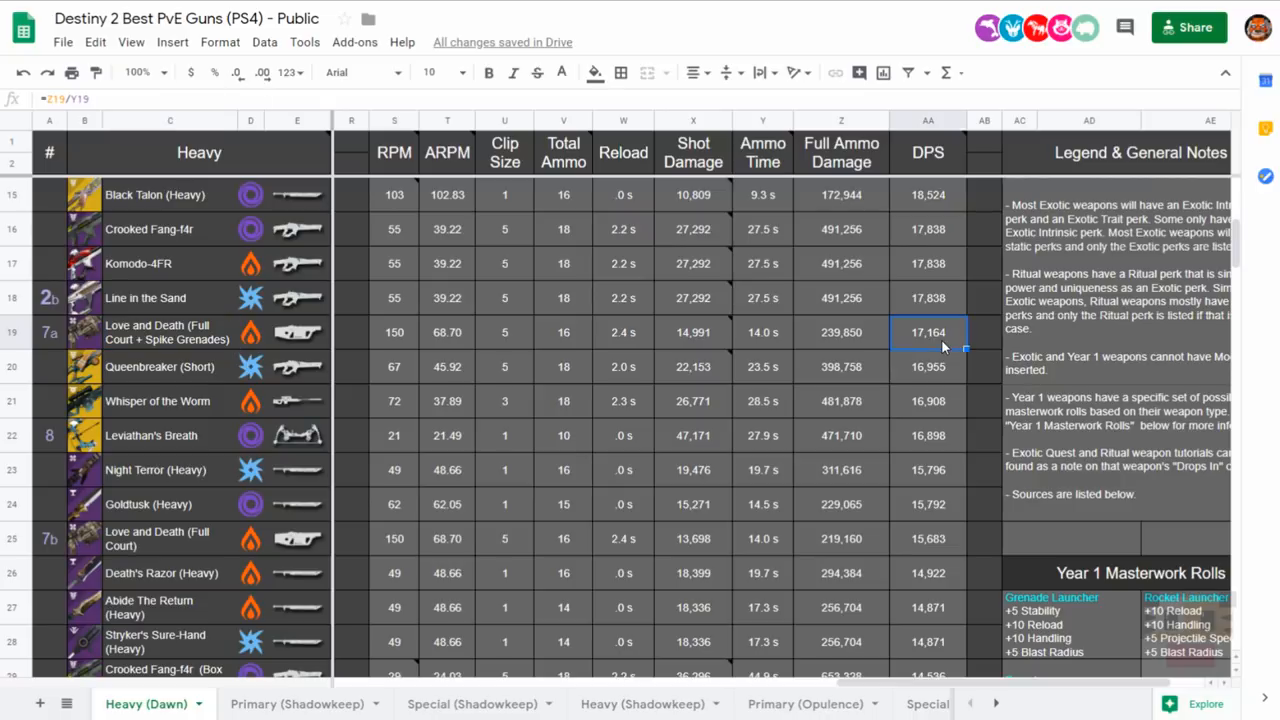
{"action": "left_click", "coordinate": [840, 332]}
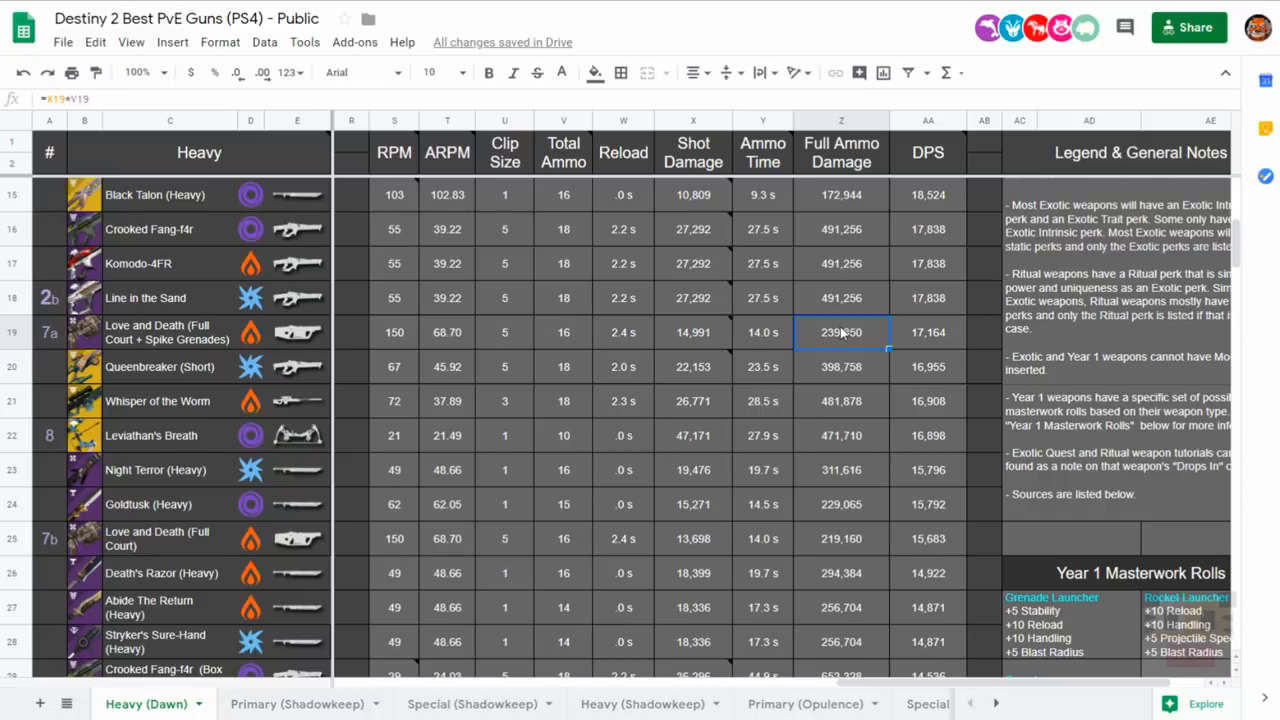
{"action": "left_click", "coordinate": [48, 332]}
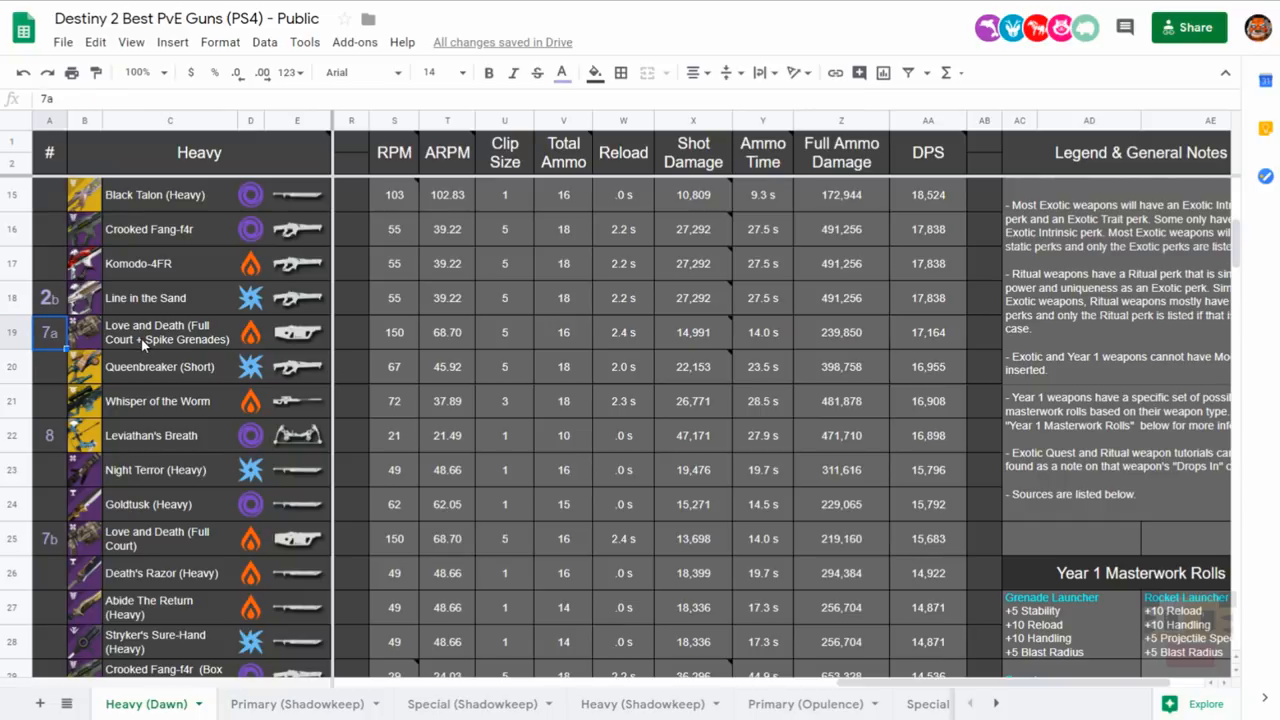
{"action": "scroll", "scroll_direction": "down", "scroll_amount": 3}
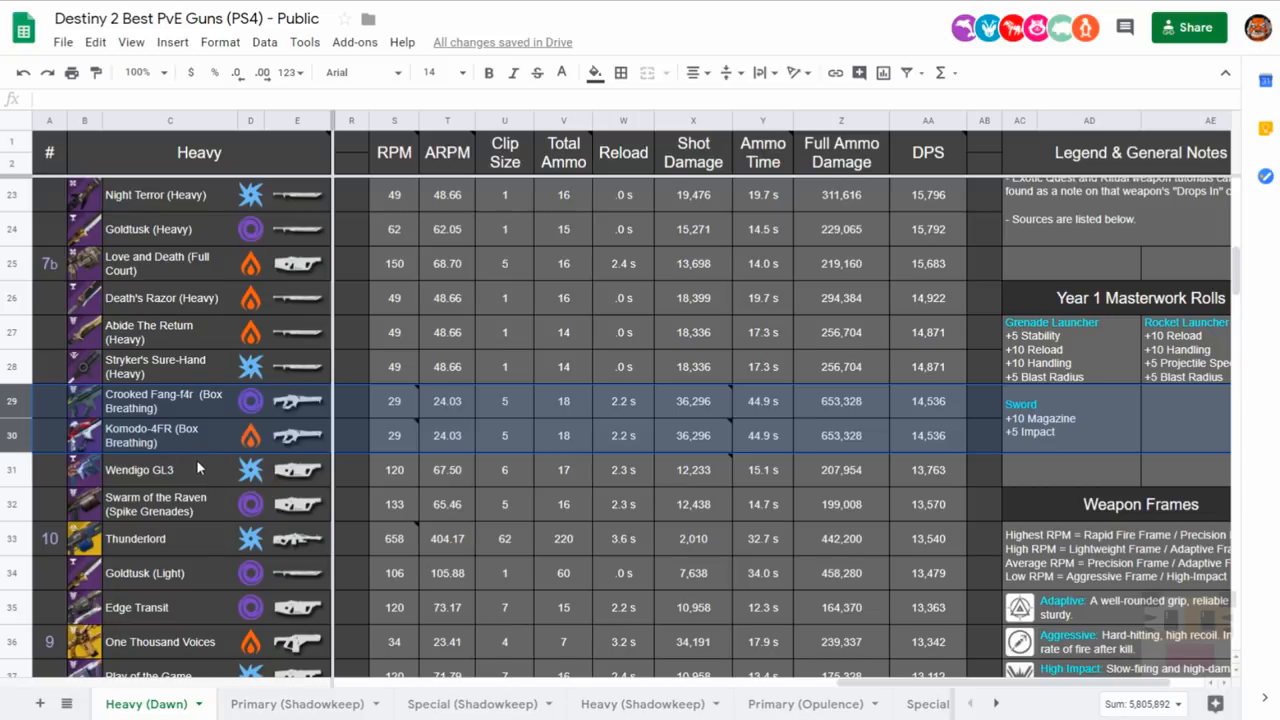
{"action": "mouse_move", "coordinate": [184, 476]}
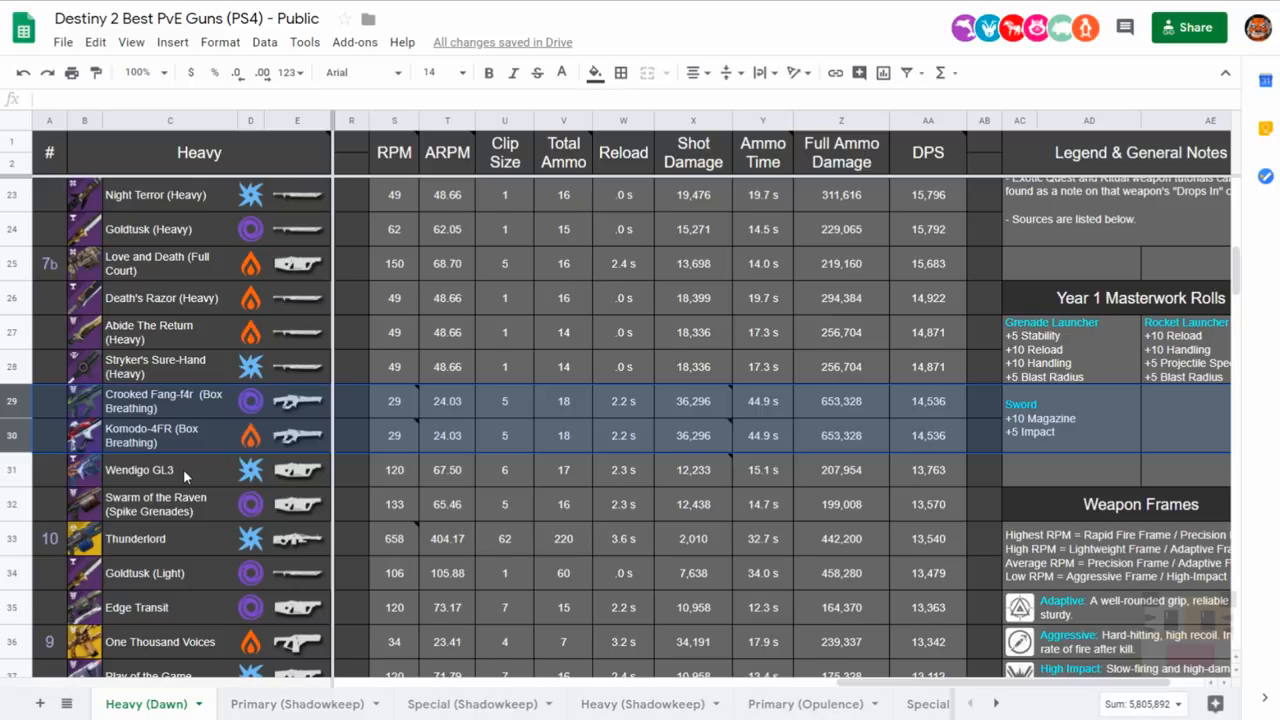
{"action": "mouse_move", "coordinate": [186, 332]}
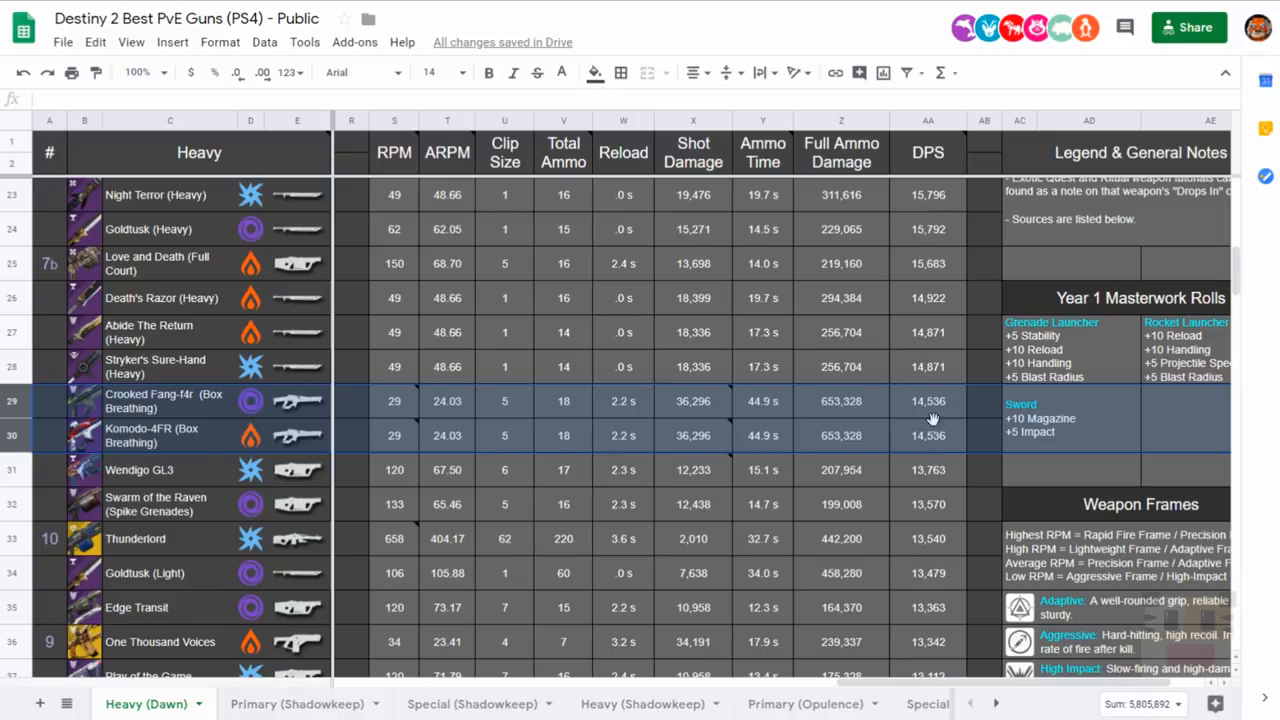
{"action": "mouse_move", "coordinate": [844, 420]}
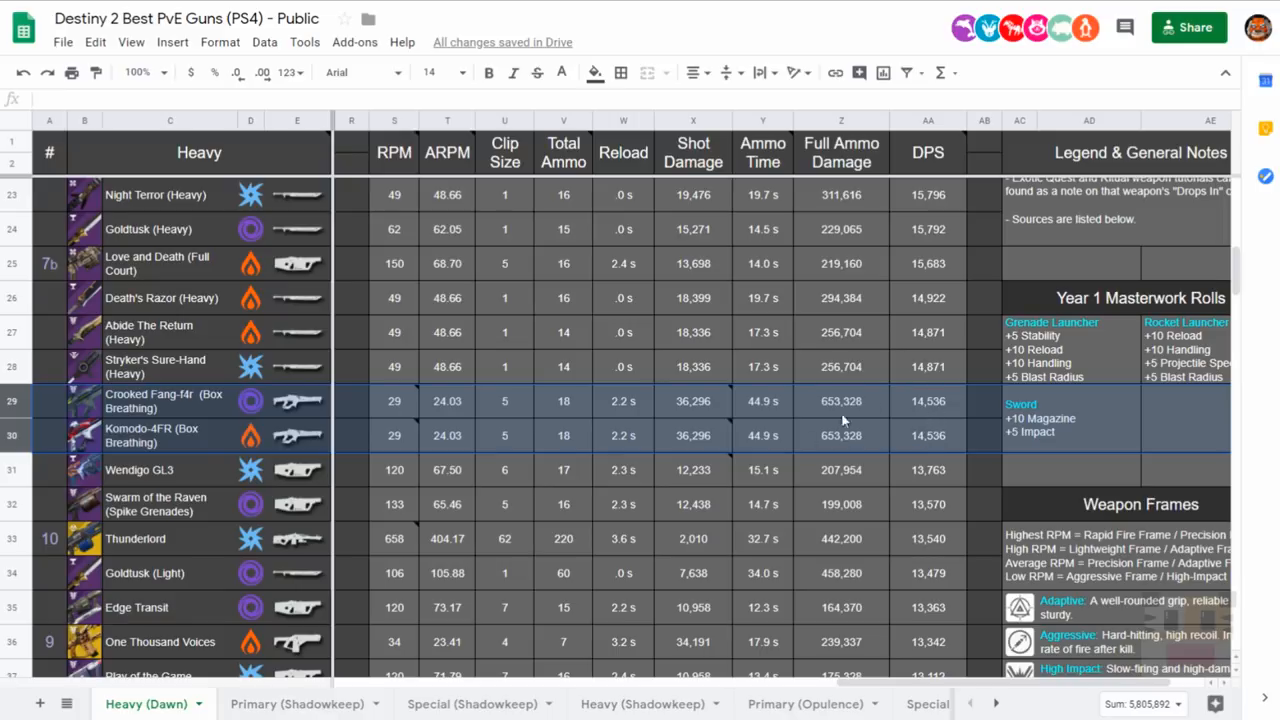
{"action": "mouse_move", "coordinate": [844, 422]}
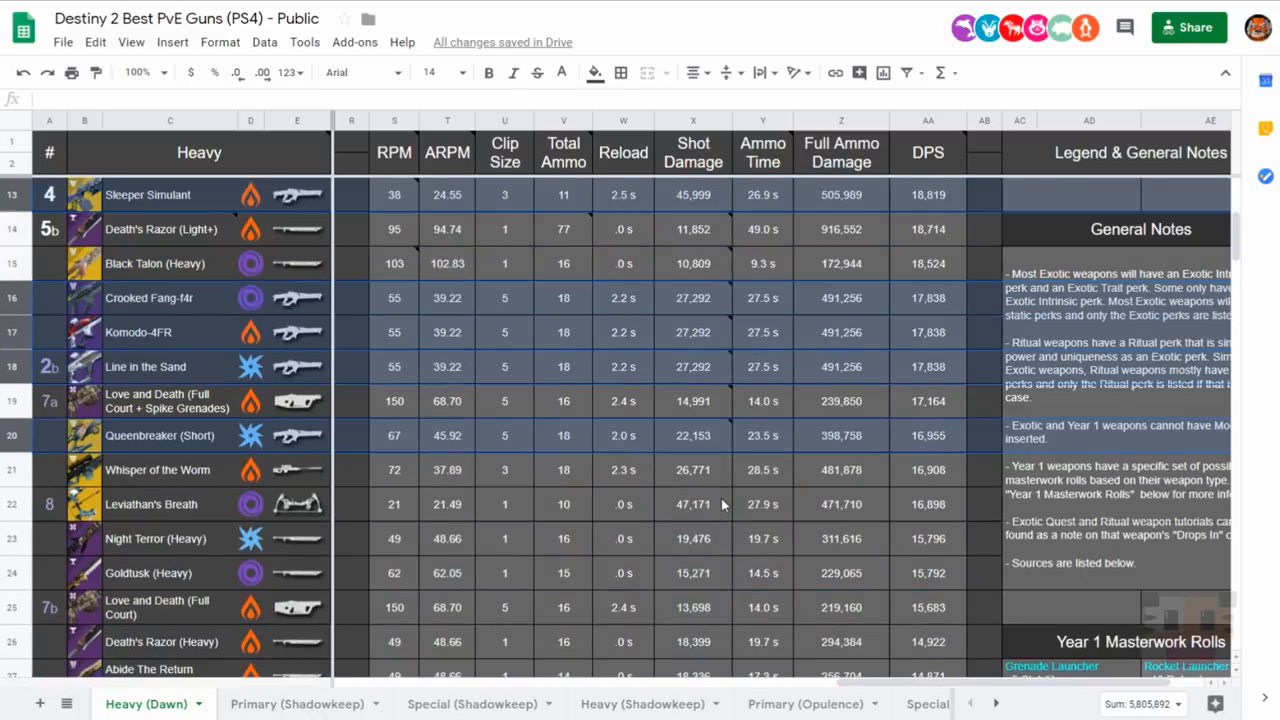
{"action": "mouse_move", "coordinate": [930, 378]}
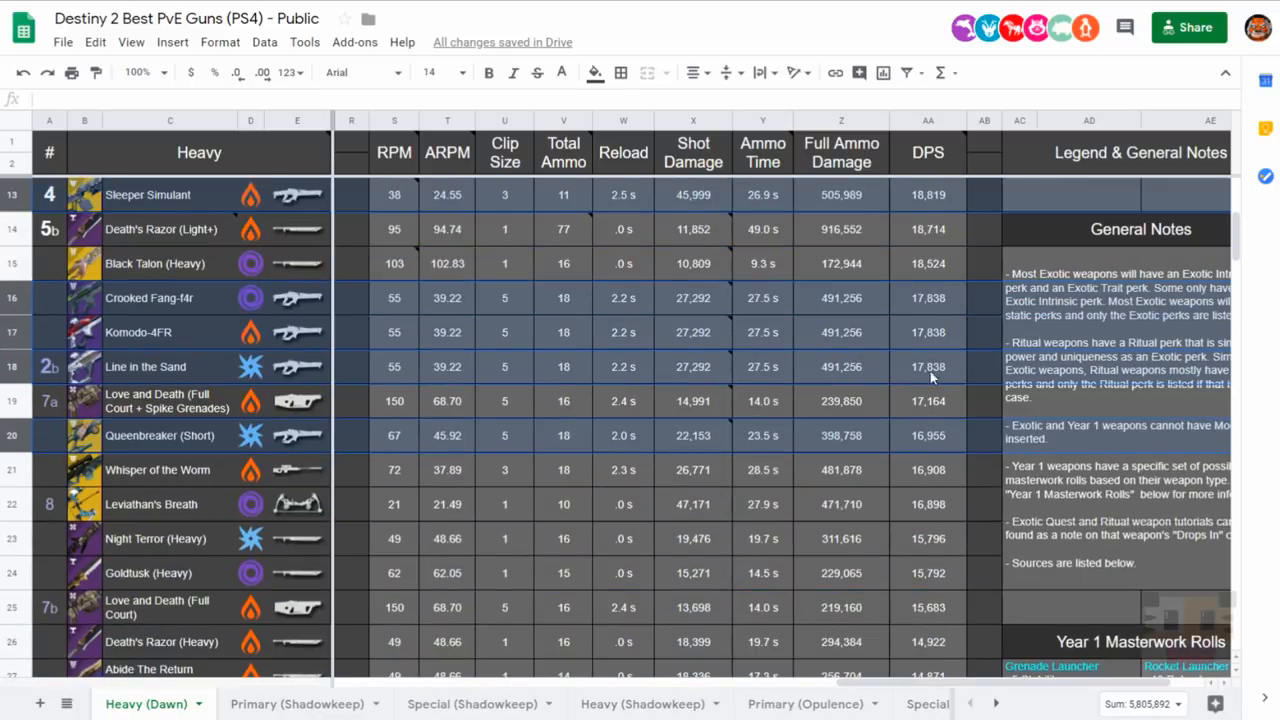
{"action": "mouse_move", "coordinate": [840, 328]}
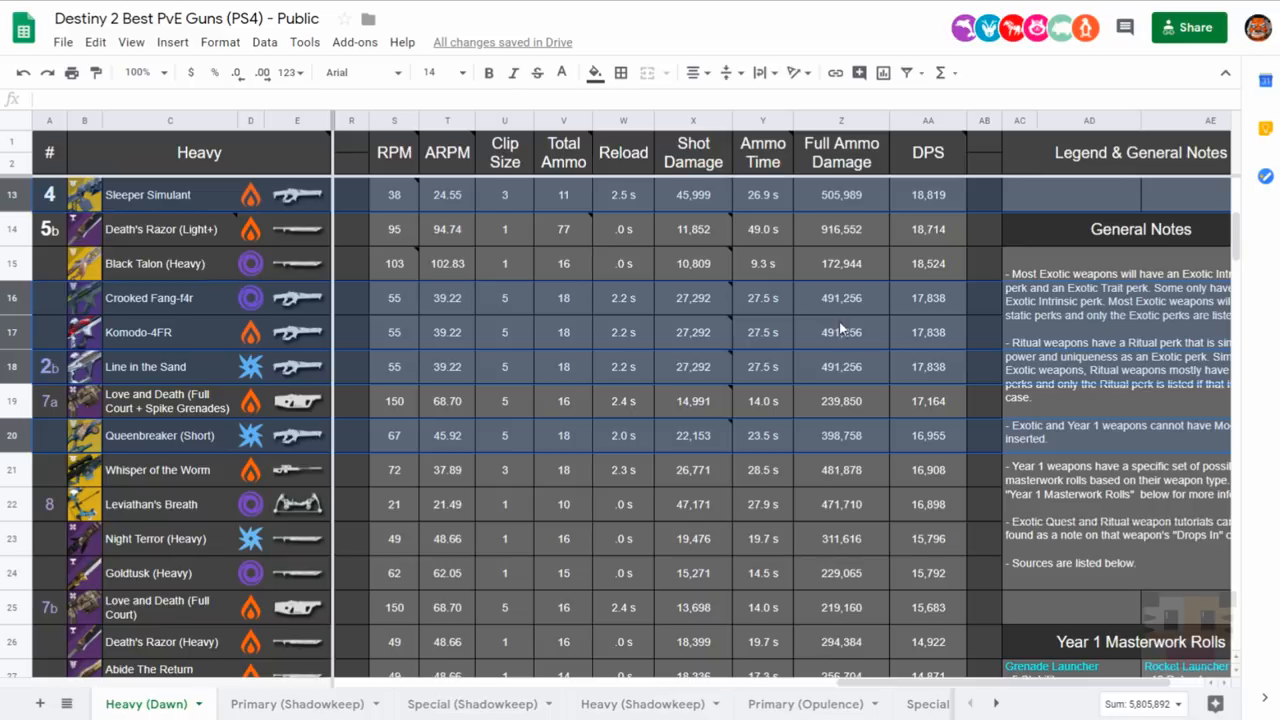
{"action": "scroll", "scroll_direction": "up", "scroll_amount": 3}
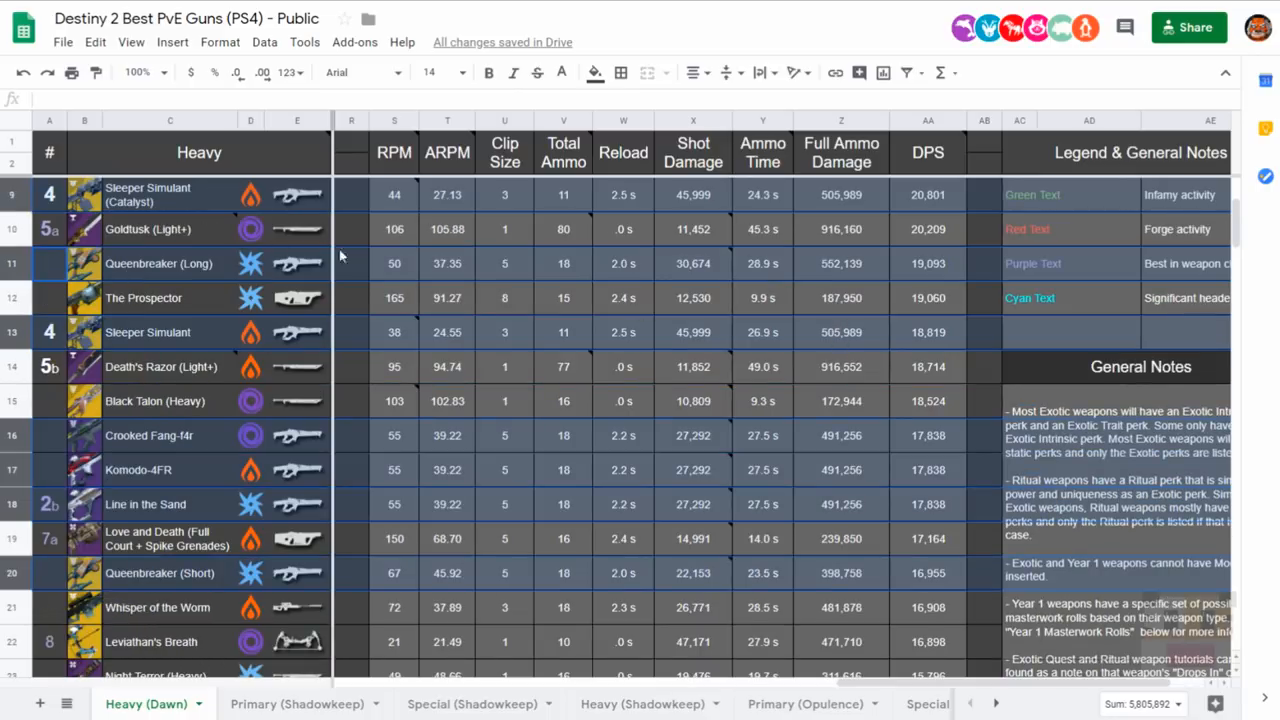
{"action": "mouse_move", "coordinate": [364, 512]}
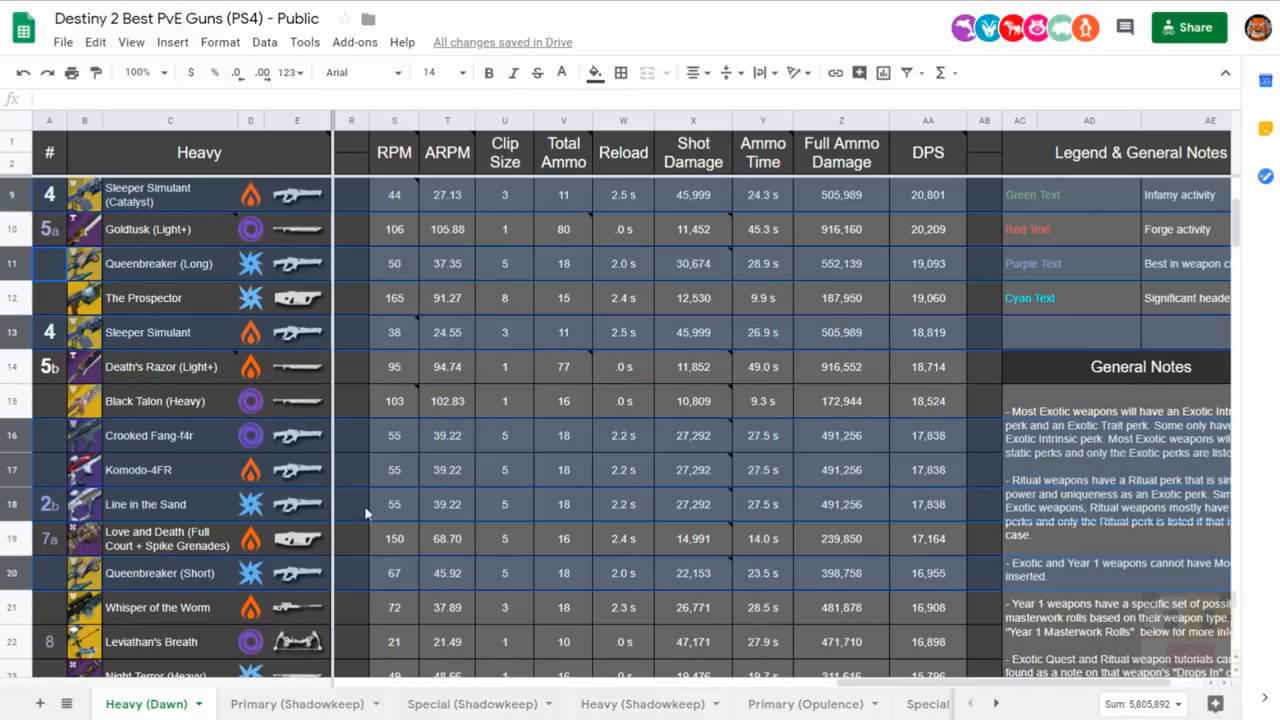
{"action": "mouse_move", "coordinate": [940, 340]}
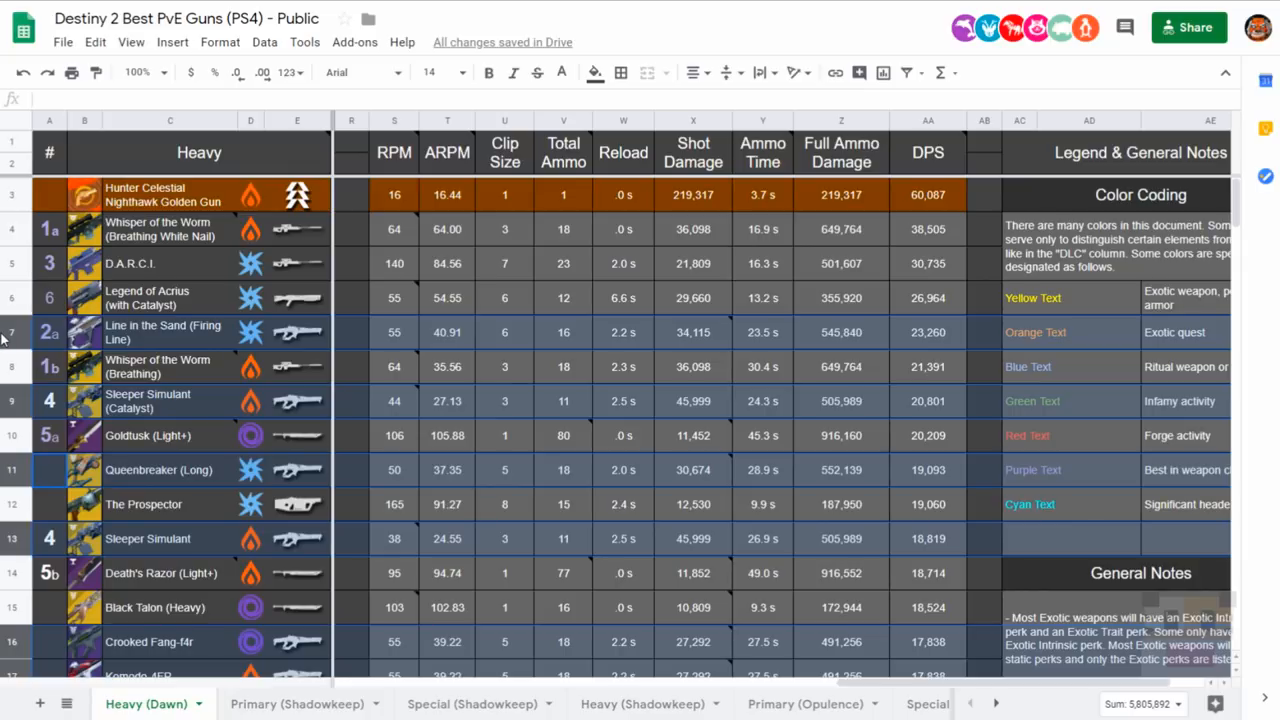
{"action": "mouse_move", "coordinate": [64, 338]}
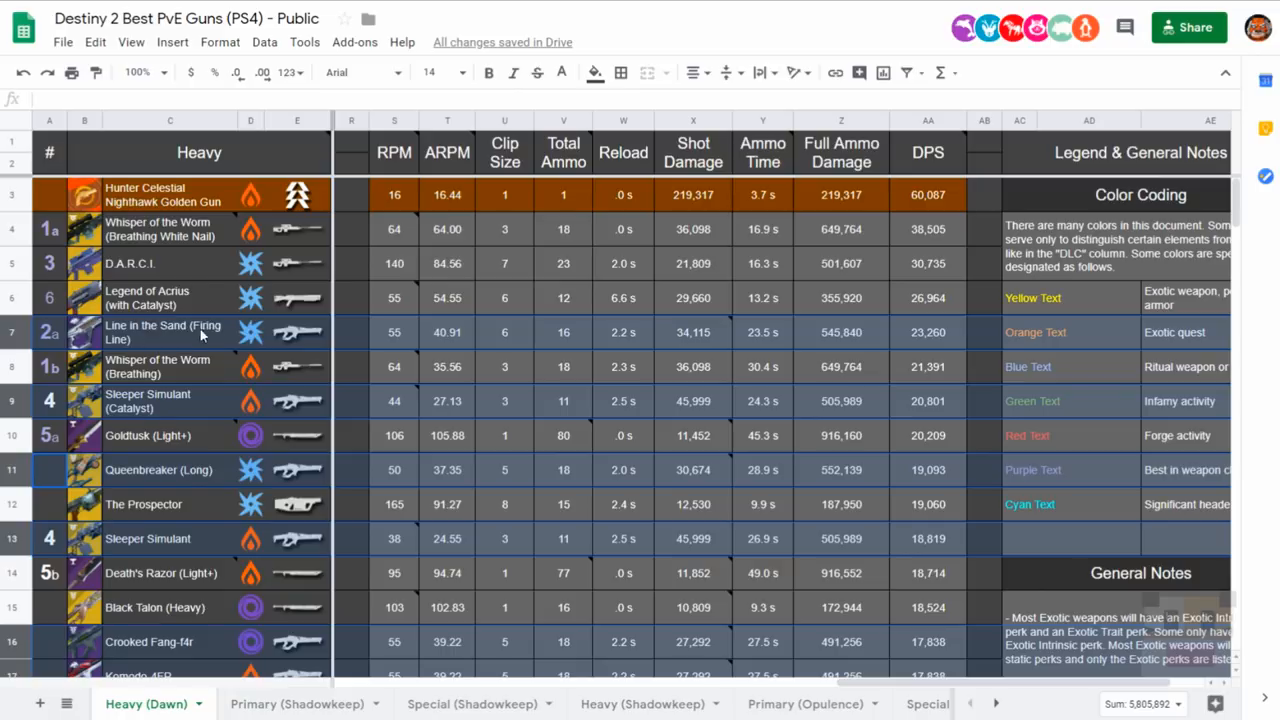
{"action": "mouse_move", "coordinate": [936, 336]}
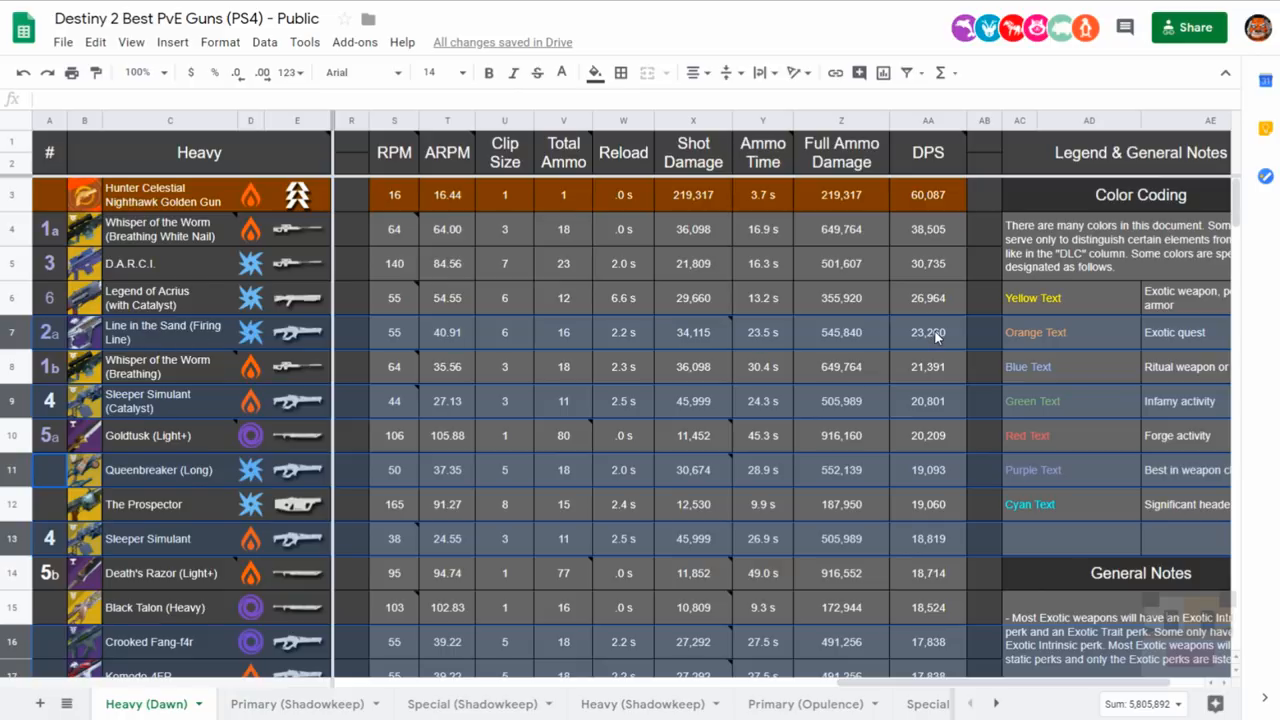
{"action": "mouse_move", "coordinate": [852, 336]}
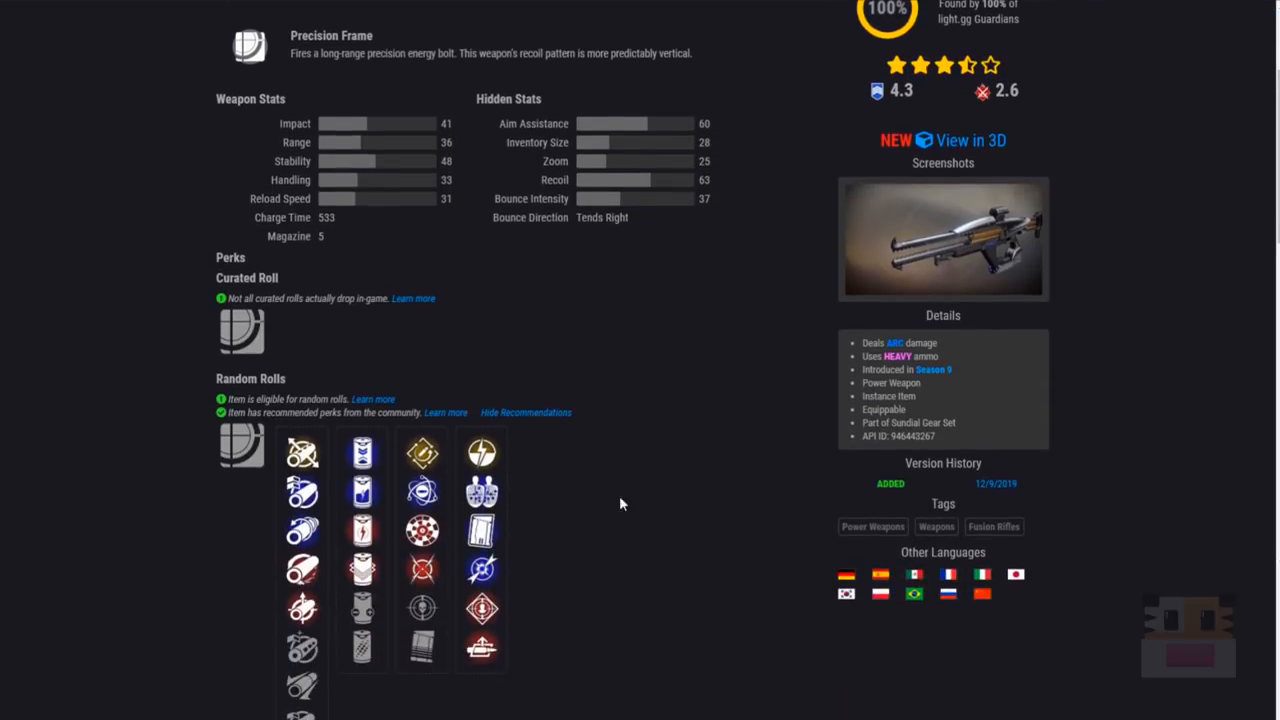
{"action": "mouse_move", "coordinate": [480, 492]}
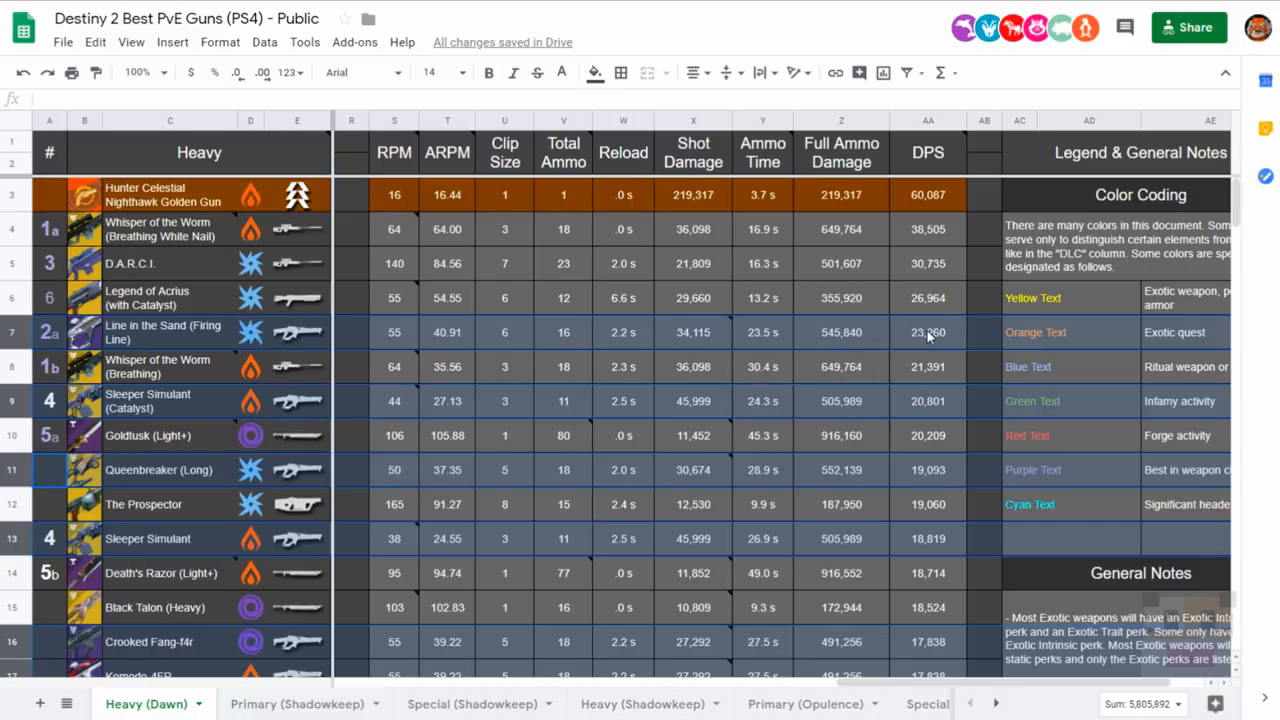
{"action": "mouse_move", "coordinate": [864, 332]}
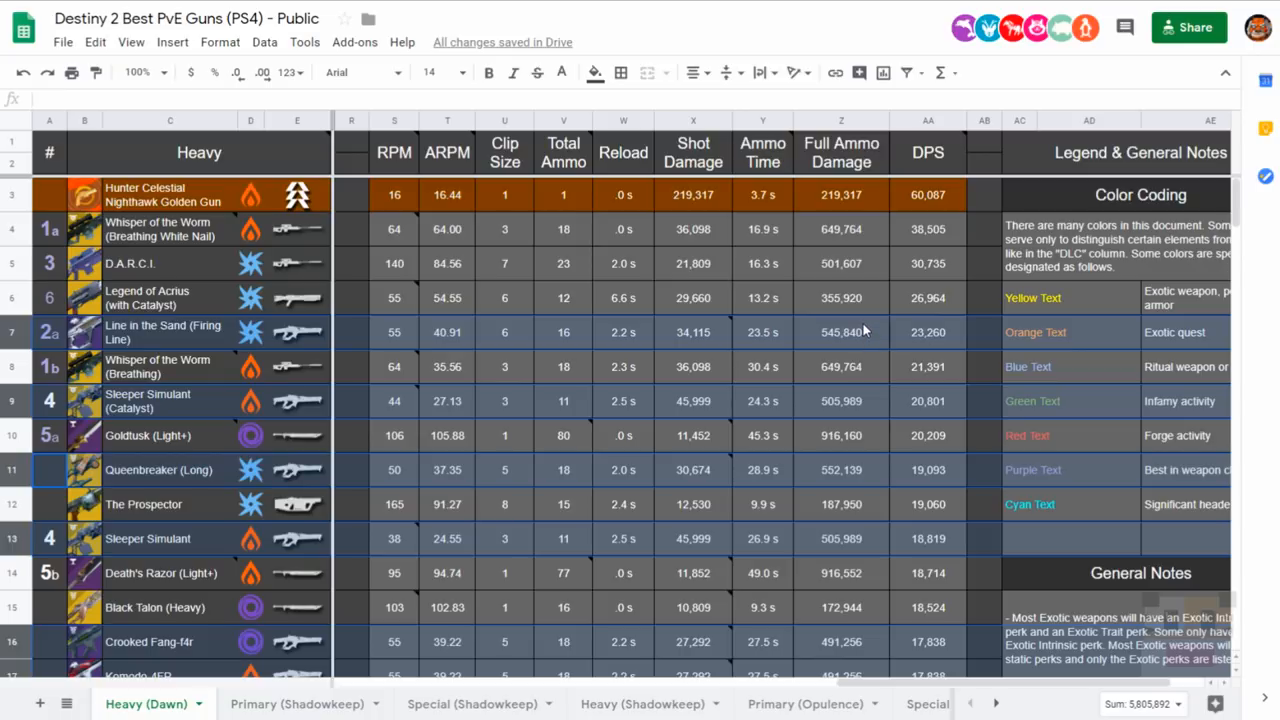
{"action": "mouse_move", "coordinate": [162, 328]}
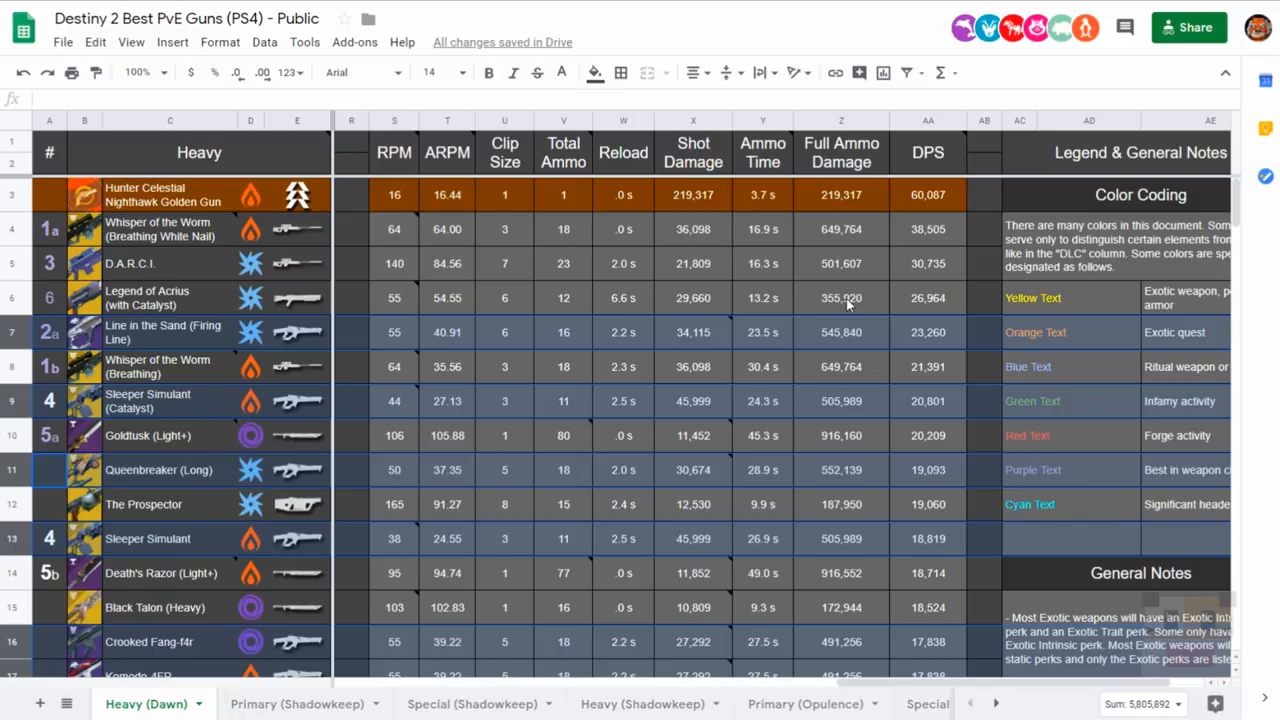
{"action": "mouse_move", "coordinate": [130, 344]}
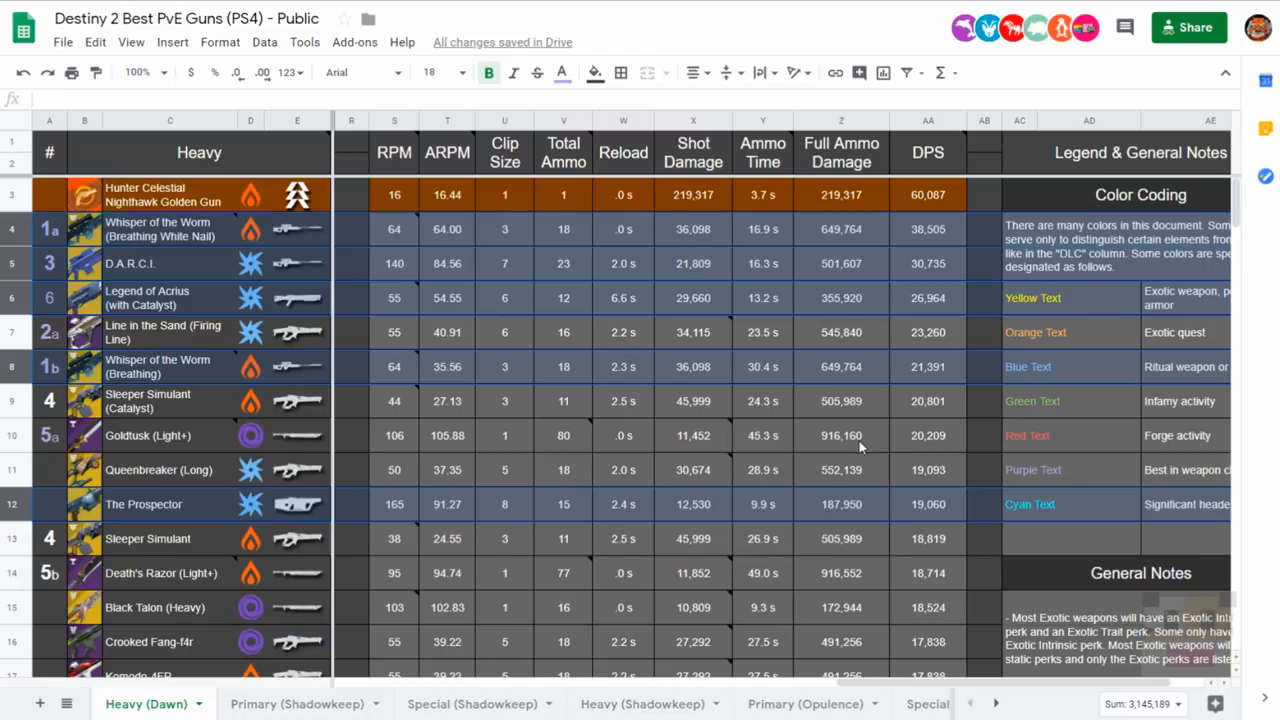
{"action": "mouse_move", "coordinate": [868, 436]}
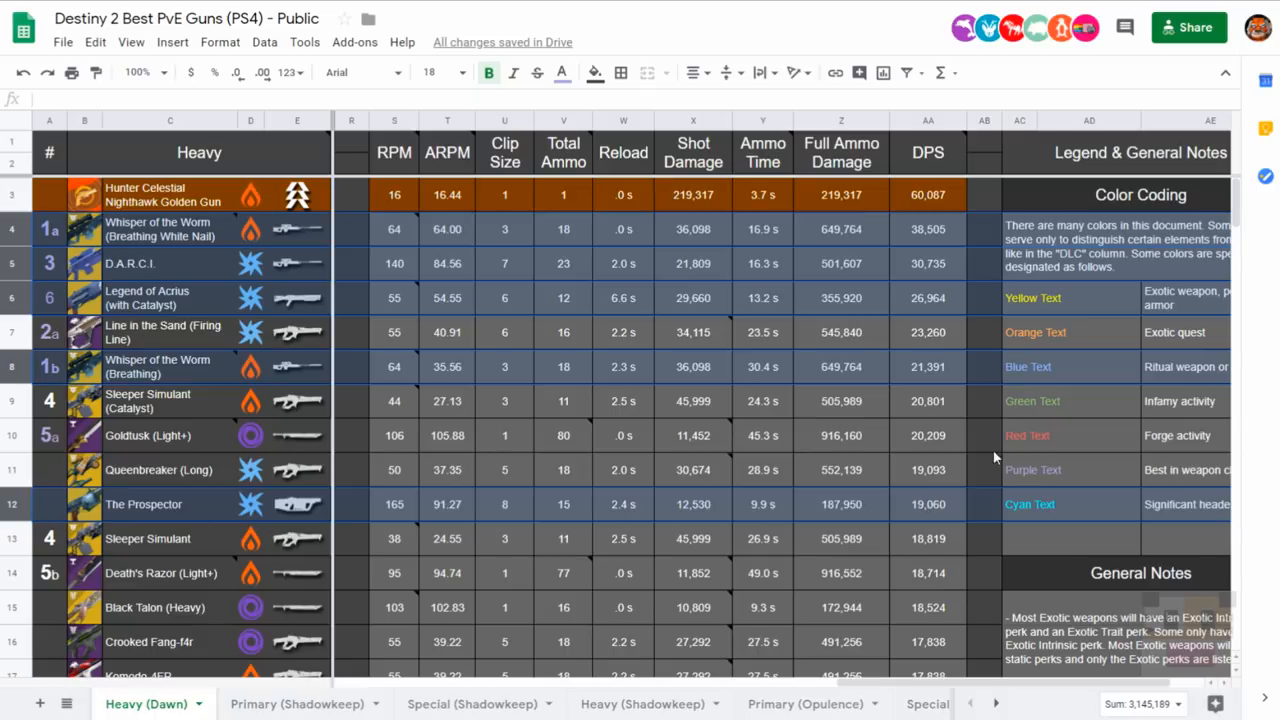
{"action": "mouse_move", "coordinate": [824, 530]}
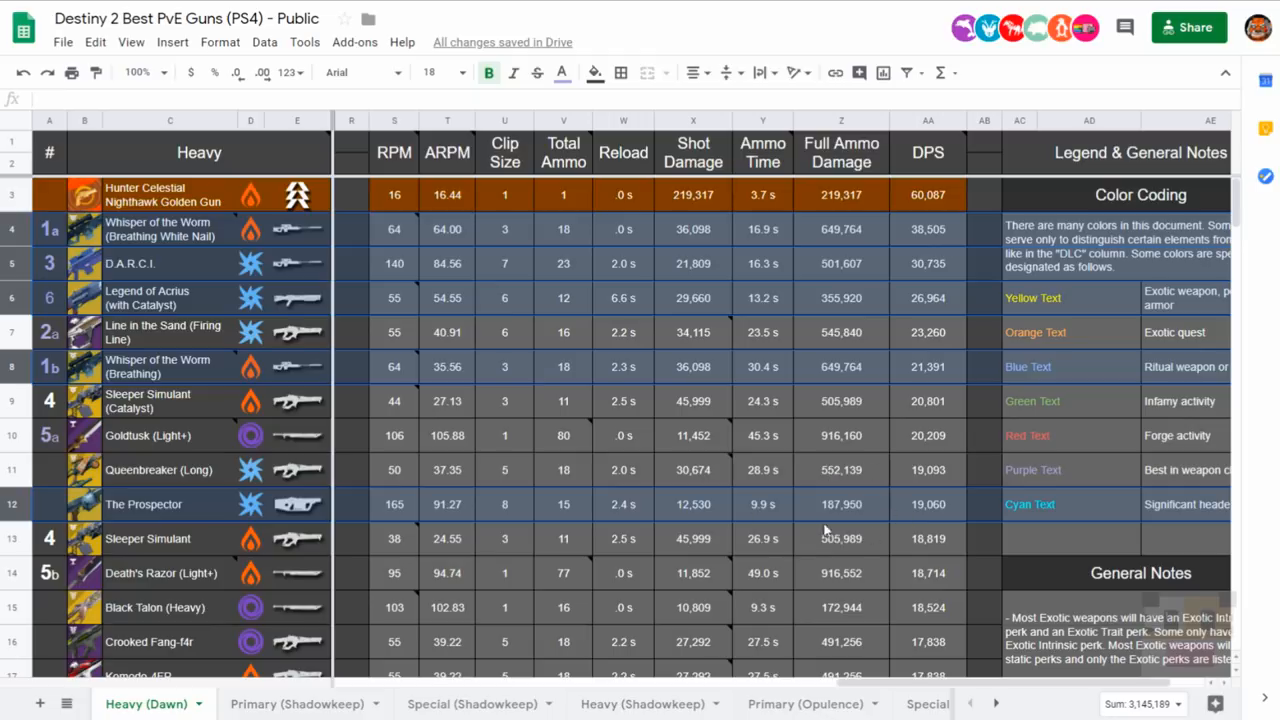
{"action": "mouse_move", "coordinate": [678, 510]}
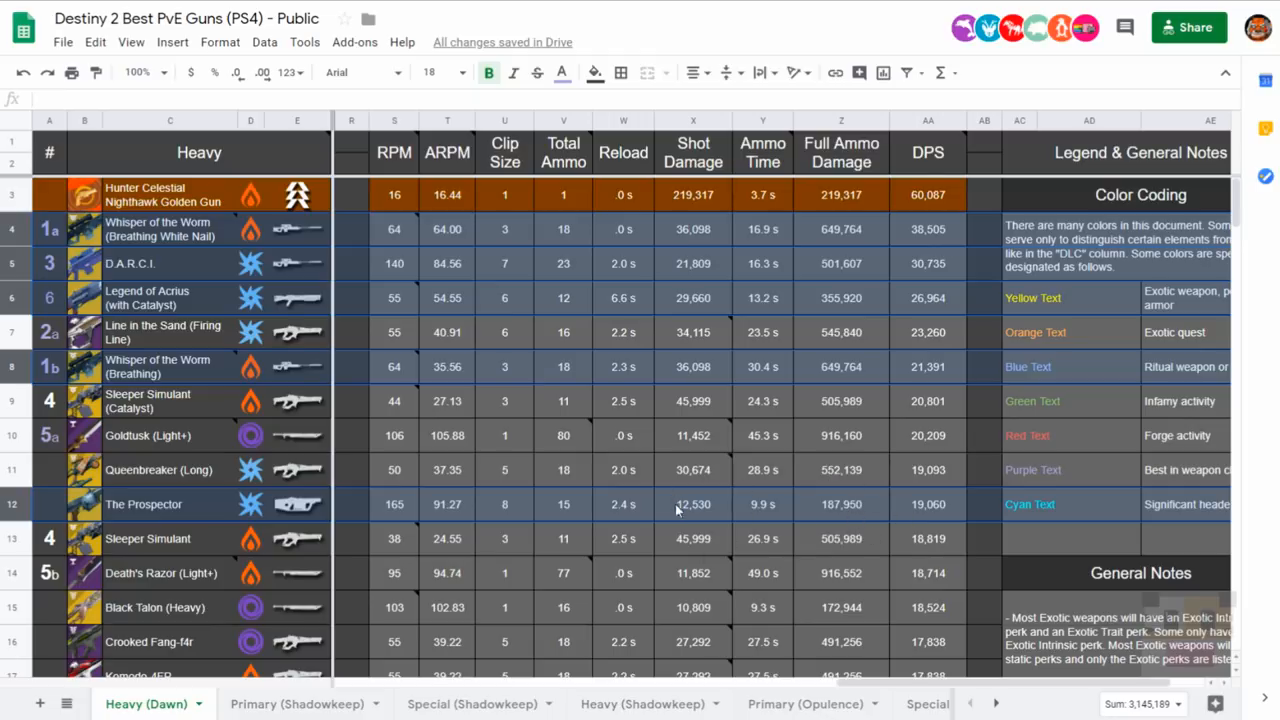
{"action": "mouse_move", "coordinate": [92, 512]}
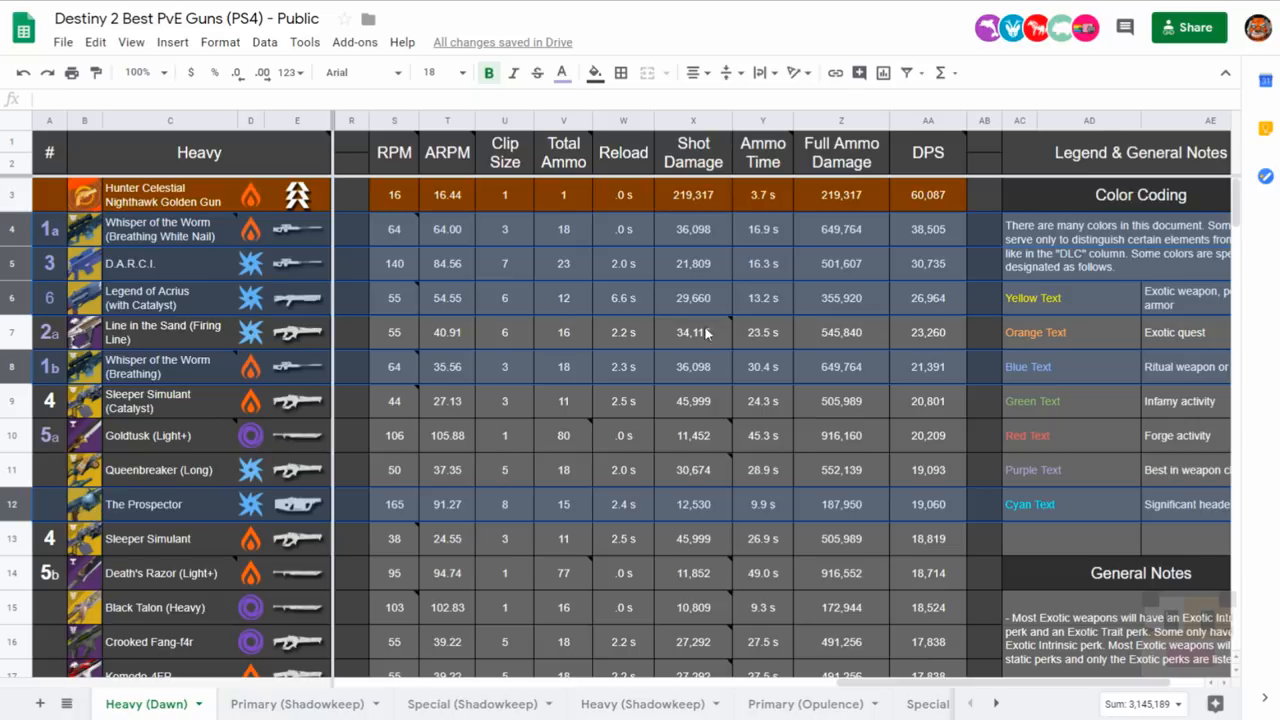
{"action": "mouse_move", "coordinate": [1084, 28]}
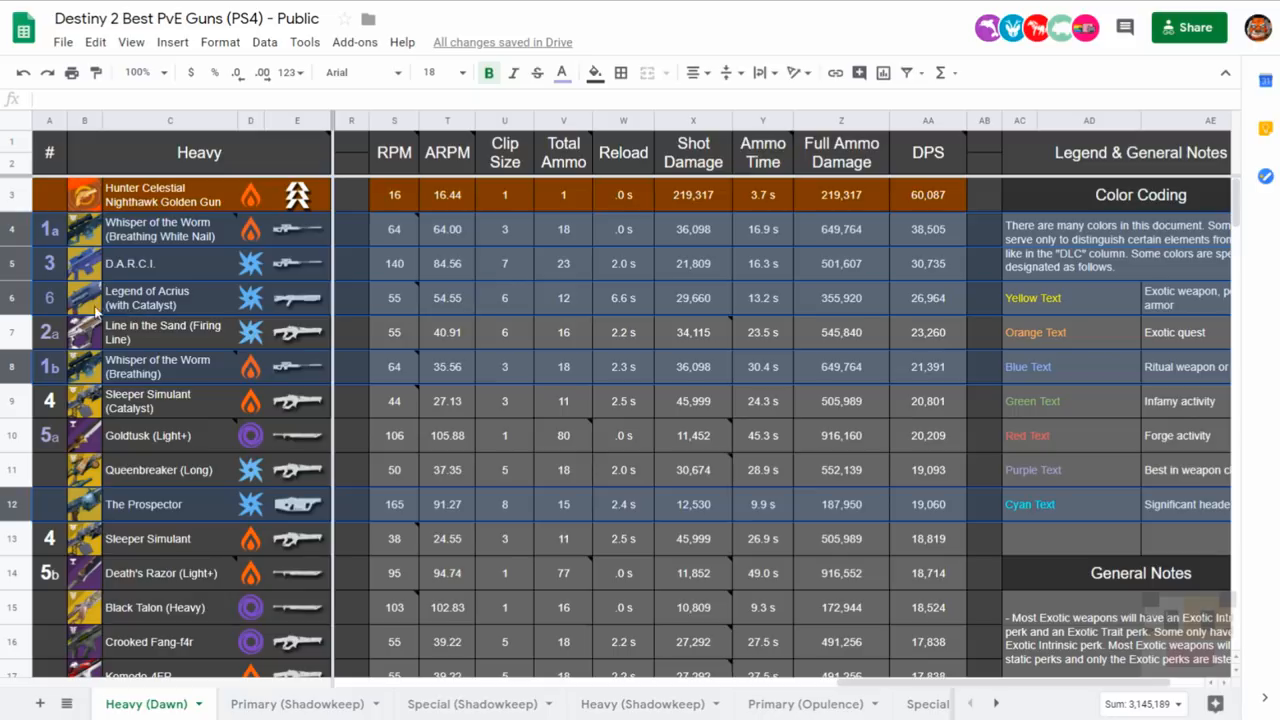
{"action": "mouse_move", "coordinate": [496, 290]}
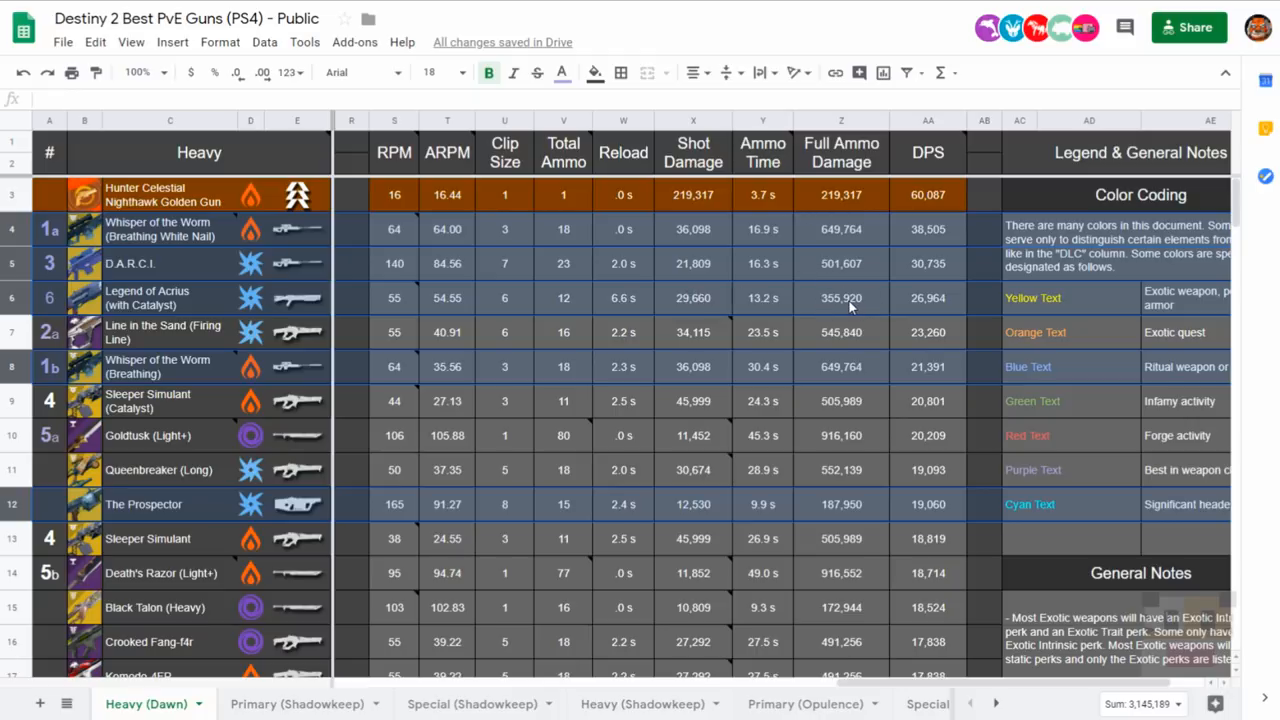
{"action": "mouse_move", "coordinate": [850, 308]}
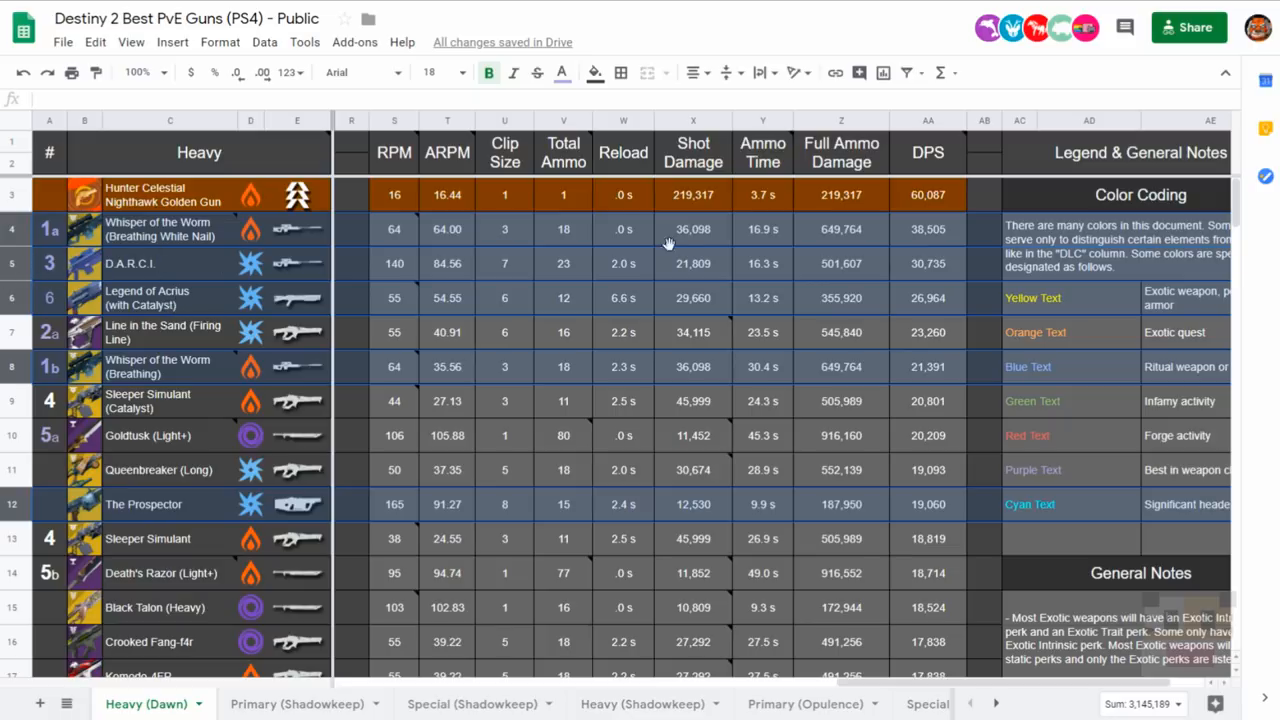
{"action": "mouse_move", "coordinate": [958, 266]}
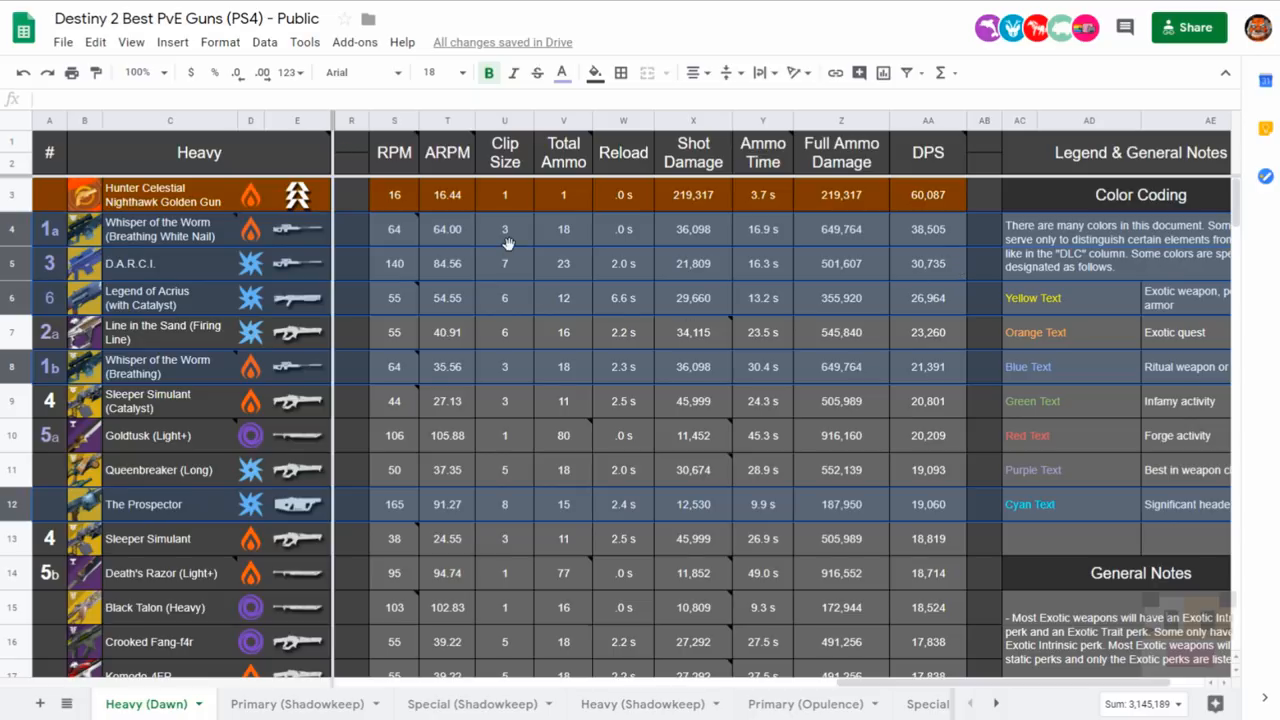
{"action": "mouse_move", "coordinate": [512, 268]}
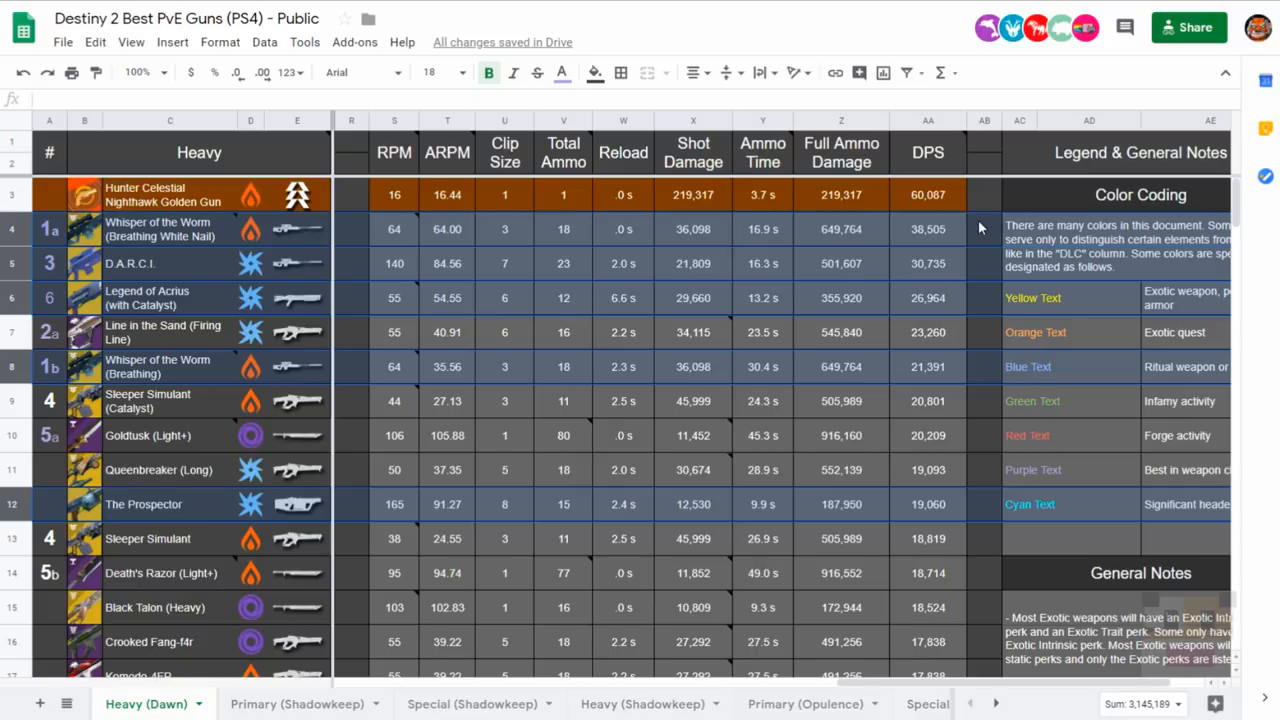
{"action": "mouse_move", "coordinate": [976, 234]}
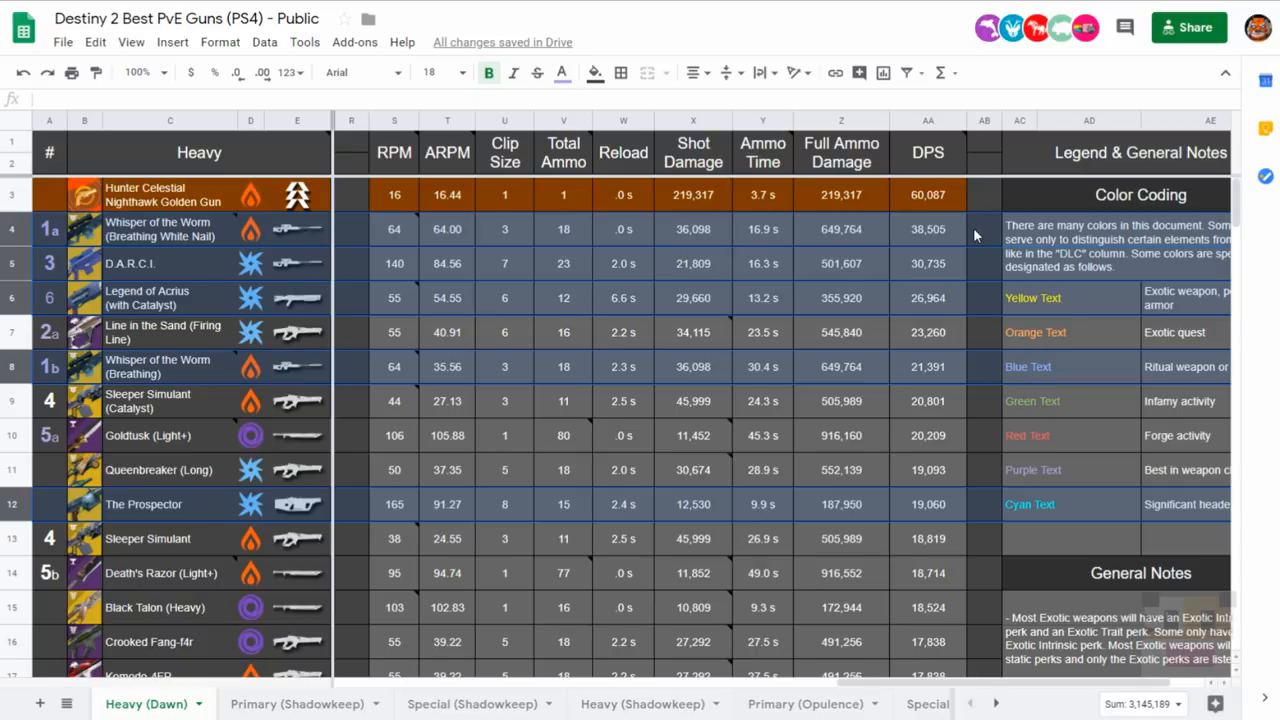
{"action": "mouse_move", "coordinate": [940, 236]}
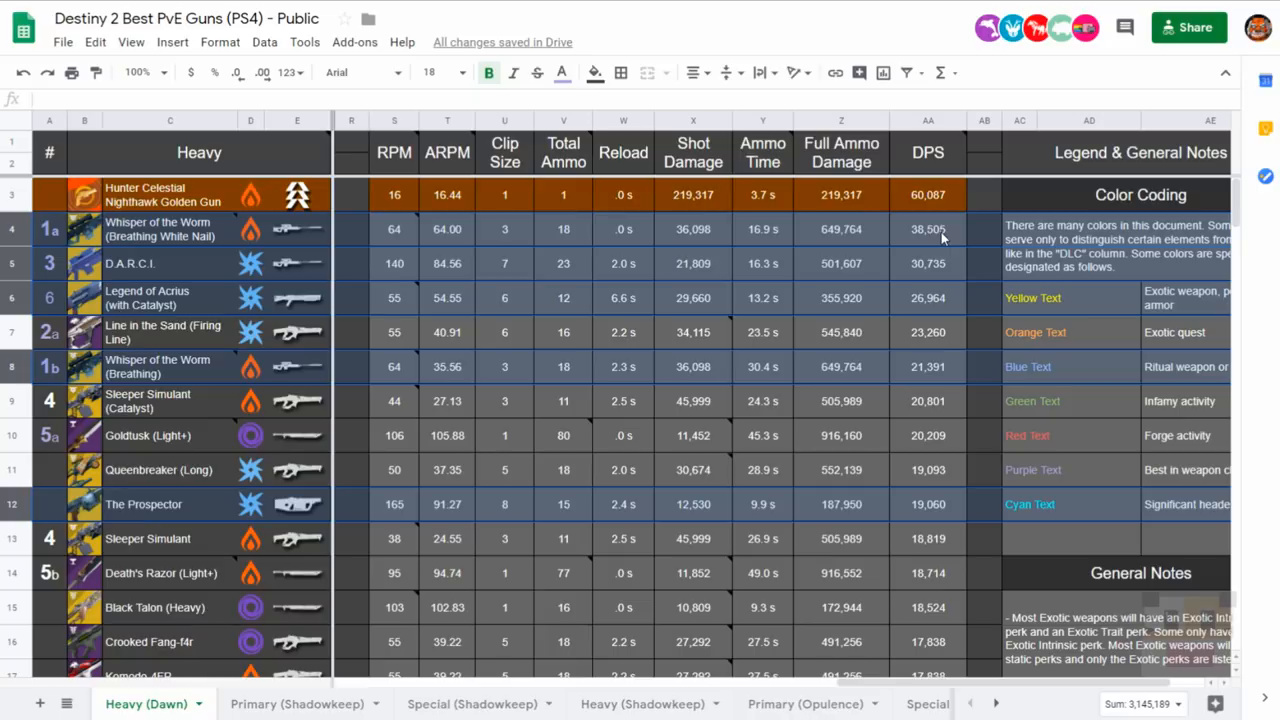
{"action": "mouse_move", "coordinate": [838, 238]}
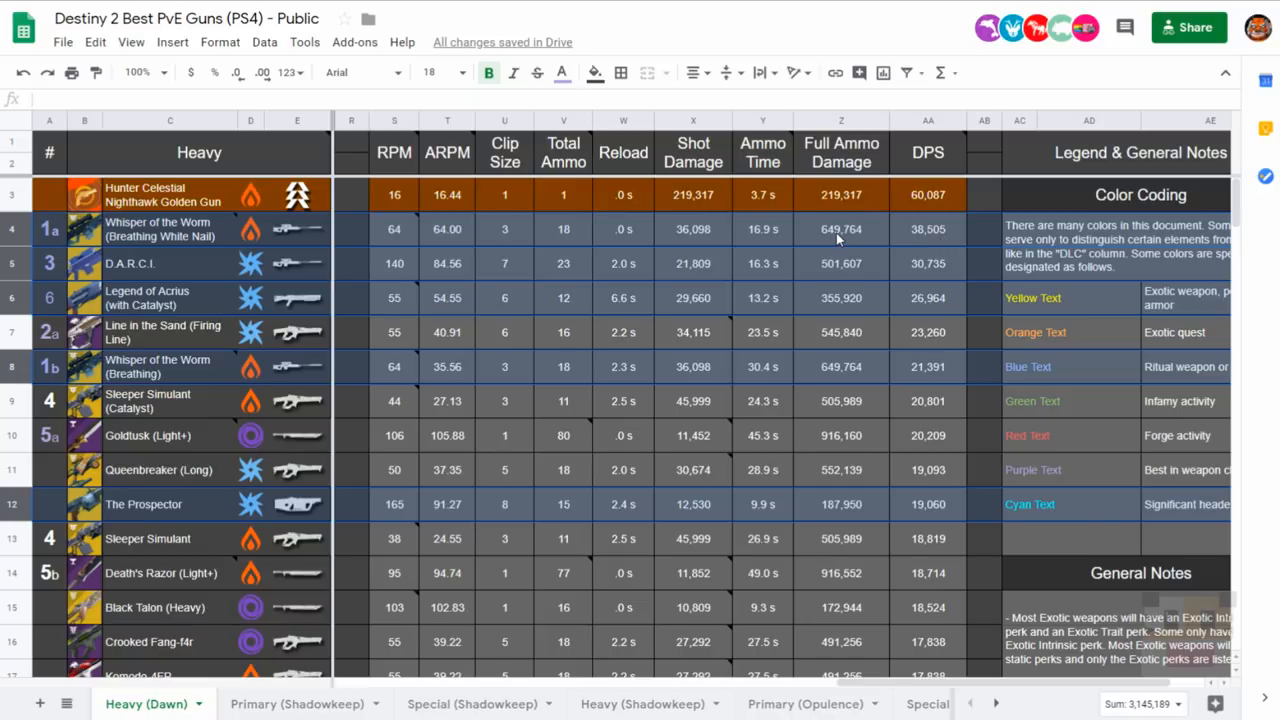
{"action": "mouse_move", "coordinate": [8, 232]}
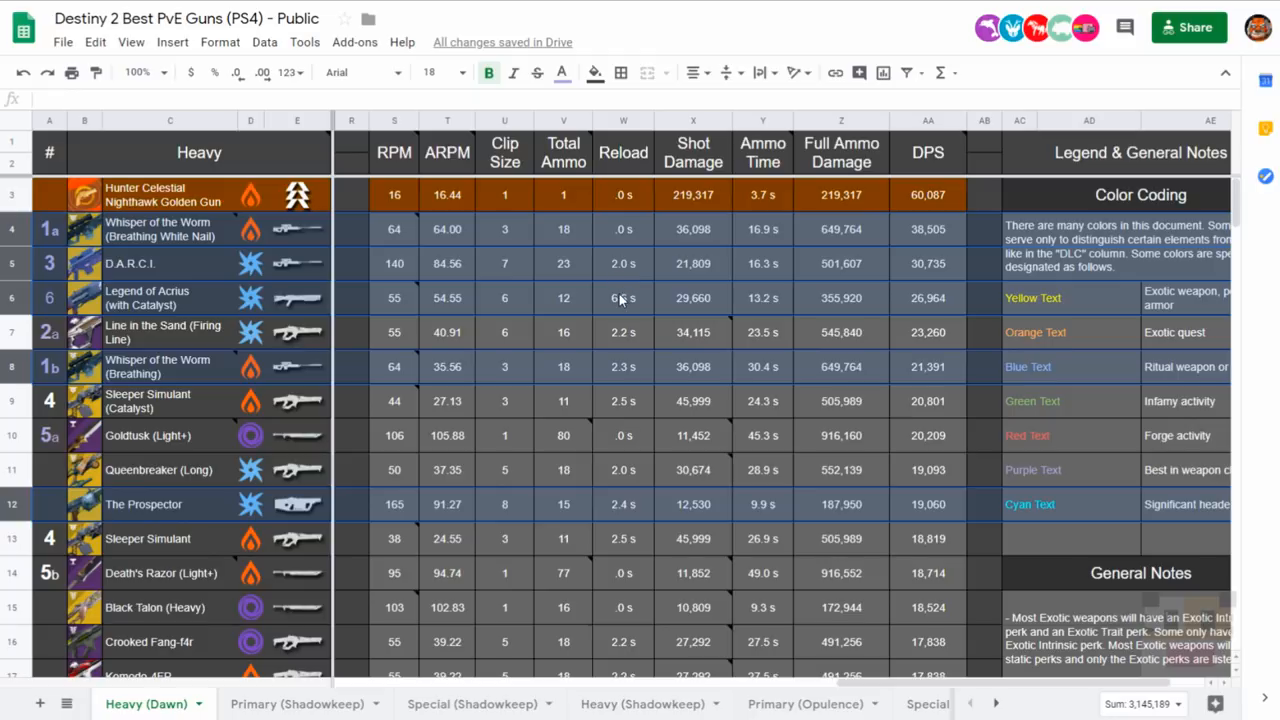
{"action": "scroll", "scroll_direction": "down", "scroll_amount": 3}
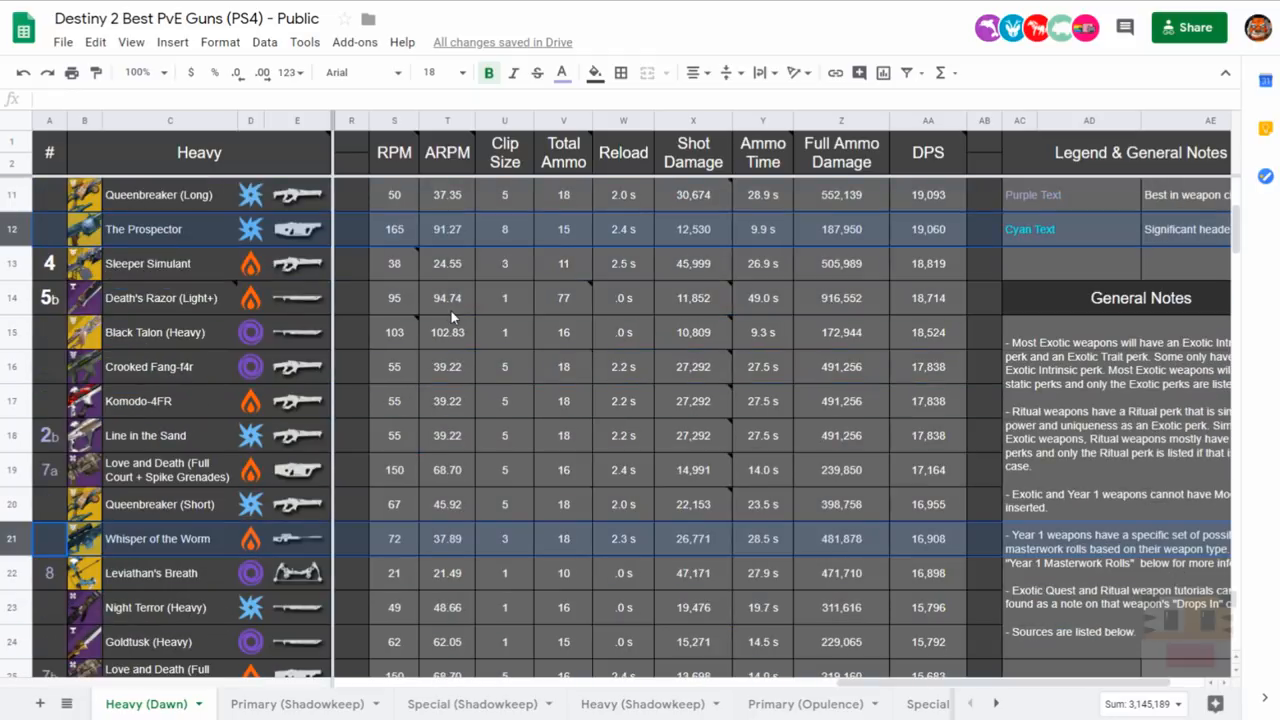
{"action": "scroll", "scroll_direction": "down", "scroll_amount": 3}
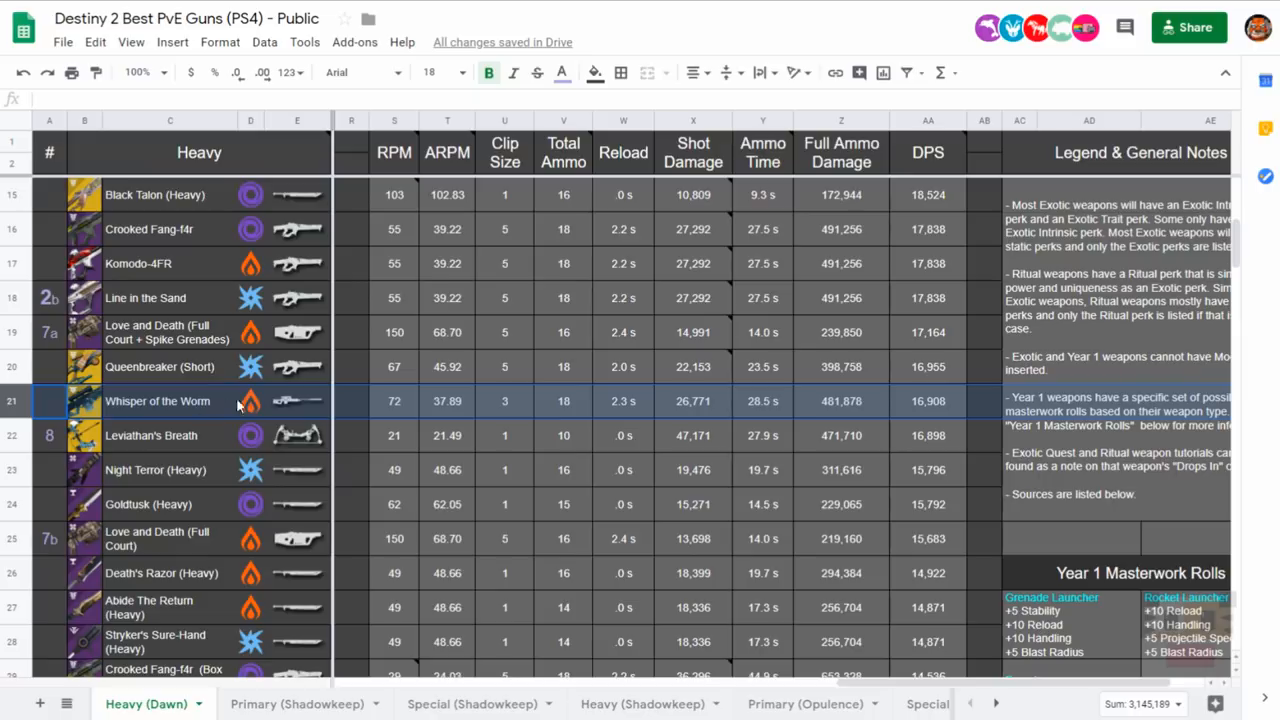
{"action": "mouse_move", "coordinate": [208, 418]}
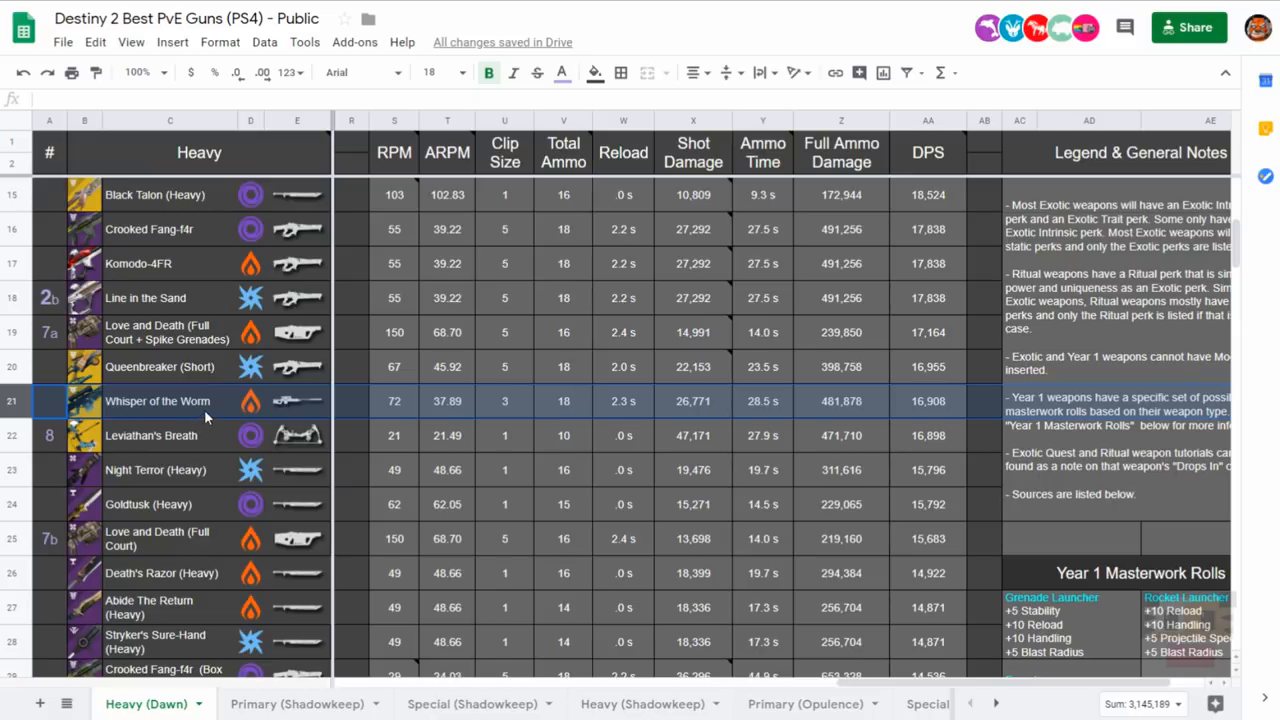
{"action": "mouse_move", "coordinate": [928, 380]}
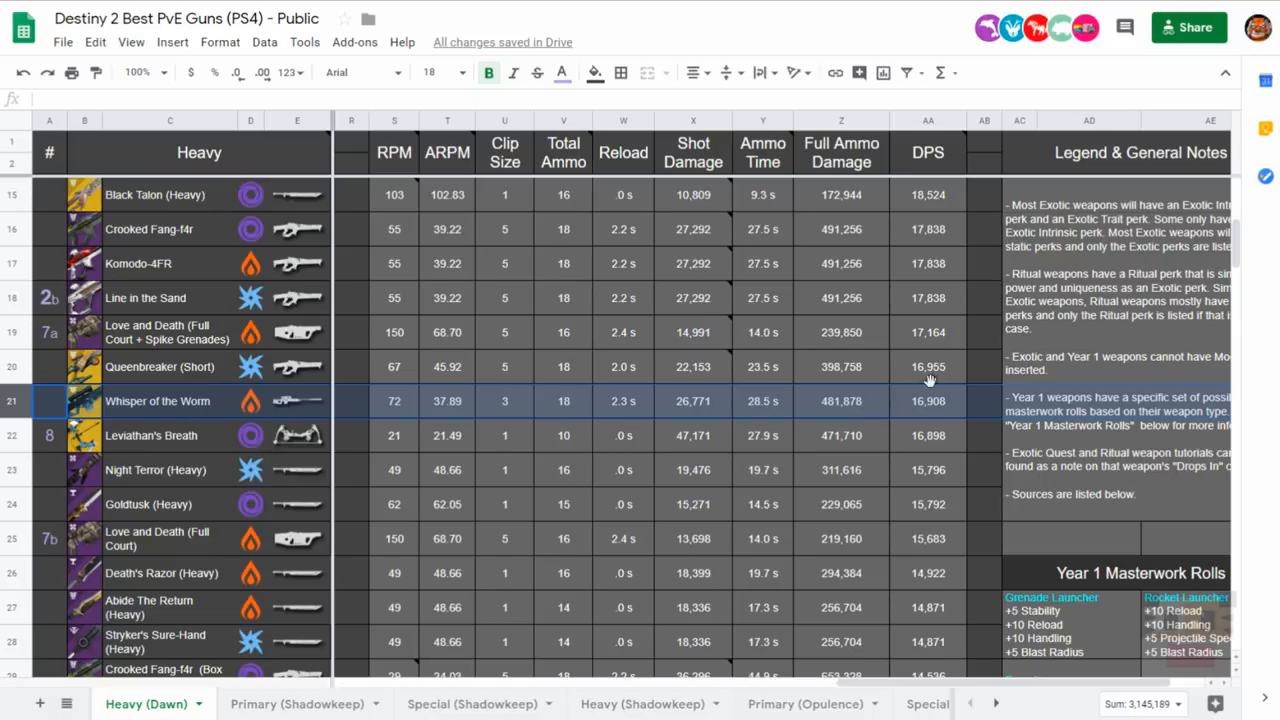
{"action": "mouse_move", "coordinate": [840, 404]}
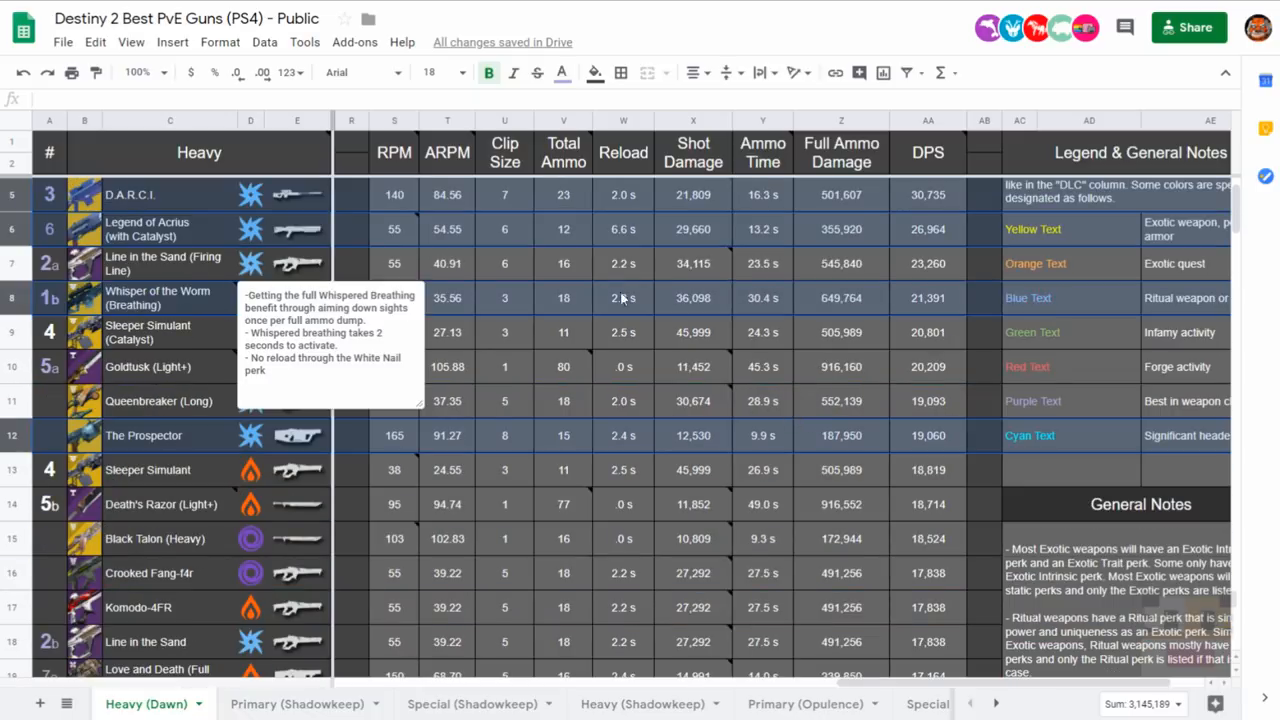
{"action": "mouse_move", "coordinate": [700, 296]}
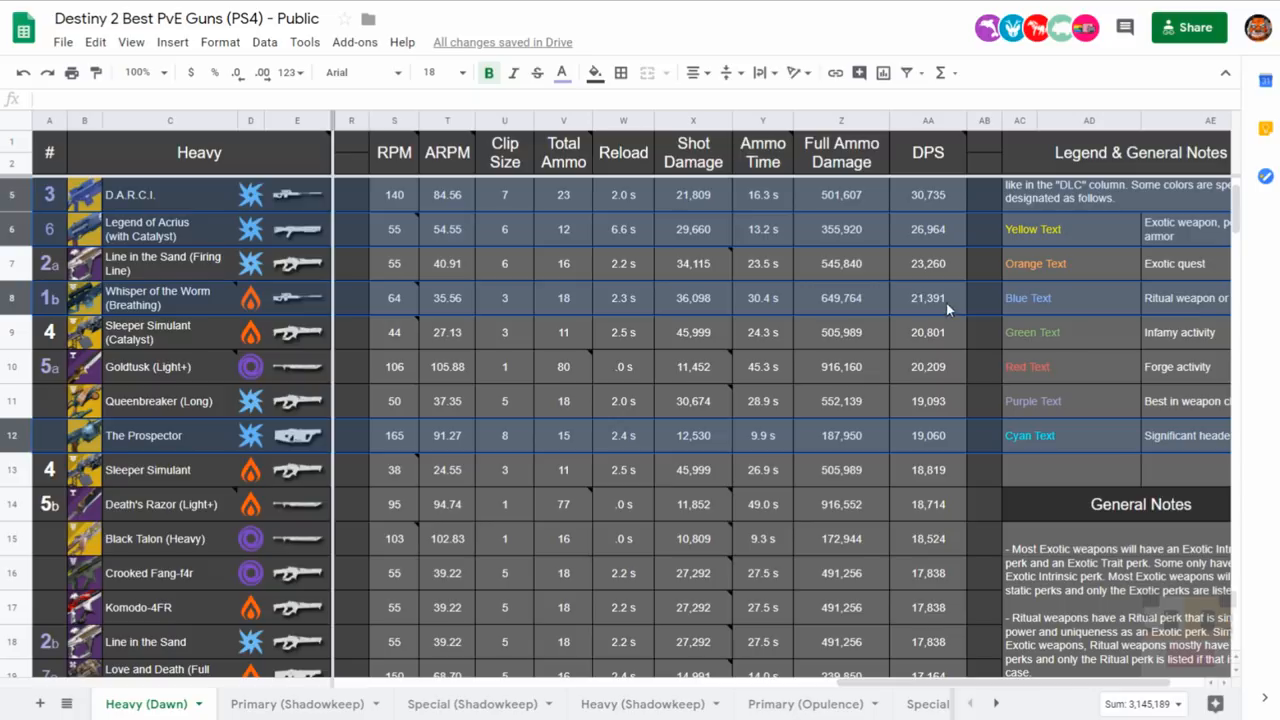
{"action": "mouse_move", "coordinate": [156, 296]}
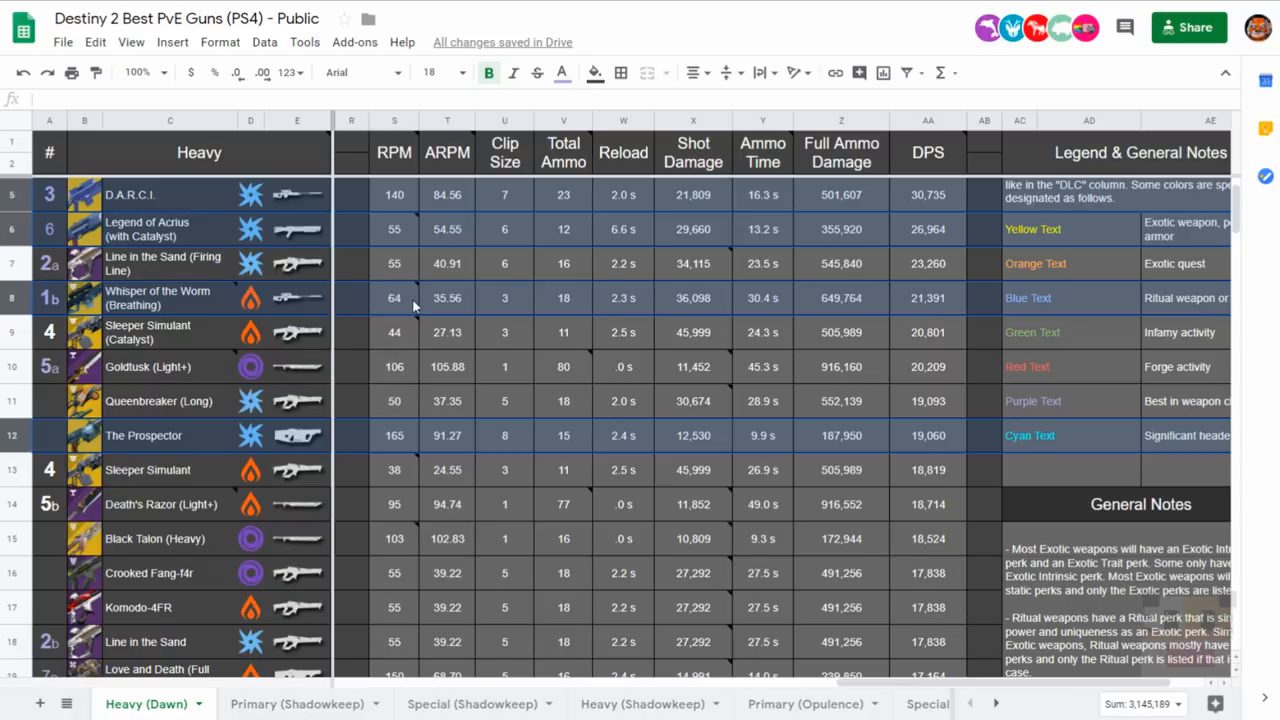
{"action": "scroll", "scroll_direction": "down", "scroll_amount": 3}
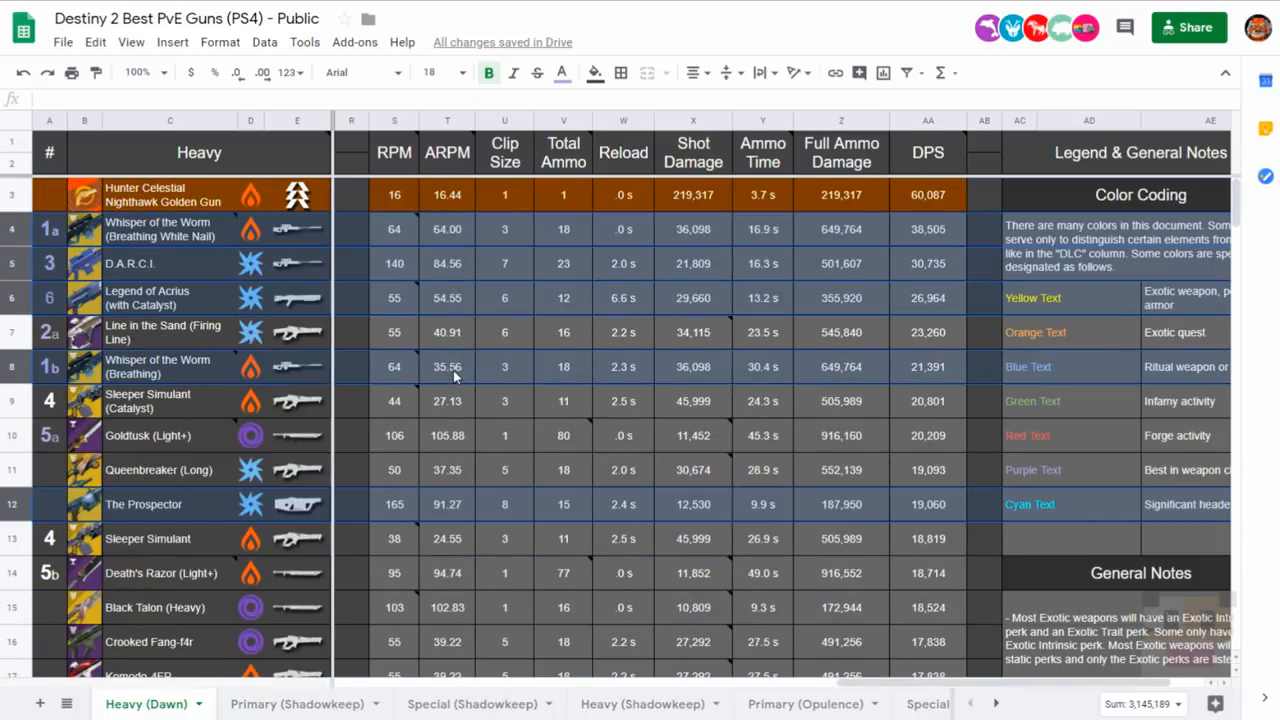
{"action": "mouse_move", "coordinate": [160, 236]}
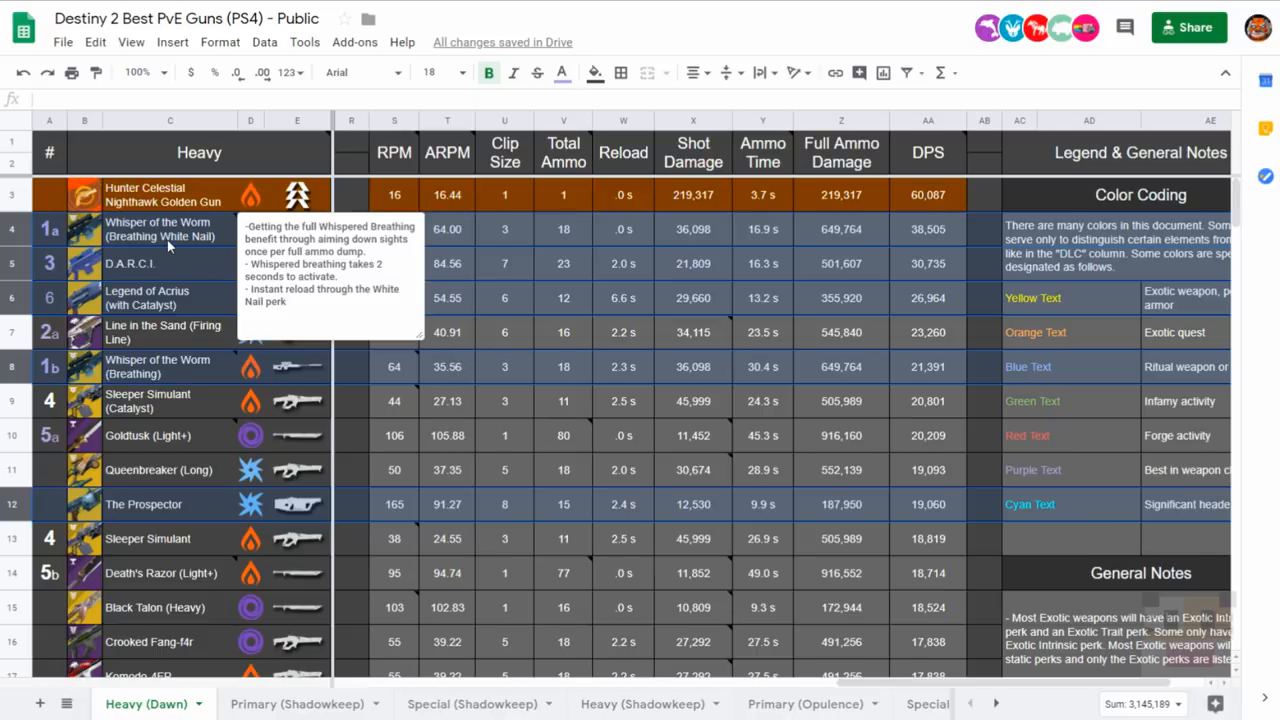
{"action": "mouse_move", "coordinate": [170, 248]}
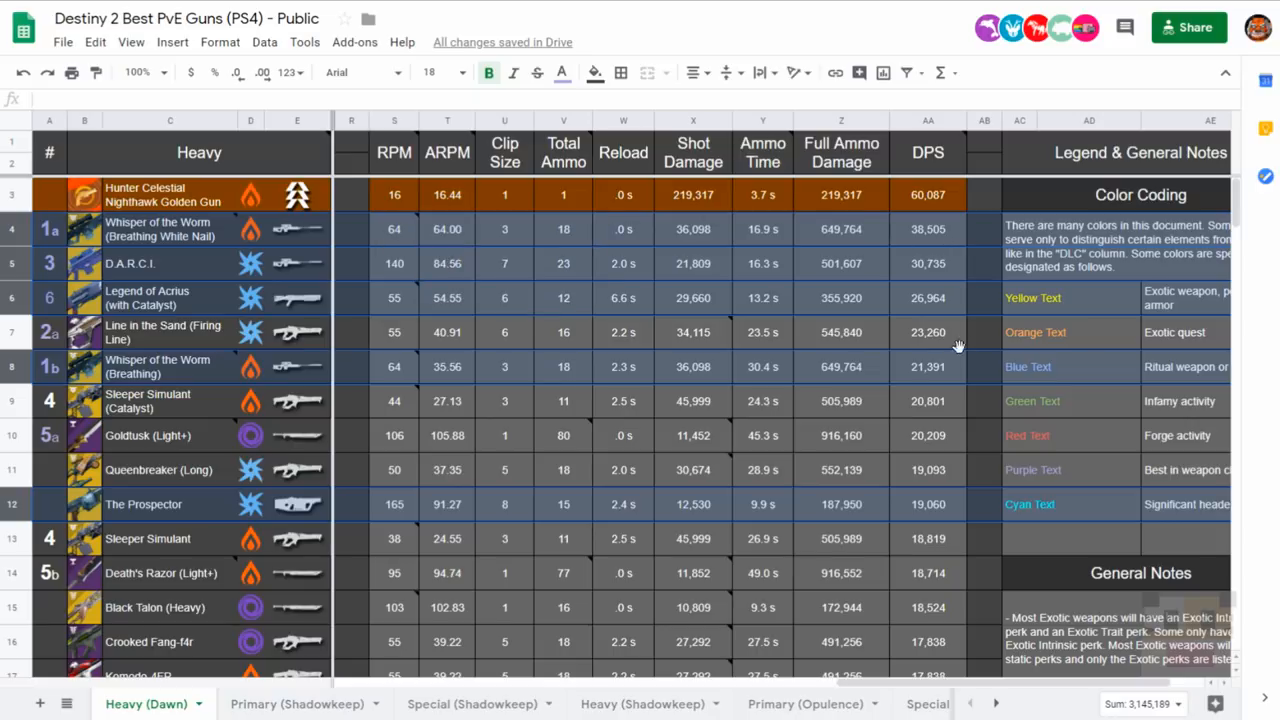
{"action": "mouse_move", "coordinate": [956, 390]}
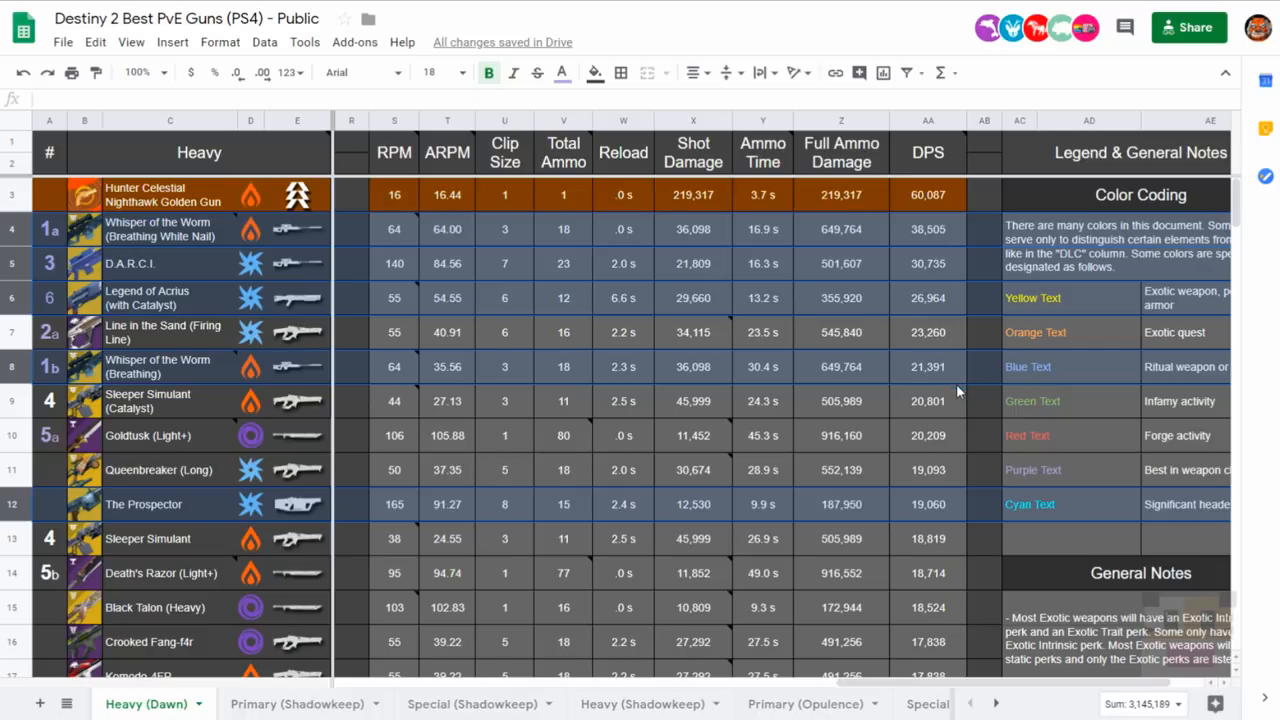
{"action": "mouse_move", "coordinate": [938, 404]}
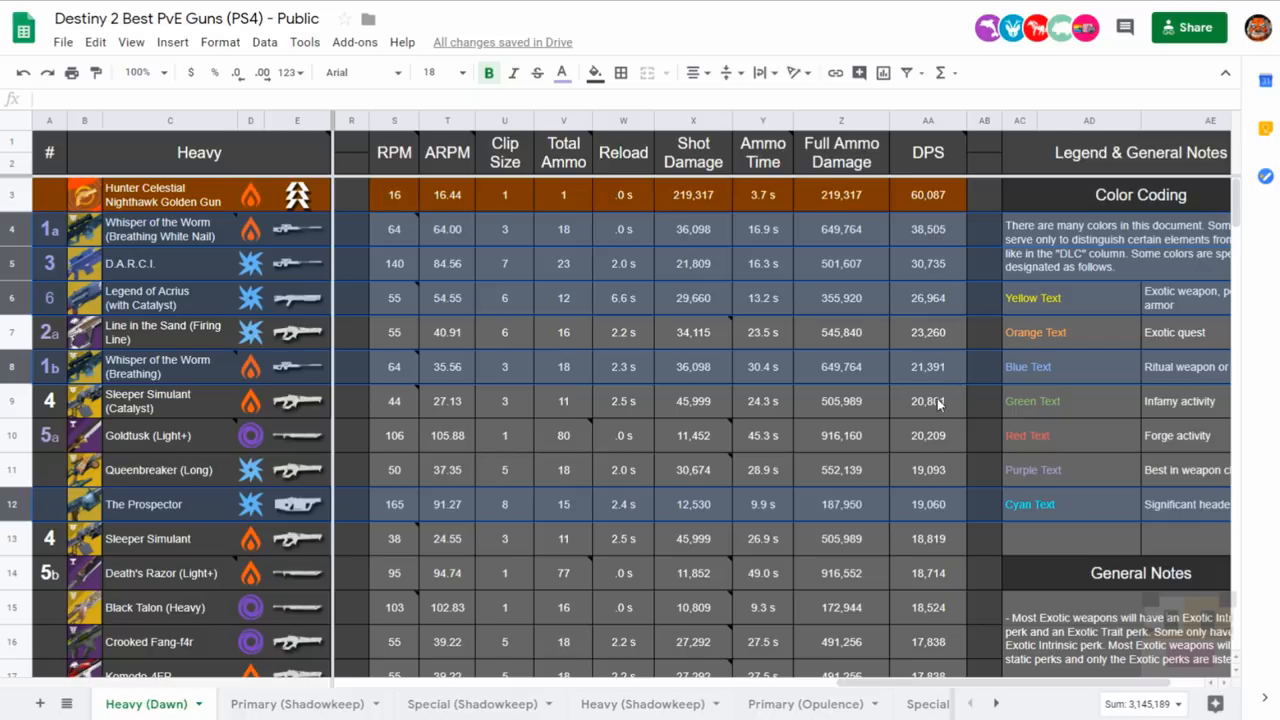
{"action": "mouse_move", "coordinate": [952, 230]}
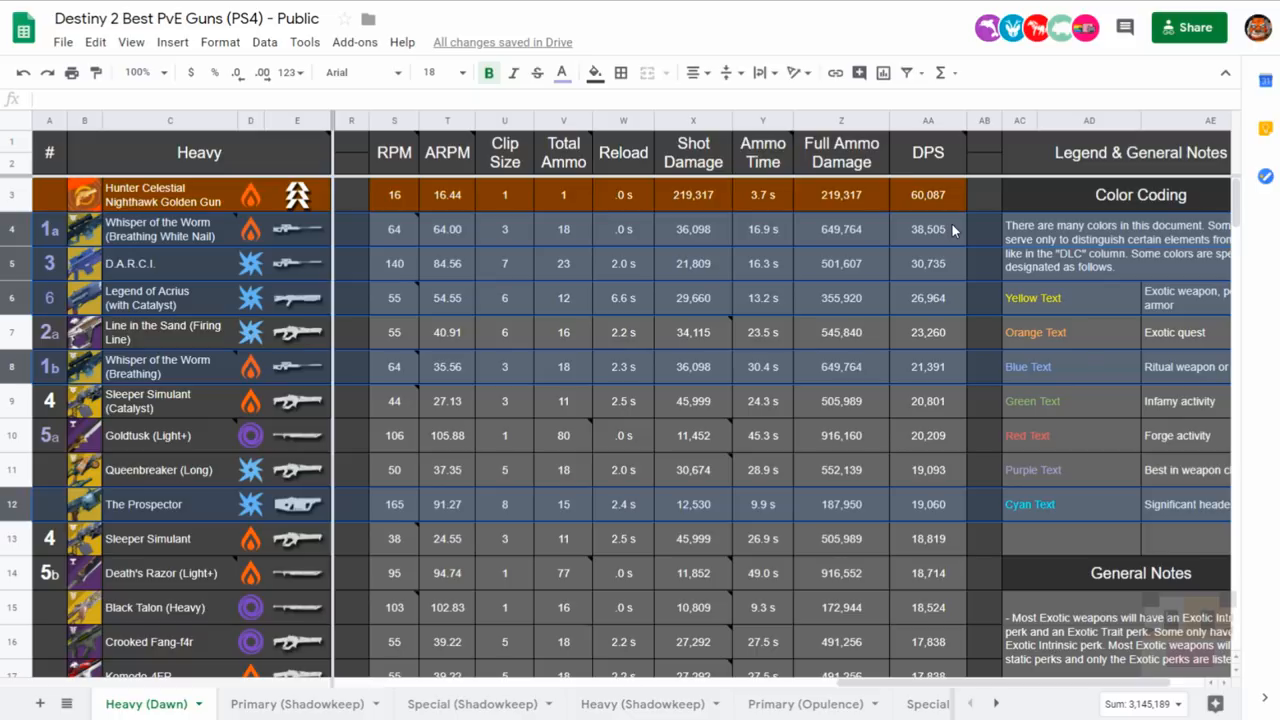
{"action": "mouse_move", "coordinate": [936, 278]}
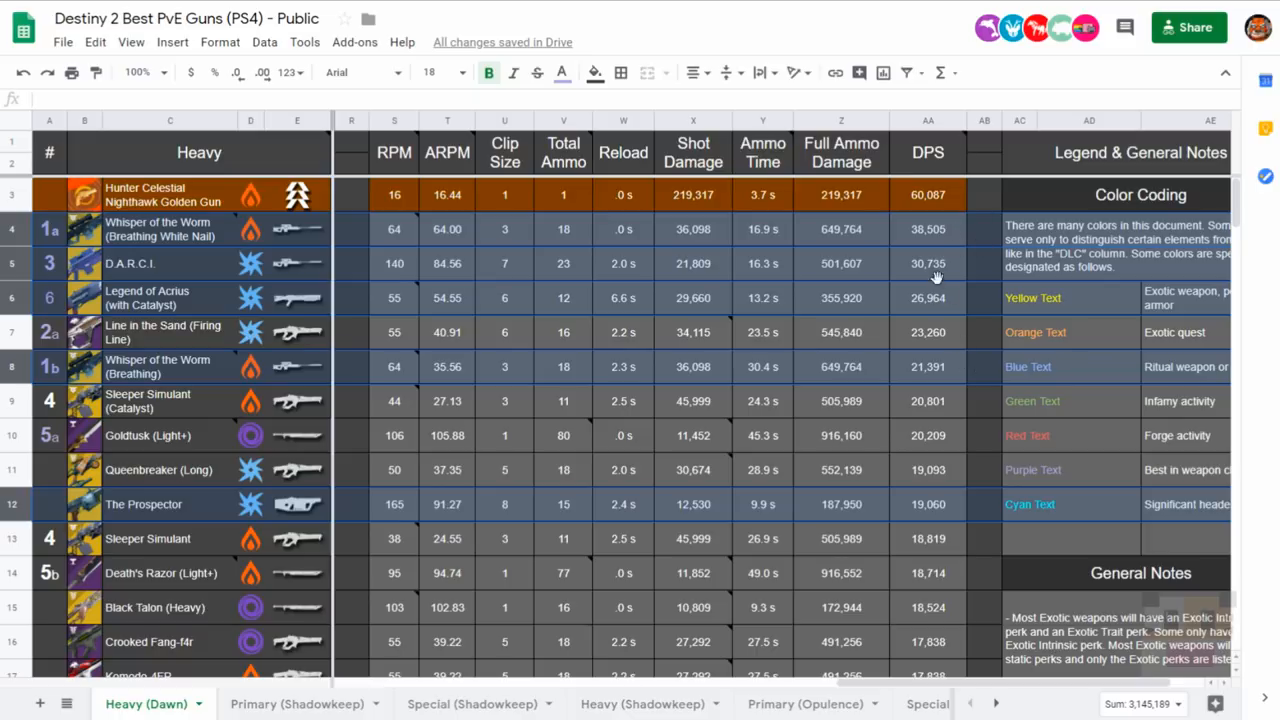
{"action": "mouse_move", "coordinate": [952, 208]}
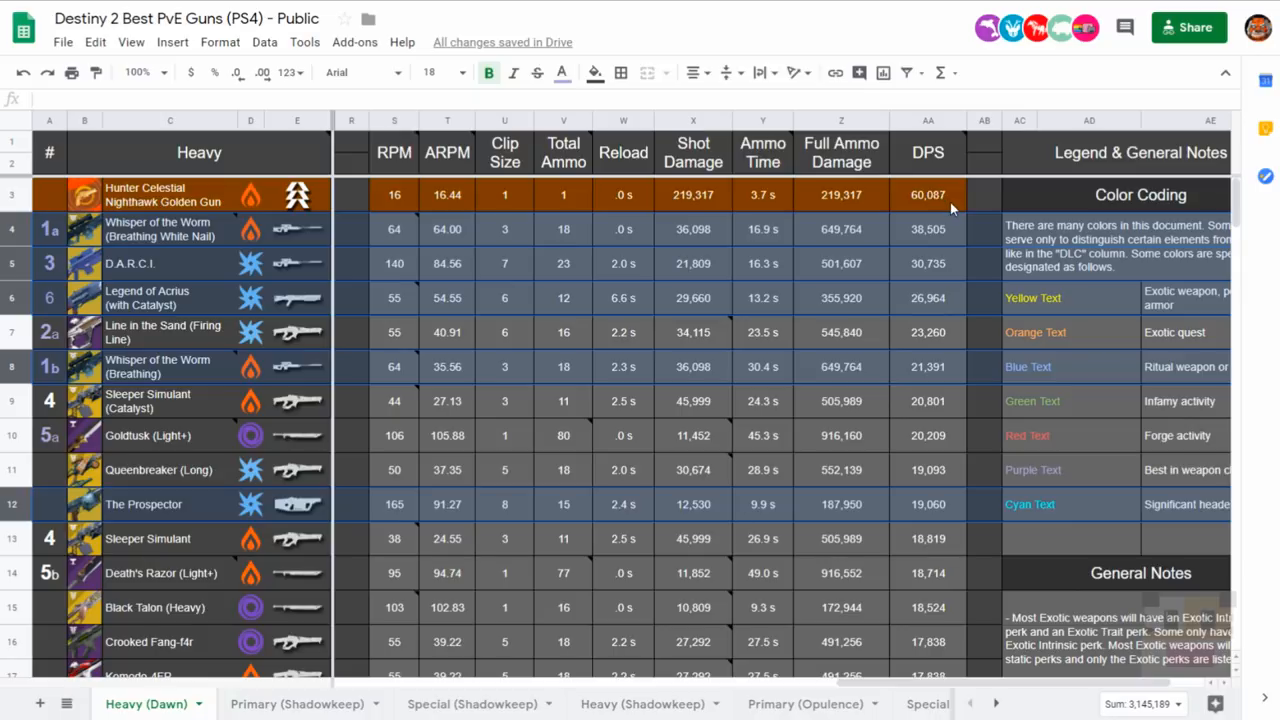
{"action": "mouse_move", "coordinate": [296, 500]}
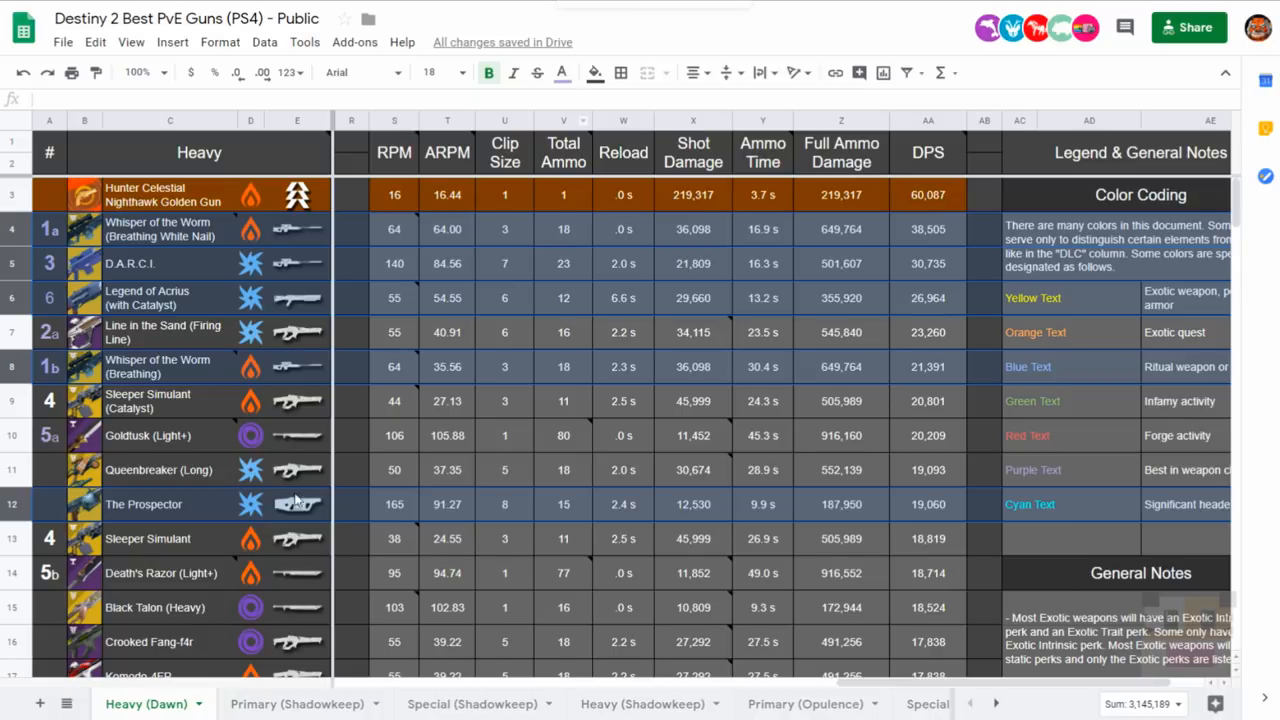
Switch to the Special (Shadowkeep) sheet led by Izanagi's Burden (x4 Honed) at 42,069 DPS.
{"action": "left_click", "coordinate": [472, 704]}
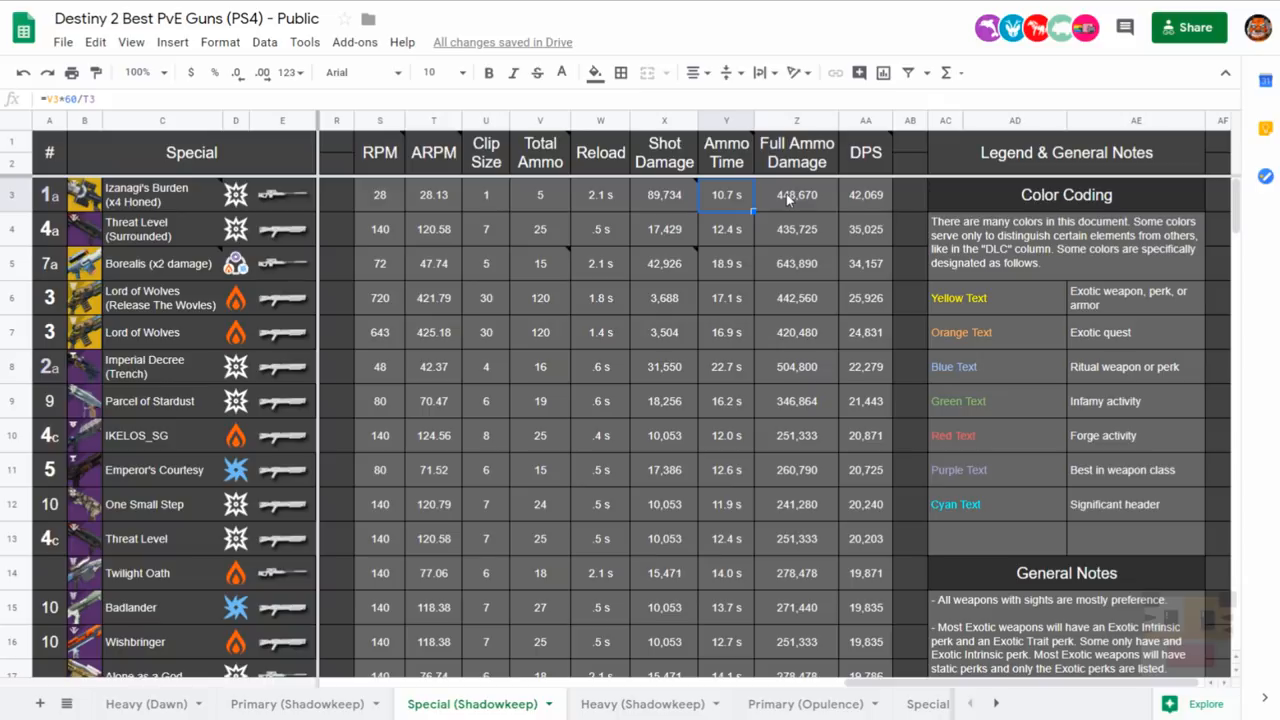
{"action": "mouse_move", "coordinate": [788, 198]}
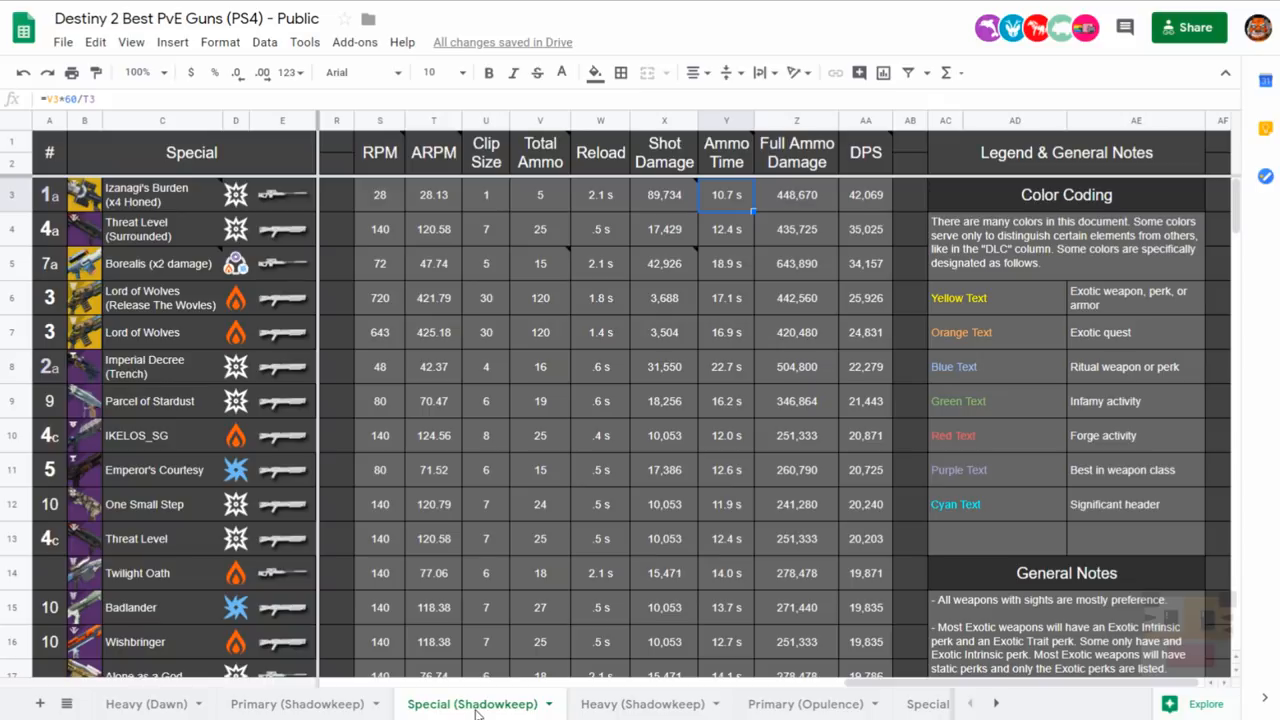
Switch back to the Heavy (Dawn) sheet topped by Hunter Celestial Nighthawk Golden Gun.
{"action": "left_click", "coordinate": [146, 704]}
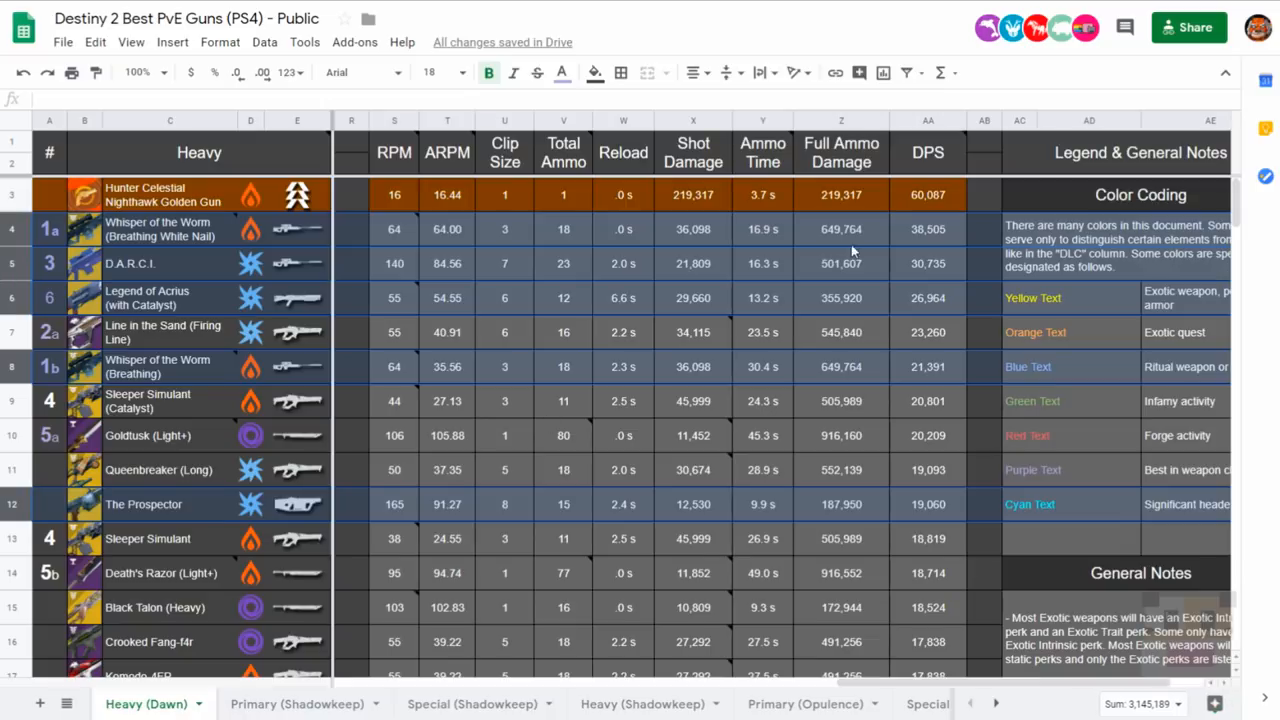
{"action": "mouse_move", "coordinate": [930, 232]}
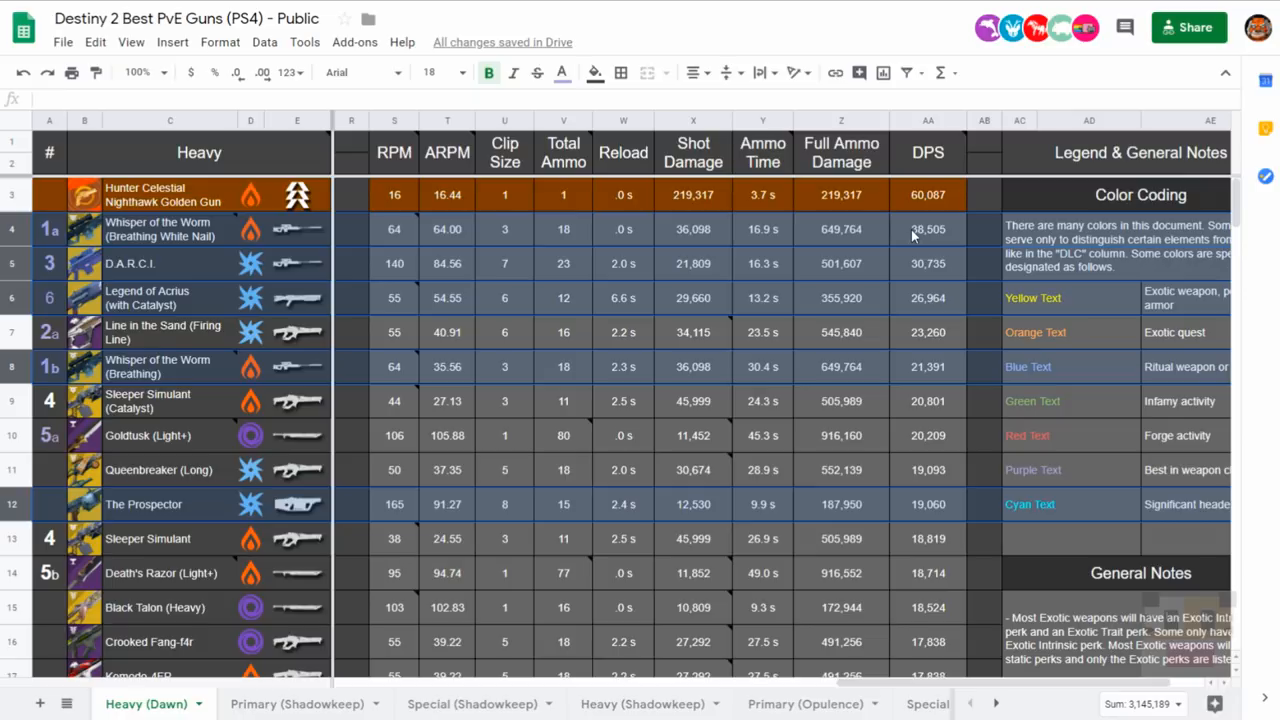
{"action": "mouse_move", "coordinate": [852, 230]}
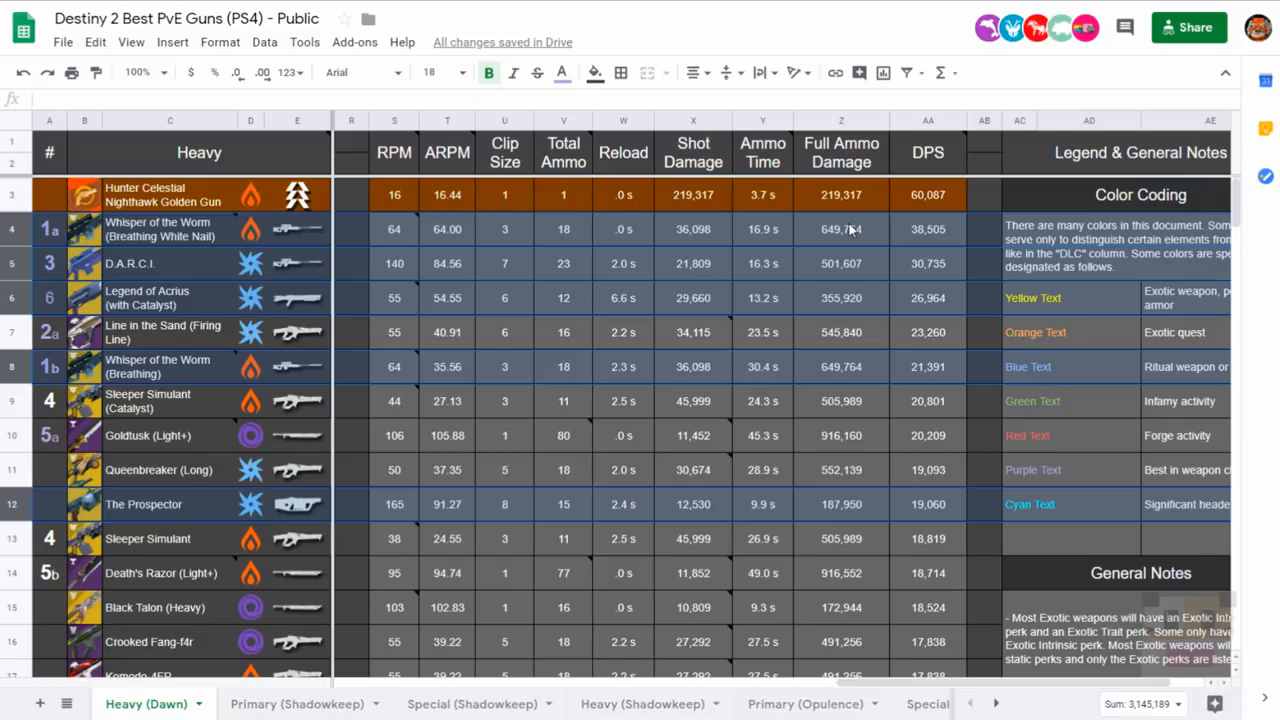
{"action": "mouse_move", "coordinate": [944, 332]}
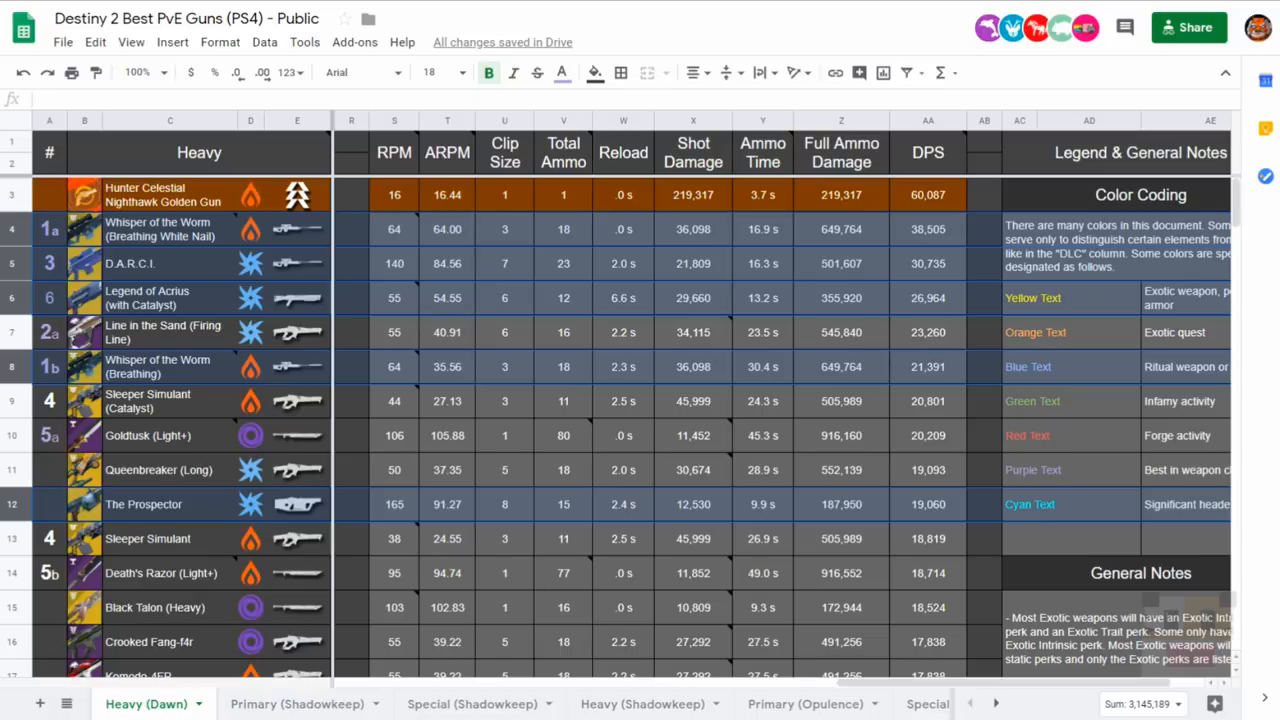
Read the D.A.R.C.I. intrinsic perk text and Whisper of the Worm's quest source and RPM, then view the frame notes.
{"action": "left_click", "coordinate": [472, 704]}
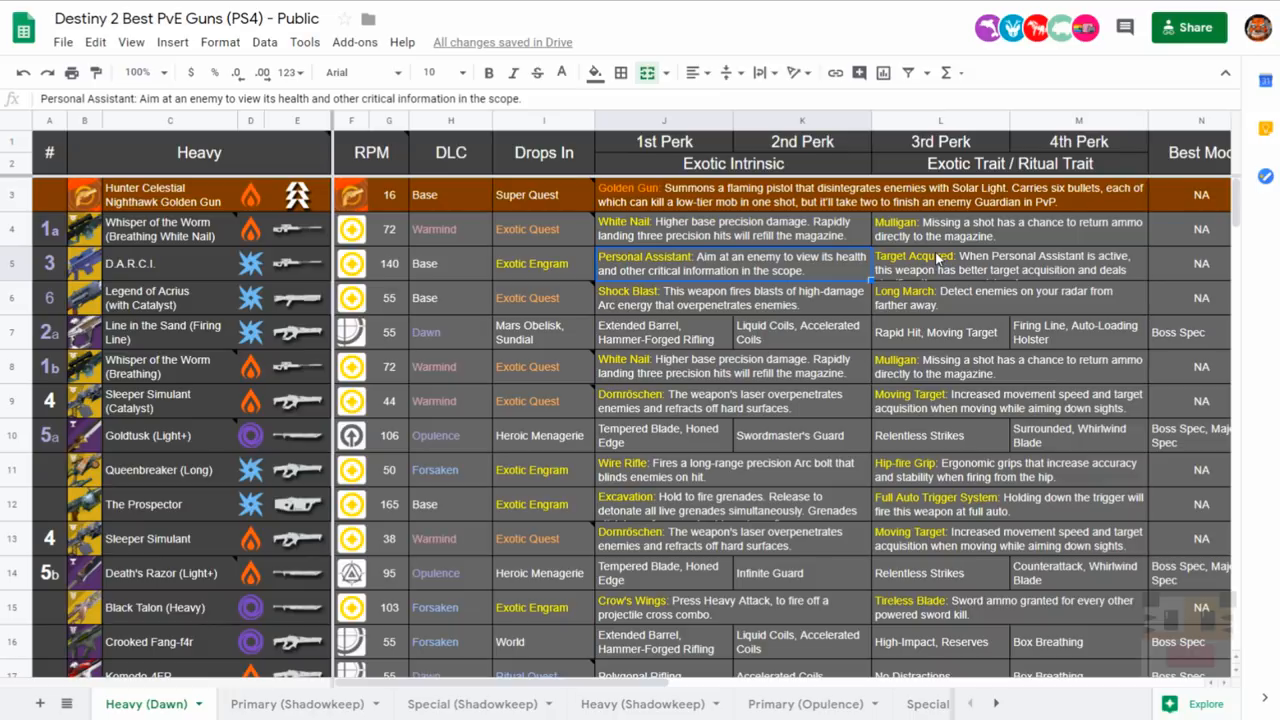
{"action": "mouse_move", "coordinate": [852, 176]}
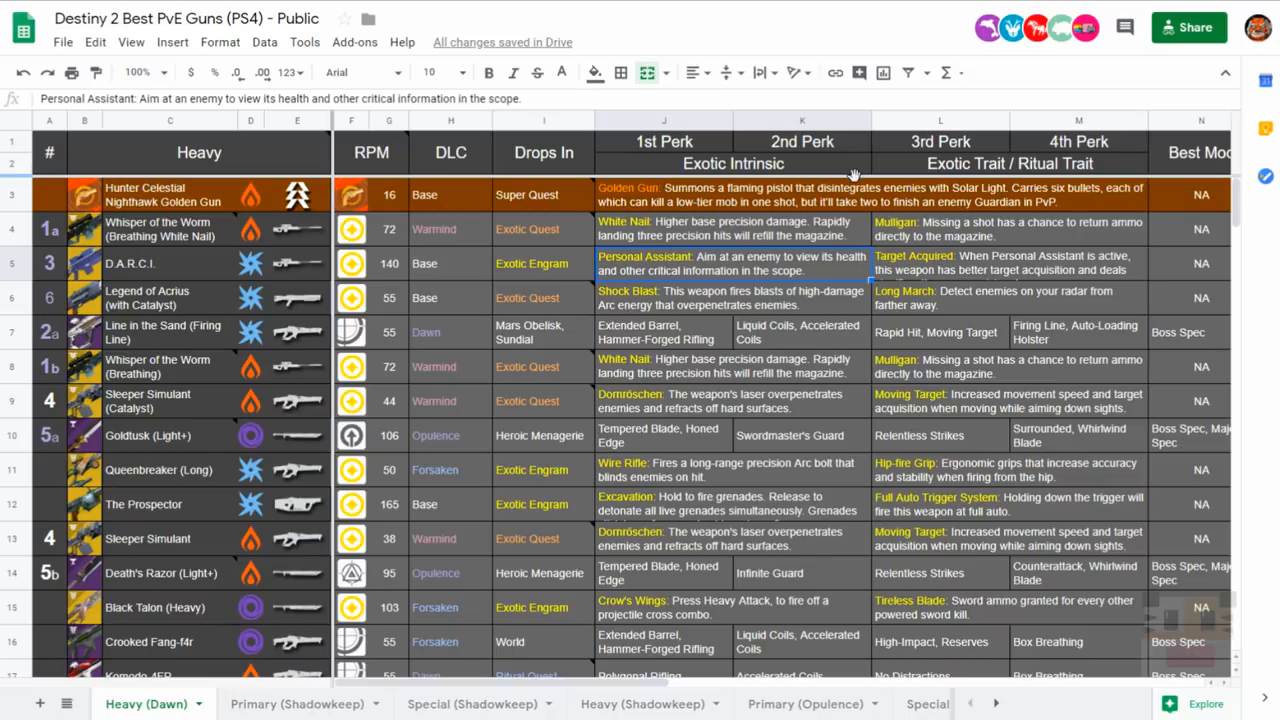
{"action": "mouse_move", "coordinate": [840, 420]}
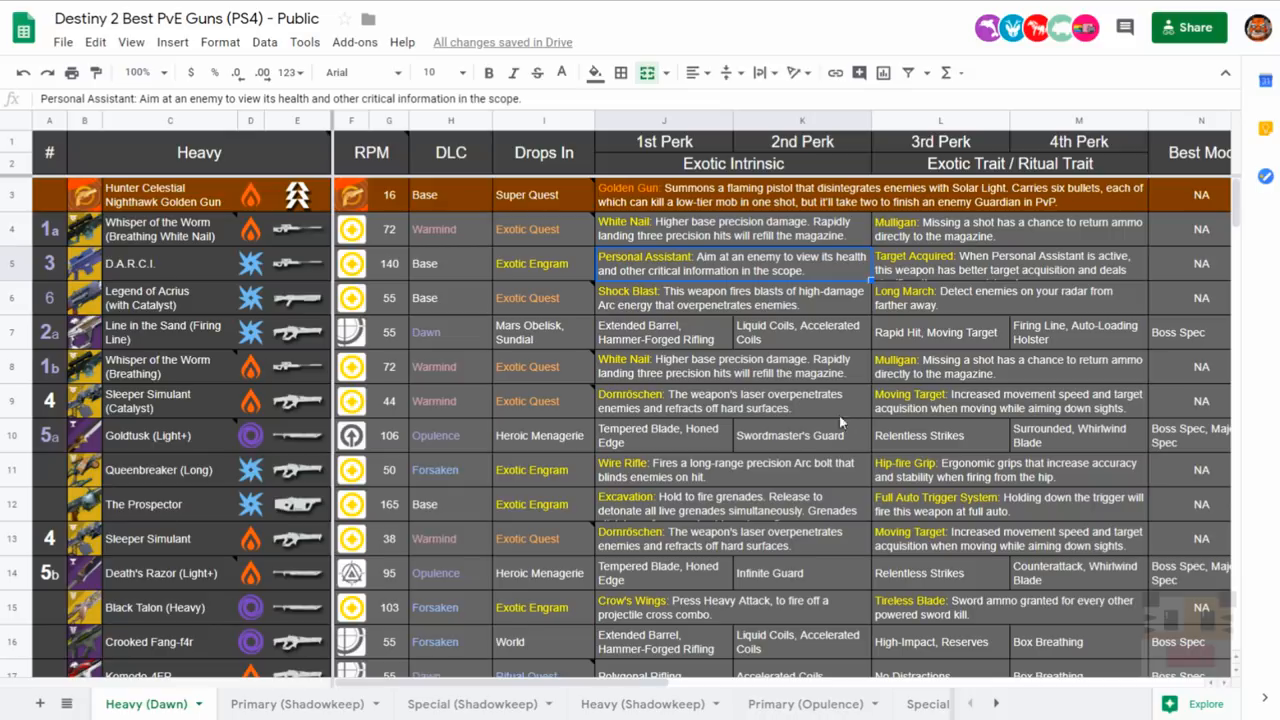
{"action": "left_click", "coordinate": [528, 366]}
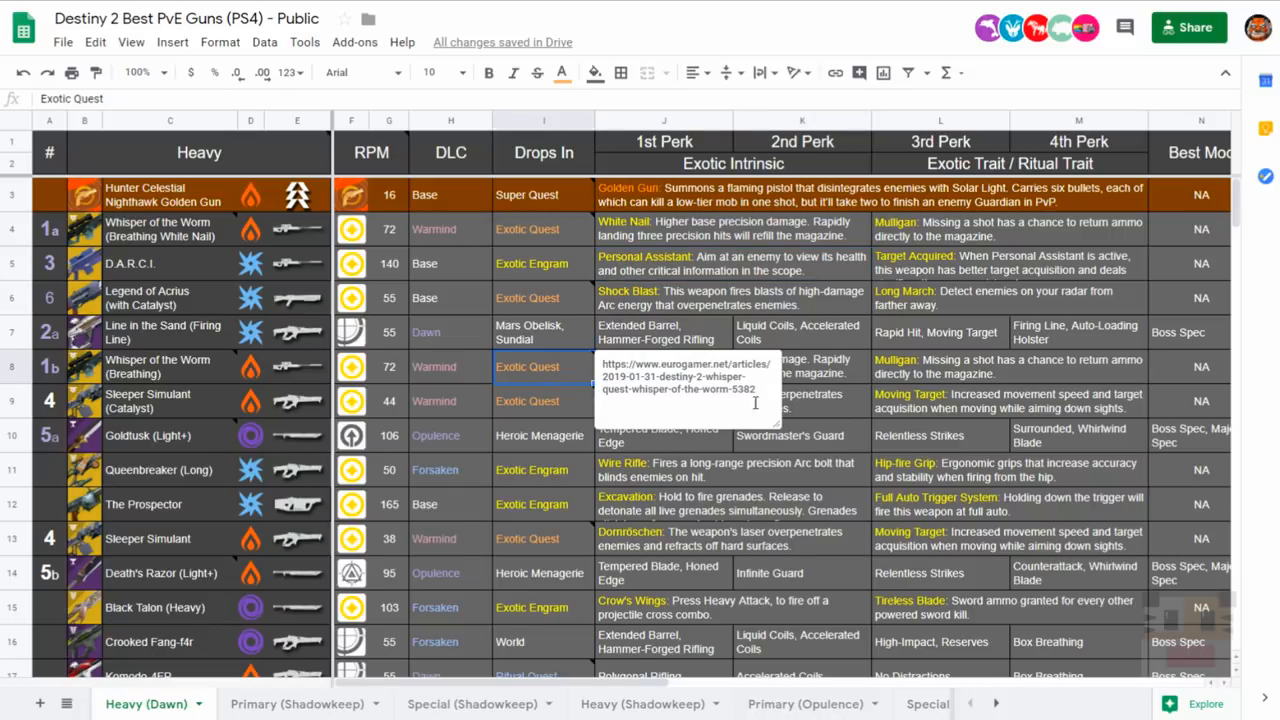
{"action": "left_click", "coordinate": [544, 504]}
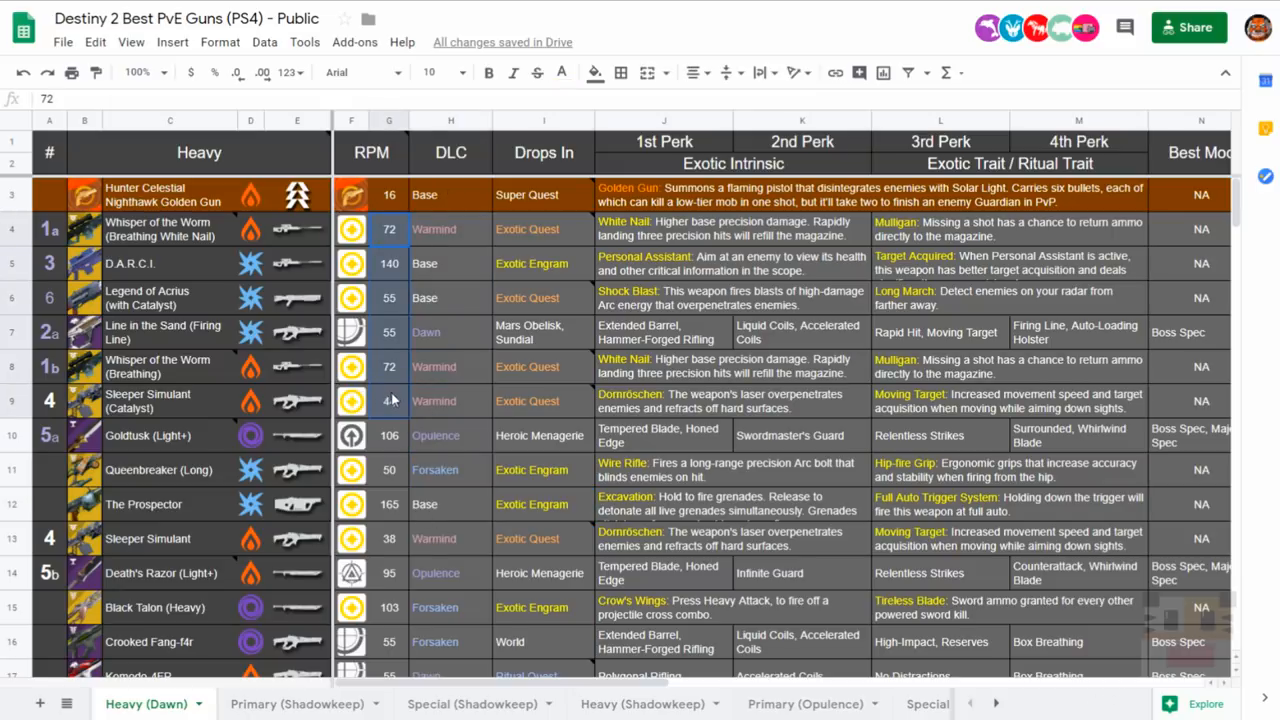
{"action": "scroll", "scroll_direction": "right", "scroll_amount": 3}
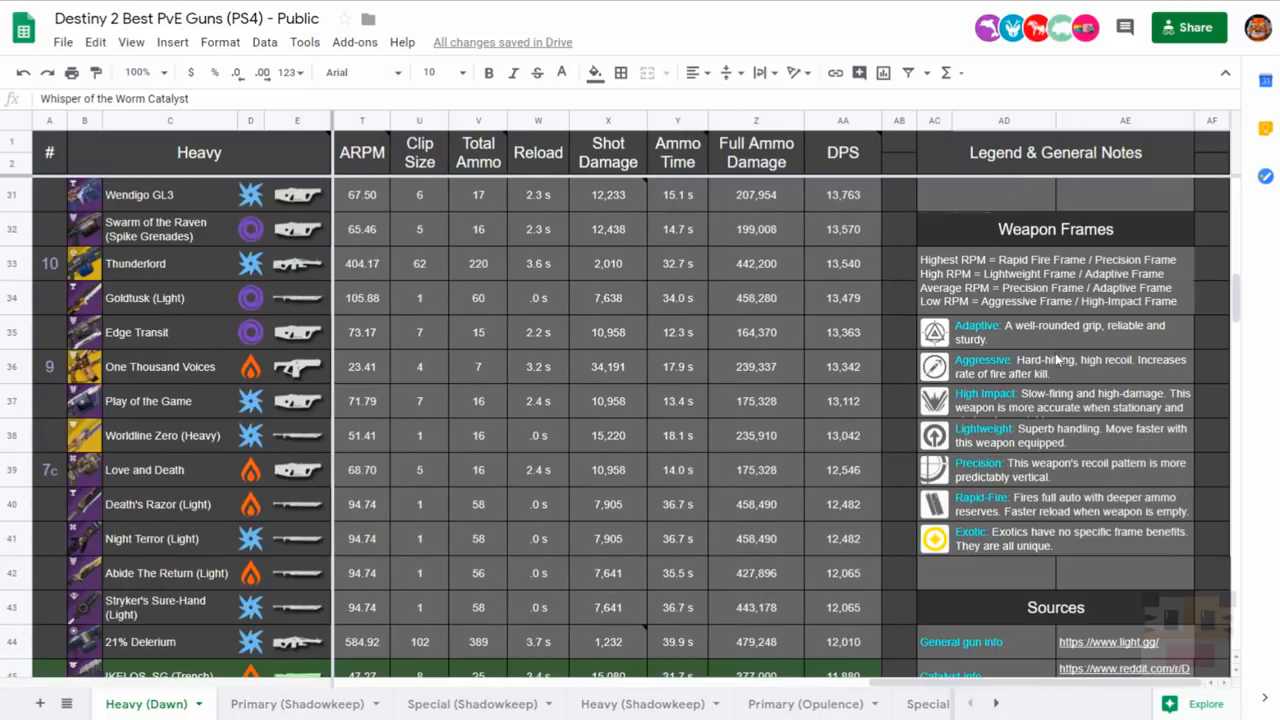
Scroll down to the DPS Chart showing Whisper of the Worm (Breathing White Nail) at 38,505.
{"action": "scroll", "scroll_direction": "down", "scroll_amount": 3}
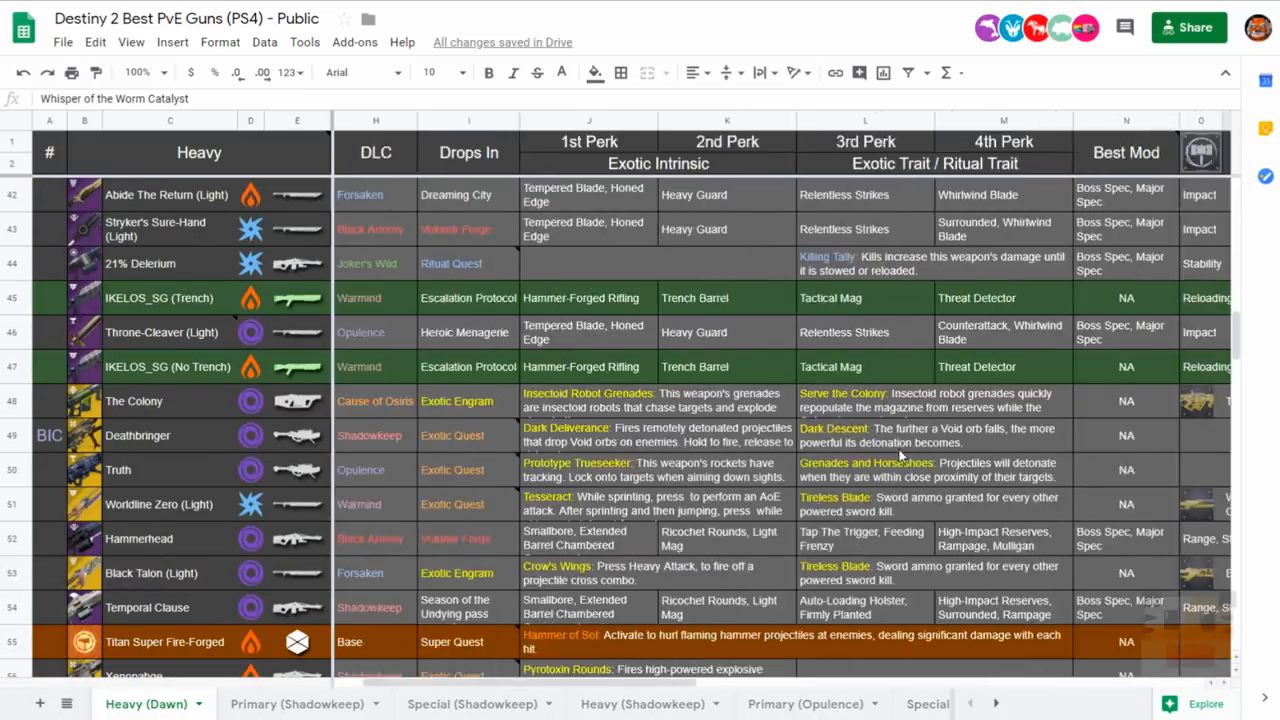
{"action": "scroll", "scroll_direction": "down", "scroll_amount": 3}
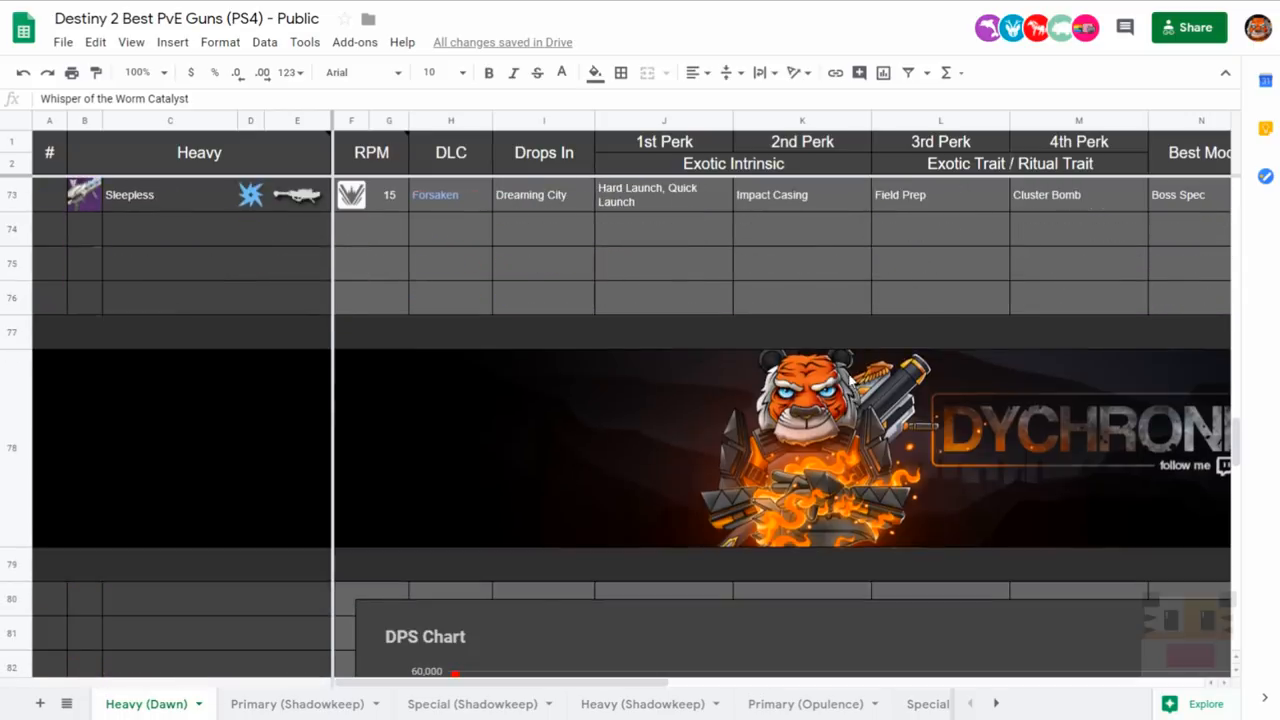
{"action": "scroll", "scroll_direction": "down", "scroll_amount": 3}
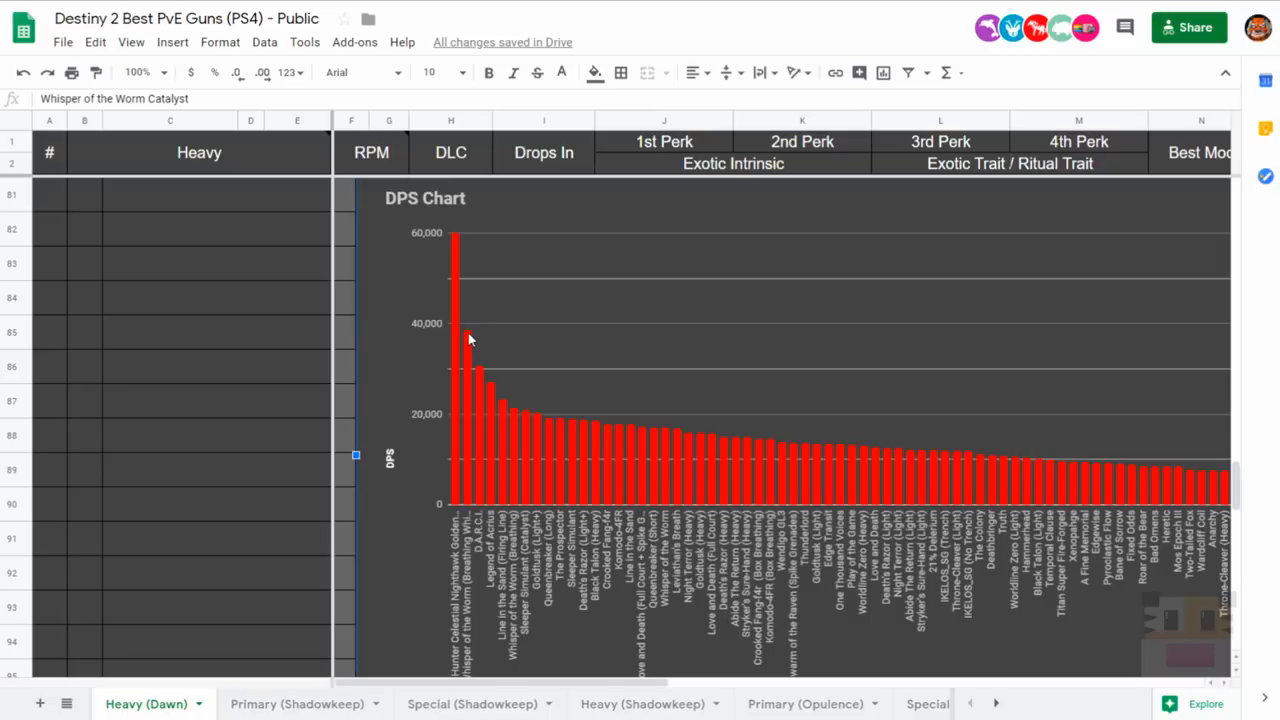
{"action": "mouse_move", "coordinate": [456, 350]}
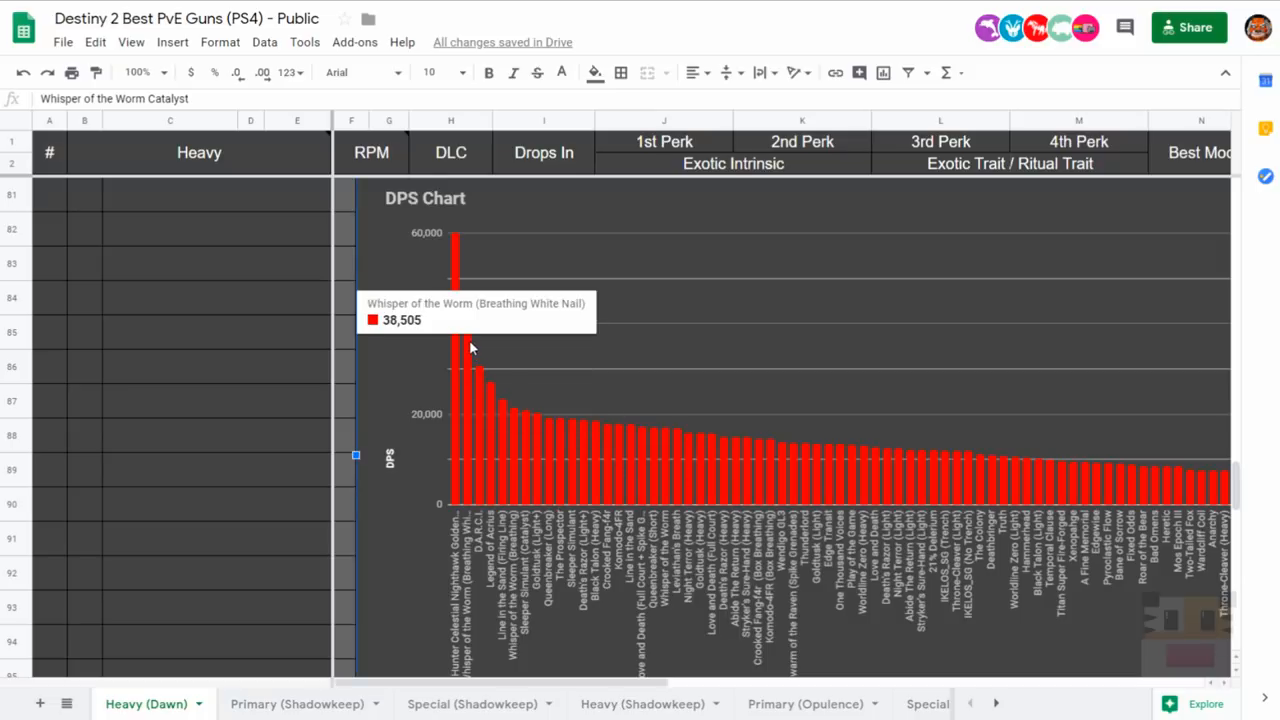
Scroll through the Total Ammo Damage Chart with its bar near 1,500,000, then back up.
{"action": "scroll", "scroll_direction": "down", "scroll_amount": 3}
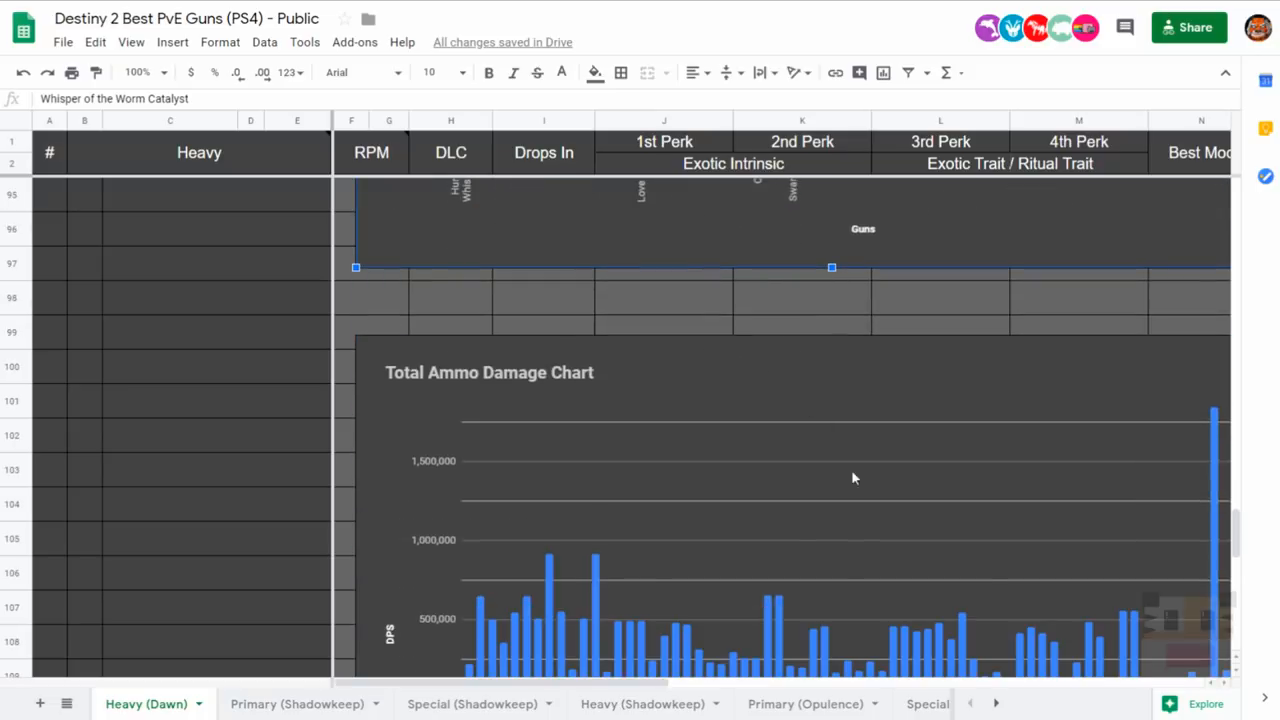
{"action": "scroll", "scroll_direction": "down", "scroll_amount": 3}
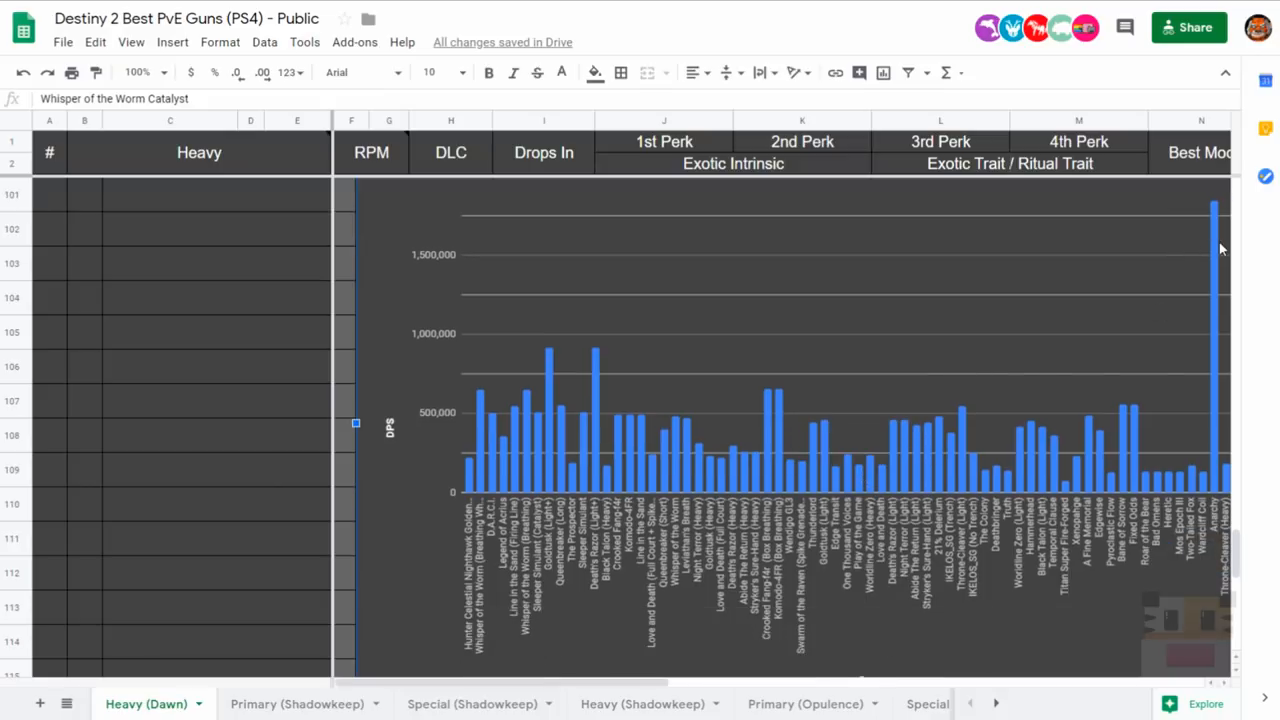
{"action": "scroll", "scroll_direction": "up", "scroll_amount": 3}
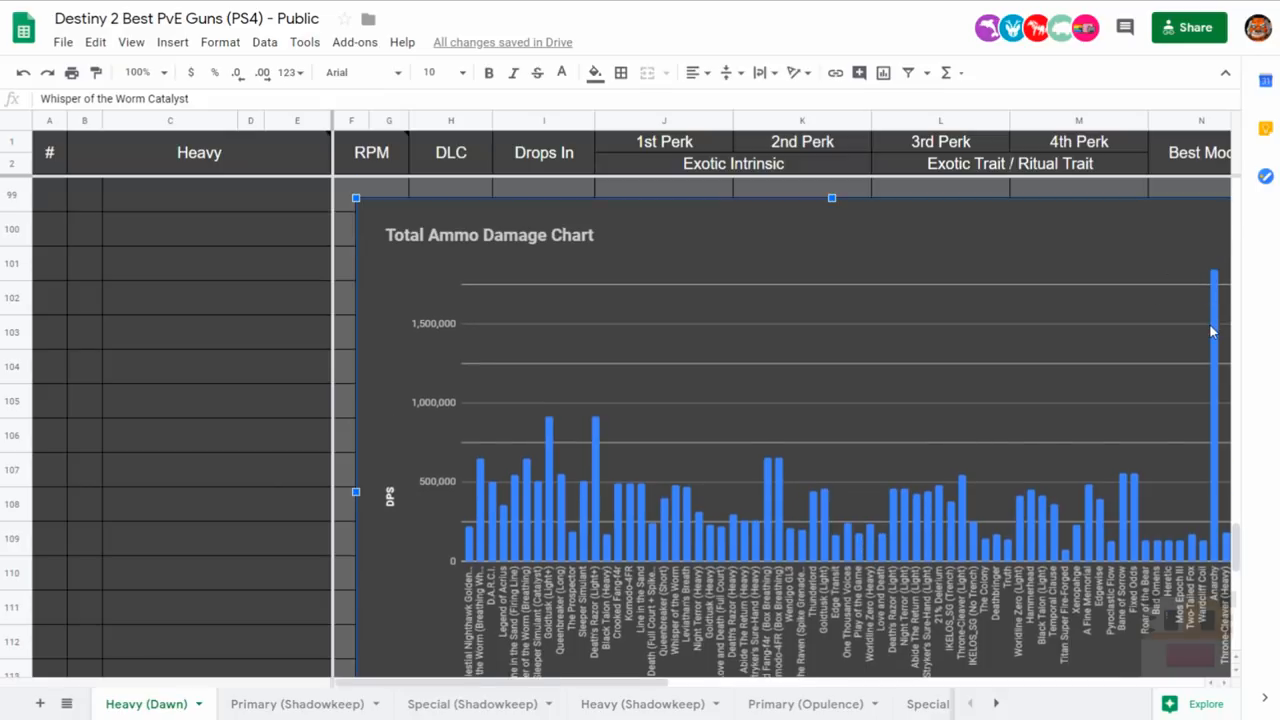
{"action": "mouse_move", "coordinate": [670, 480]}
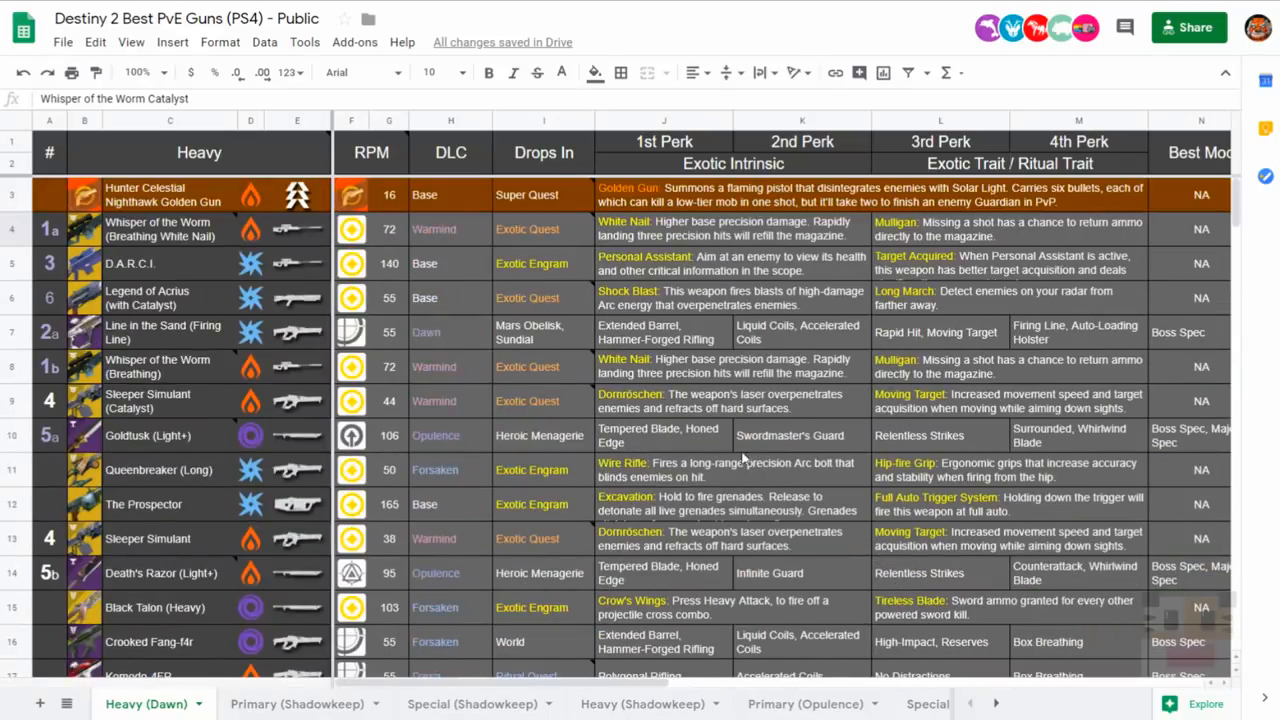
{"action": "mouse_move", "coordinate": [1152, 284]}
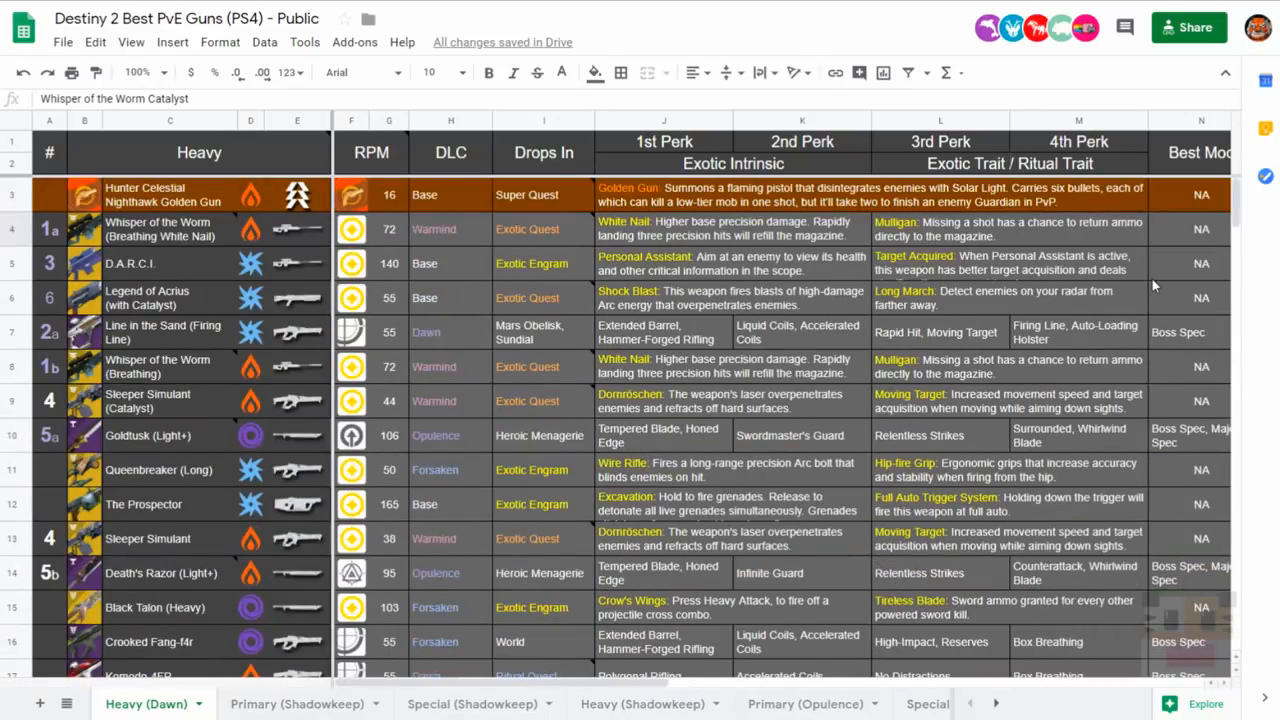